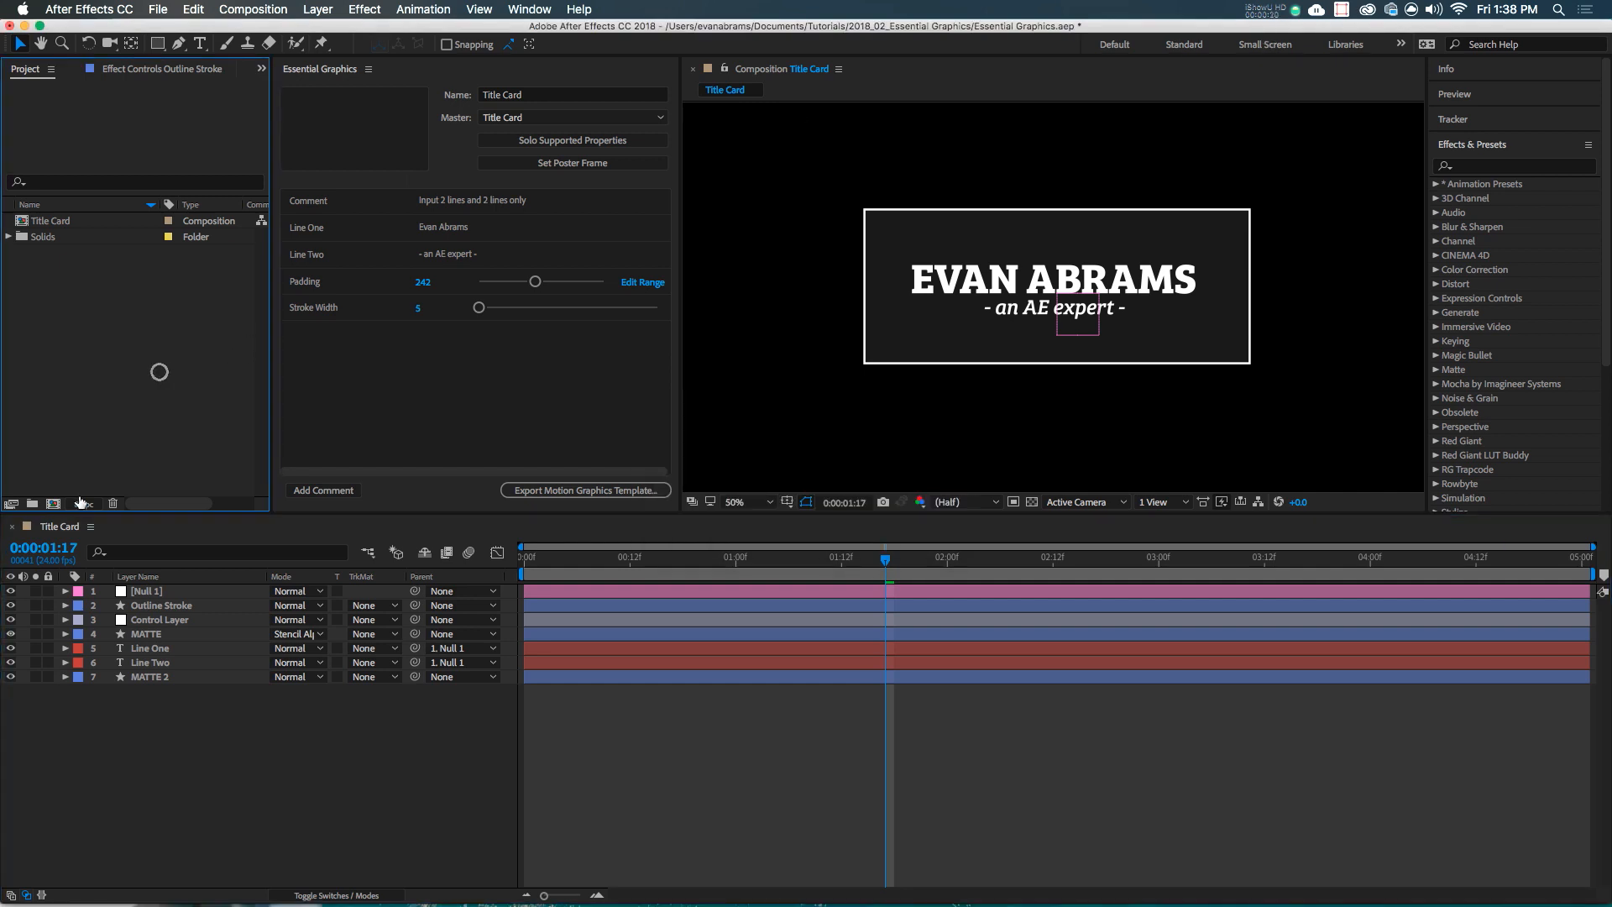
# Create a new 1920×1080, 24 fps composition named 'Example'
pyautogui.click(54, 503)
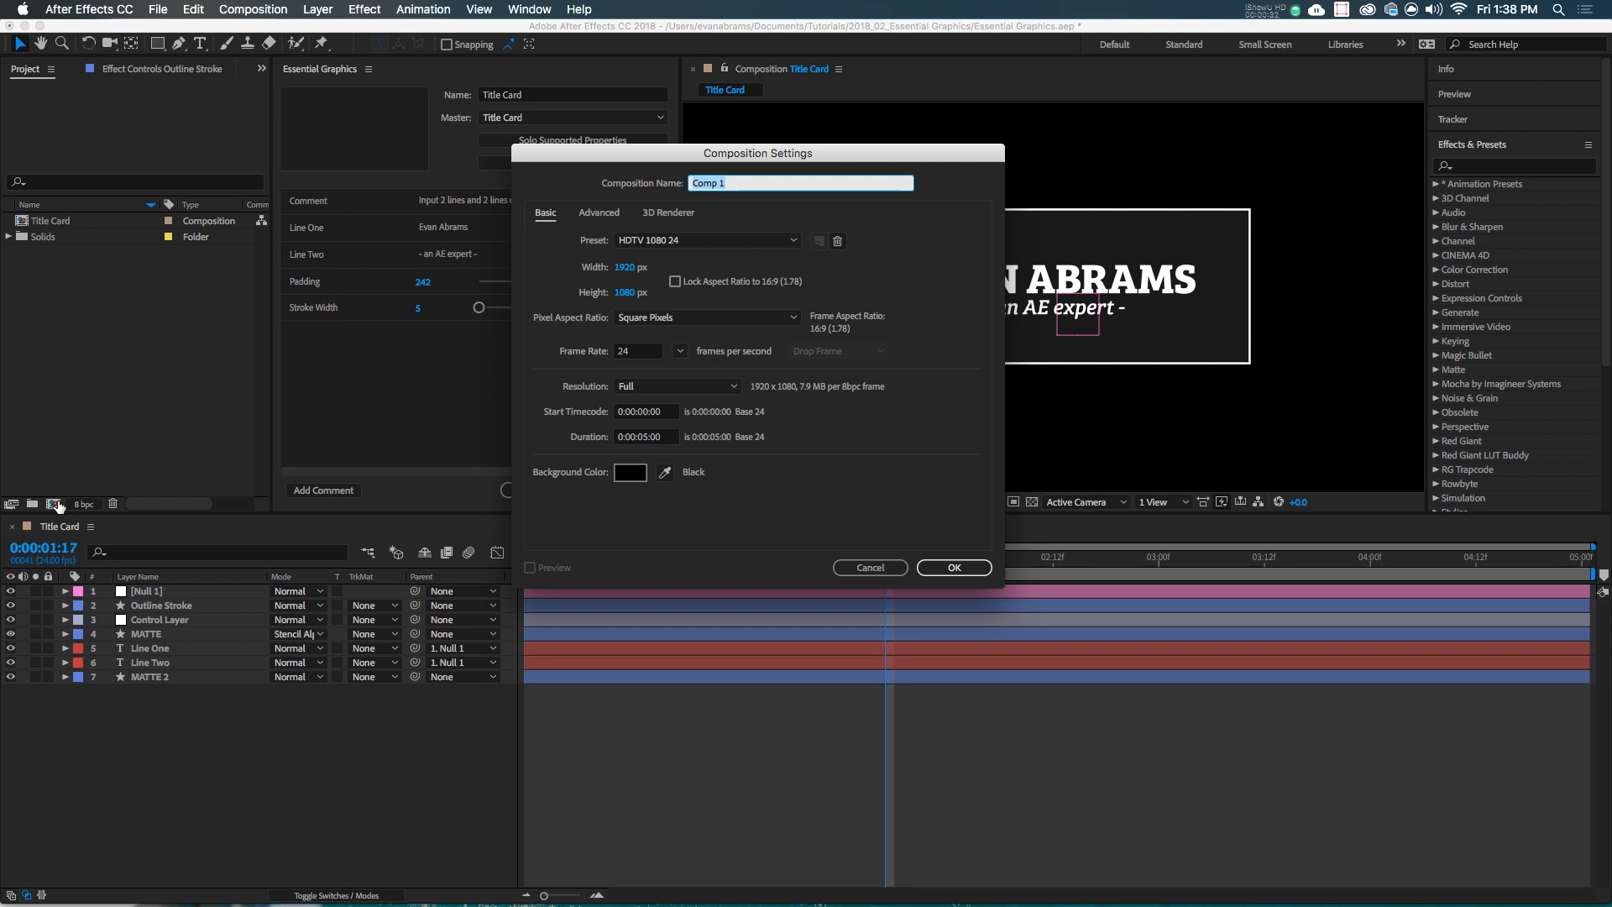
pyautogui.moveTo(630, 257)
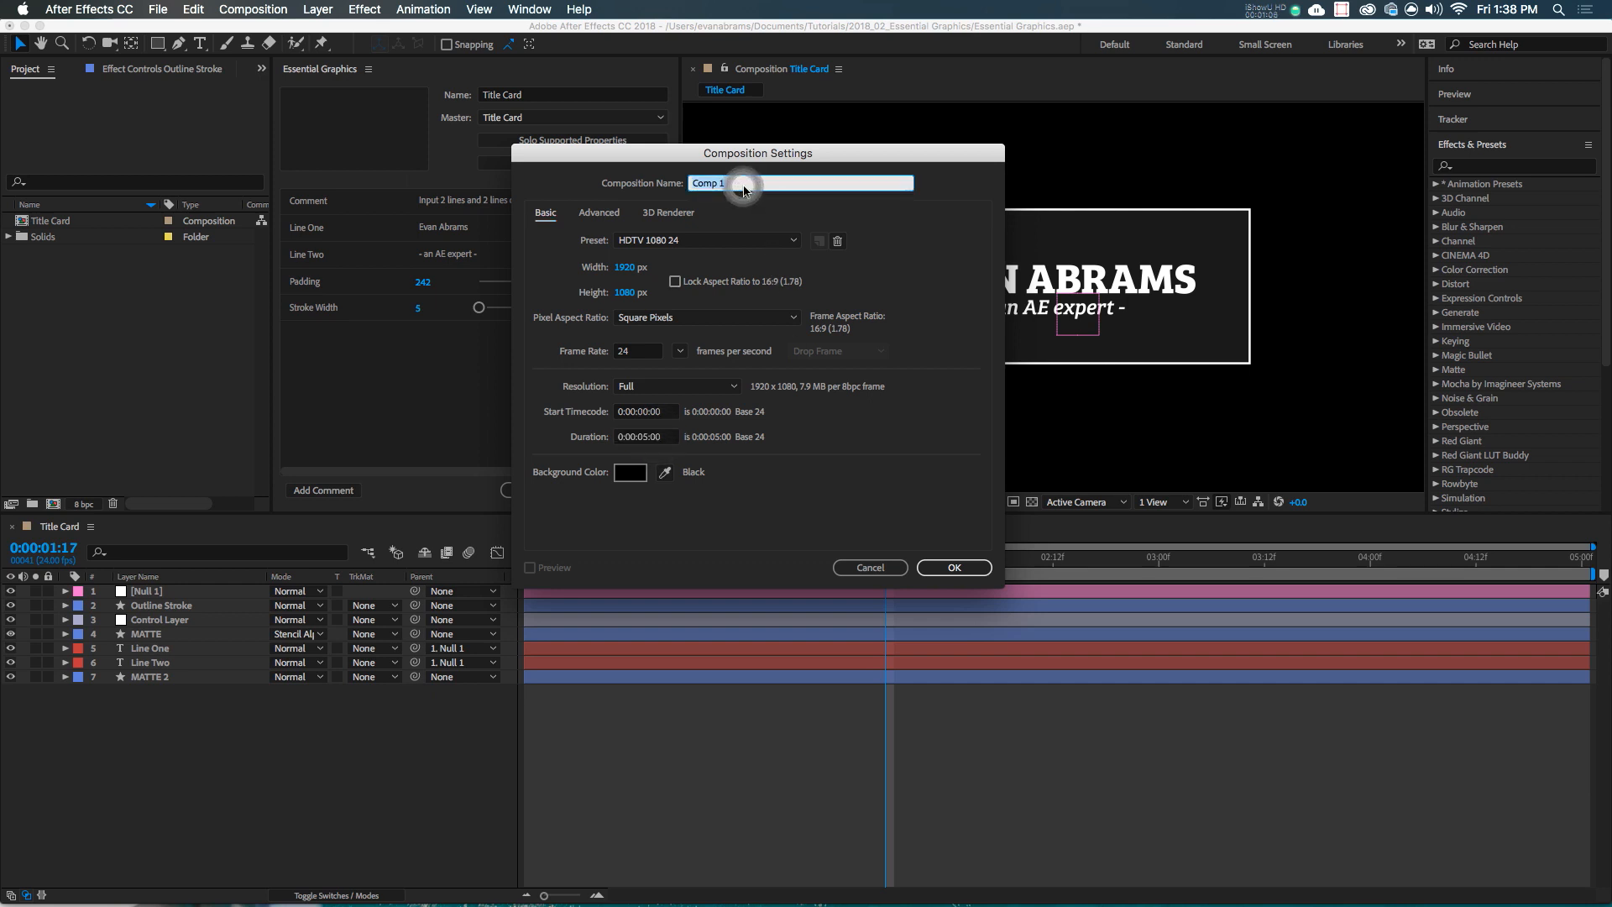
pyautogui.write('Example')
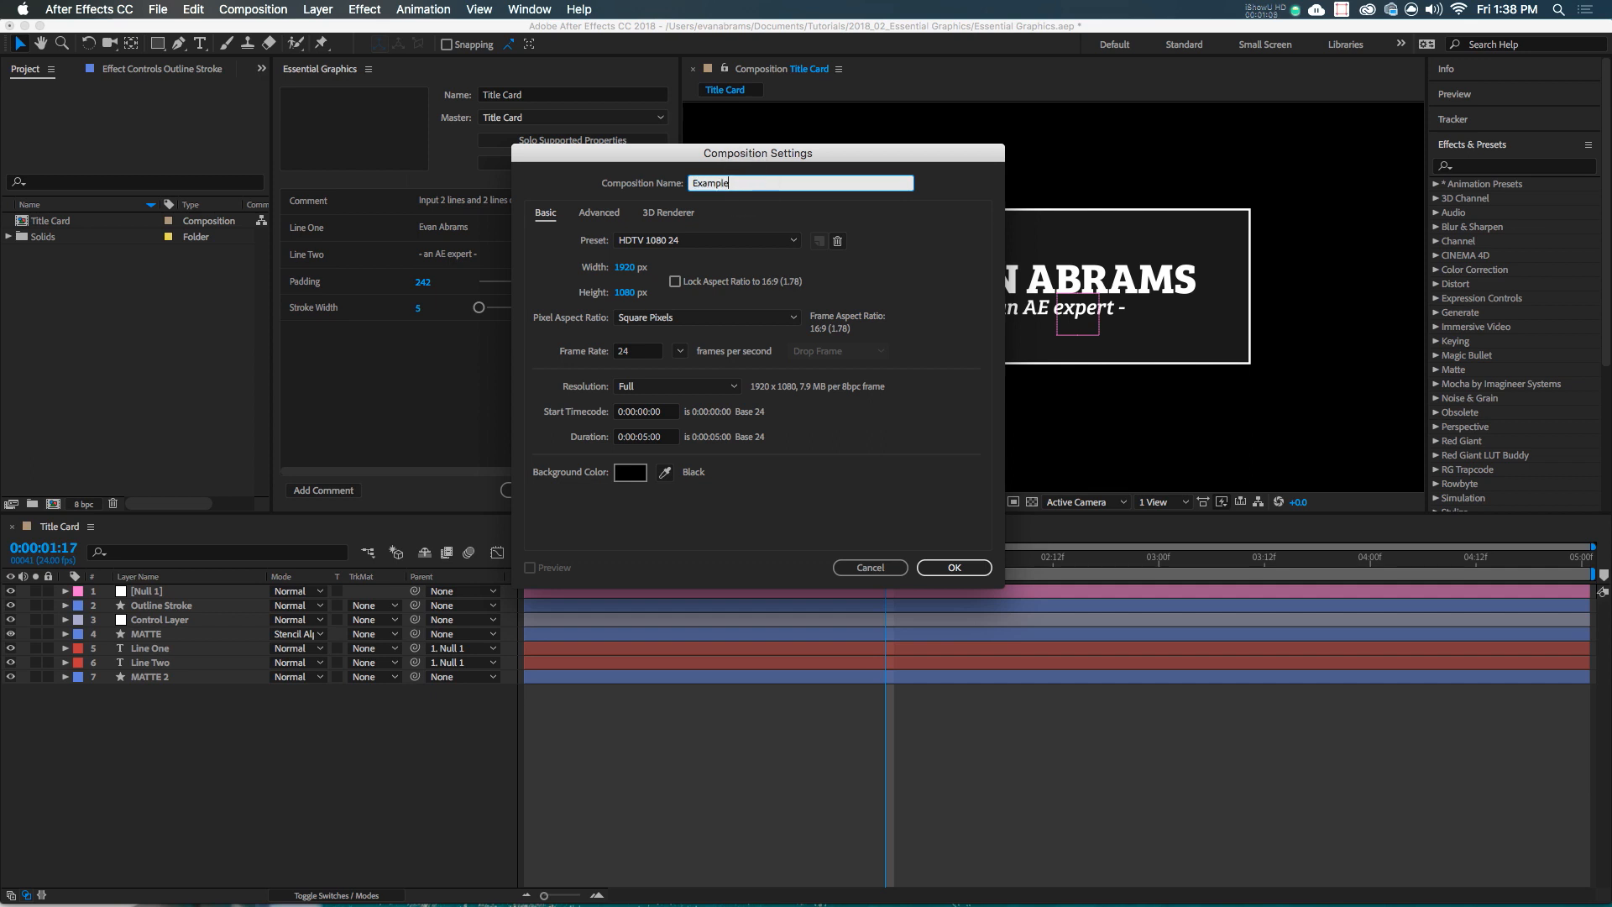
pyautogui.click(952, 568)
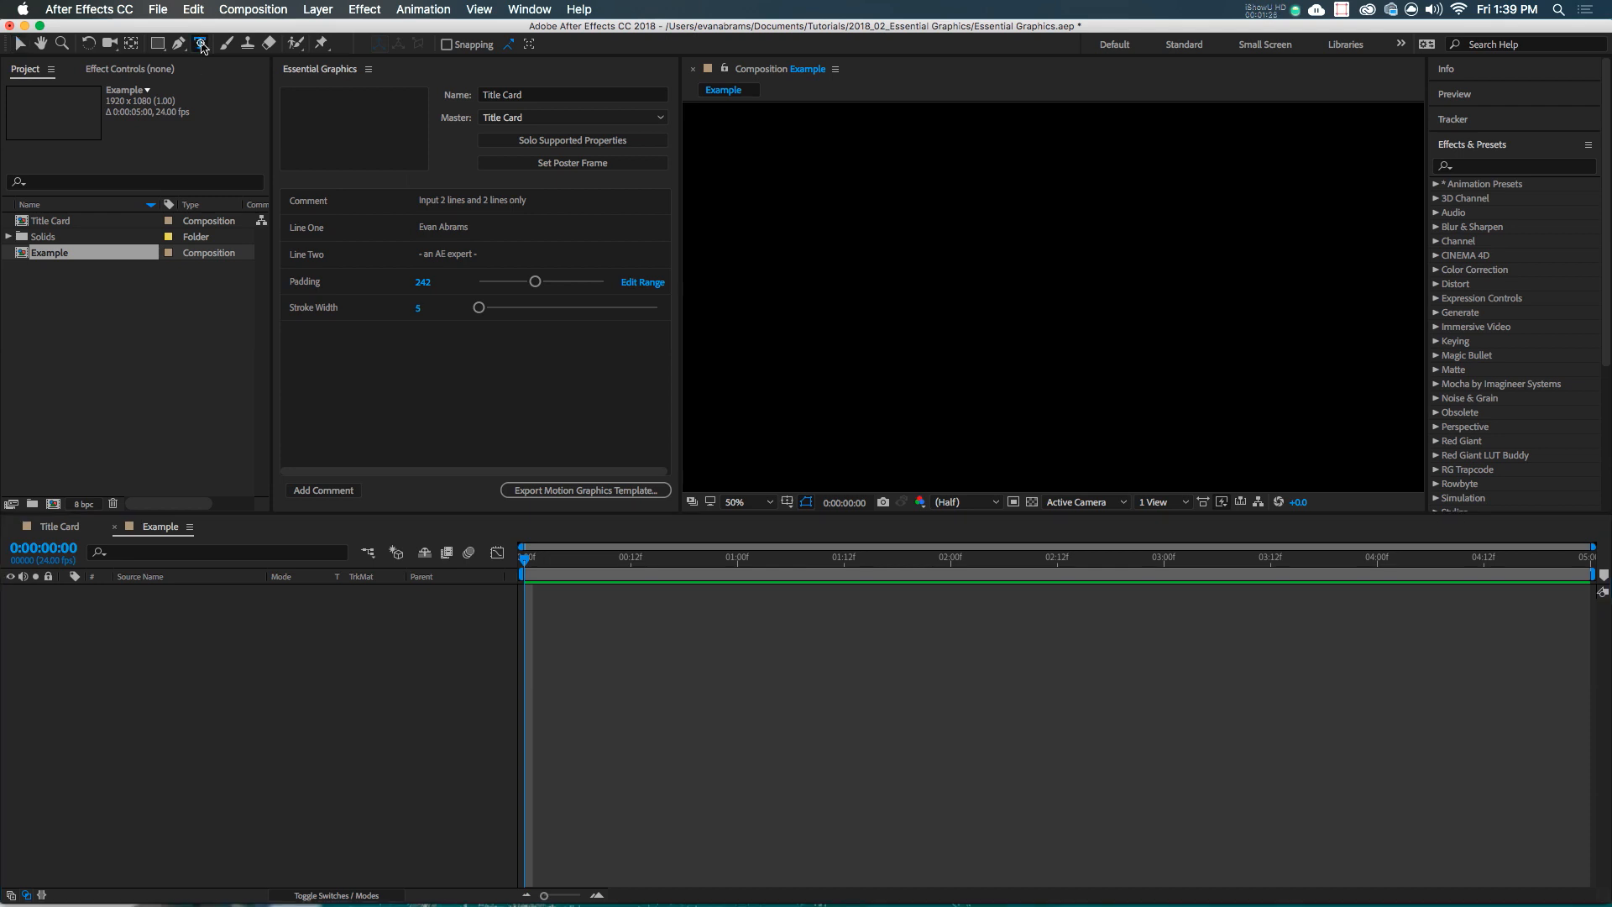
# Select the Horizontal Type tool and close the Essential Graphics panel
pyautogui.click(199, 43)
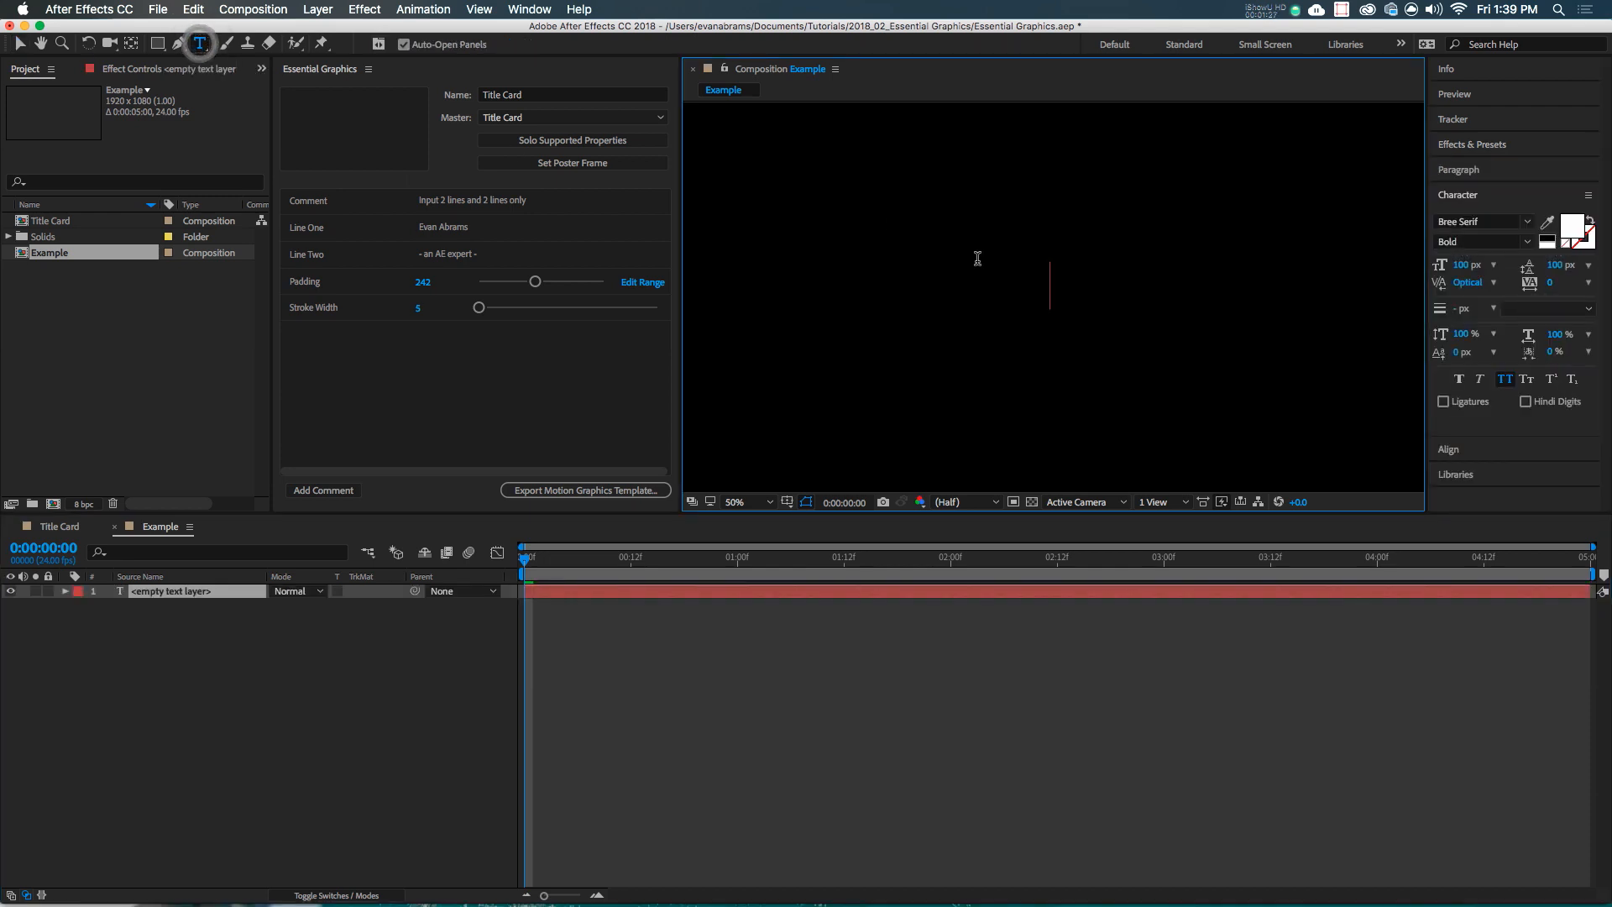
pyautogui.click(367, 69)
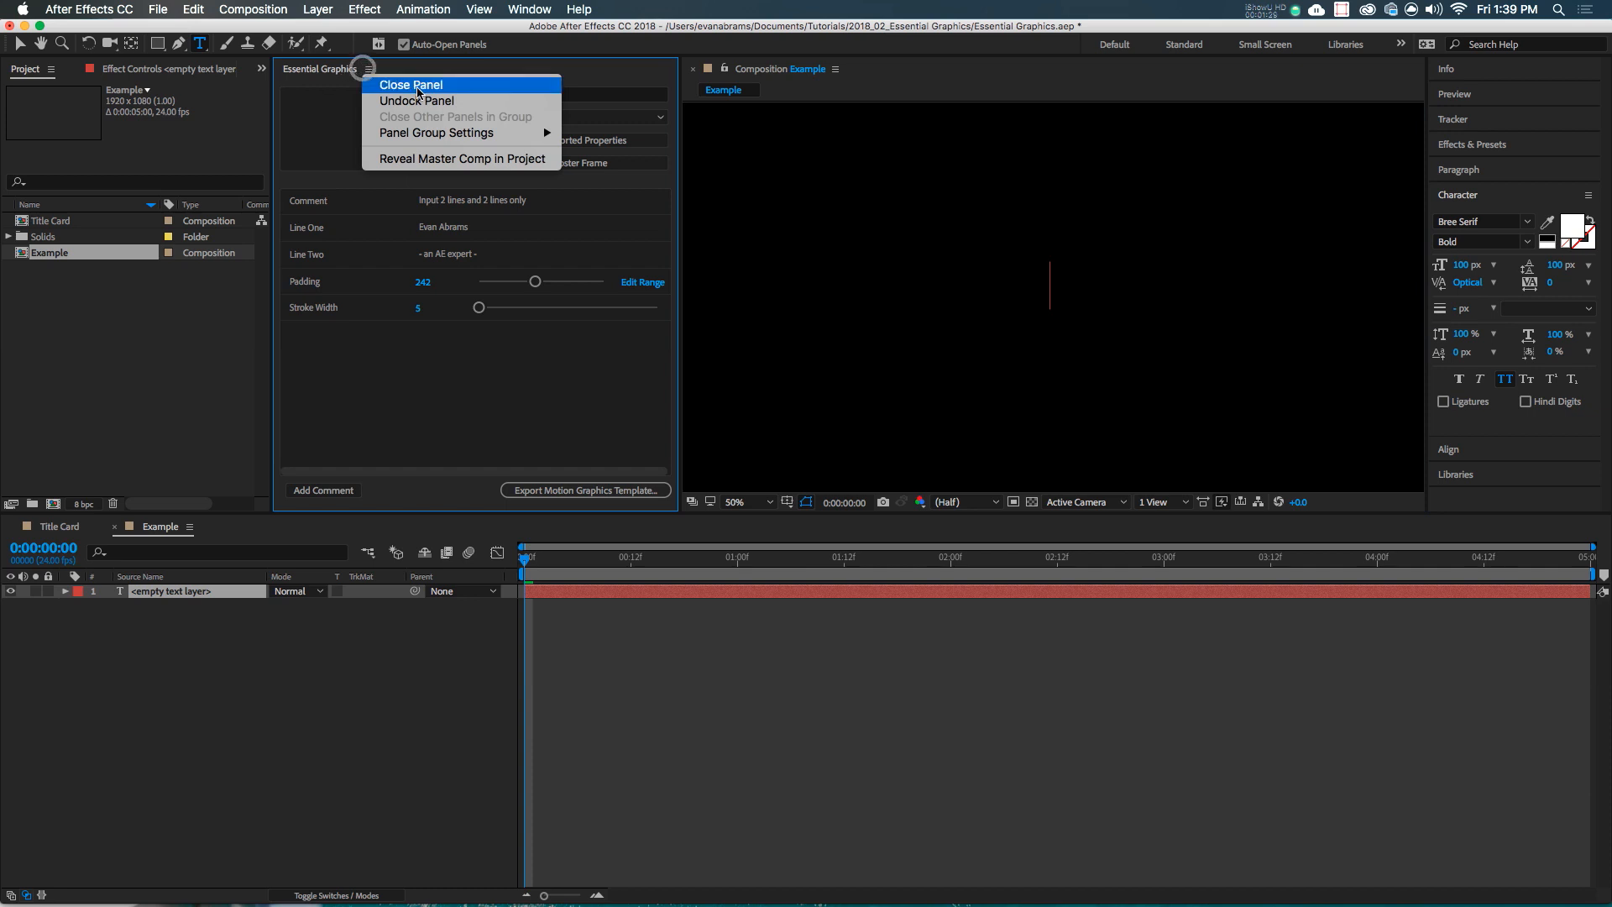
pyautogui.click(409, 85)
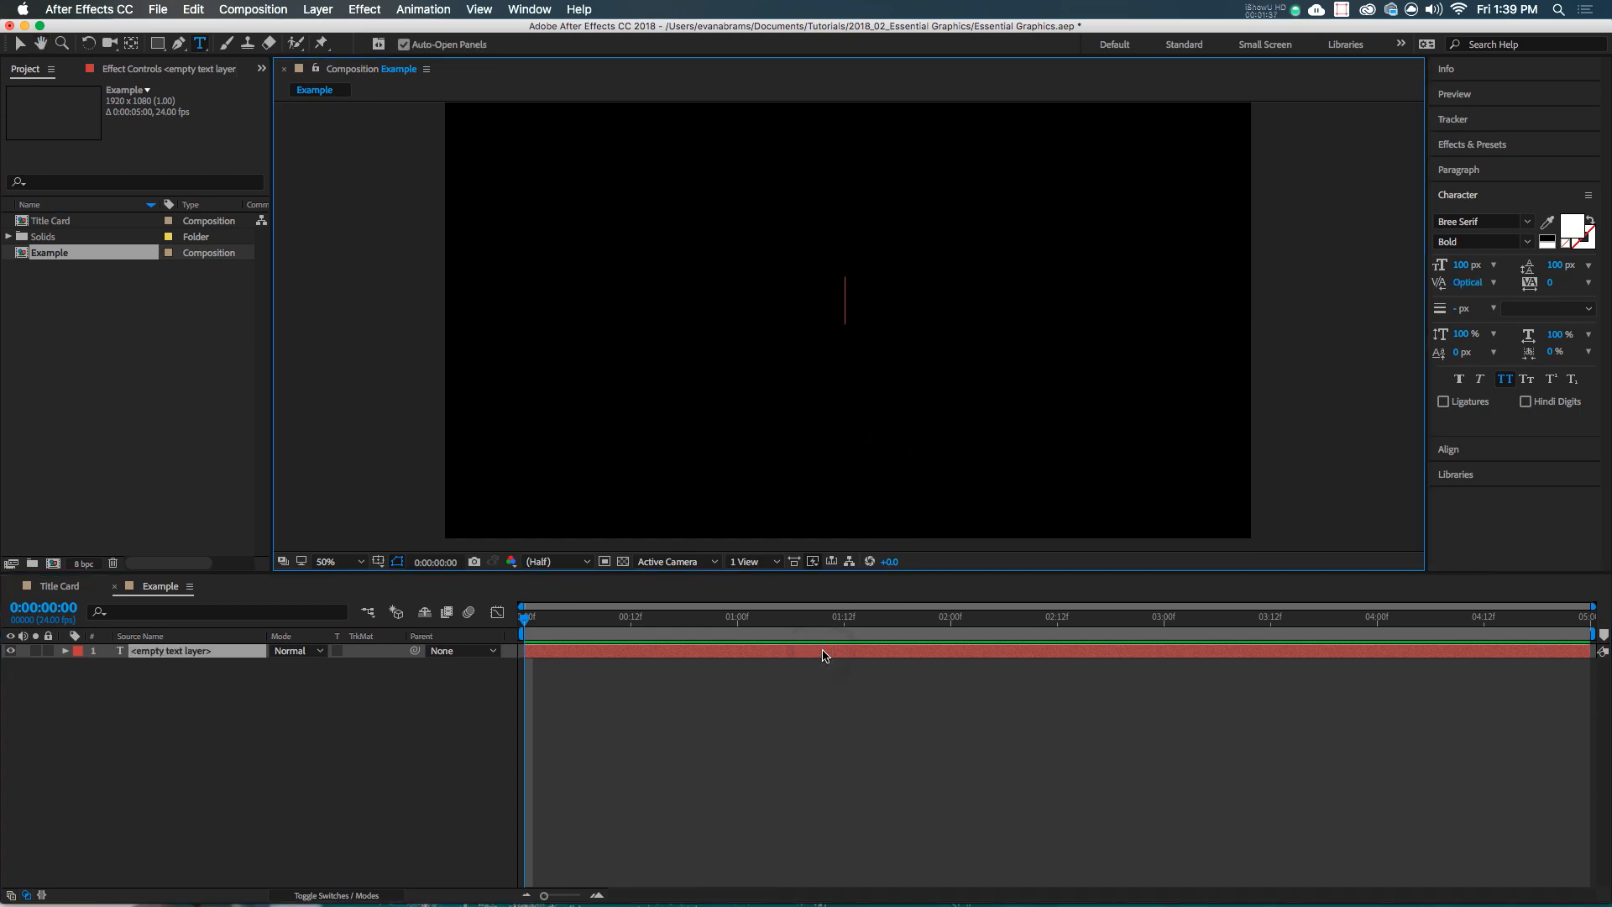
# Type 'ONE LINE OF TEXT' as a new text layer in the viewer
pyautogui.write('O')
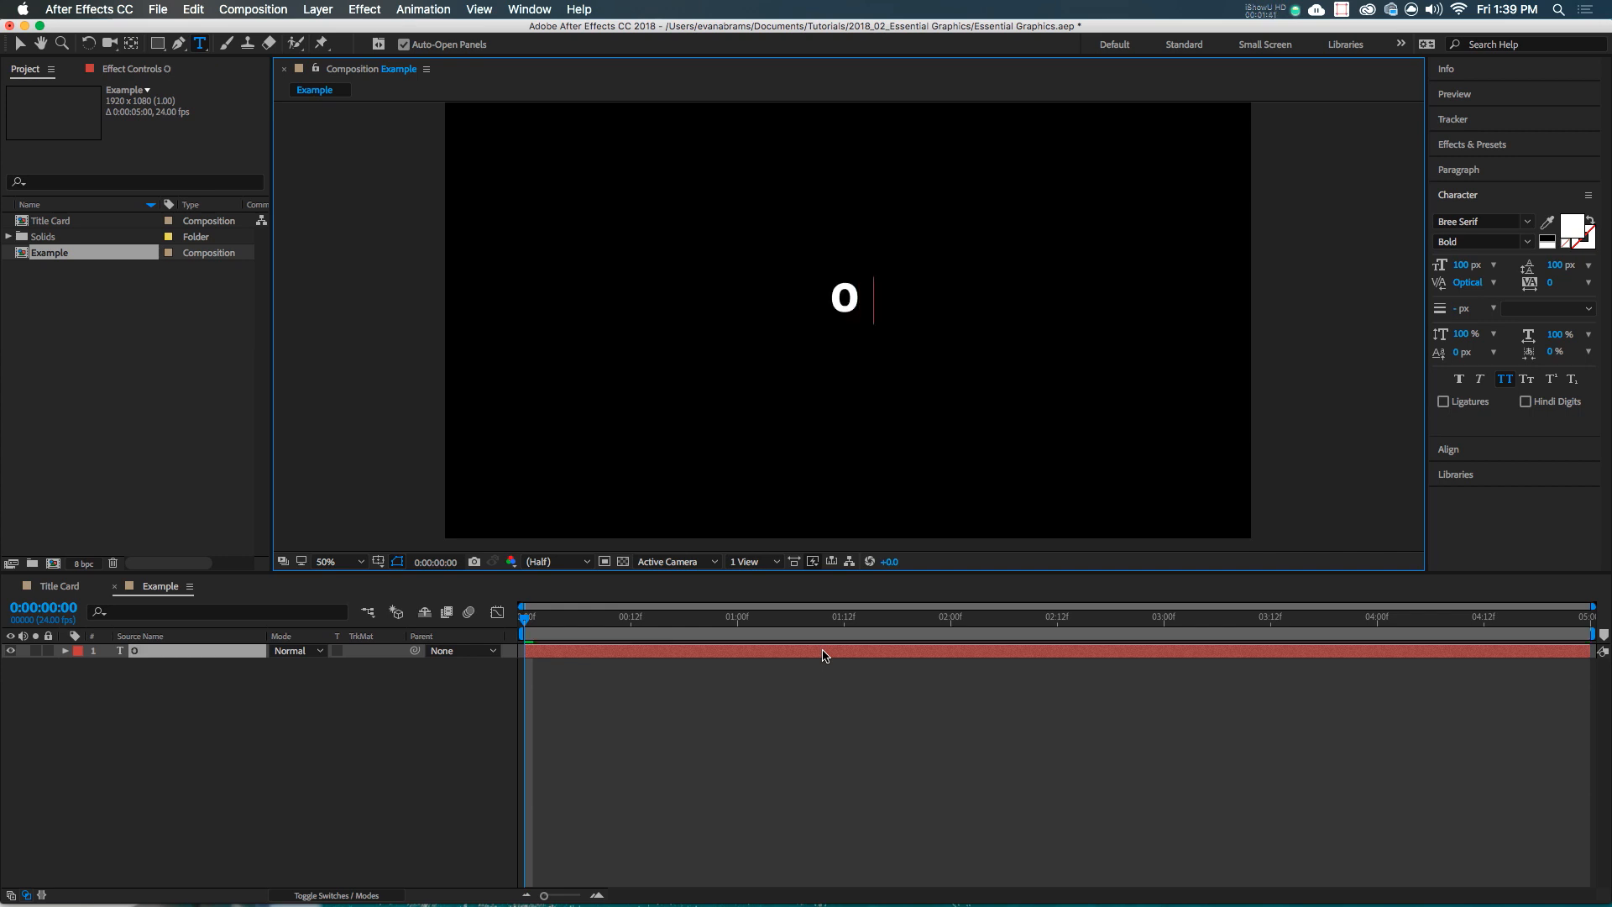
pyautogui.write('NE LINE P')
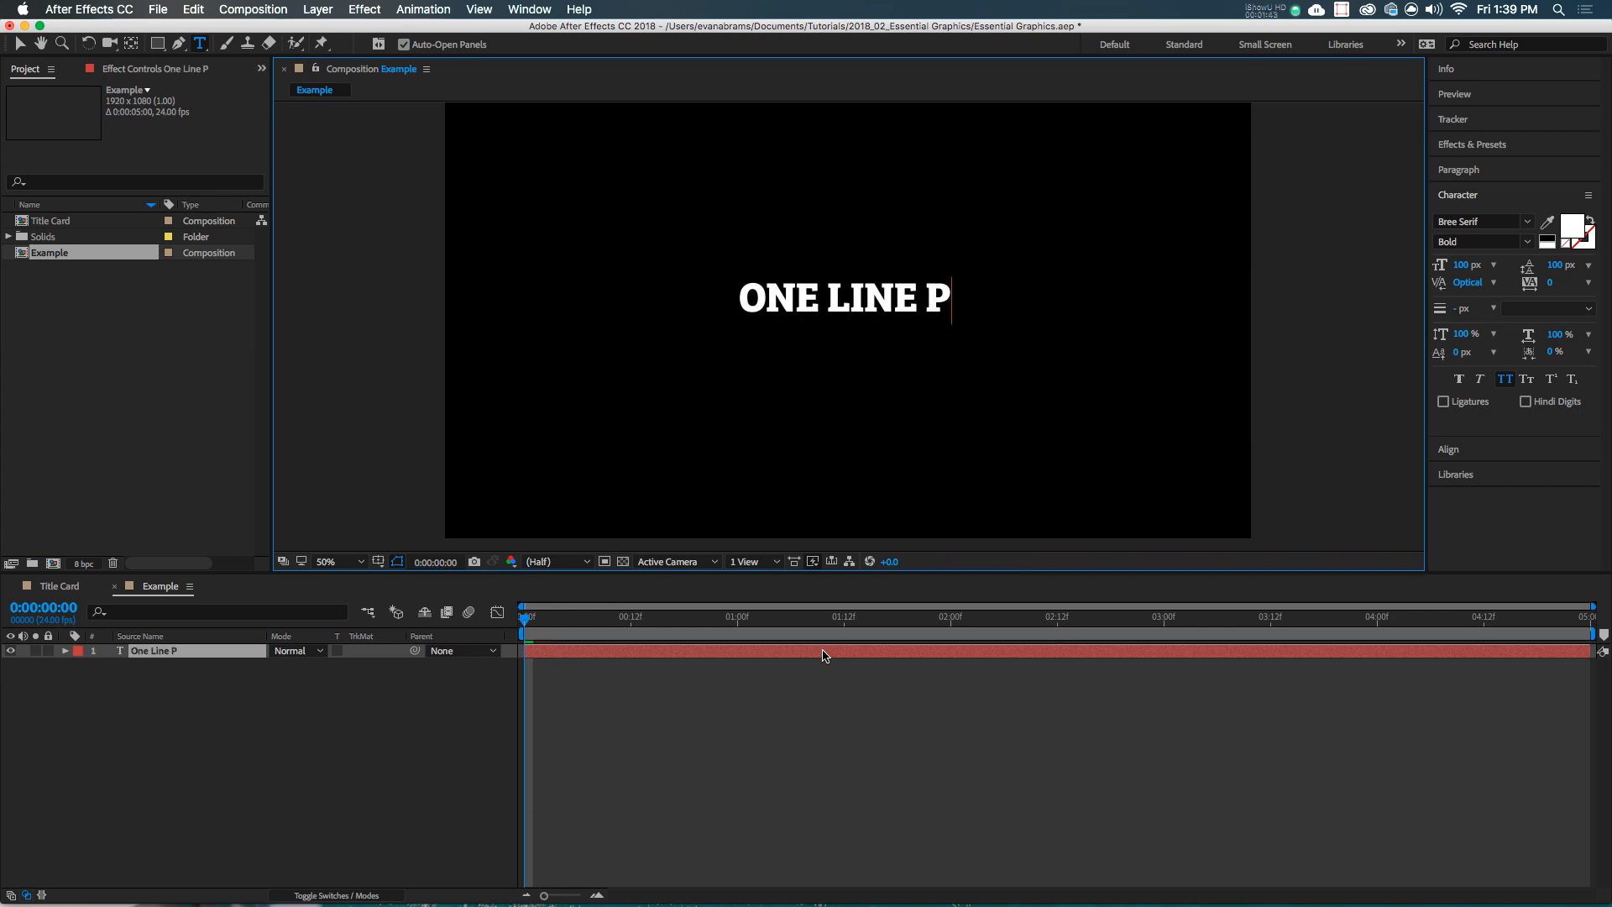
pyautogui.write('OF TEXT')
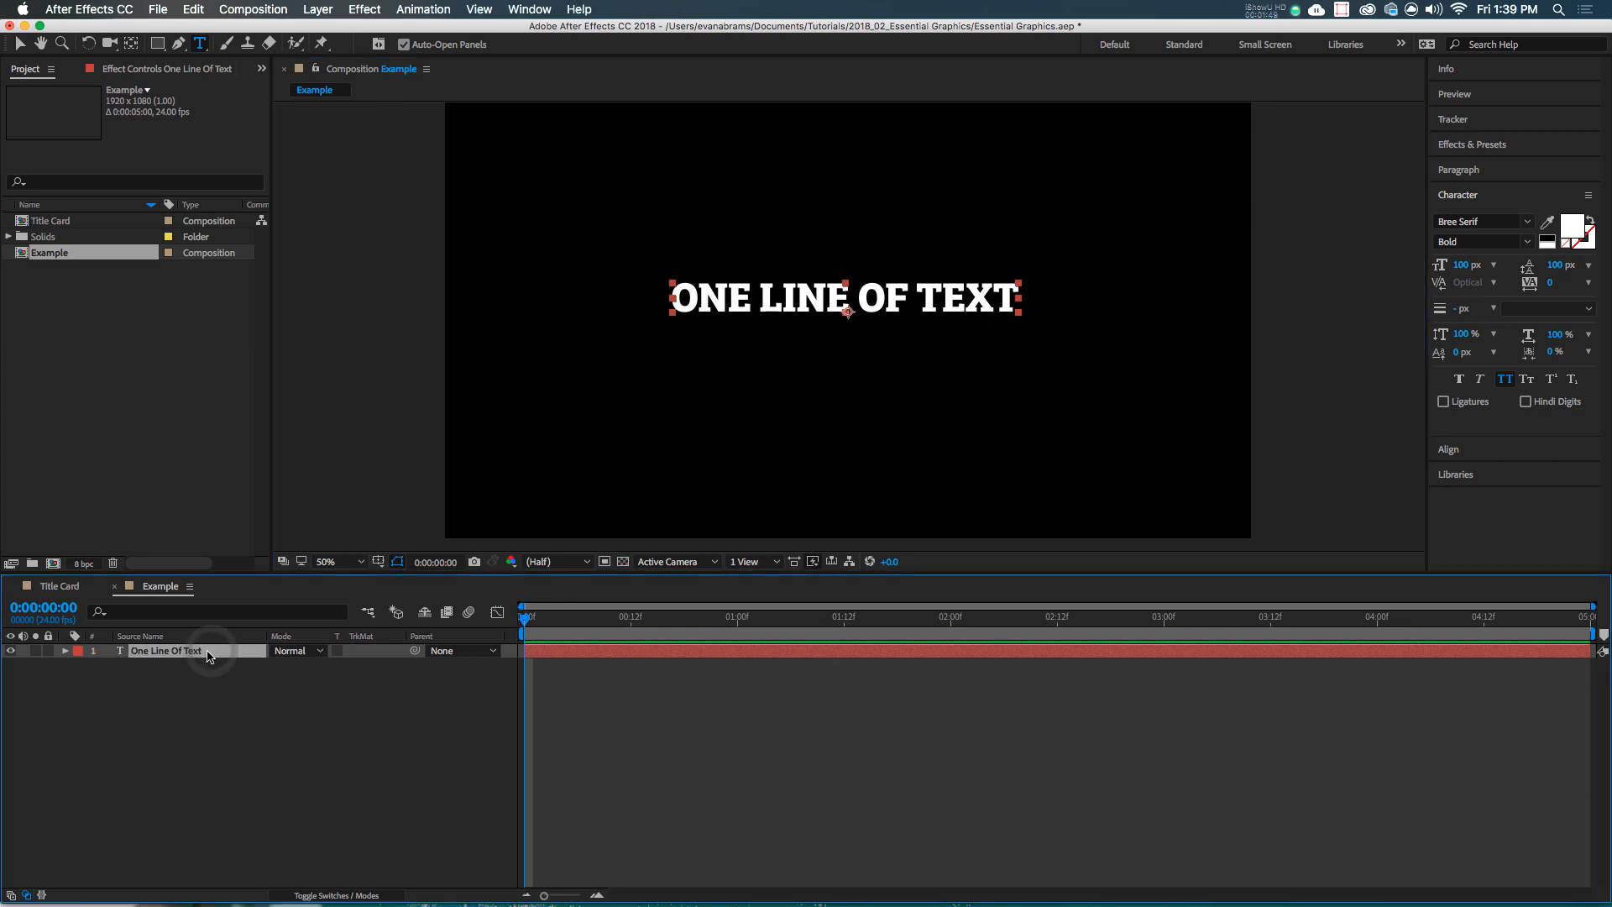
# Rename the text layer and overwrite its words with test characters
pyautogui.doubleClick(166, 650)
pyautogui.write('Tex')
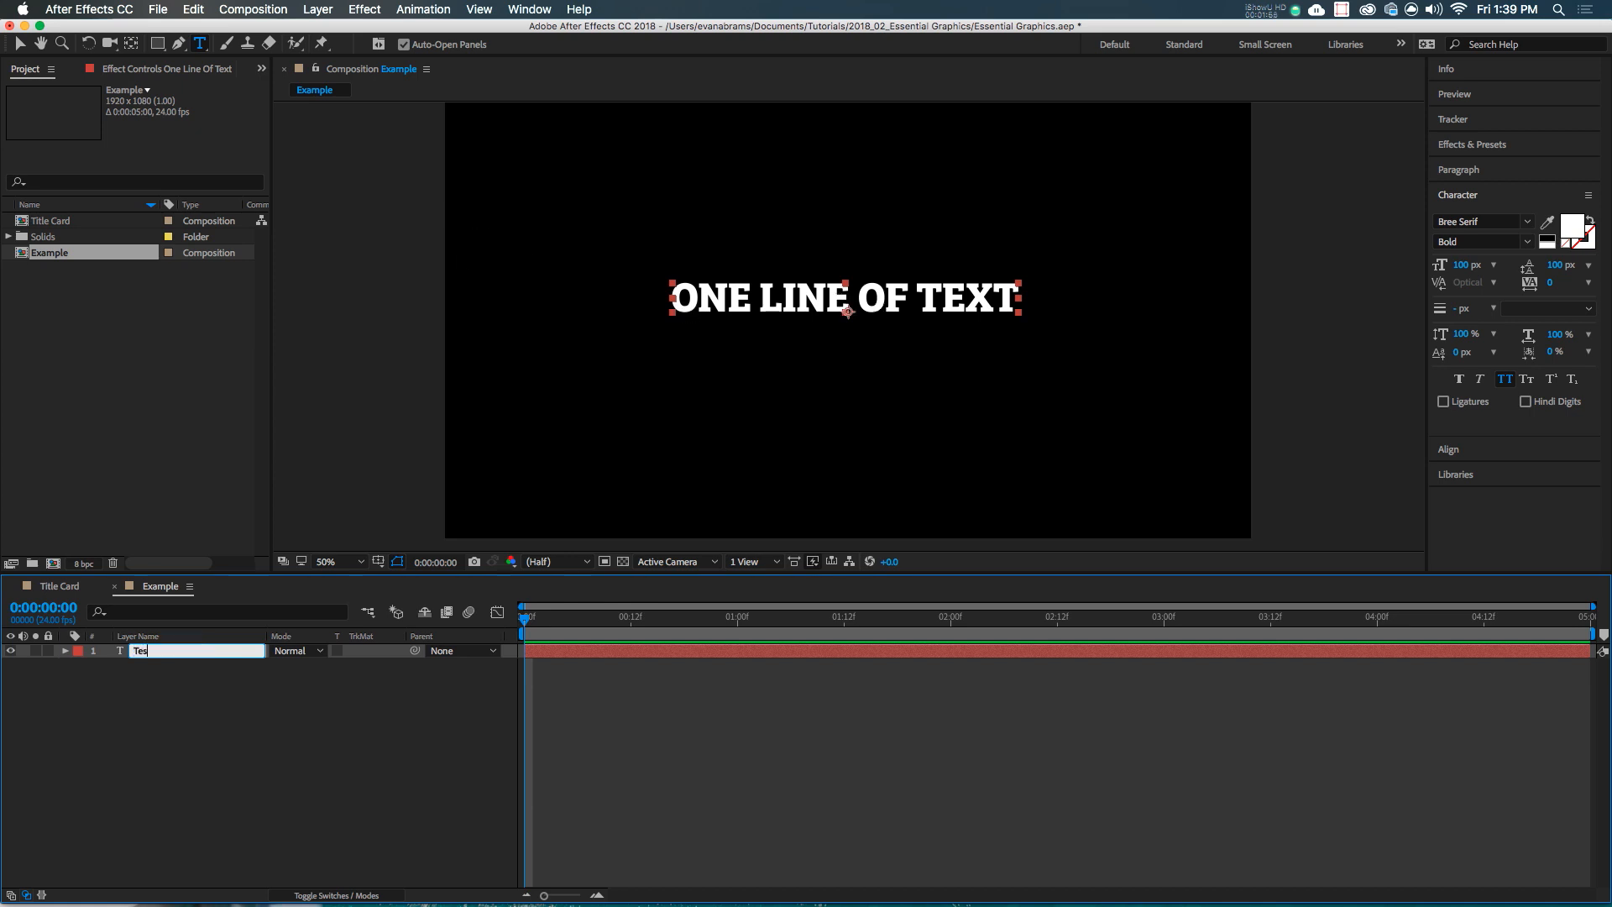
pyautogui.write('One Line Of Text')
pyautogui.write('t Line')
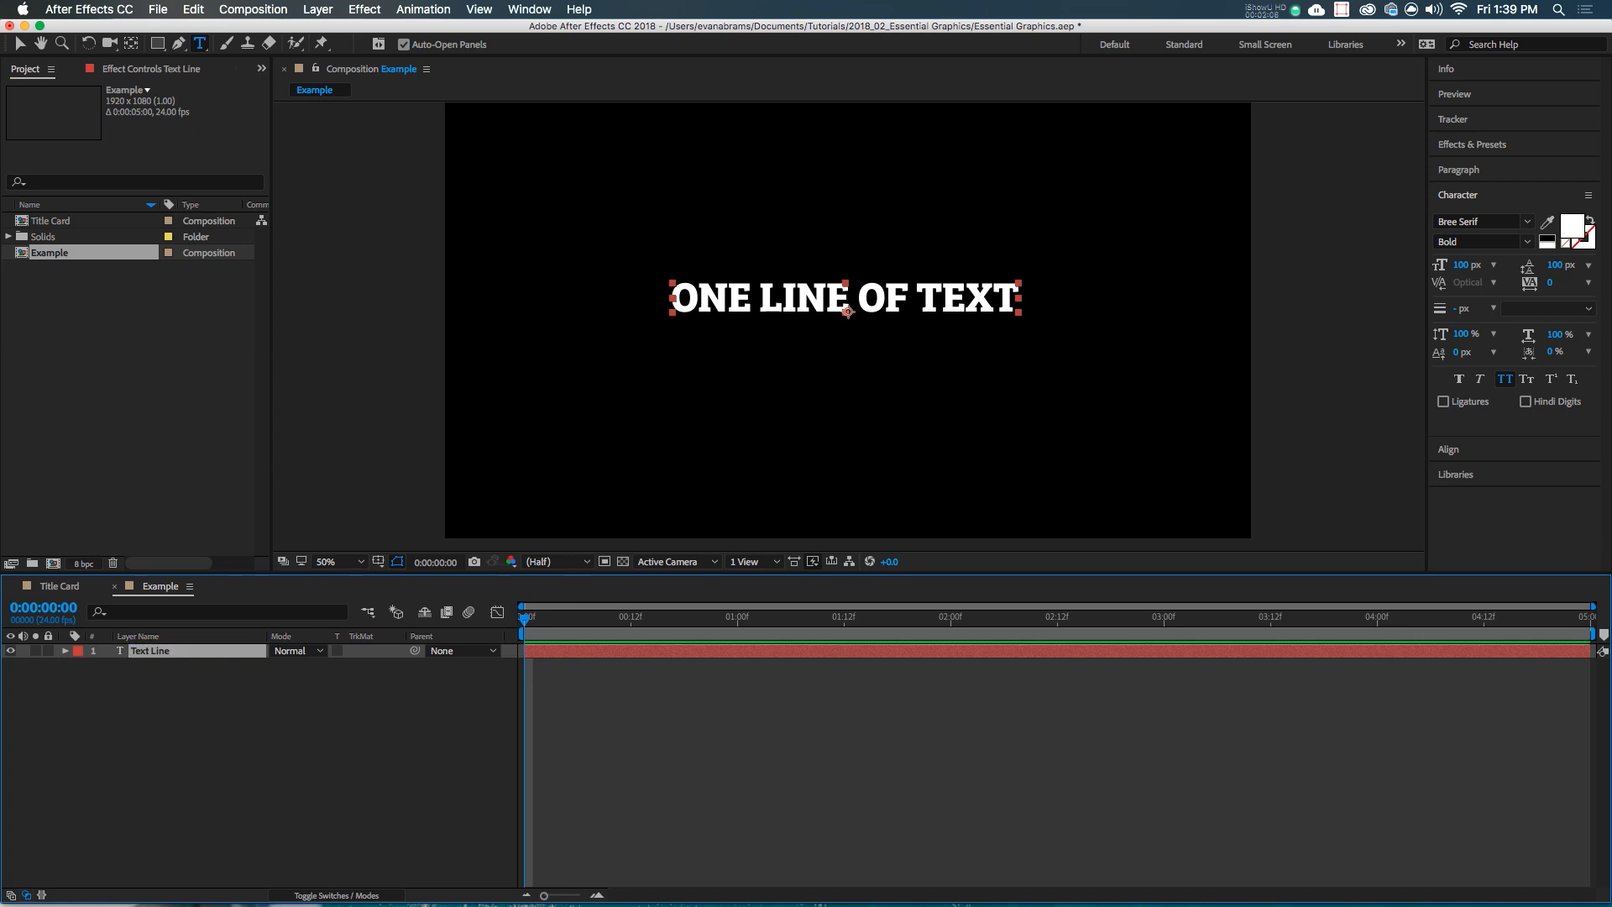
pyautogui.doubleClick(843, 298)
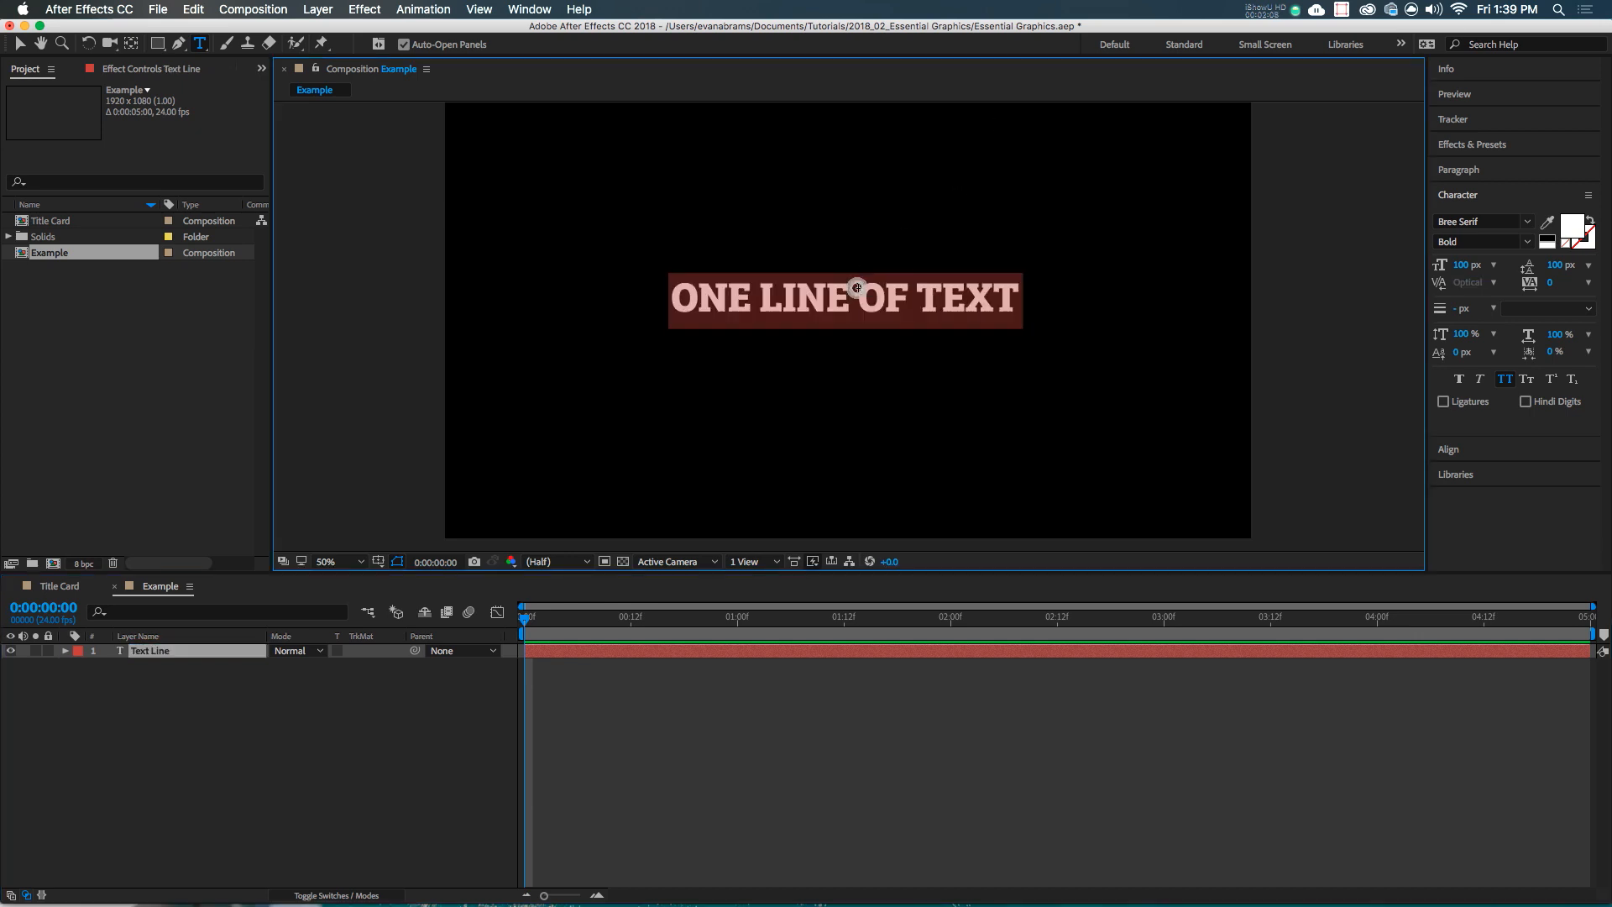
pyautogui.write('SFDGSDFG')
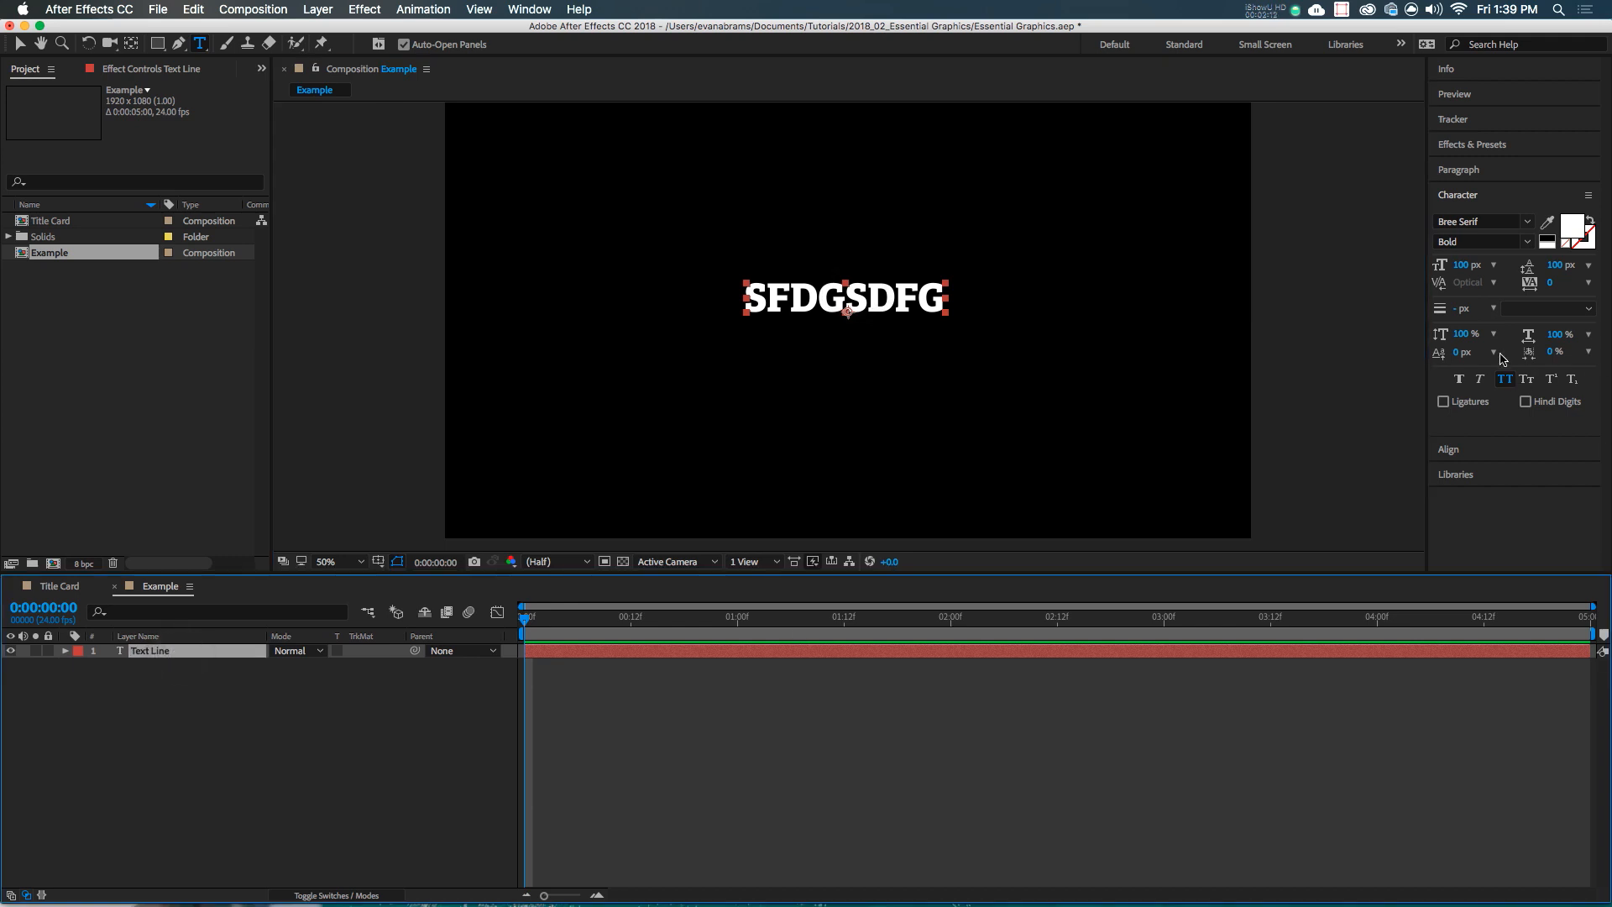
# Centre-justify the text, centre it in the composition, and retype 'ONE LINE OF TEXT'
pyautogui.click(1472, 143)
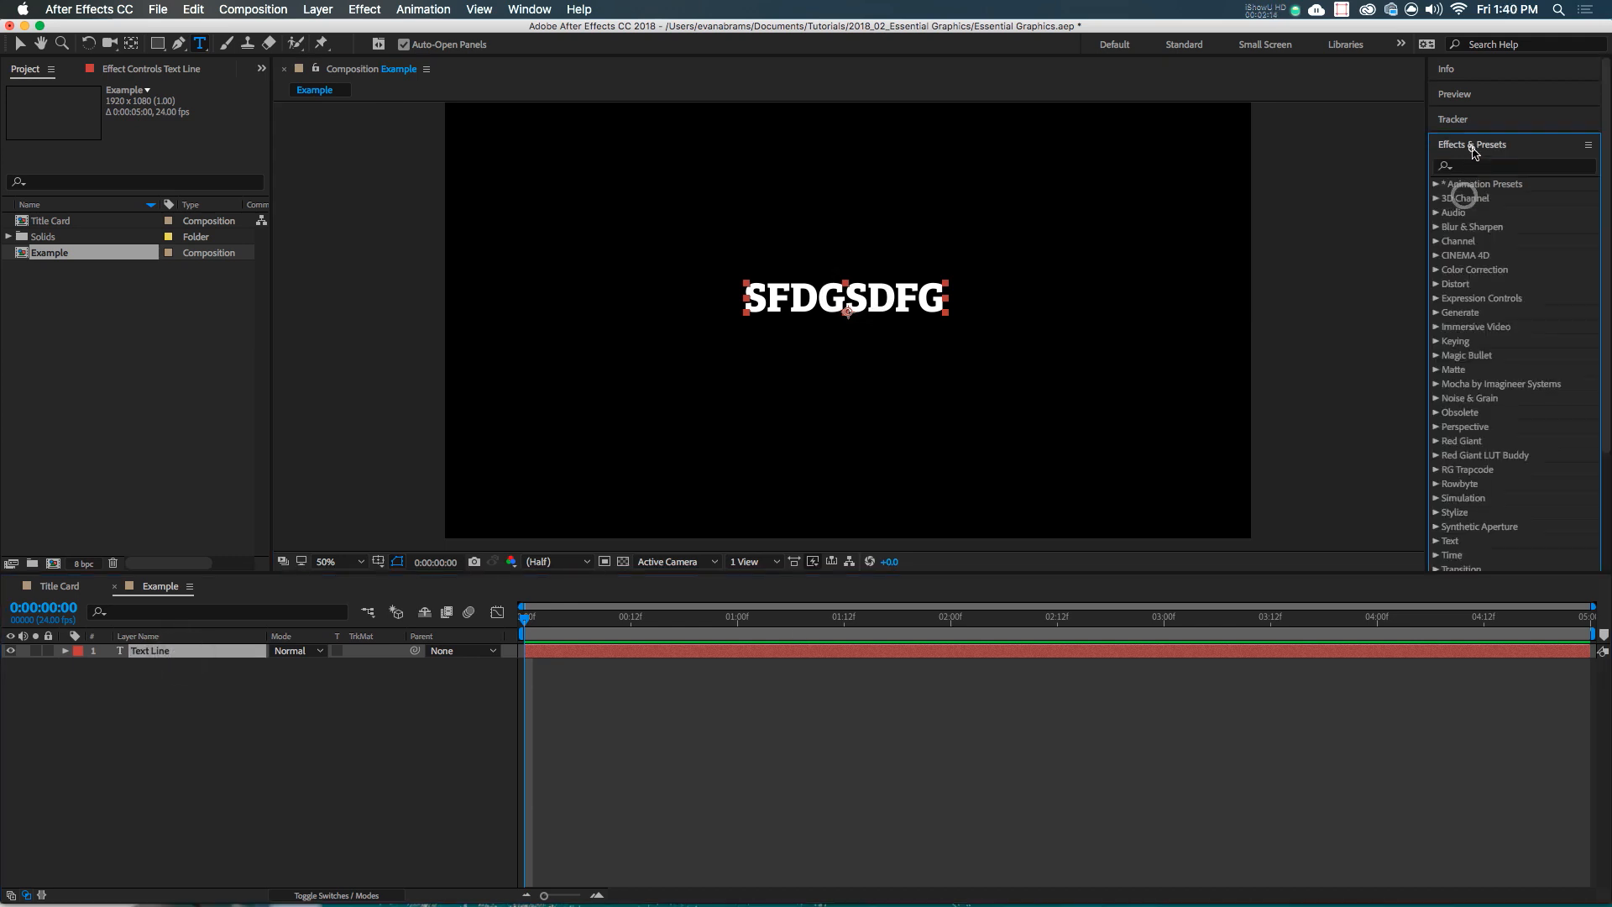
pyautogui.click(1459, 169)
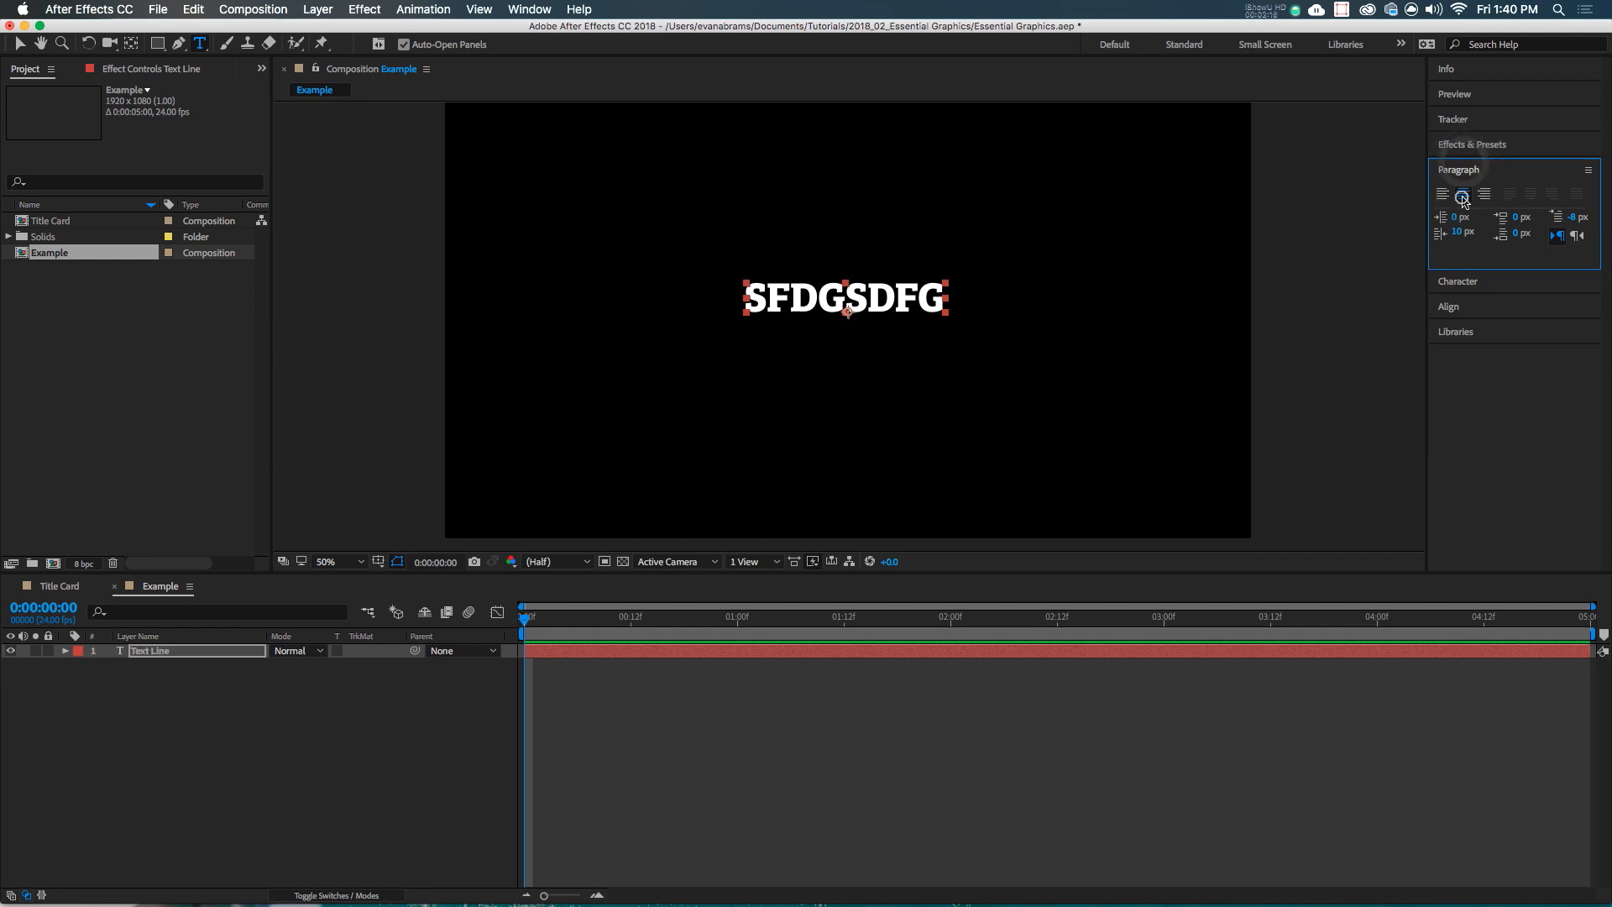
pyautogui.click(1460, 169)
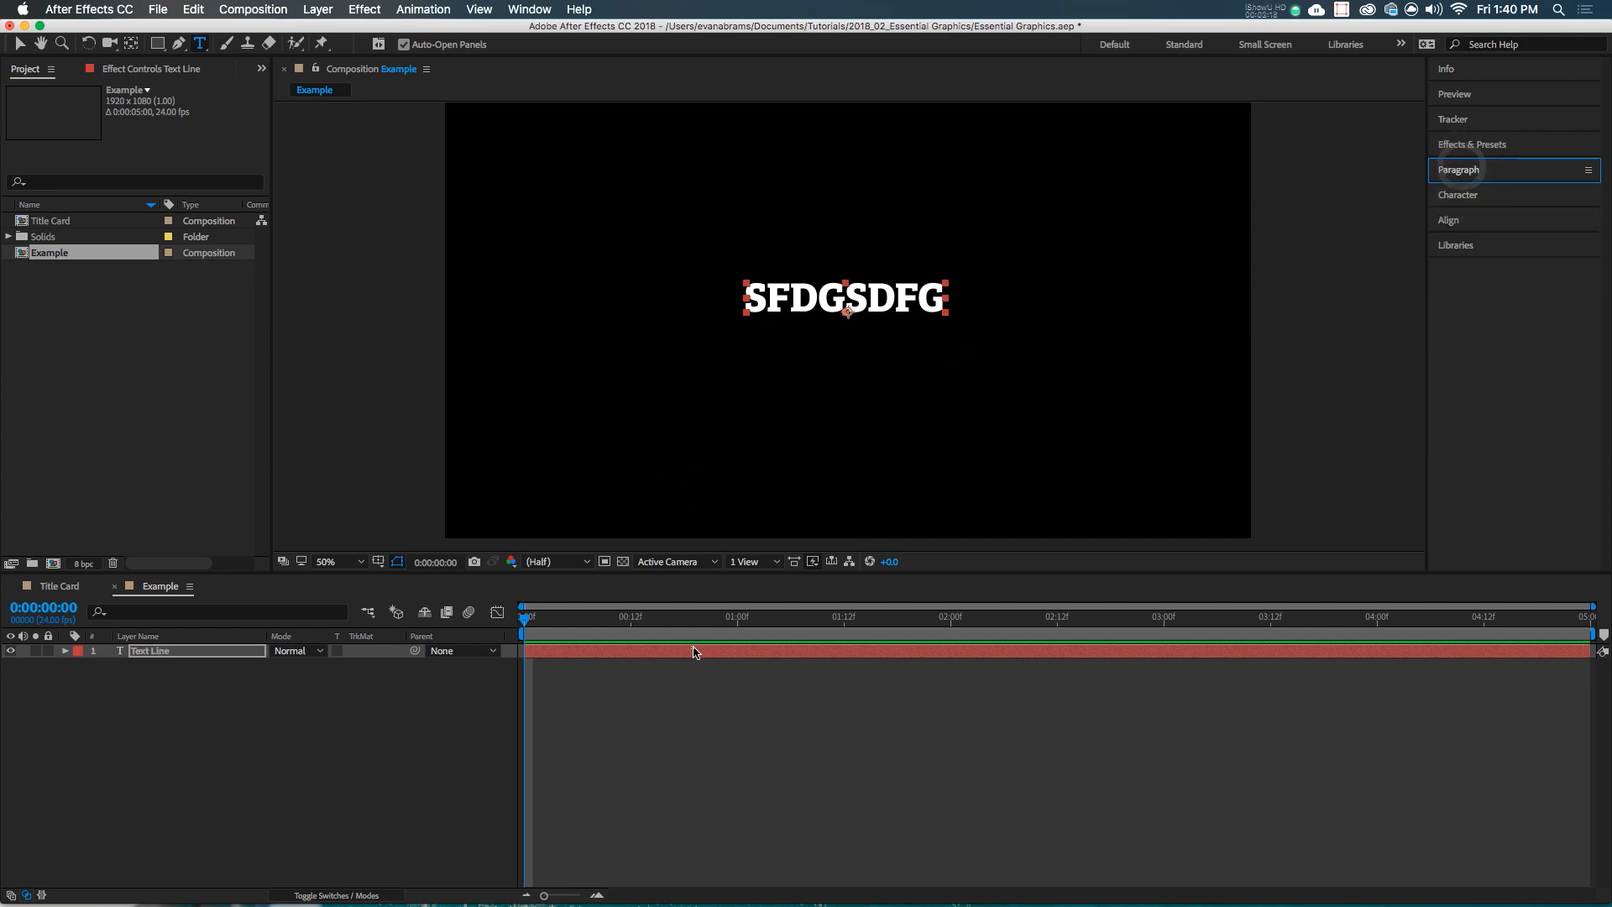
pyautogui.moveTo(691, 640)
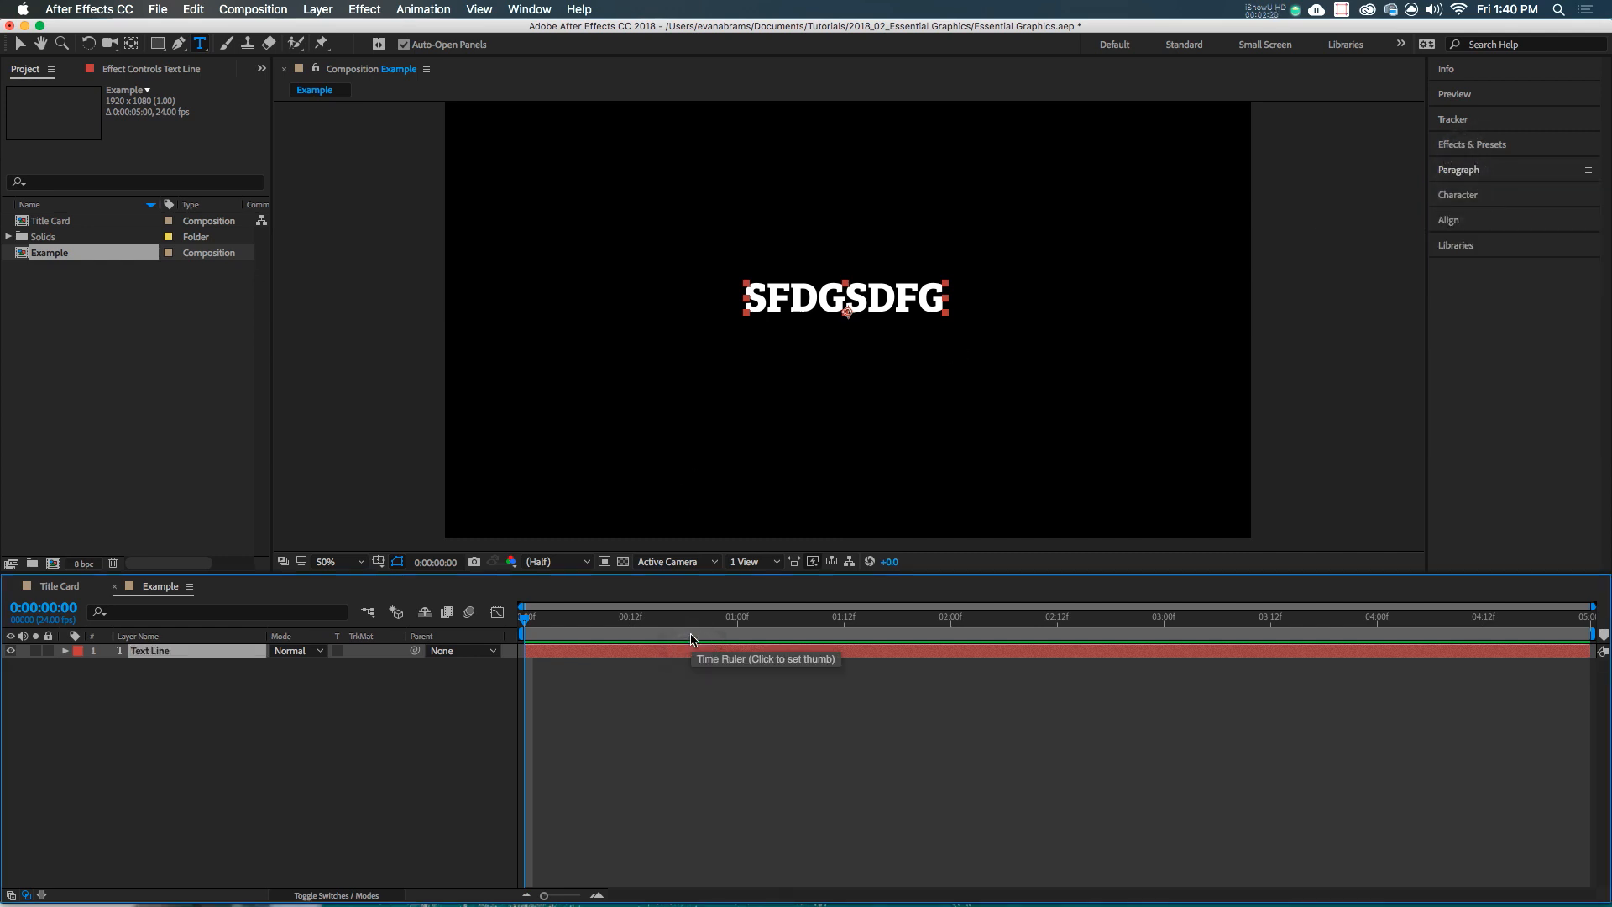
pyautogui.click(1448, 219)
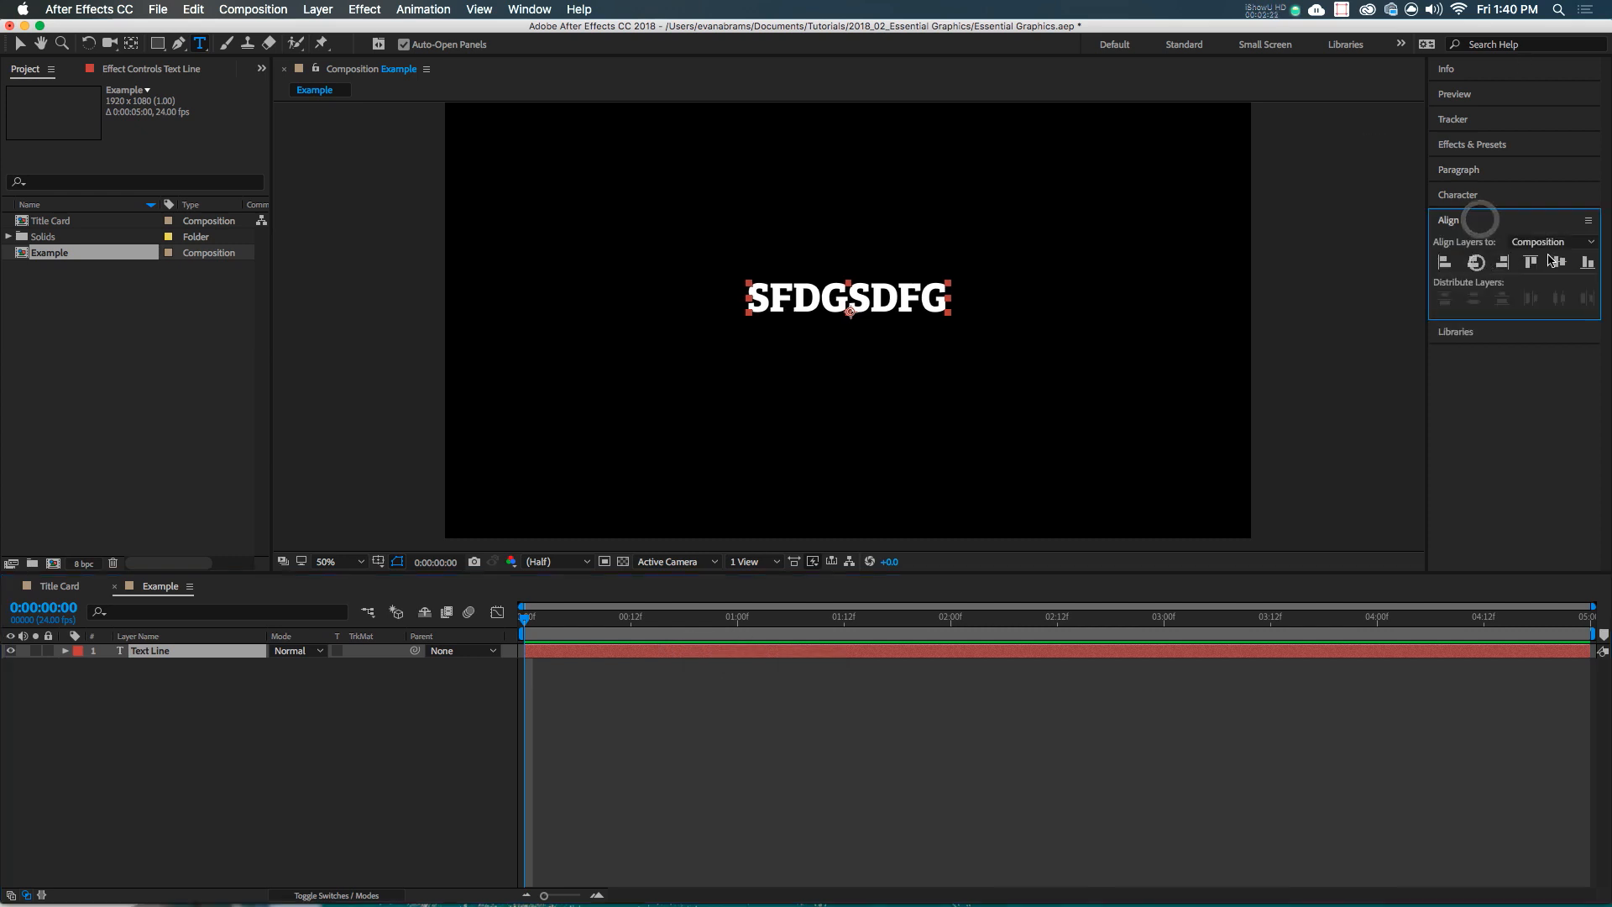
pyautogui.click(1475, 262)
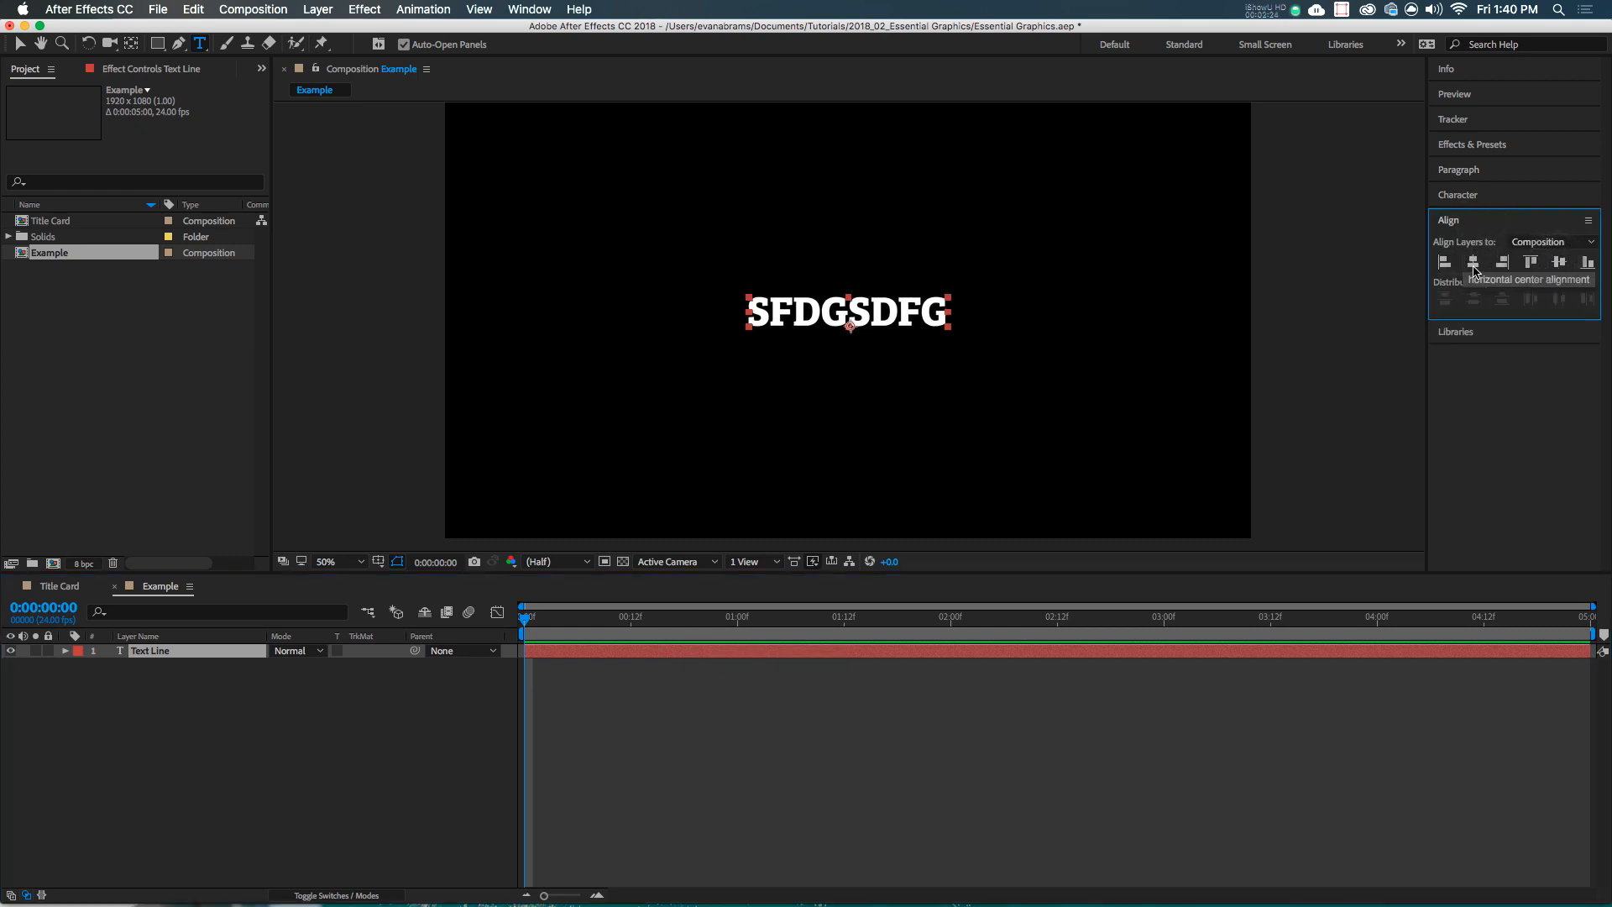
pyautogui.click(347, 722)
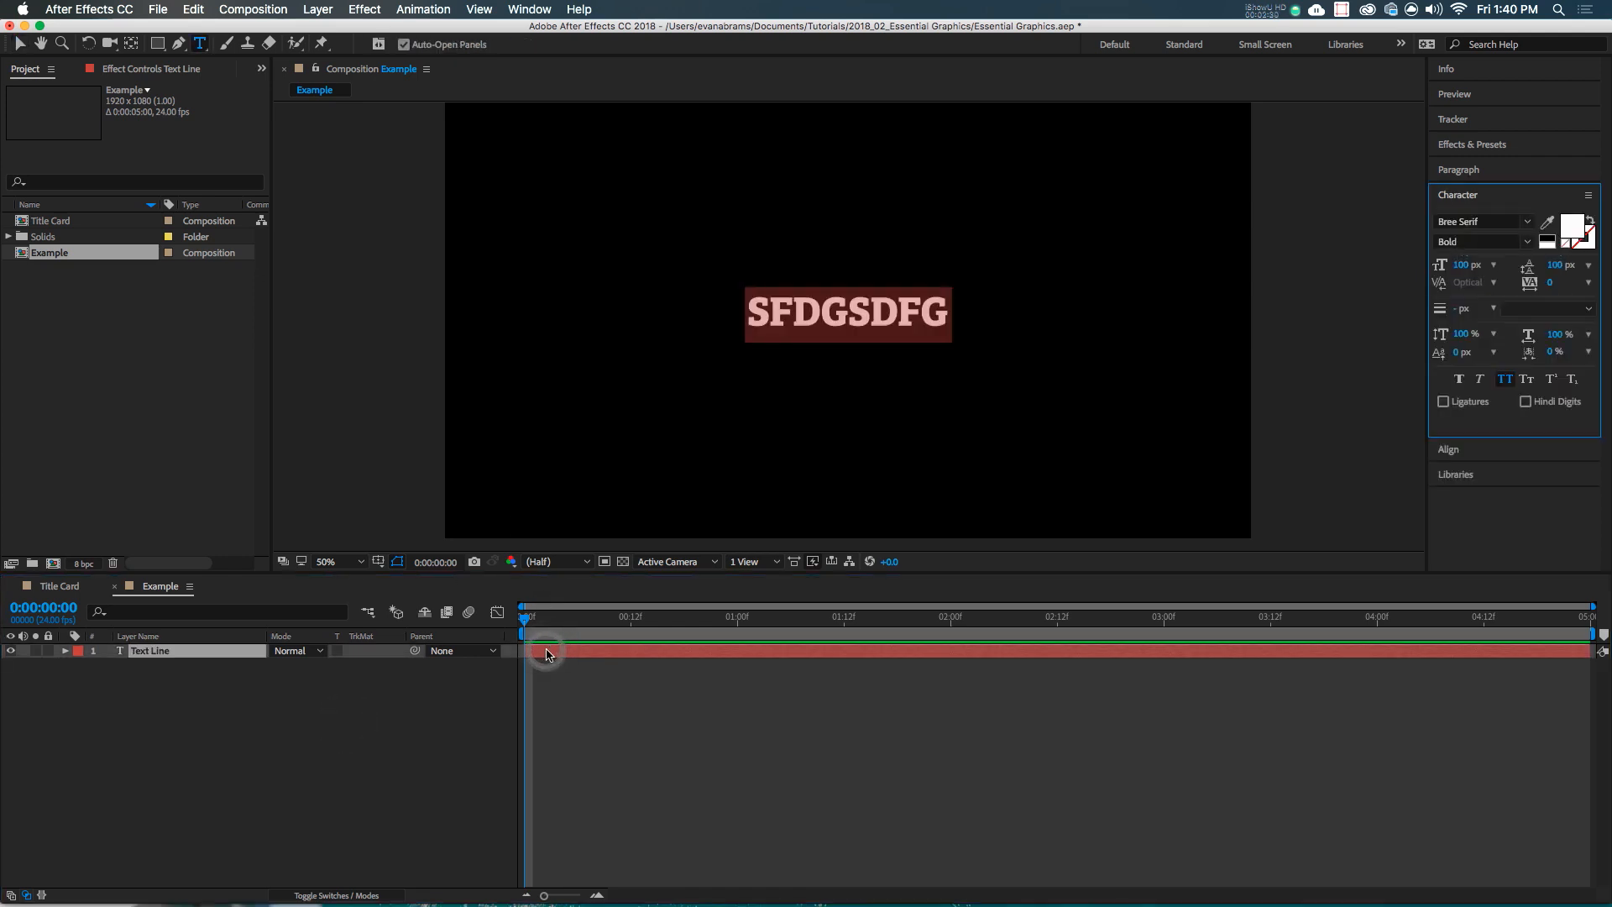
pyautogui.write('ONE LINE O')
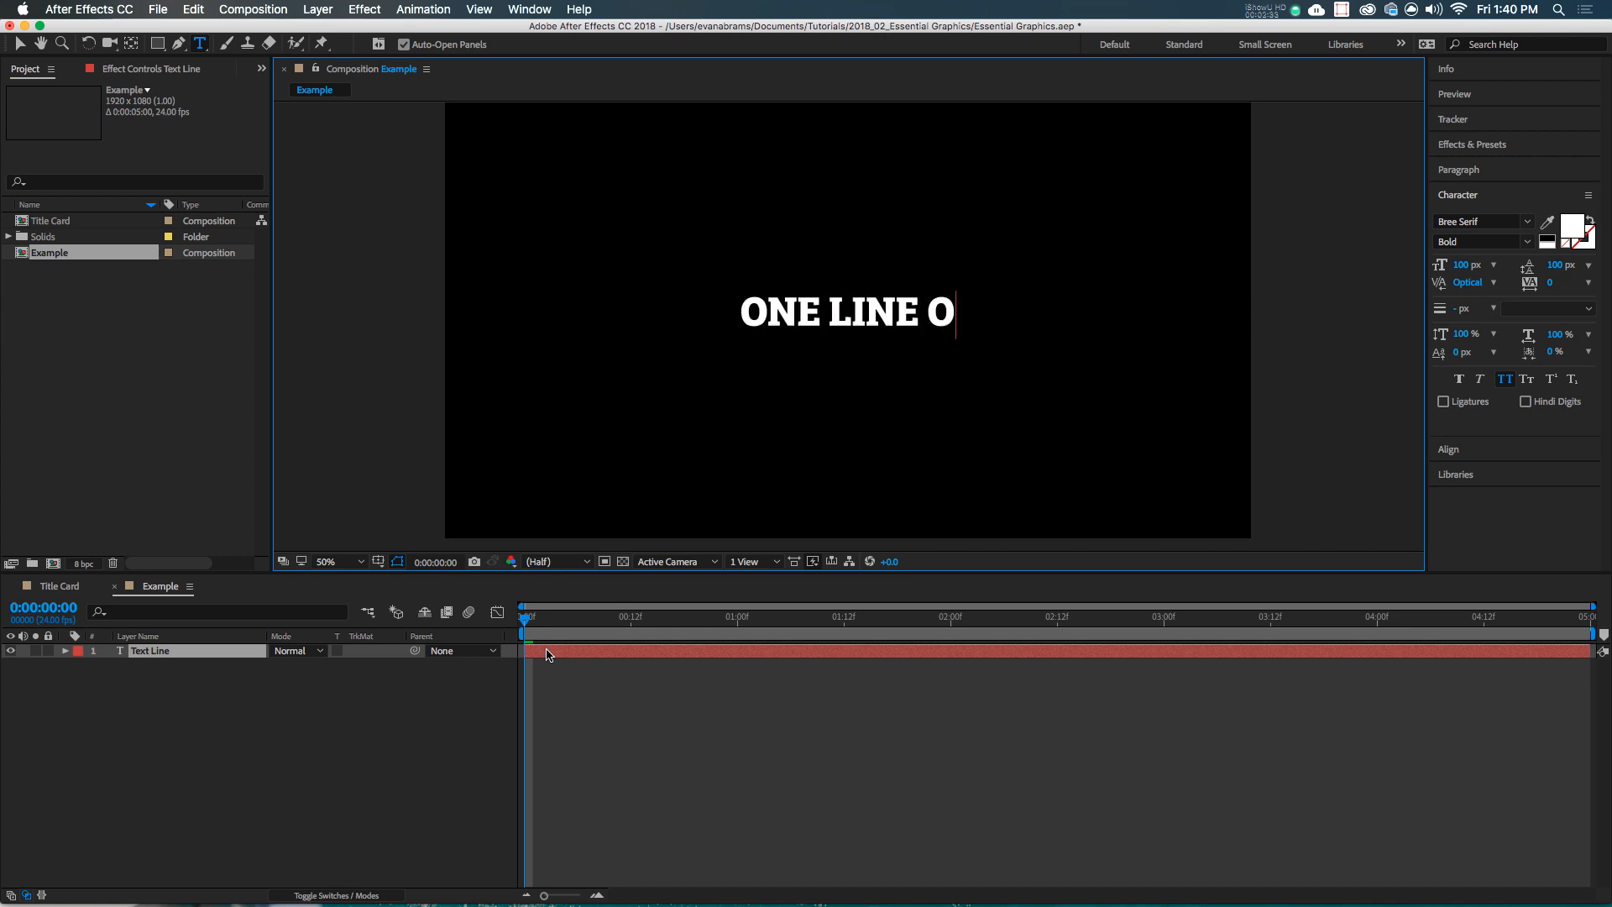
pyautogui.write('F TEXT')
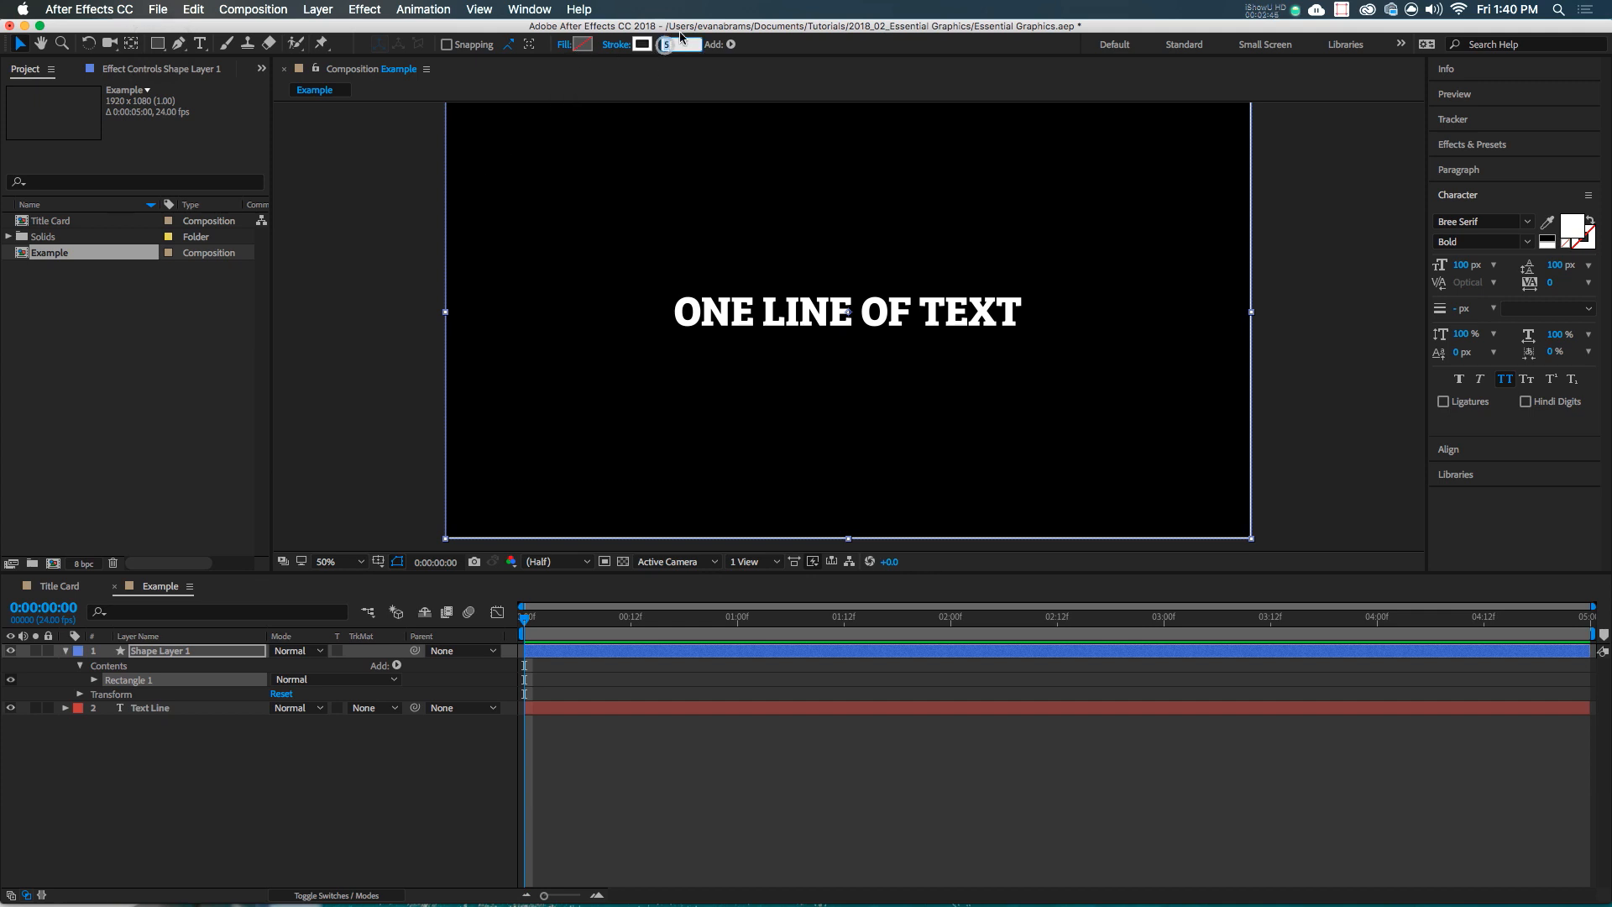
# Twirl open Rectangle 1 > Rectangle Path 1 and add an expression to Size
pyautogui.click(96, 679)
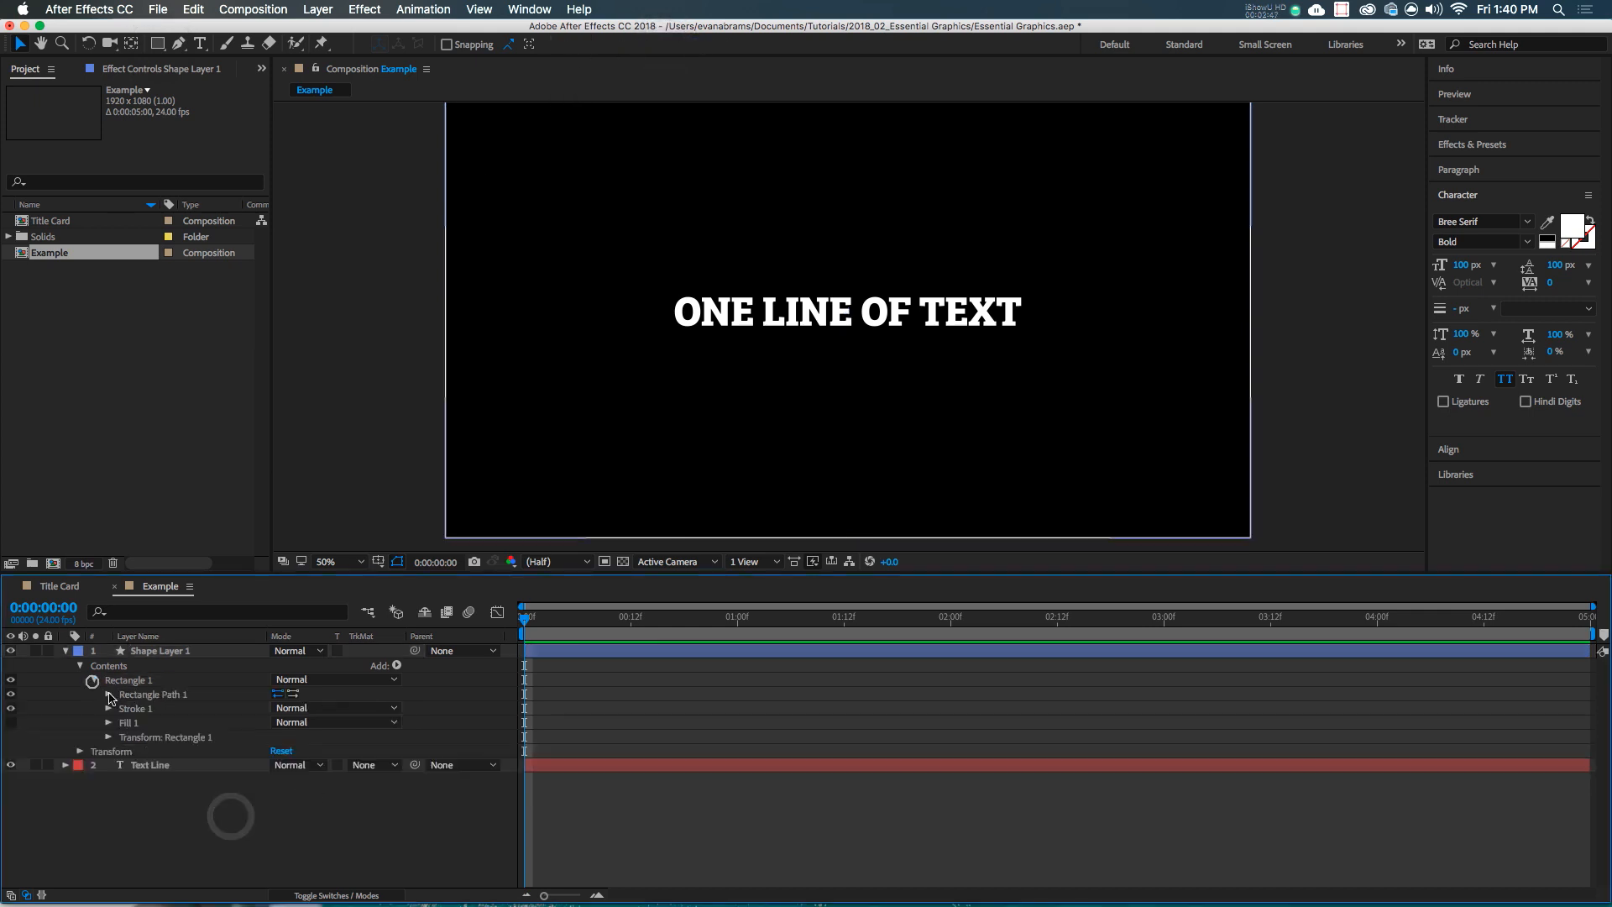
pyautogui.click(110, 694)
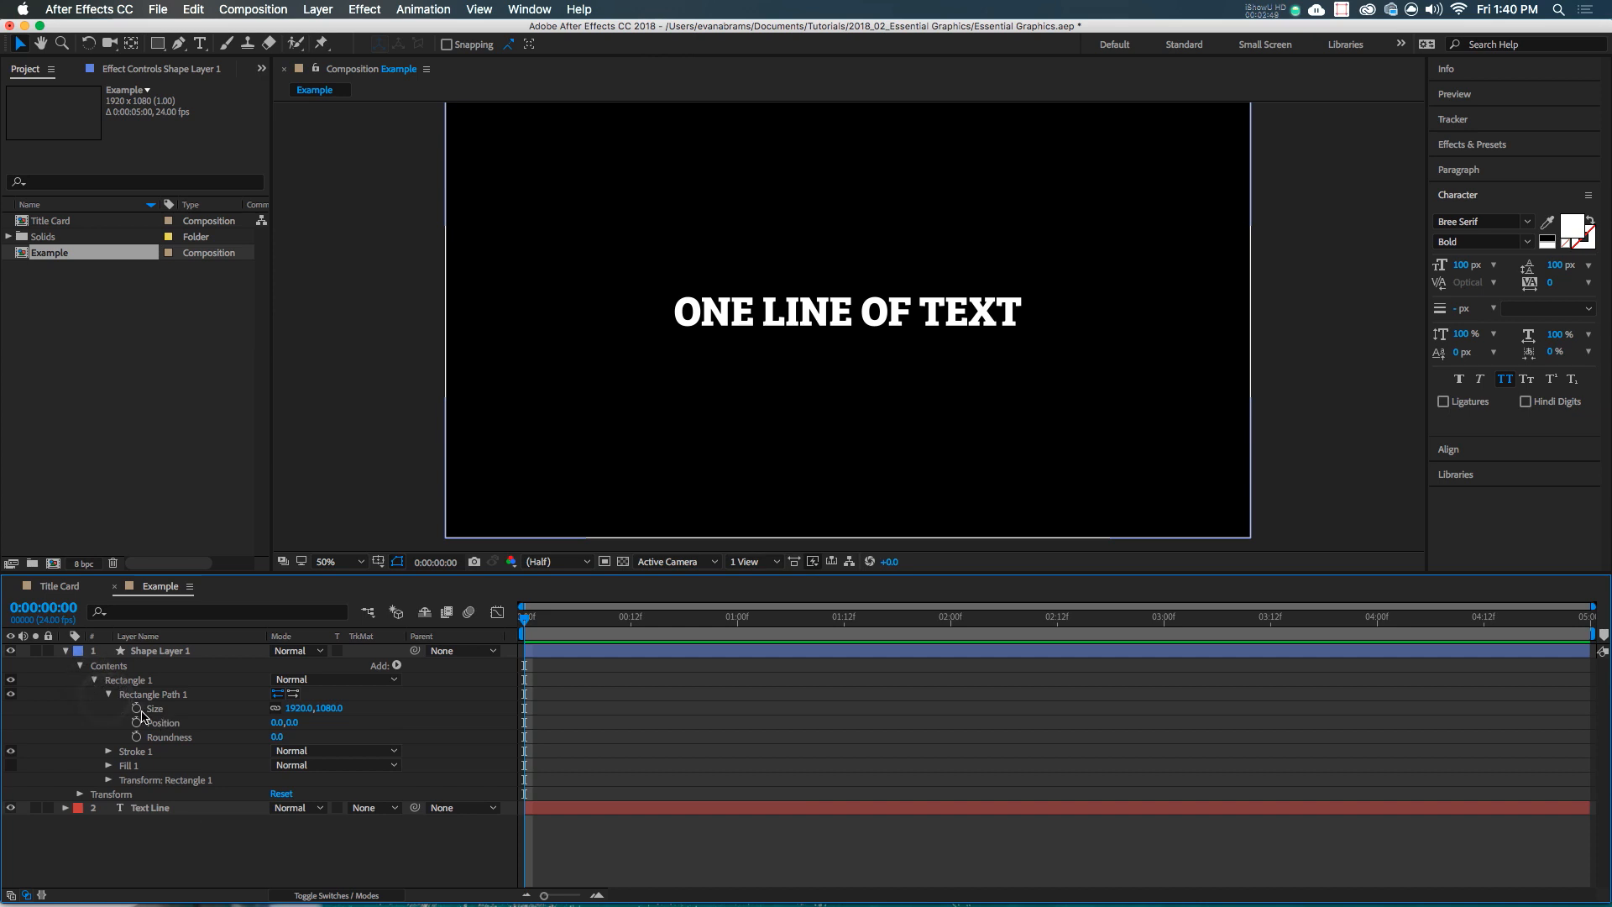
pyautogui.click(134, 707)
pyautogui.write('L=thisComp.layer("Text Line");')
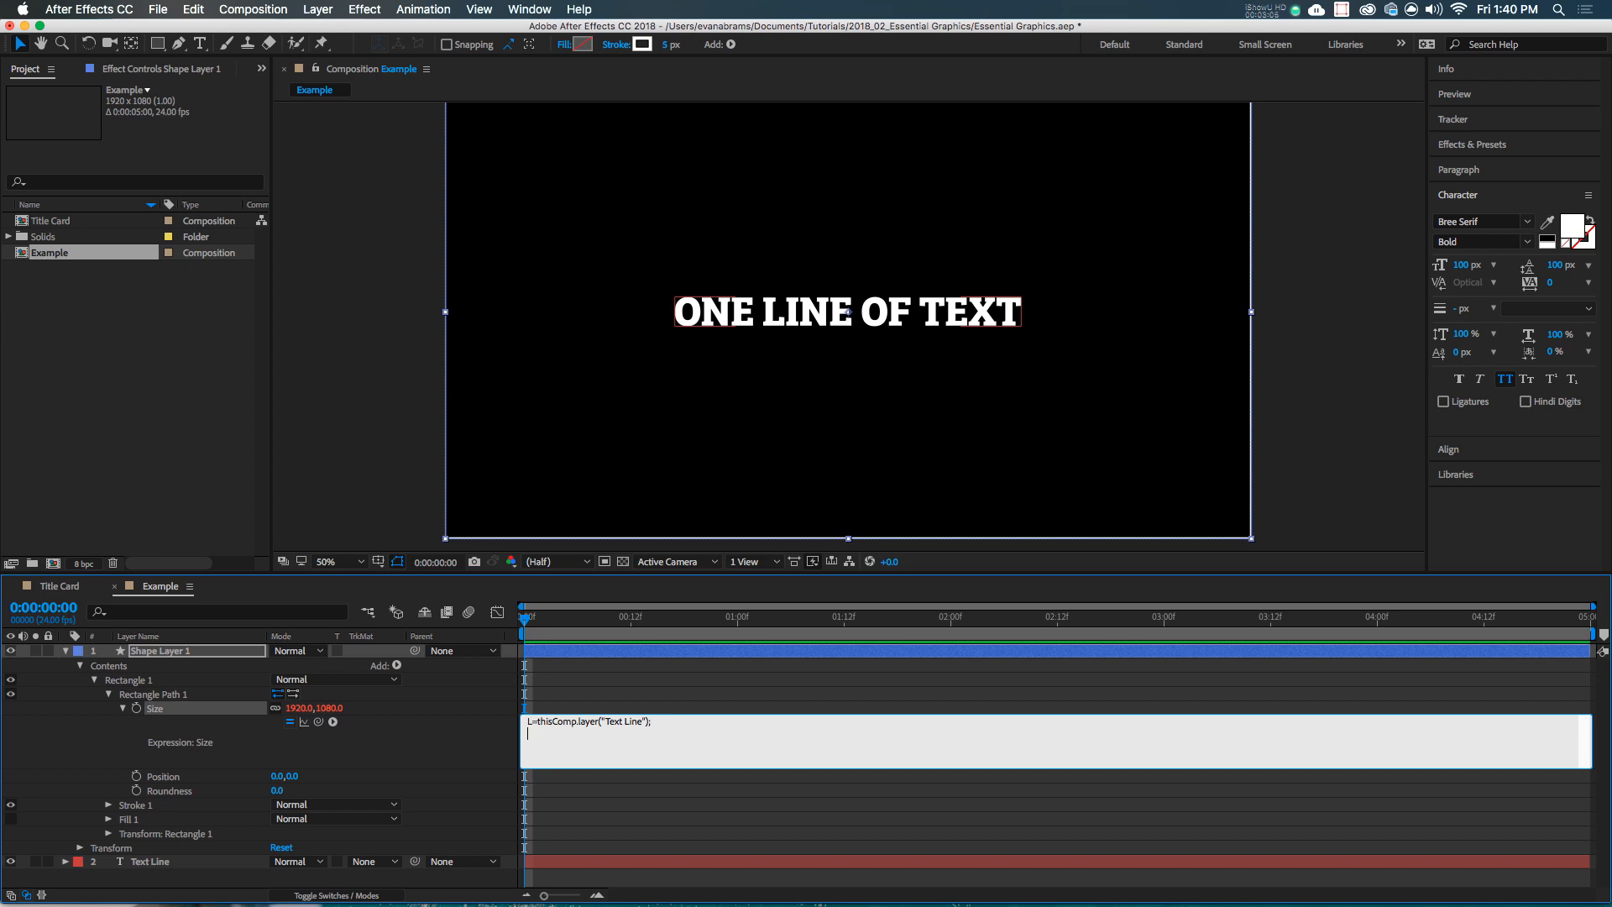
# Enter a Size expression using Text Line's sourceRectAtTime() width and height, and apply it
pyautogui.write('X=sourceRect')
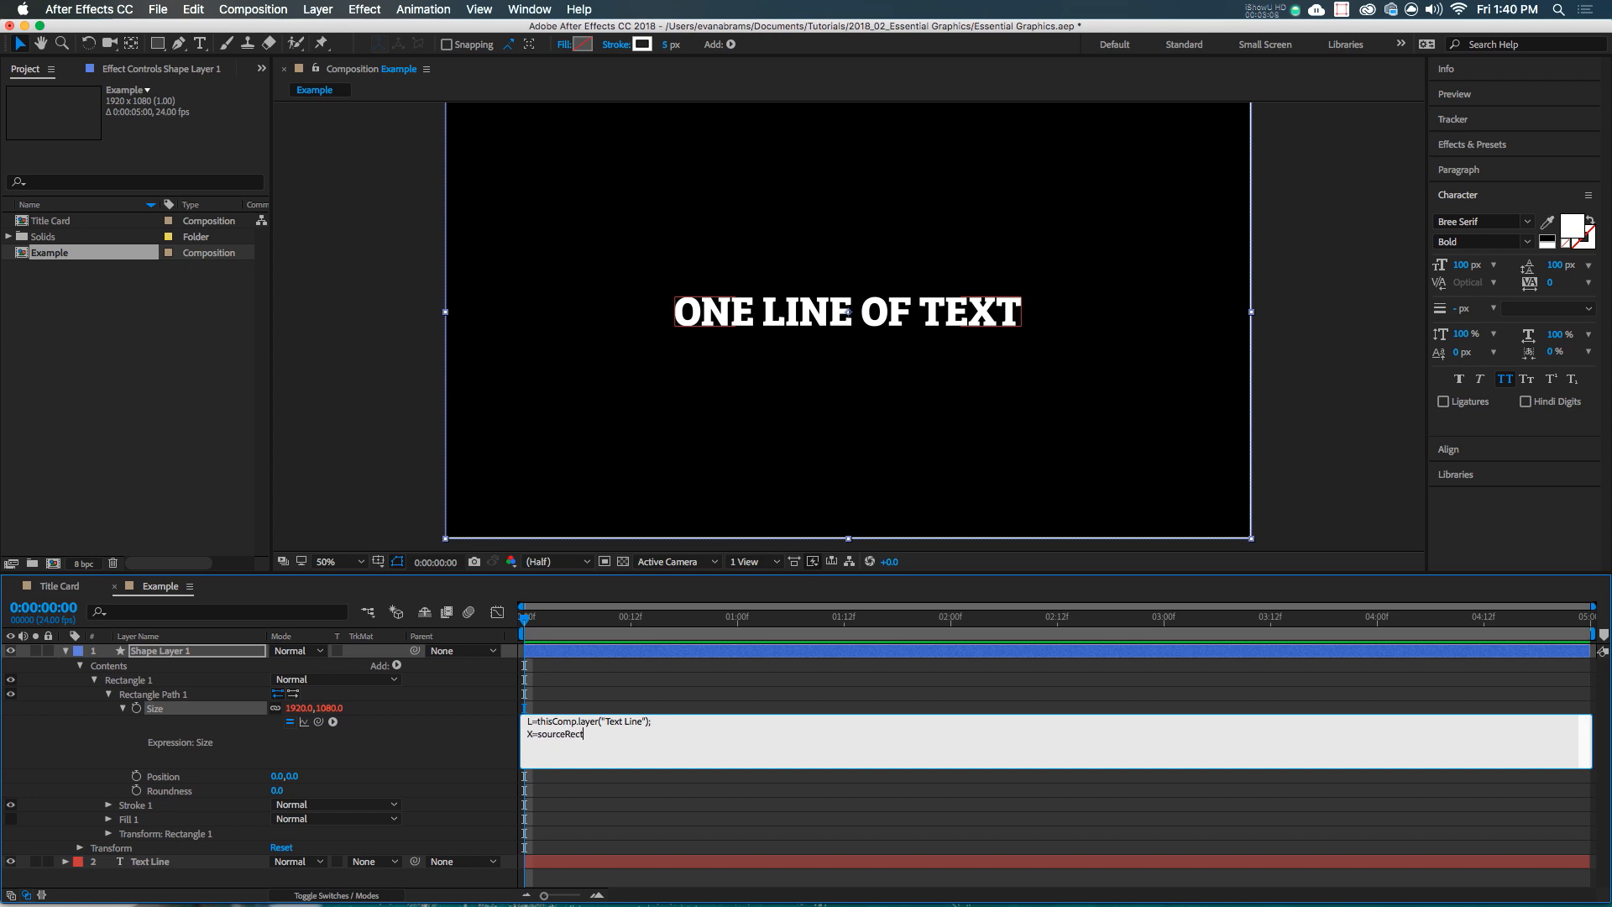
pyautogui.write('AtTime0.')
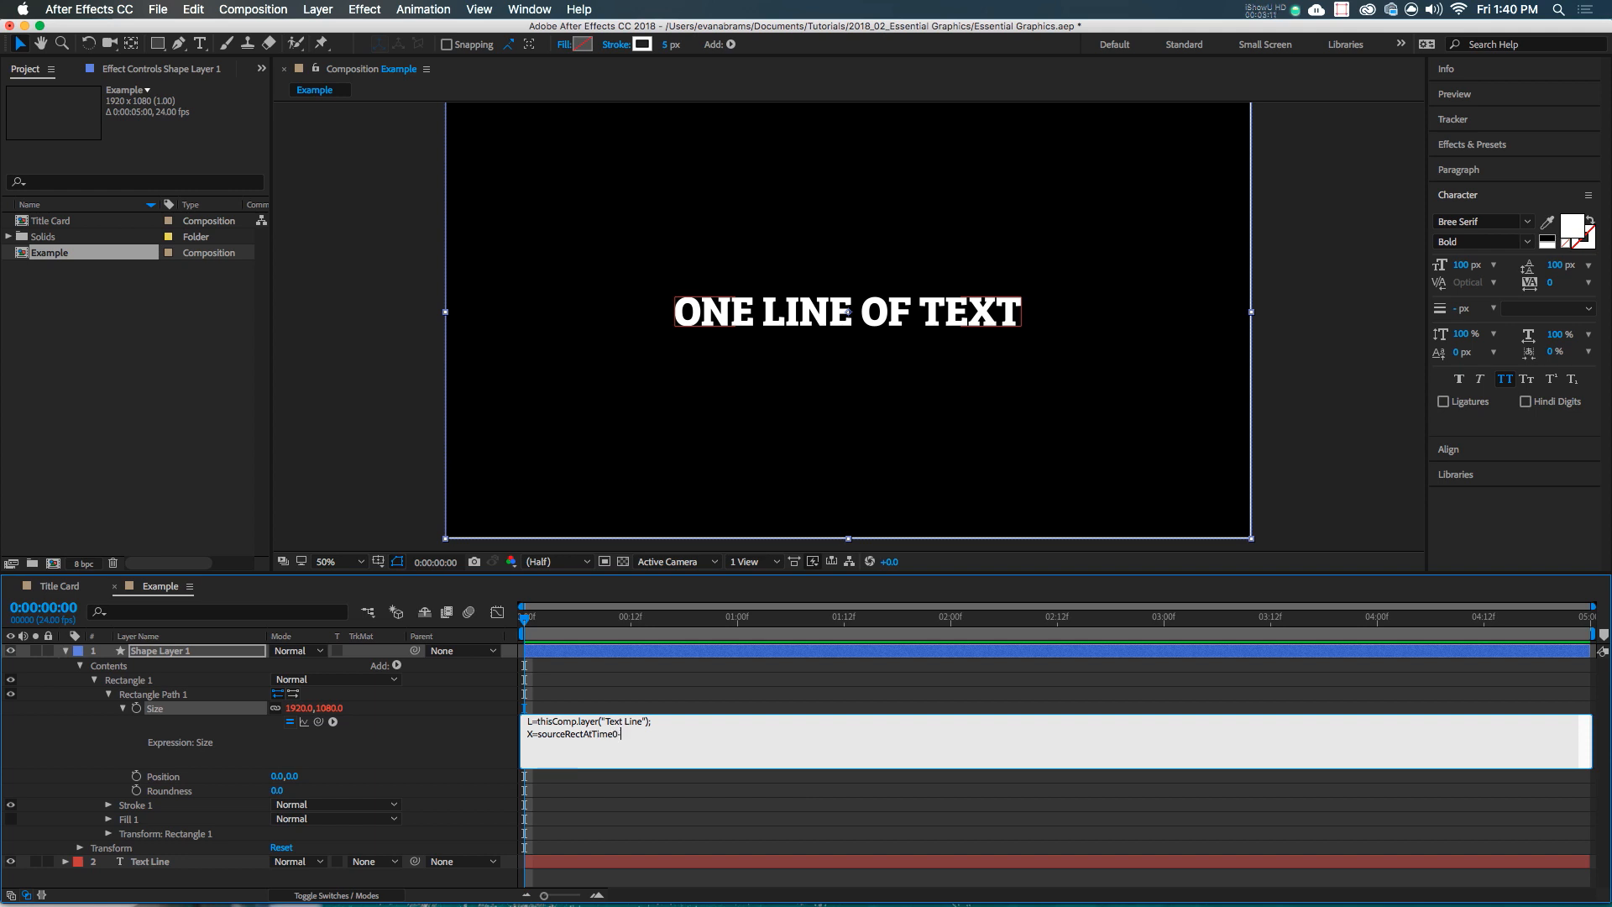
pyautogui.write('()')
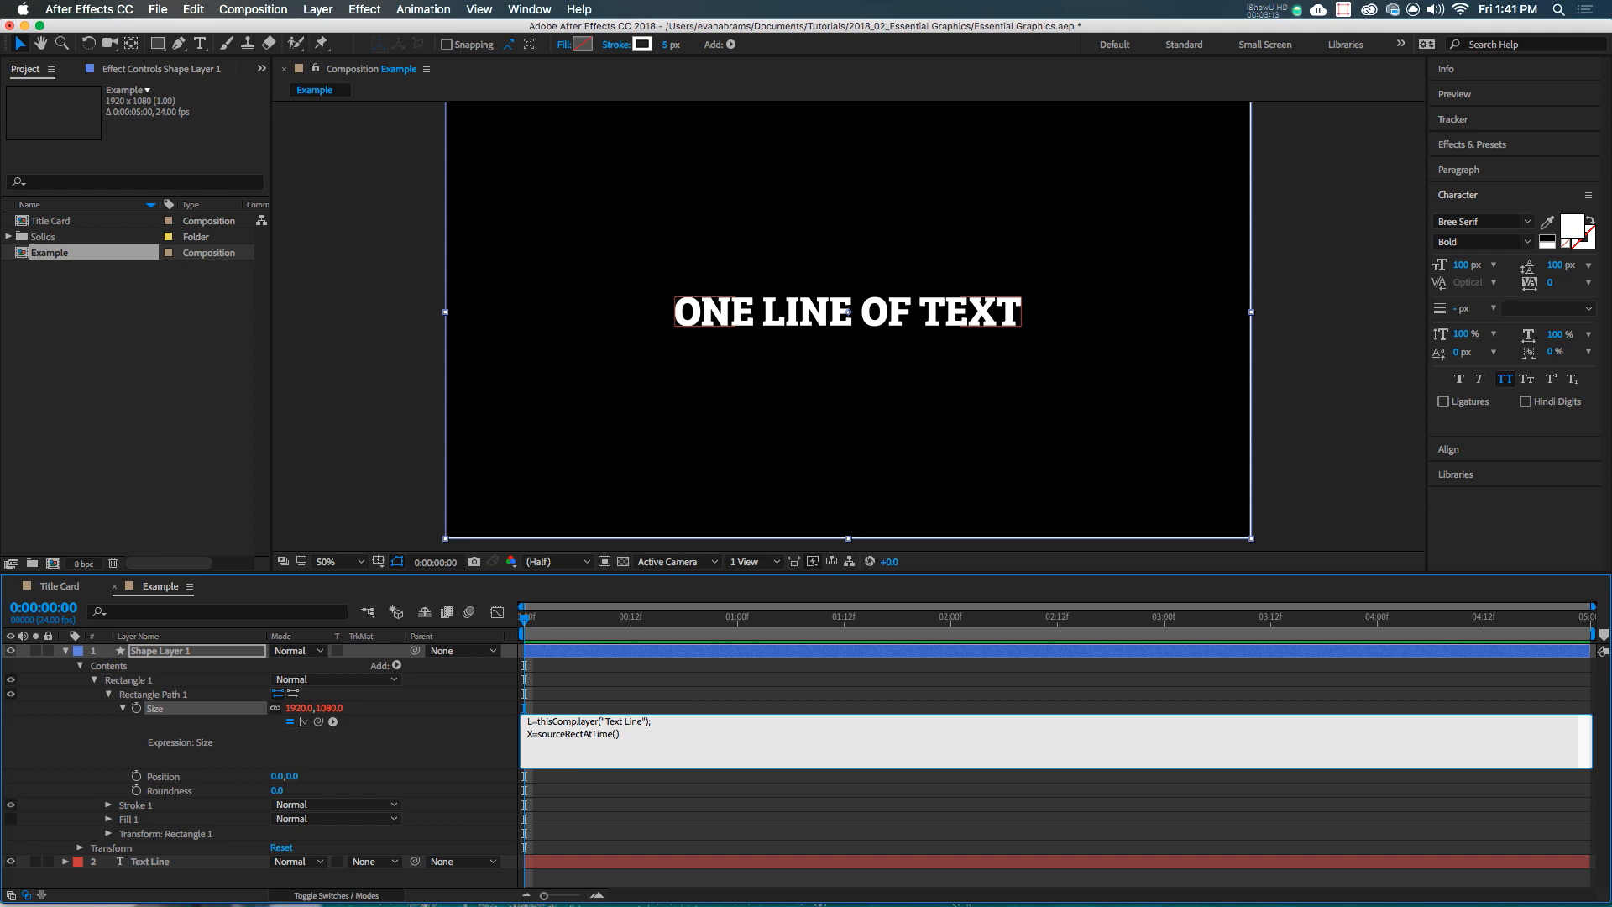
pyautogui.write('.w')
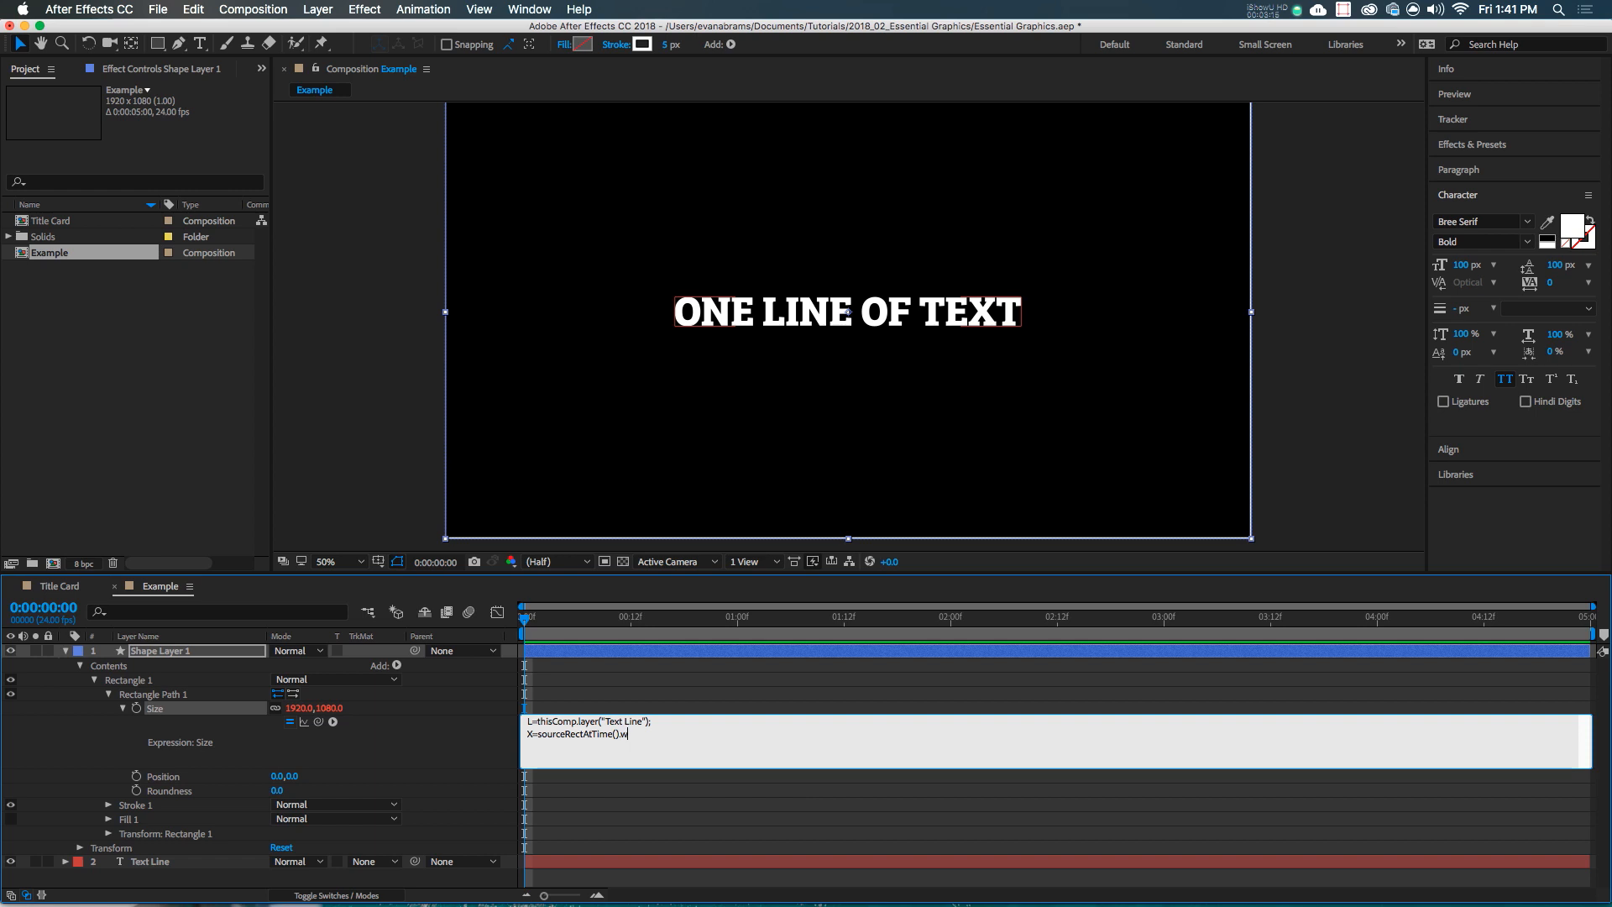
pyautogui.write('idth;')
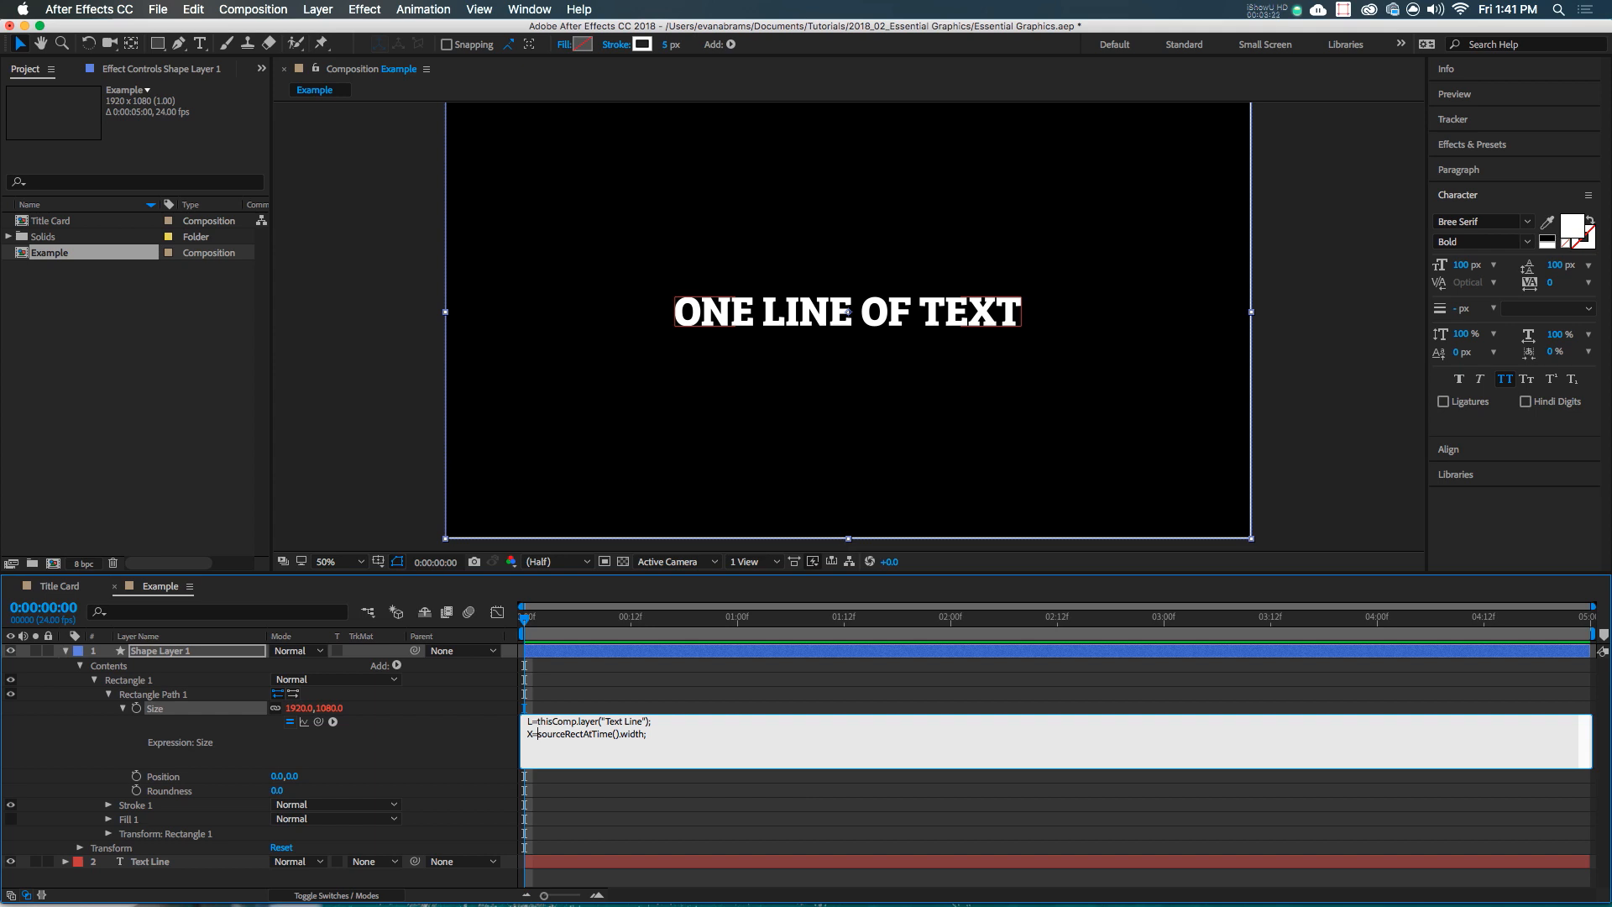
pyautogui.write('L;')
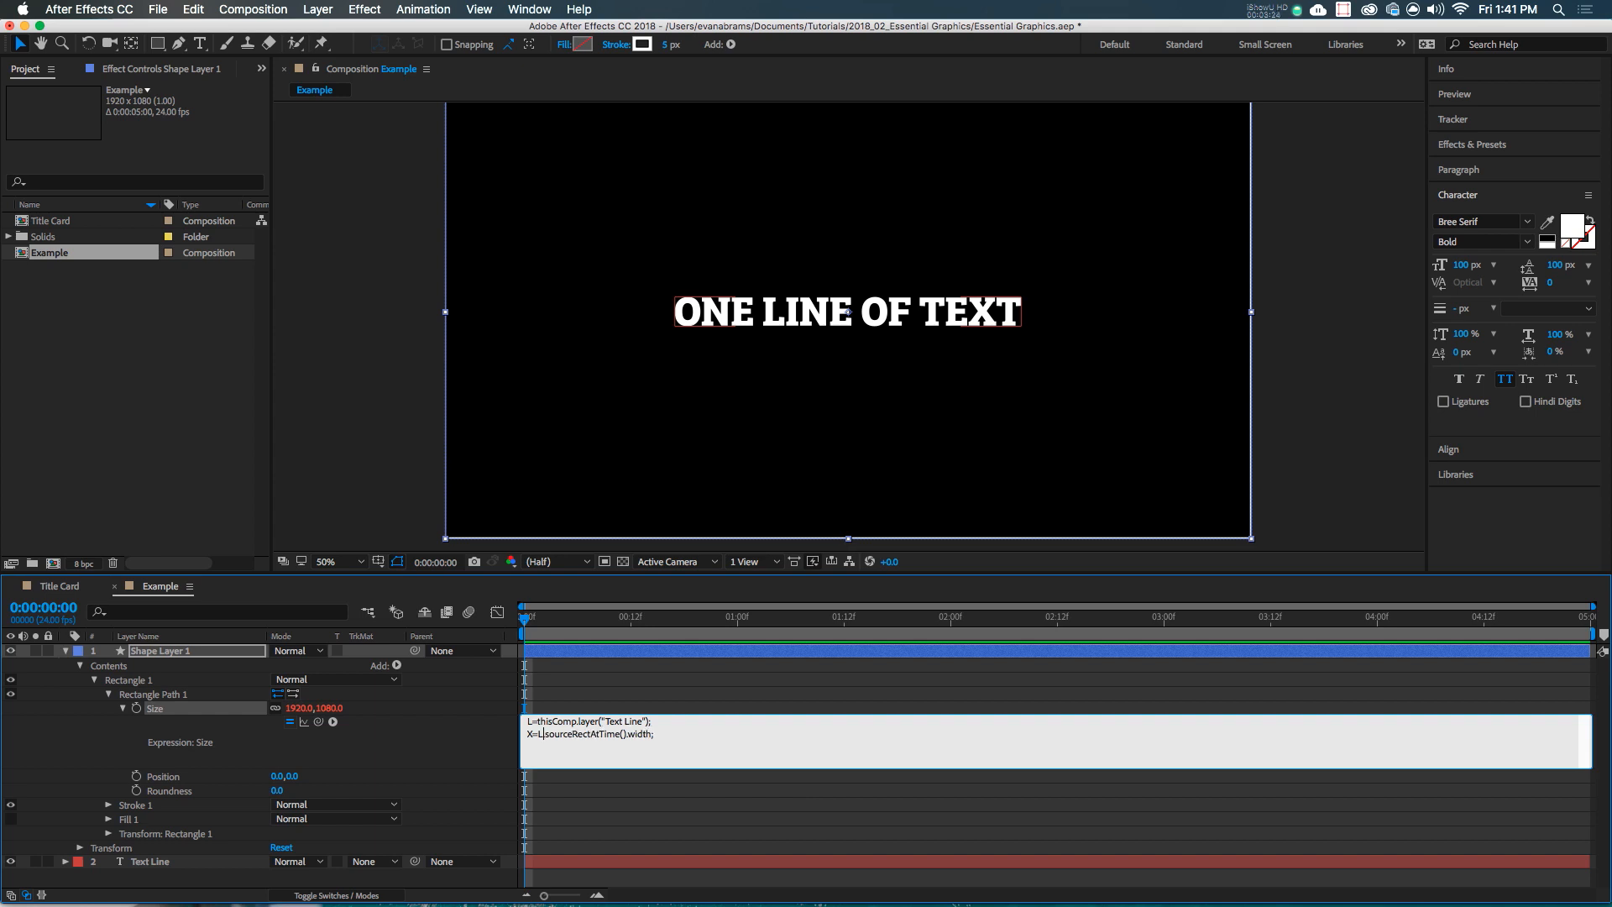
pyautogui.write('X=L.sourceRectAtTime().width;')
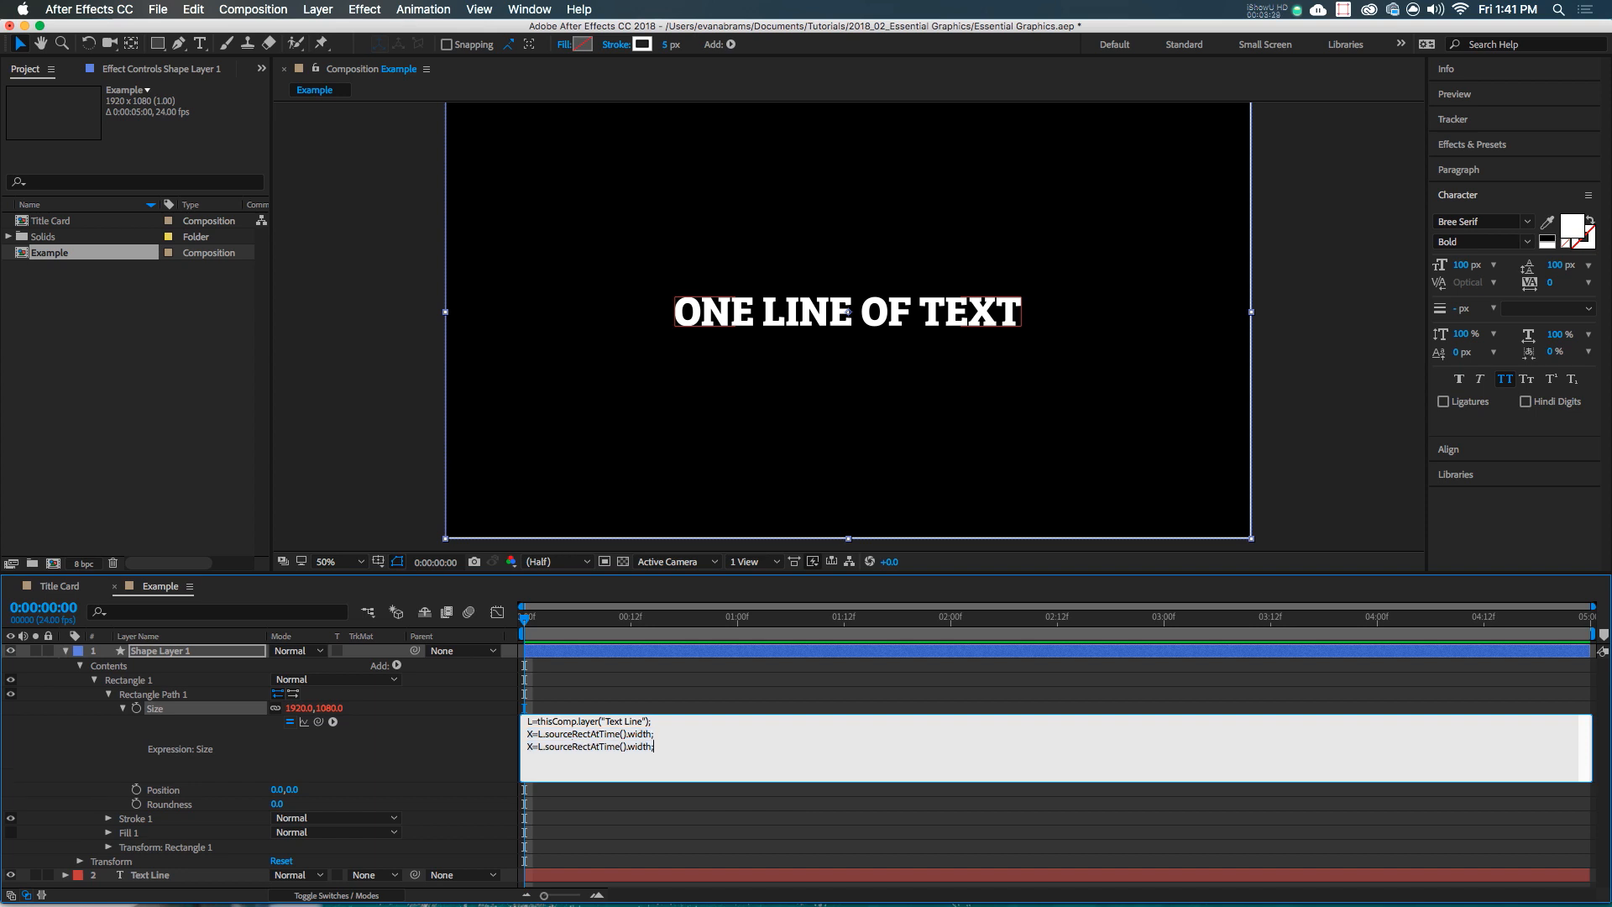
pyautogui.write('Y=L.sourceRectAtTime();')
pyautogui.write('[X,Y]')
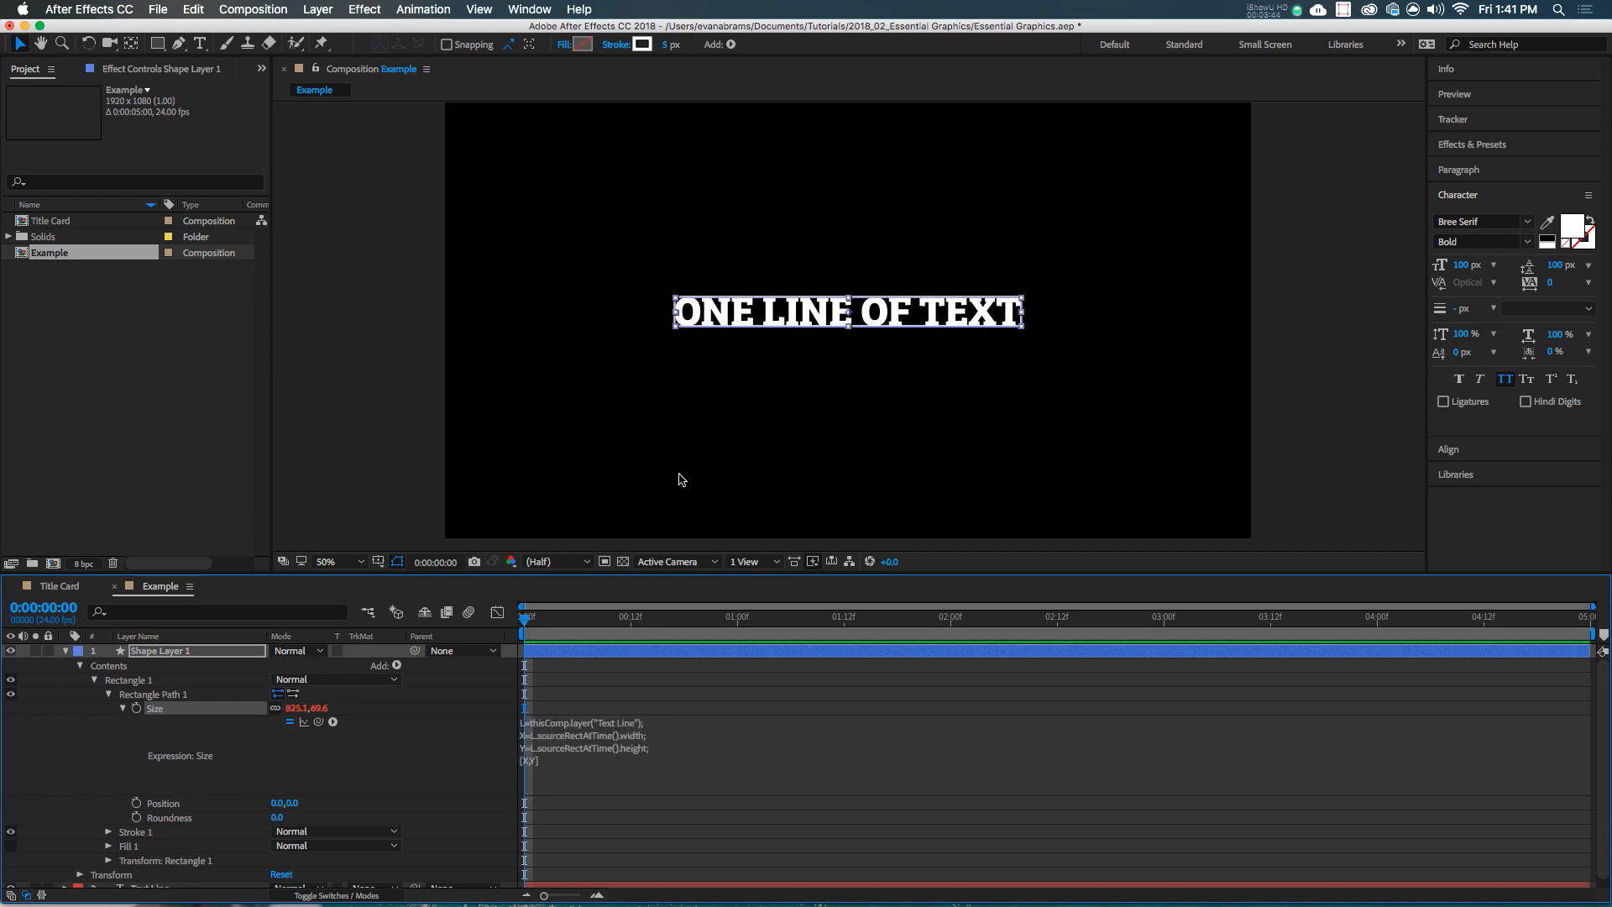
pyautogui.click(151, 879)
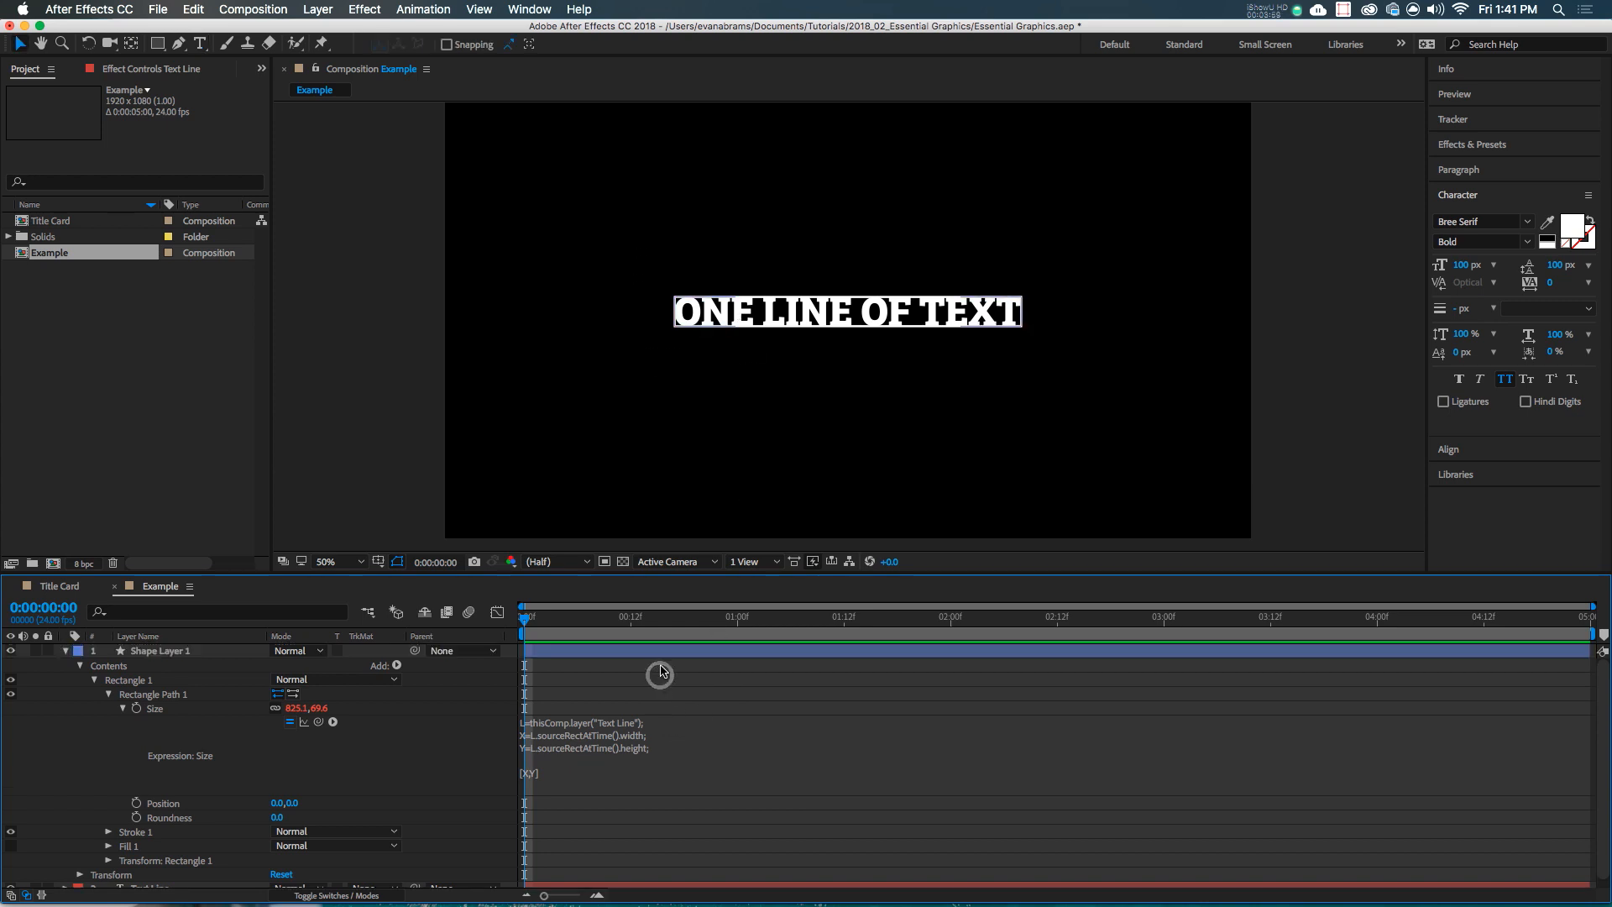
pyautogui.click(160, 649)
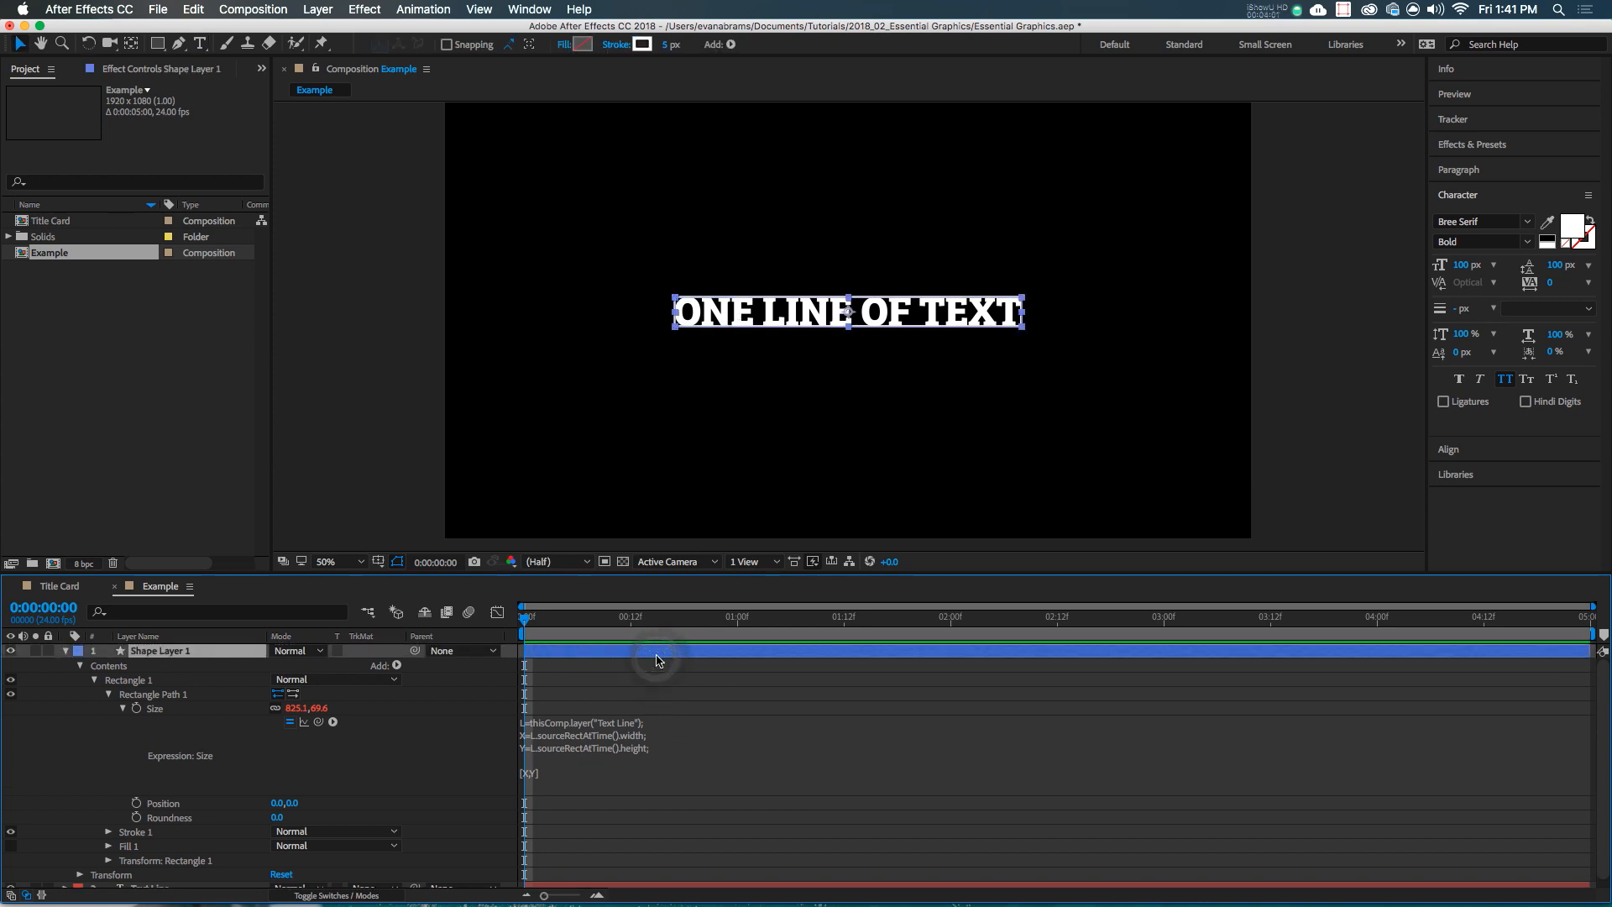
# Add a new empty layer to the Example composition from the timeline's context menu
pyautogui.click(1456, 194)
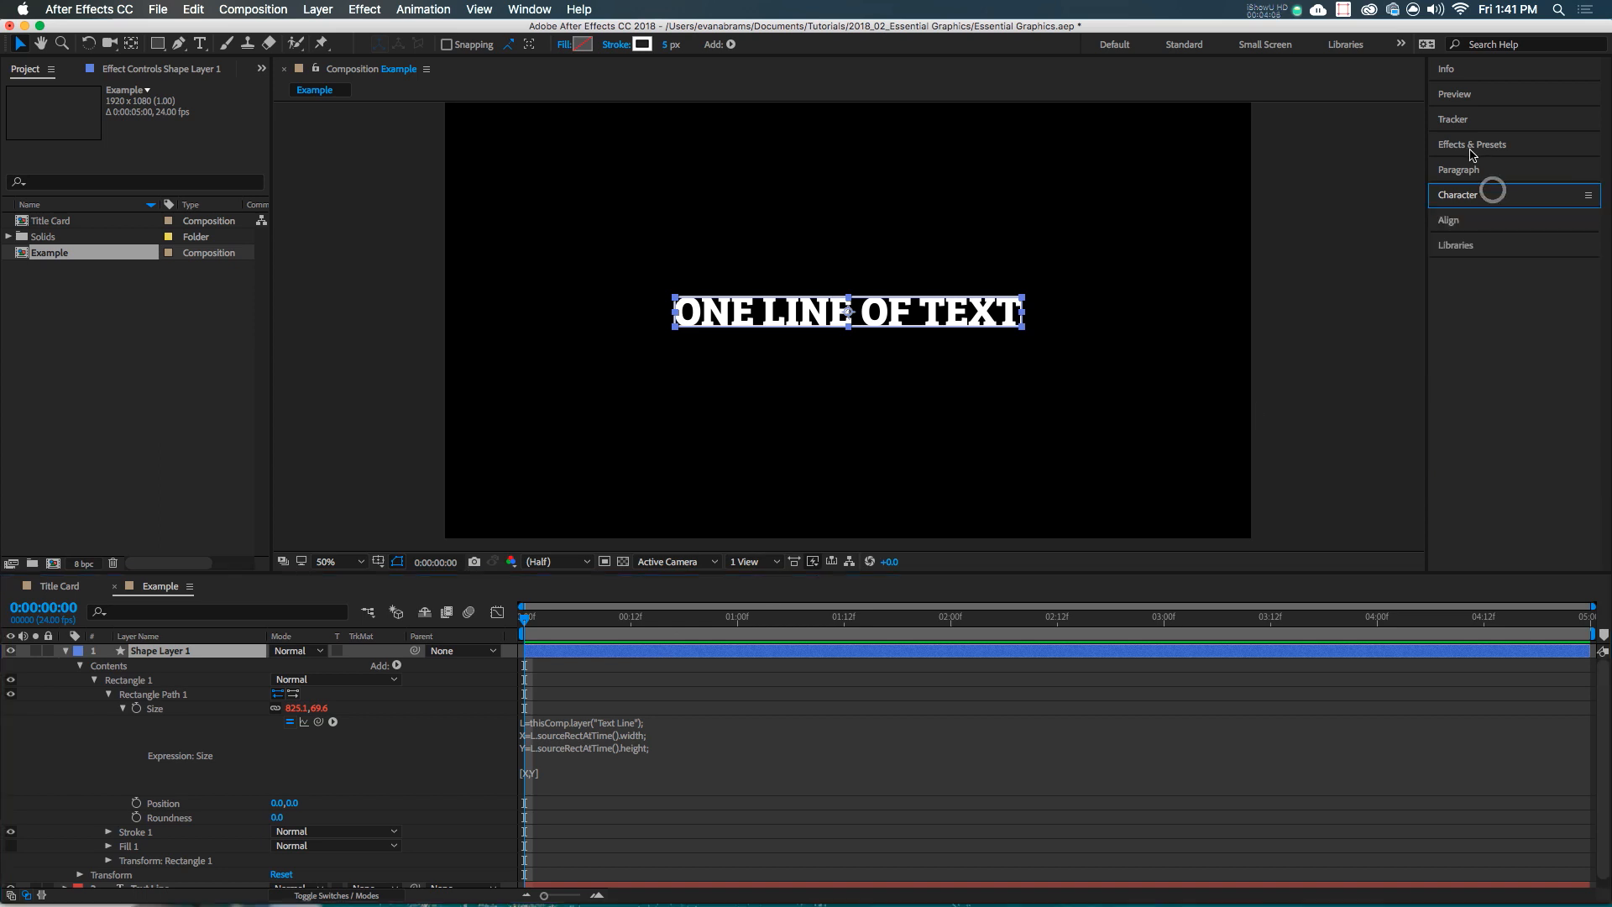
pyautogui.moveTo(847, 875)
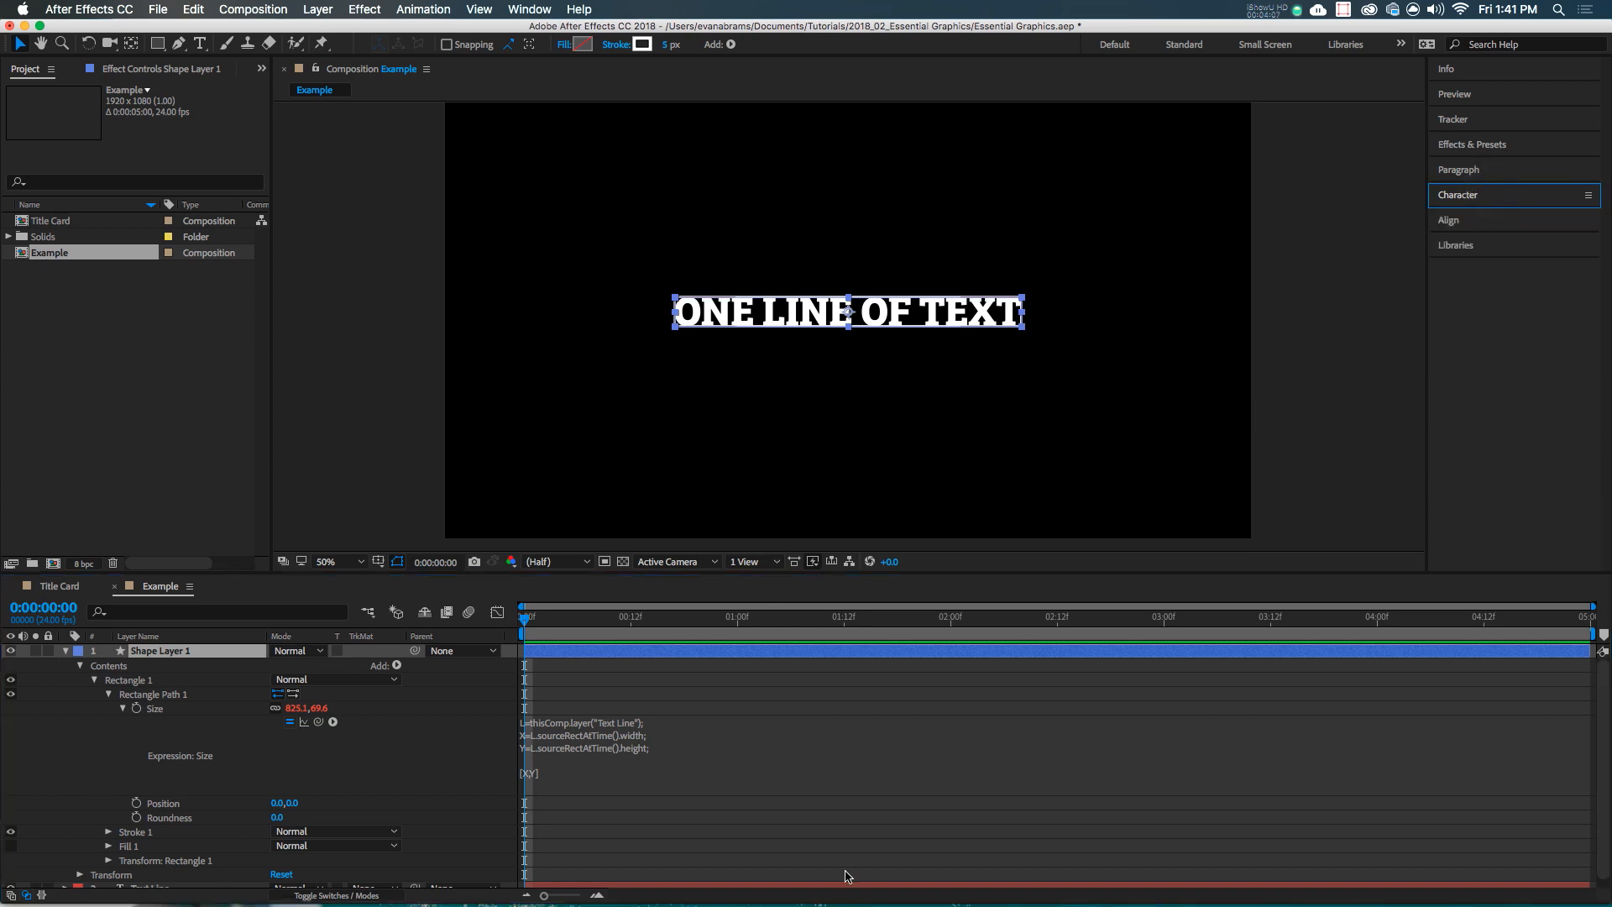
pyautogui.rightClick(846, 874)
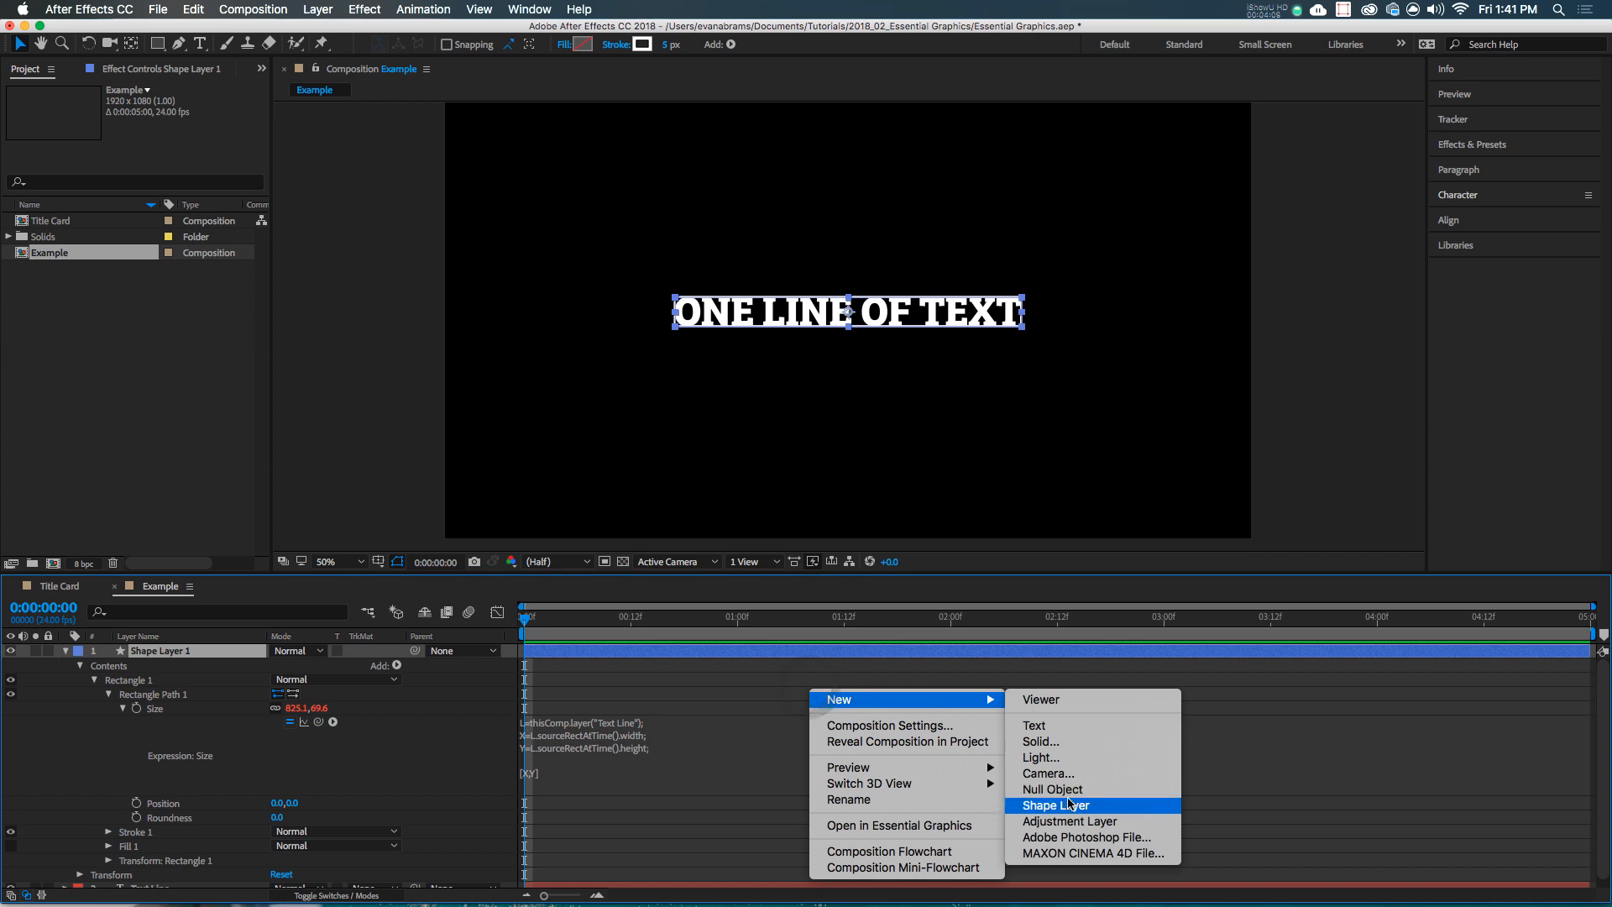
pyautogui.click(1069, 820)
pyautogui.write('slider')
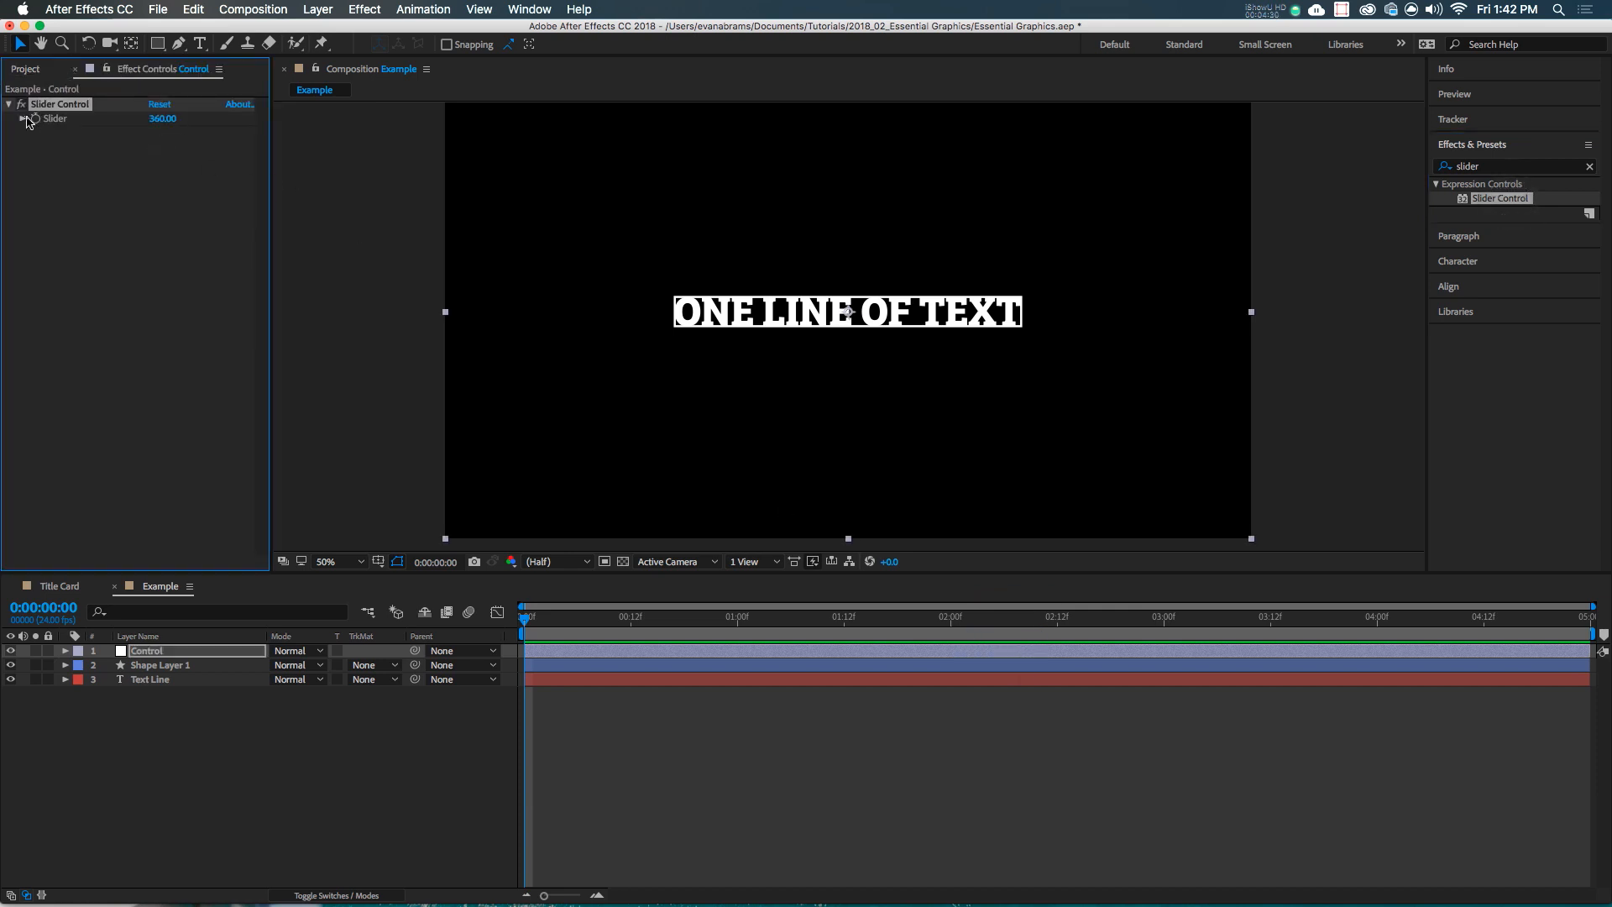
# Add the Control slider as padding [P,P] in the Size expression and set it to 181
pyautogui.click(22, 118)
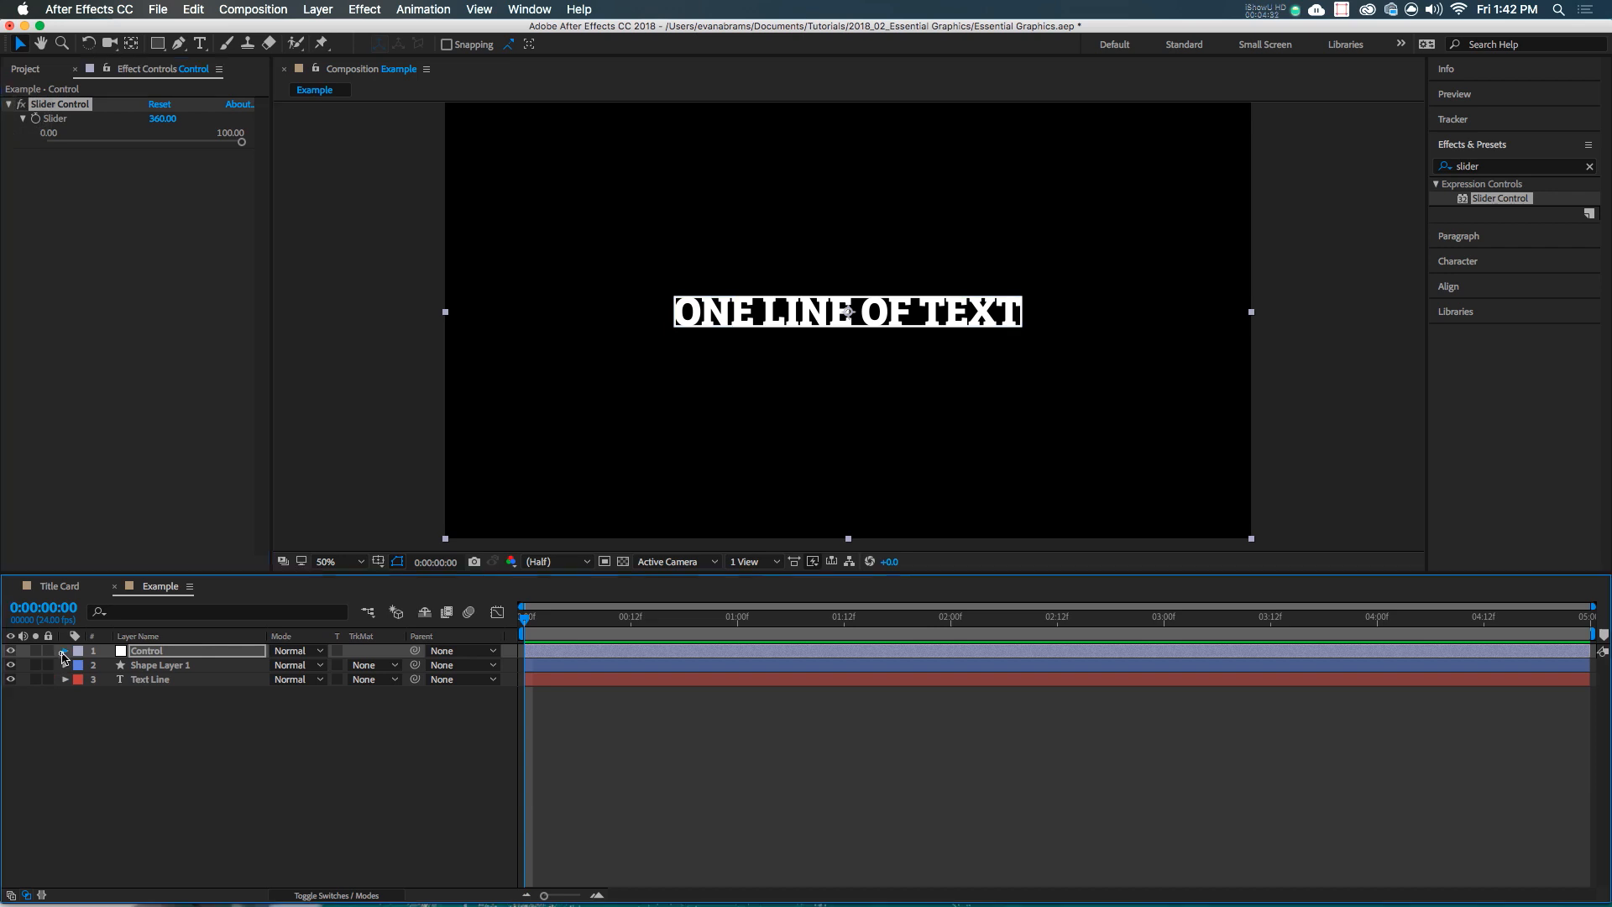
pyautogui.click(64, 651)
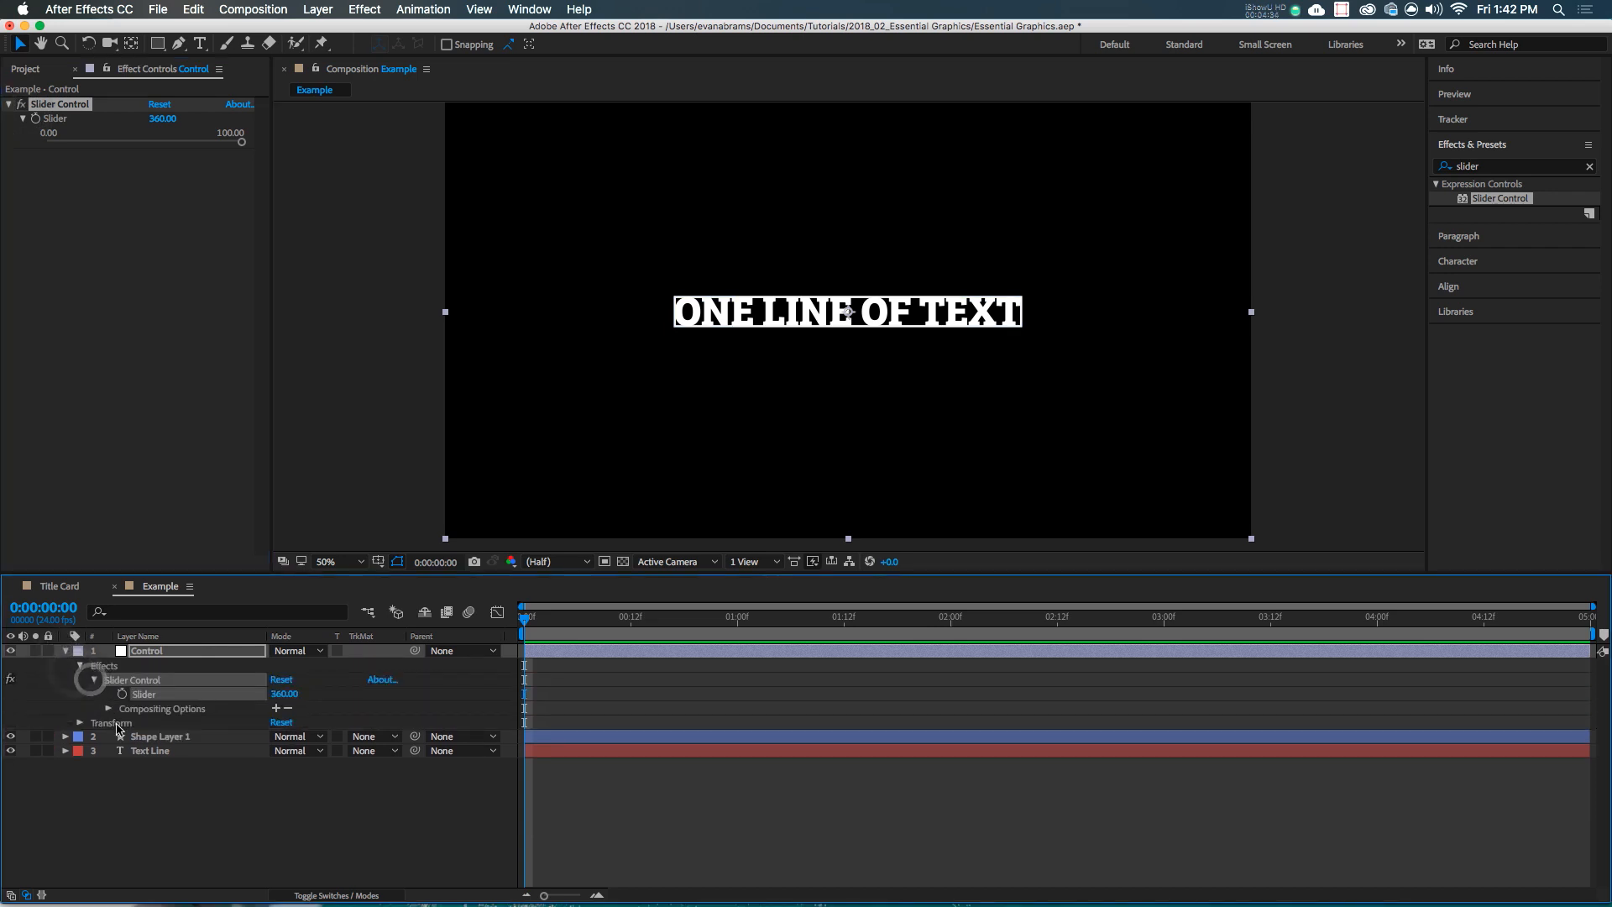
pyautogui.click(65, 736)
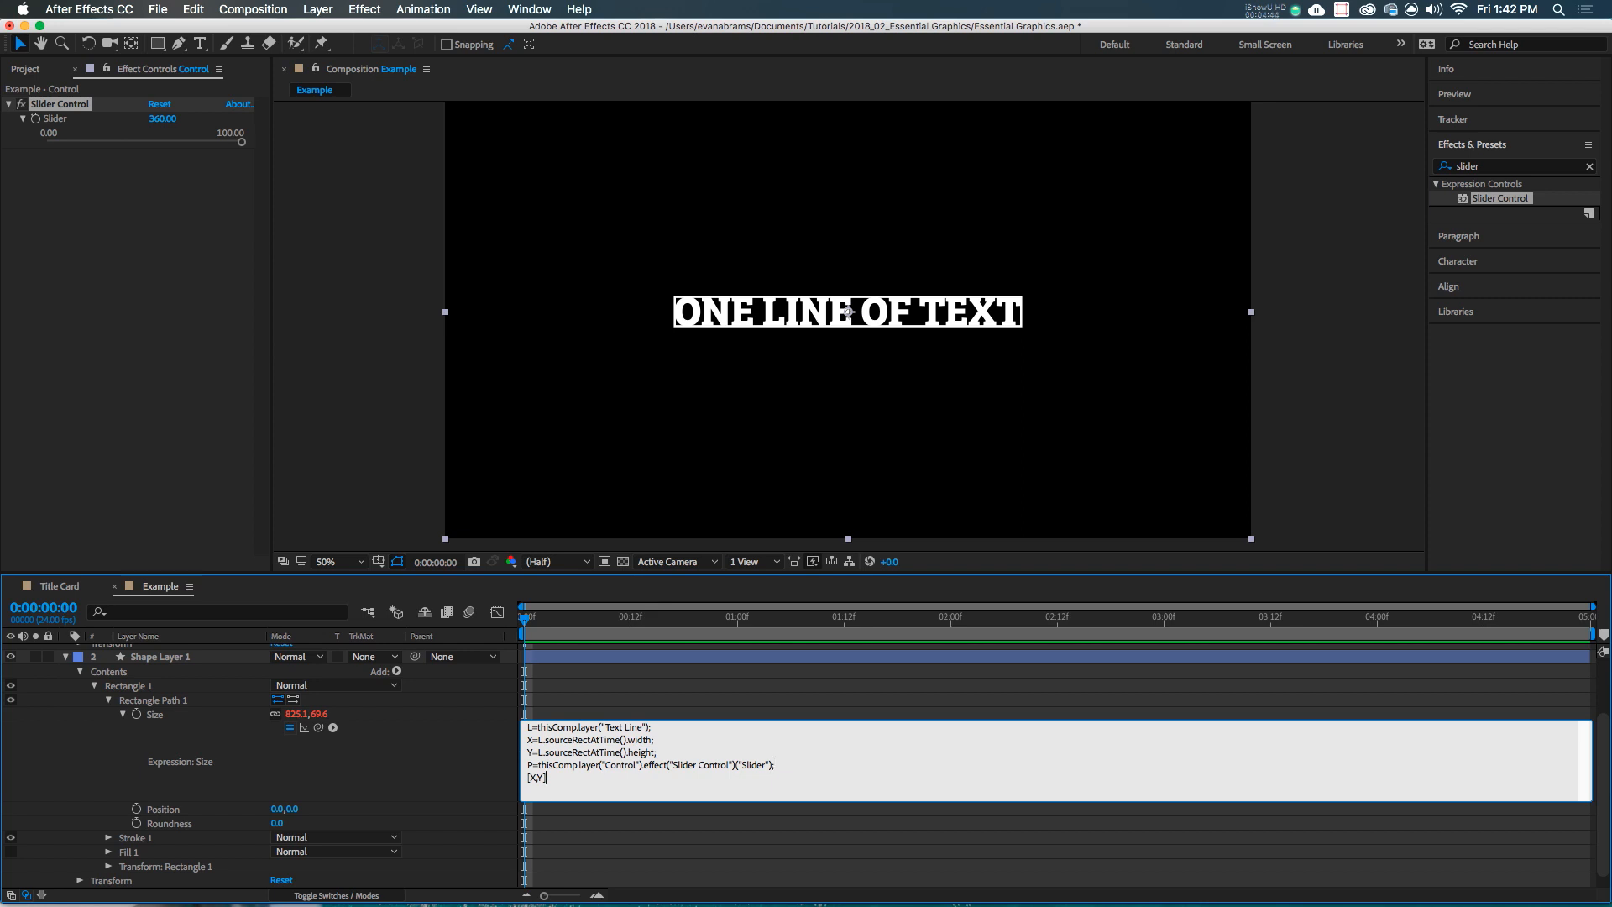
pyautogui.write('+[]')
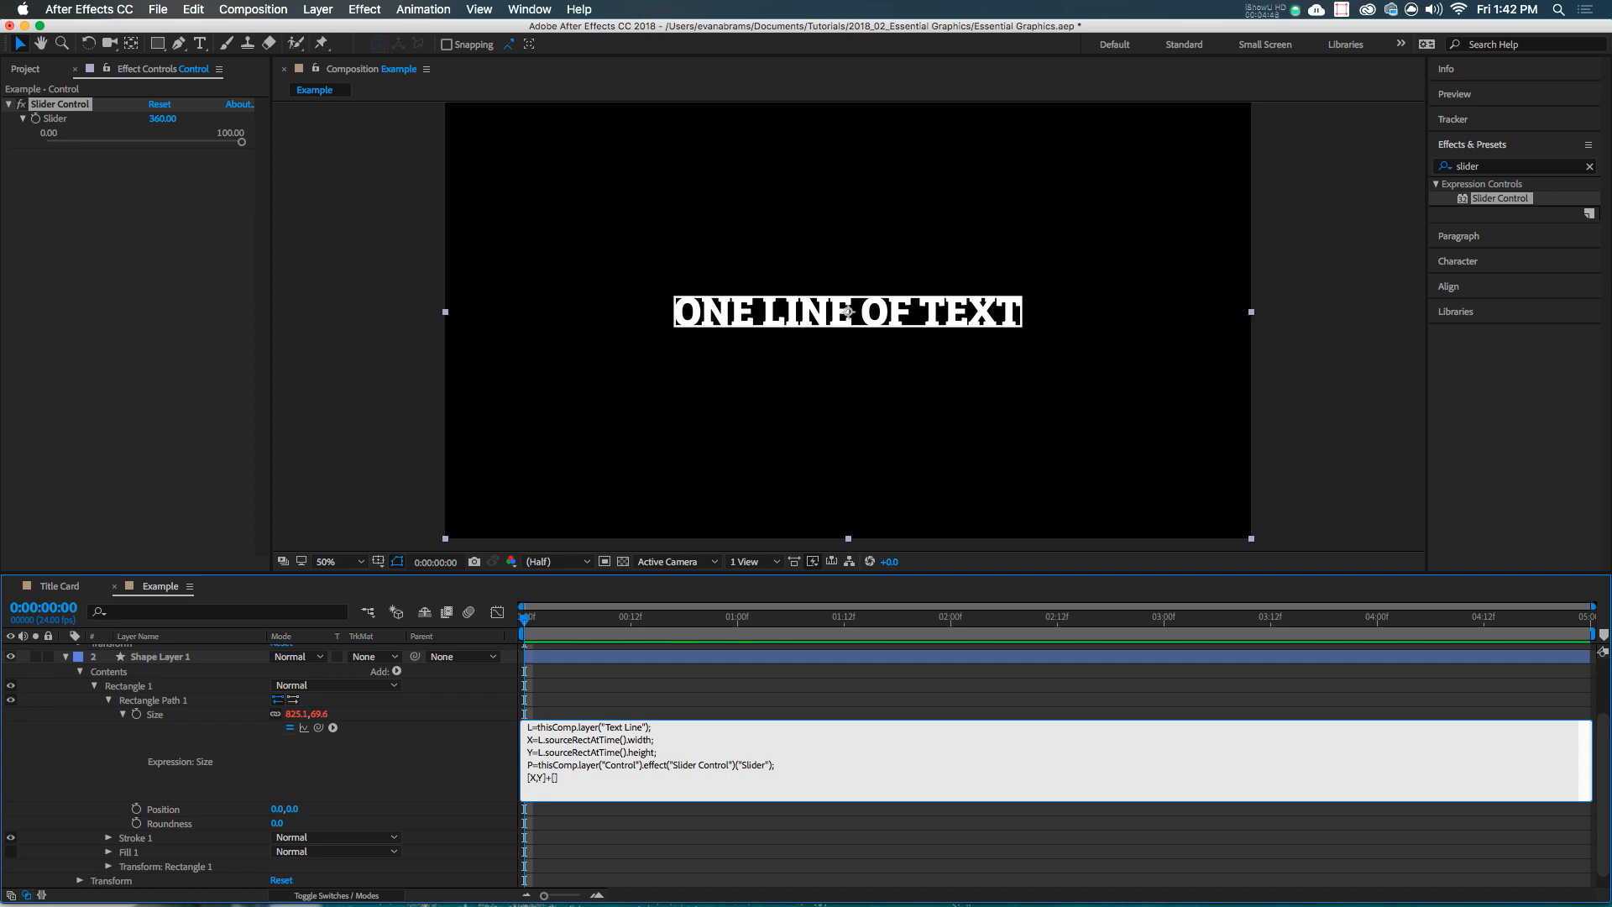
pyautogui.write('P,P')
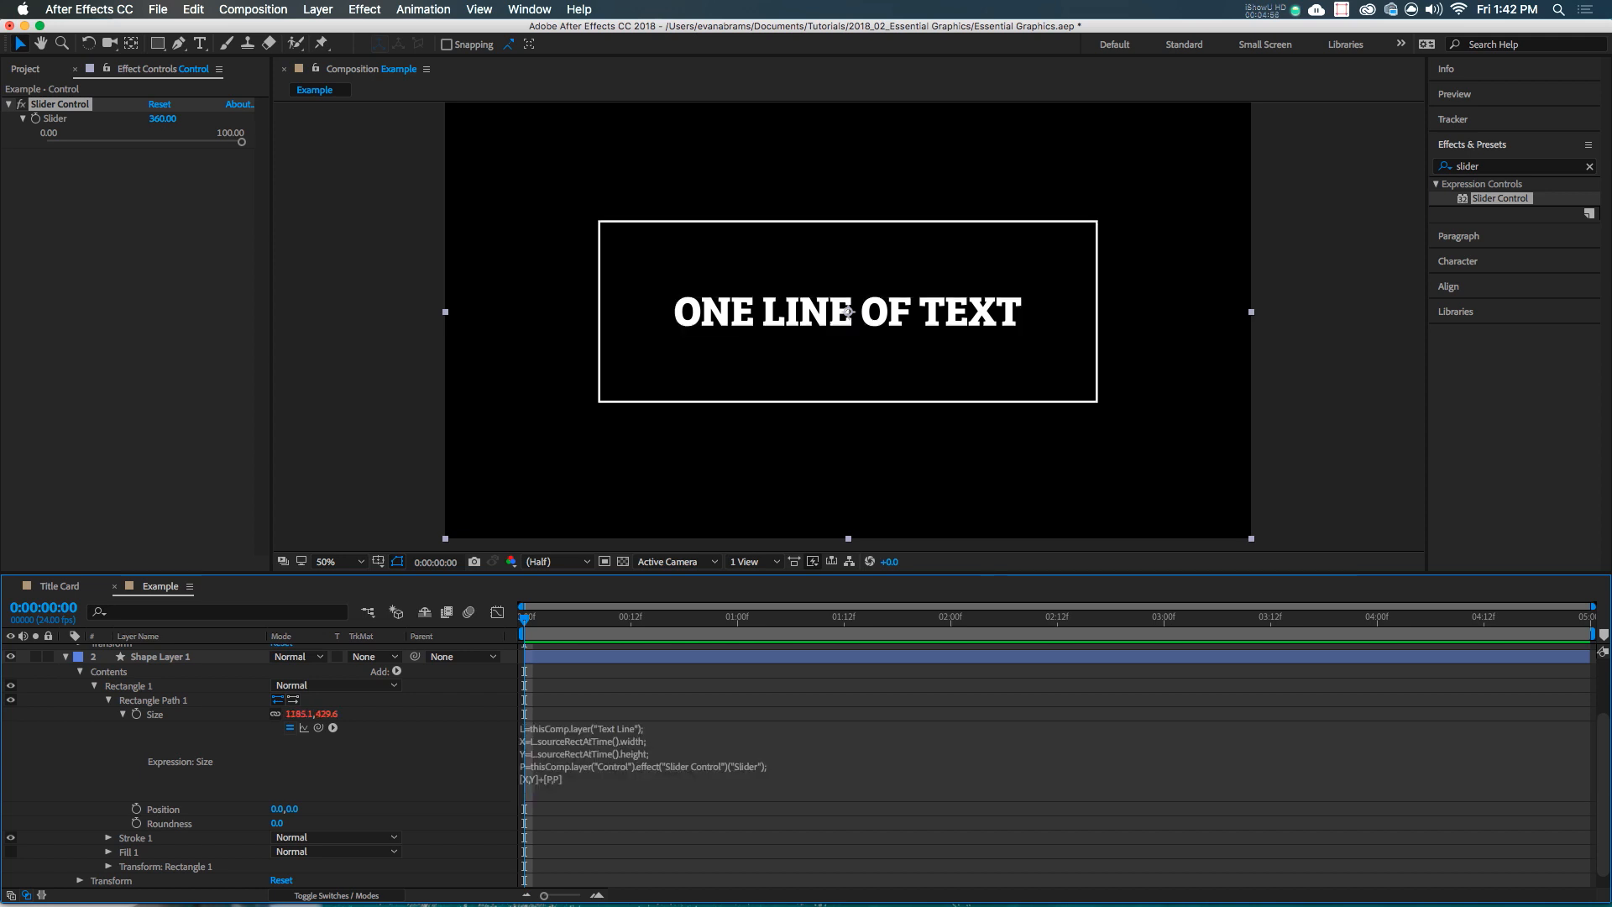
pyautogui.moveTo(170, 118); pyautogui.dragTo(159, 118)
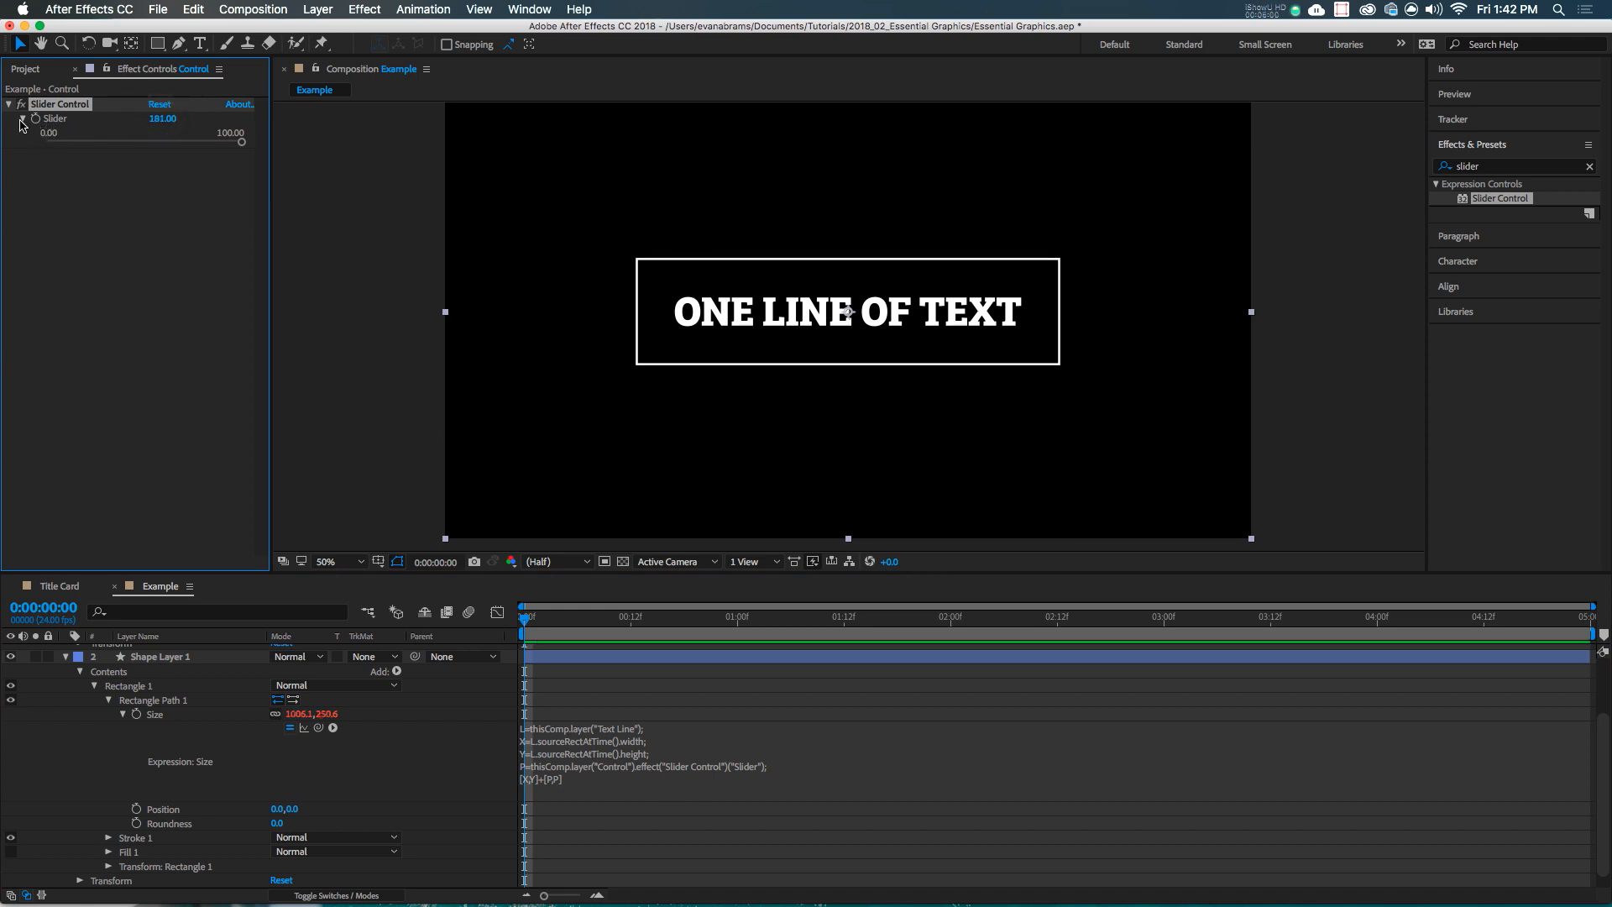
# Rename the box Outline, give it a solid white fill, and lower its fill opacity
pyautogui.click(159, 664)
pyautogui.write('Outline')
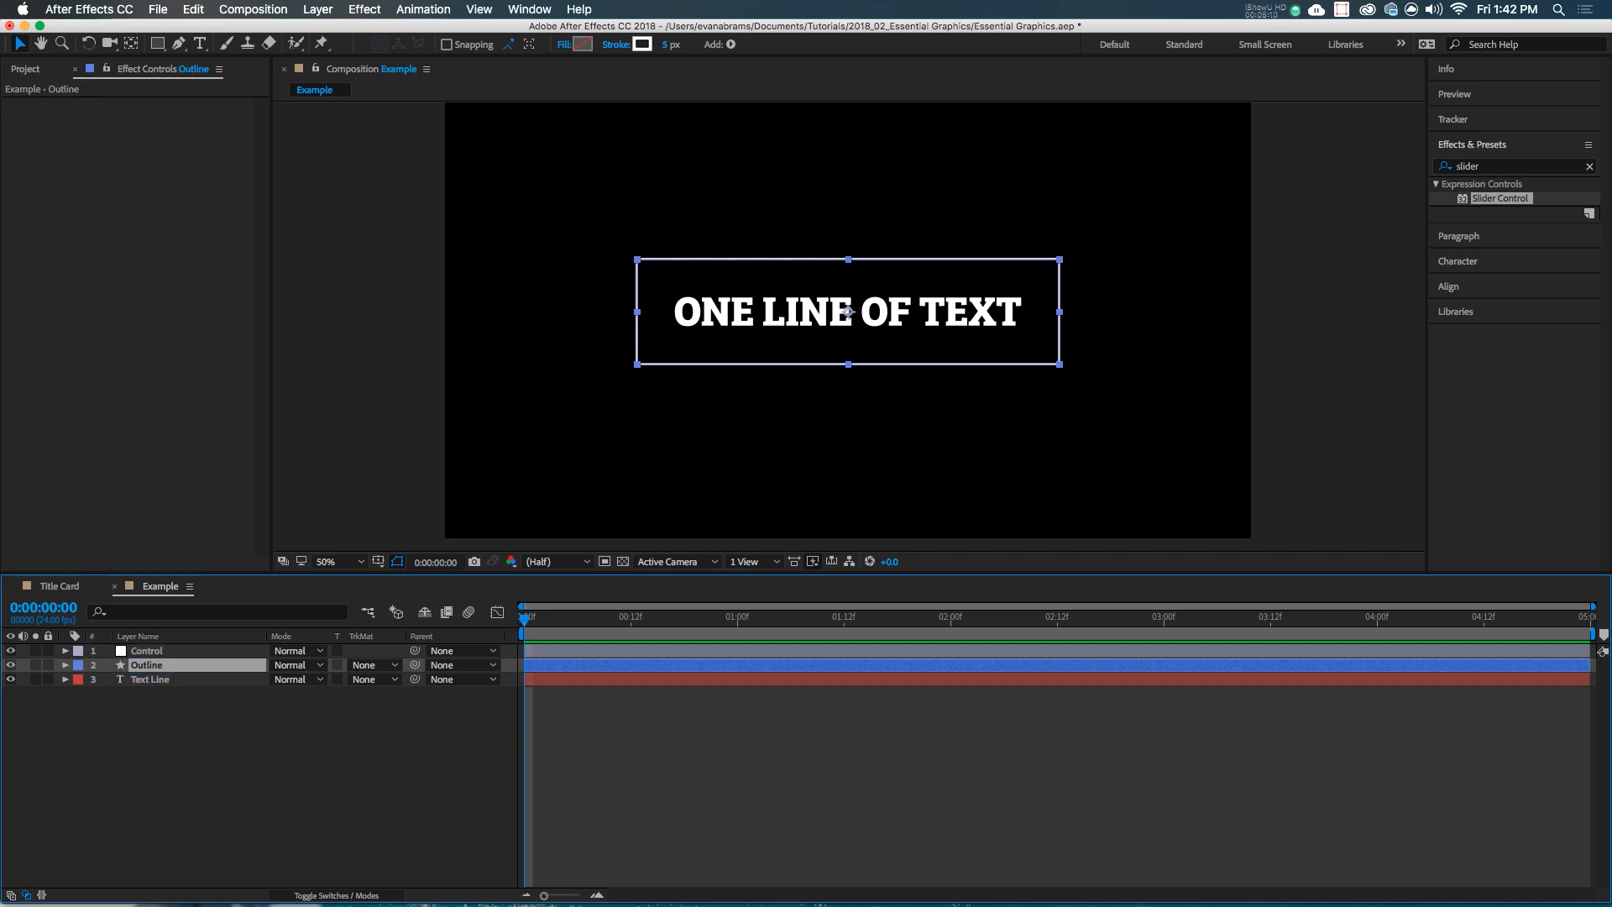
pyautogui.moveTo(453, 414)
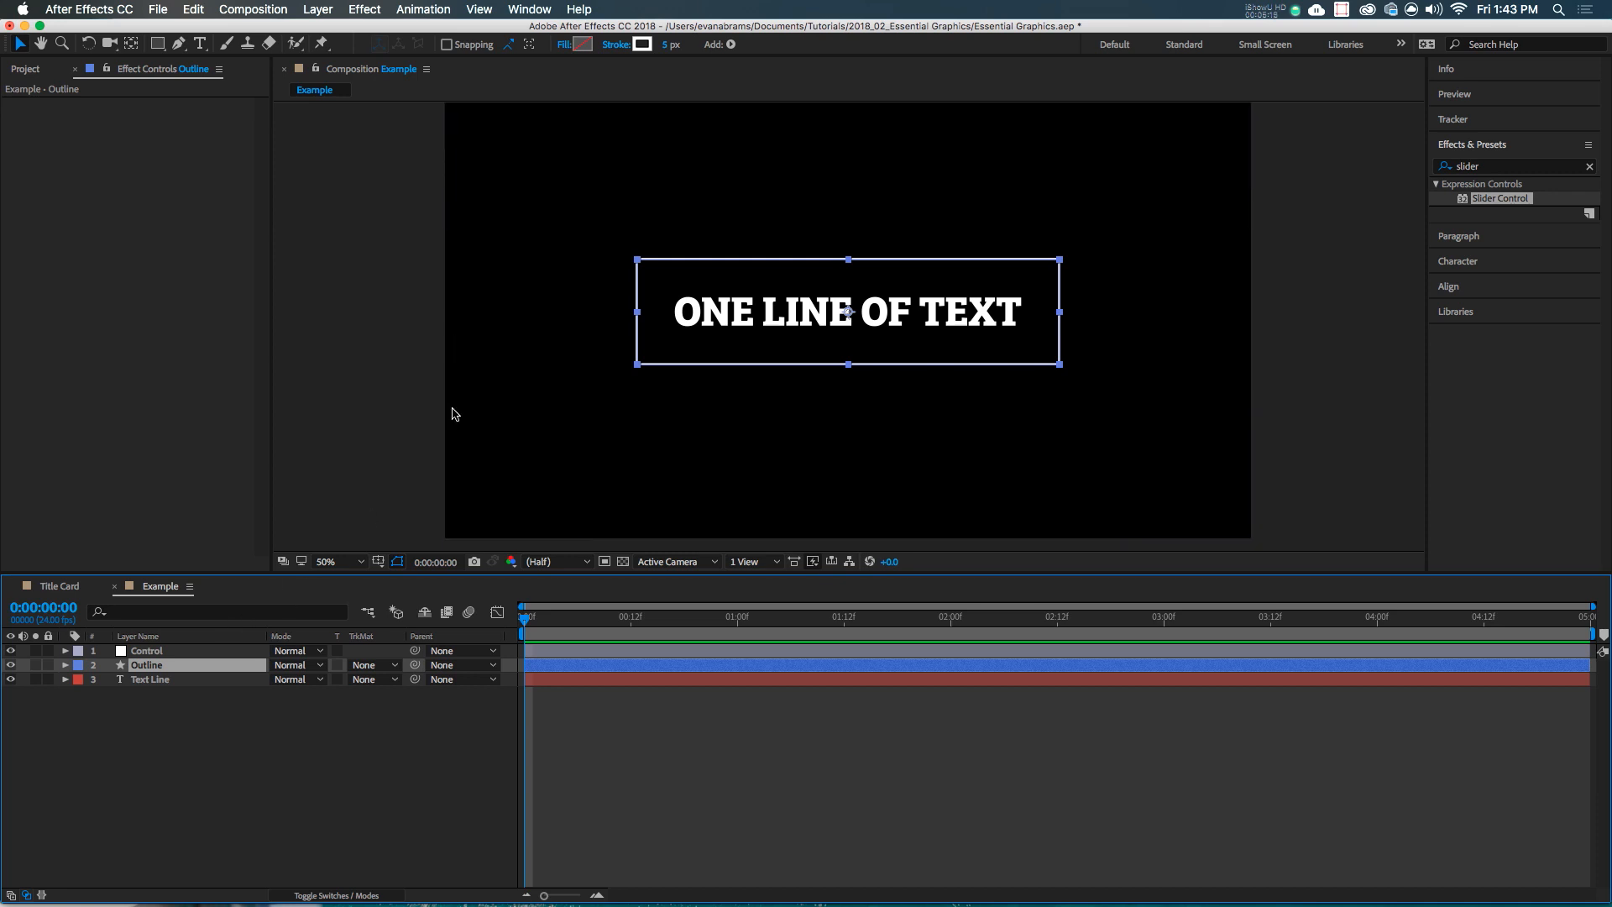
pyautogui.click(581, 45)
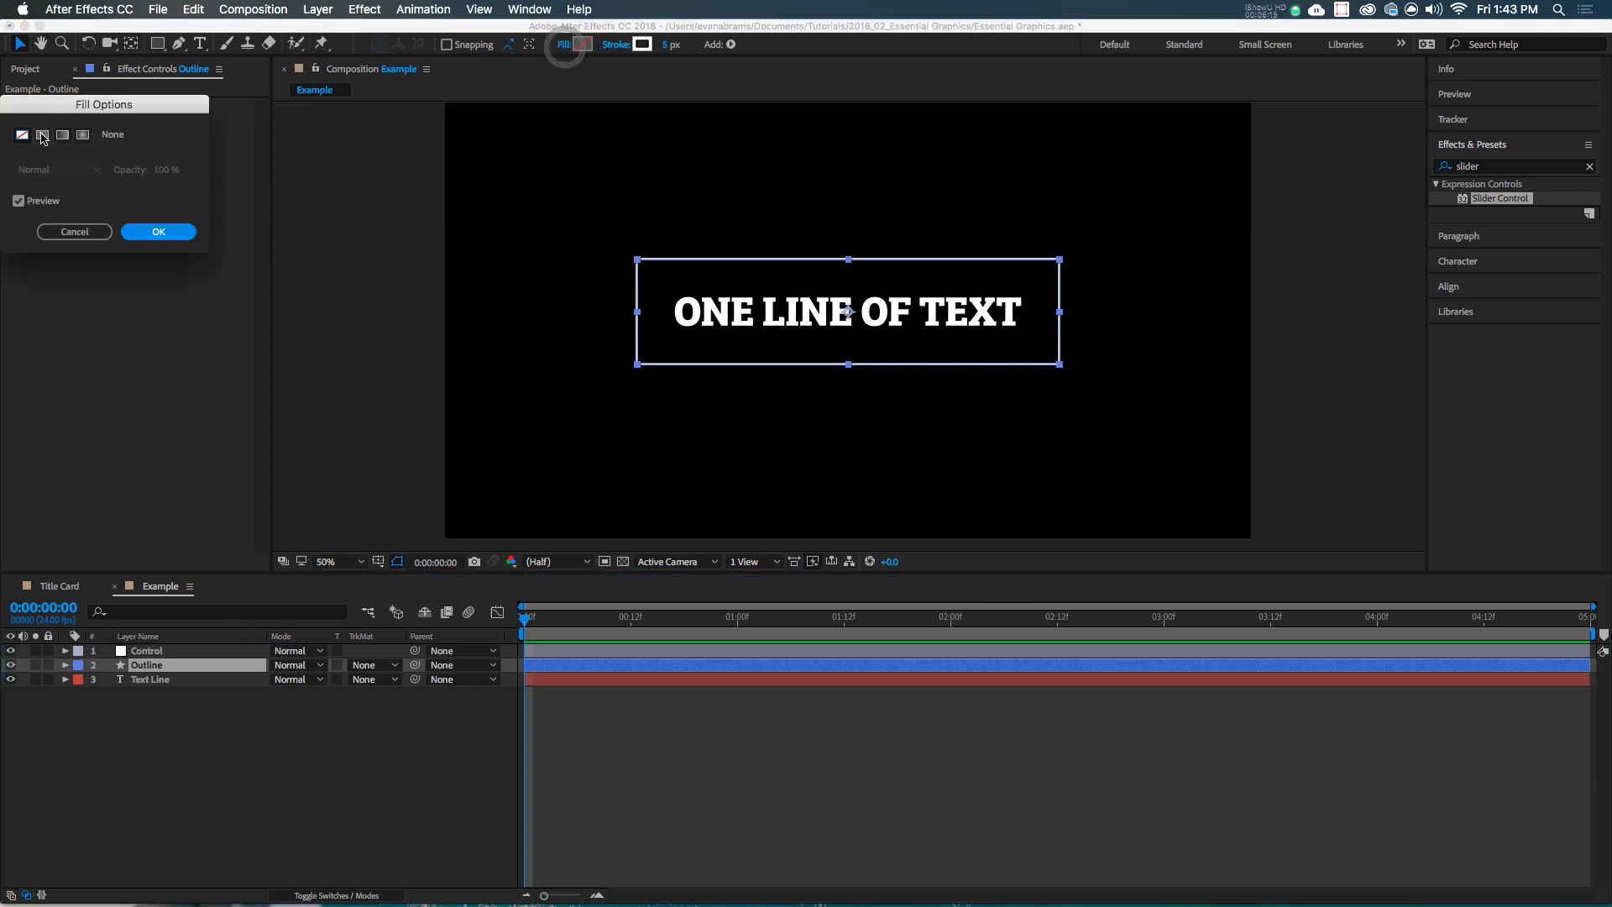
pyautogui.click(157, 232)
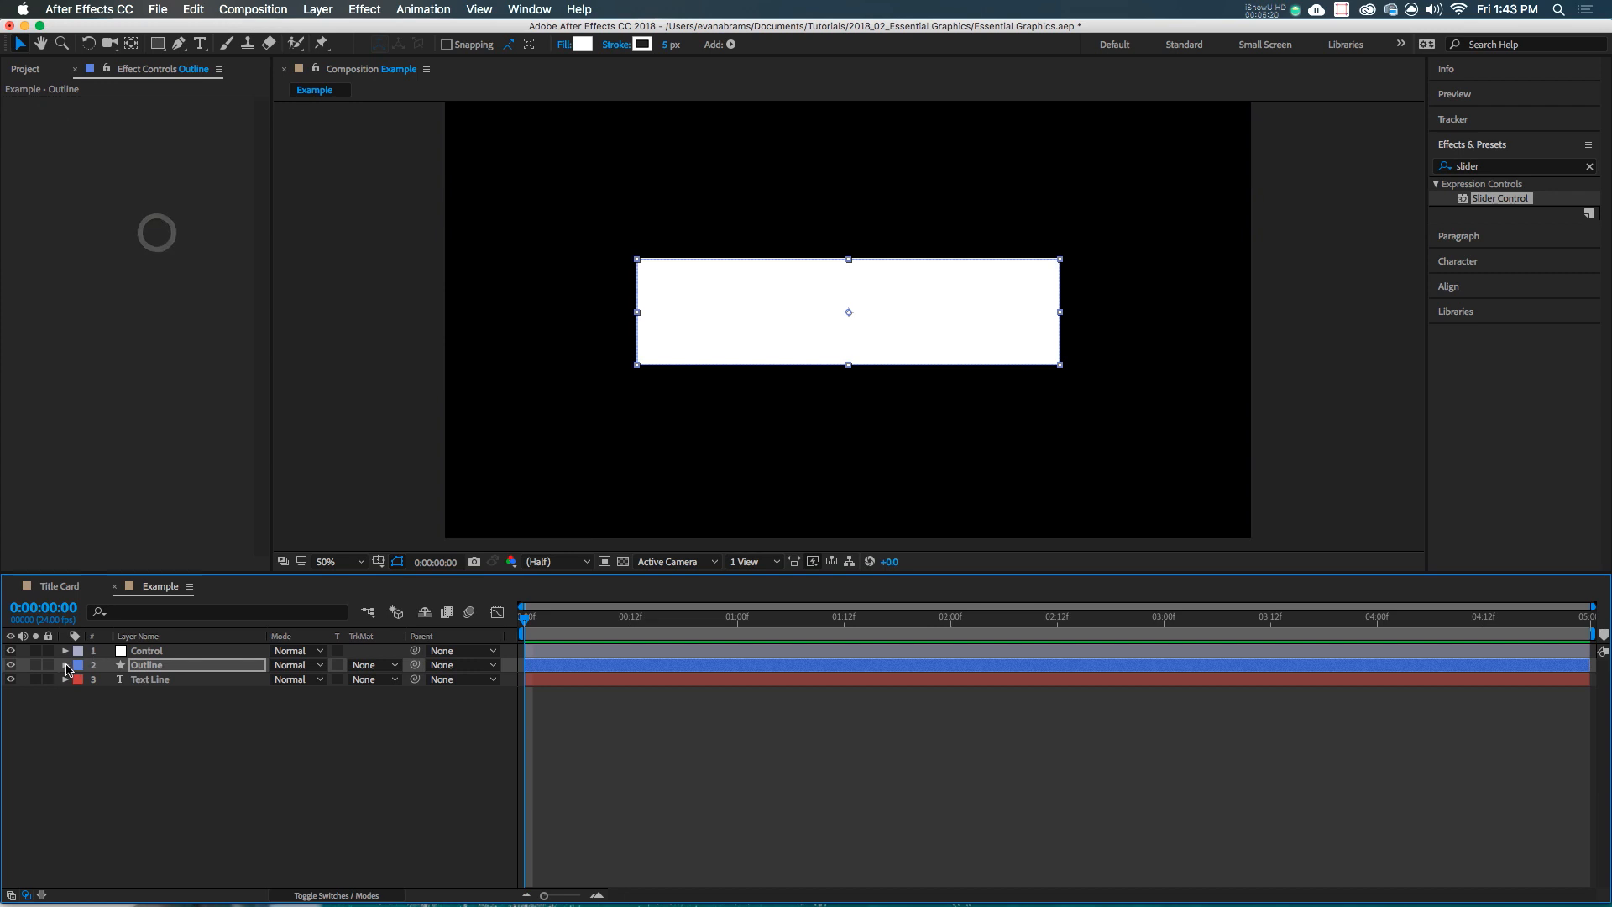
pyautogui.click(65, 665)
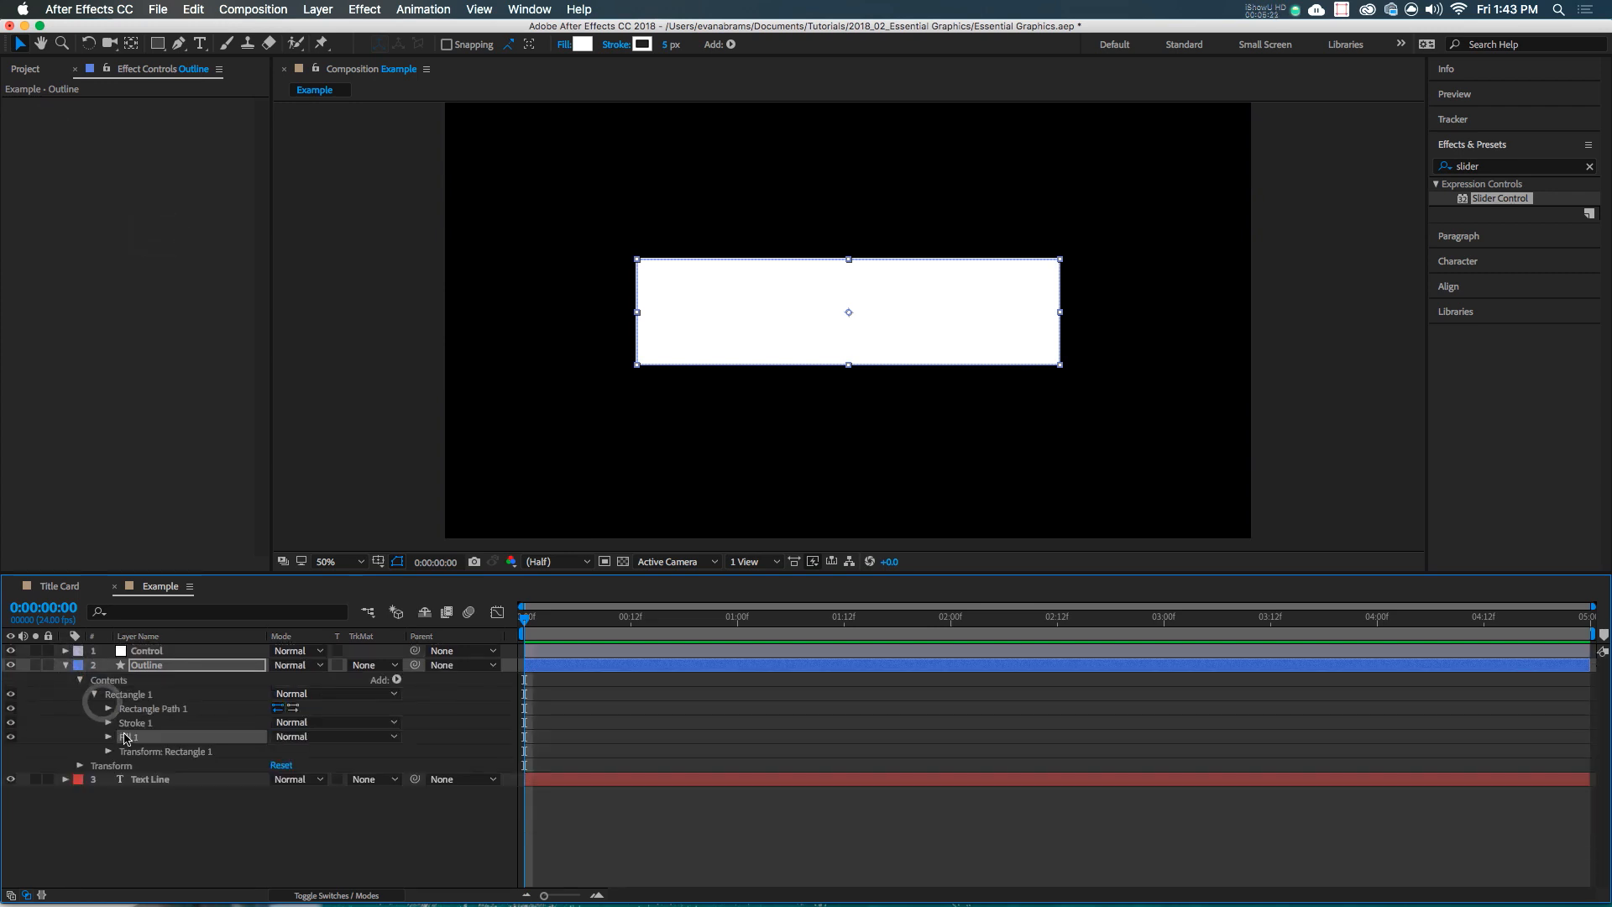
pyautogui.click(110, 737)
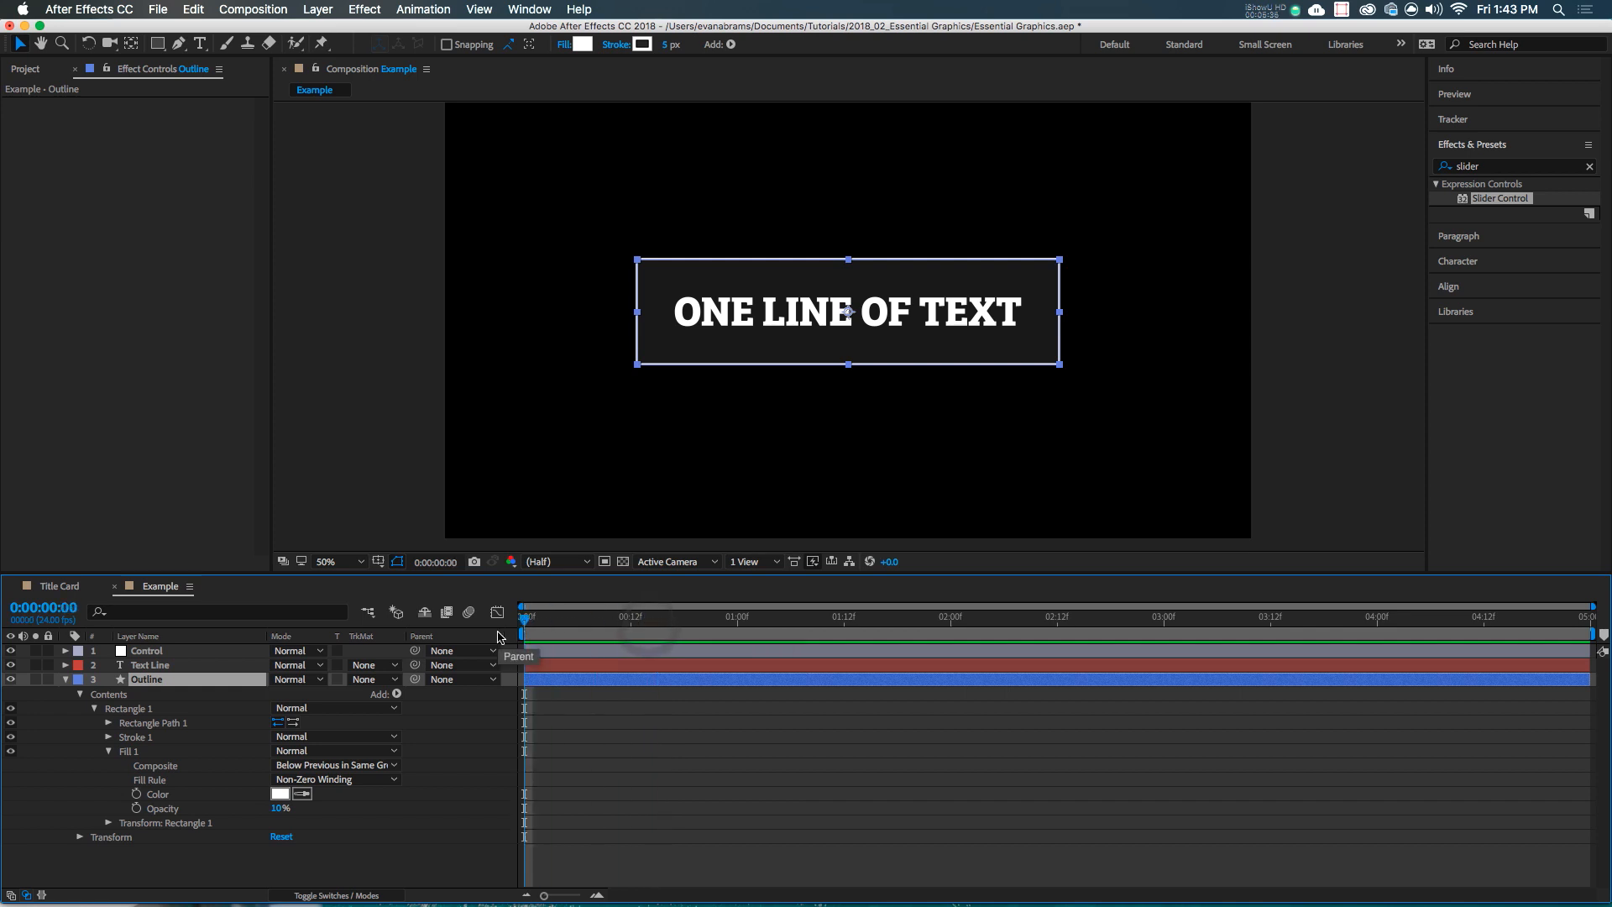
pyautogui.click(109, 751)
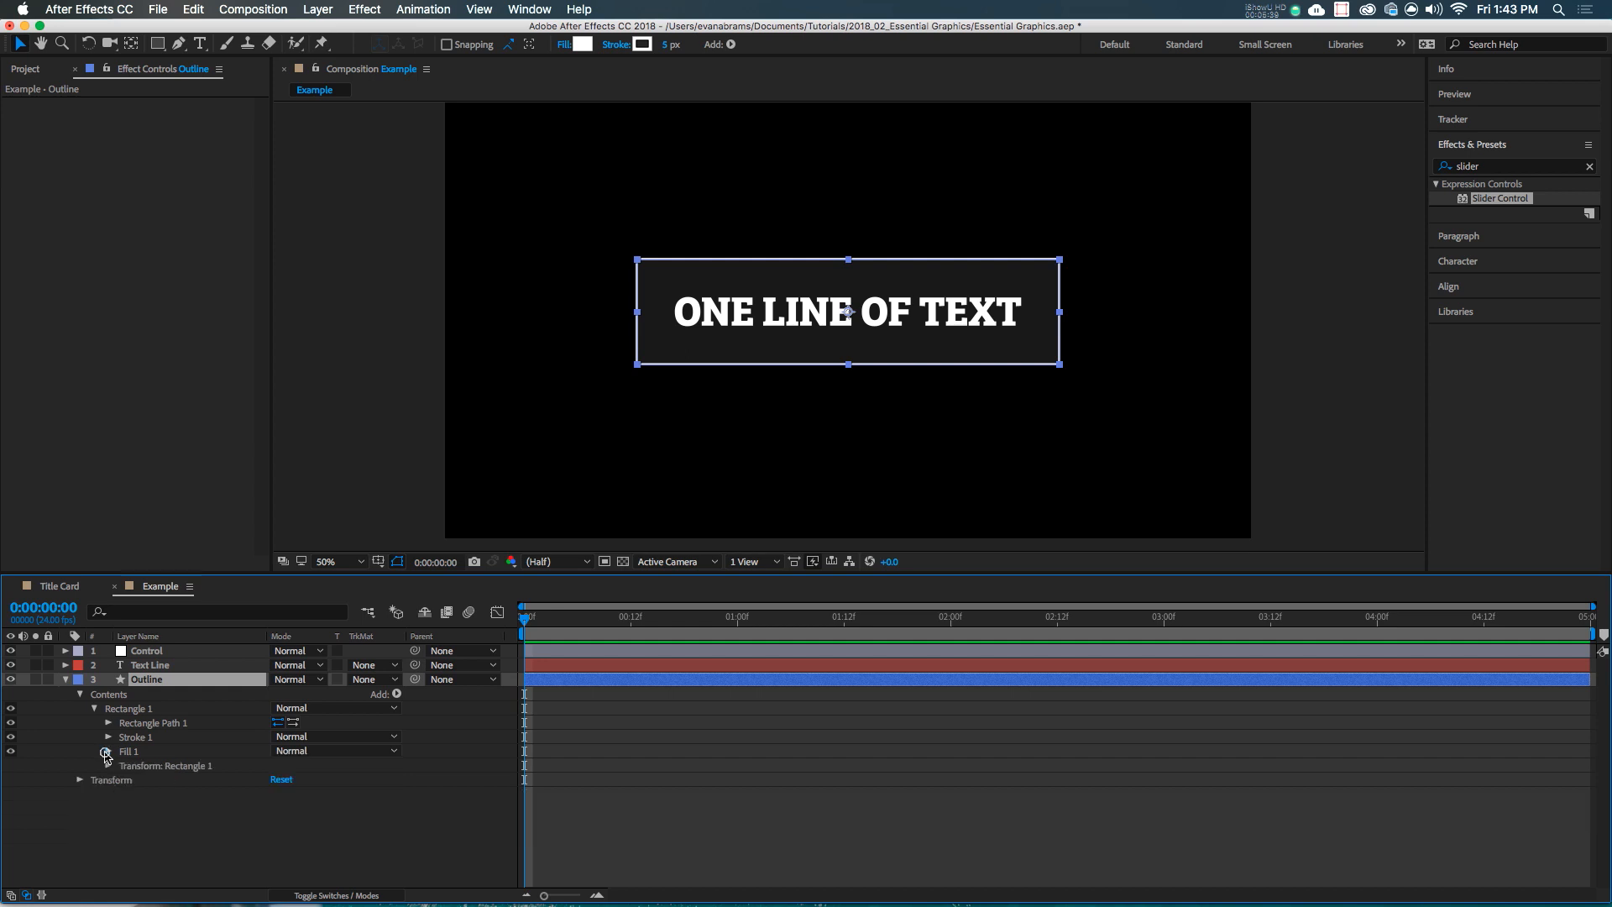
pyautogui.click(109, 765)
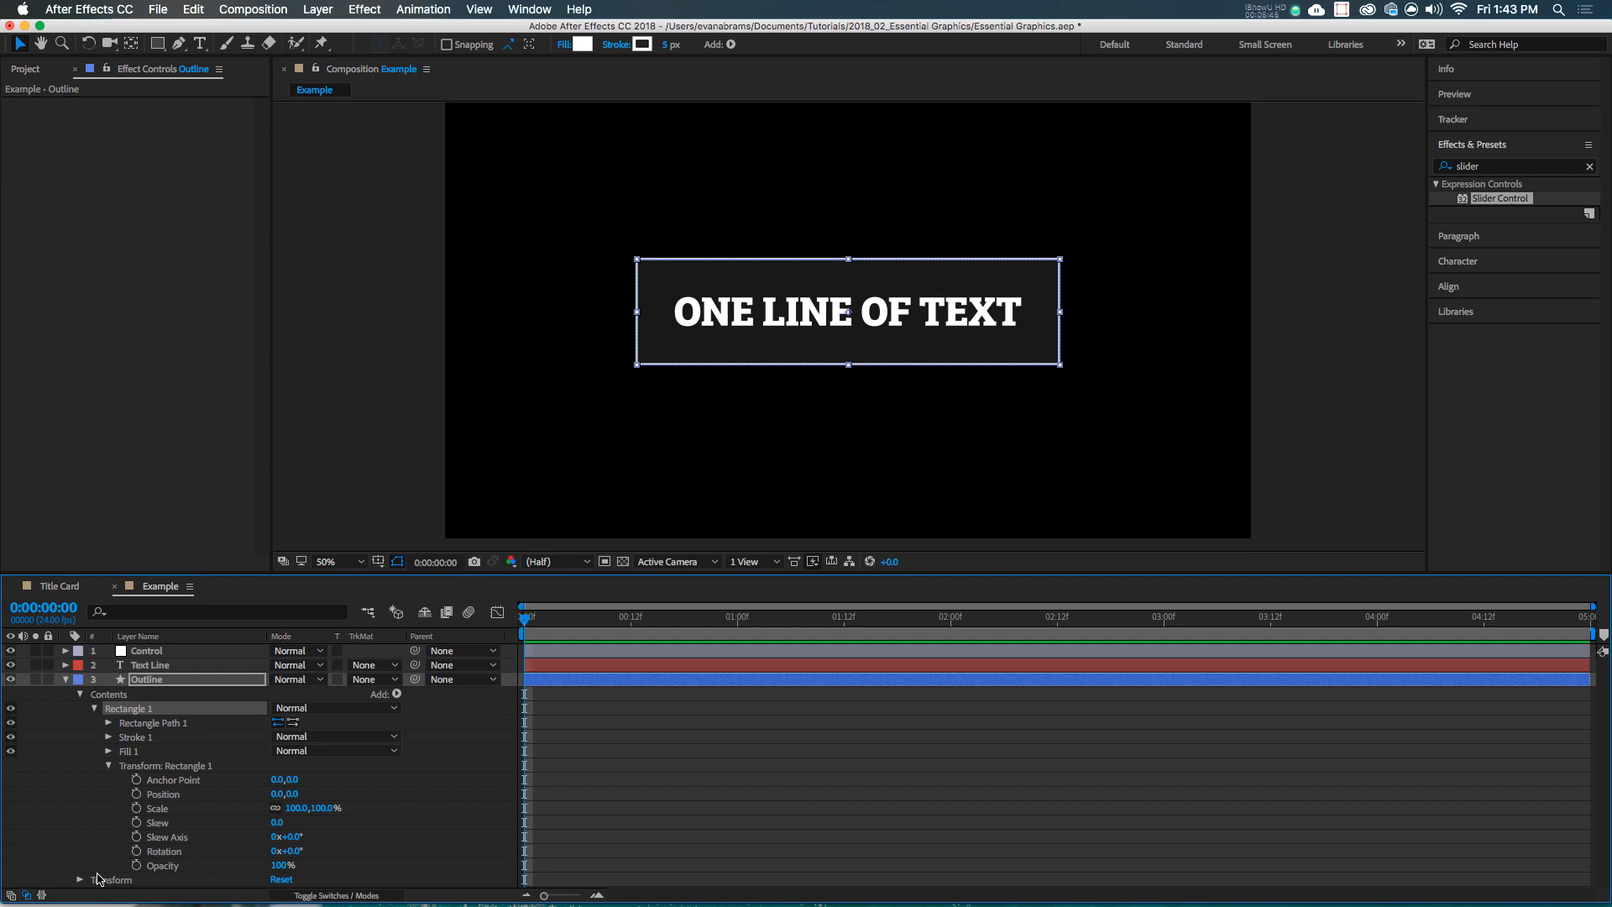
# Keyframe Rectangle 1 scale so the box grows from a line and flattens near the end
pyautogui.click(136, 807)
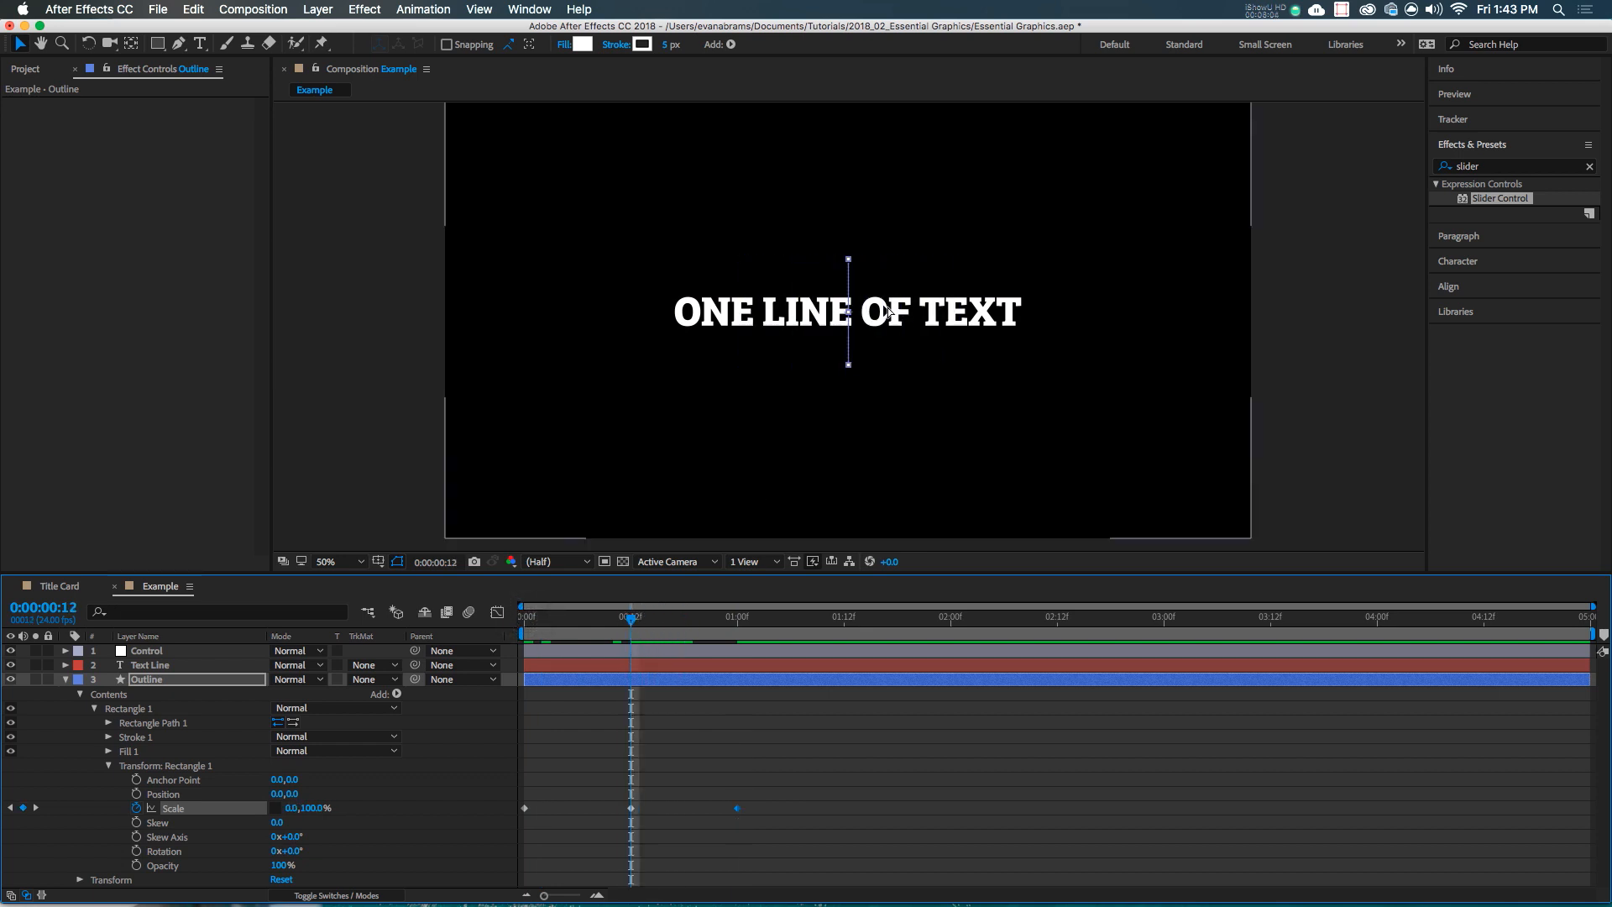
pyautogui.click(326, 562)
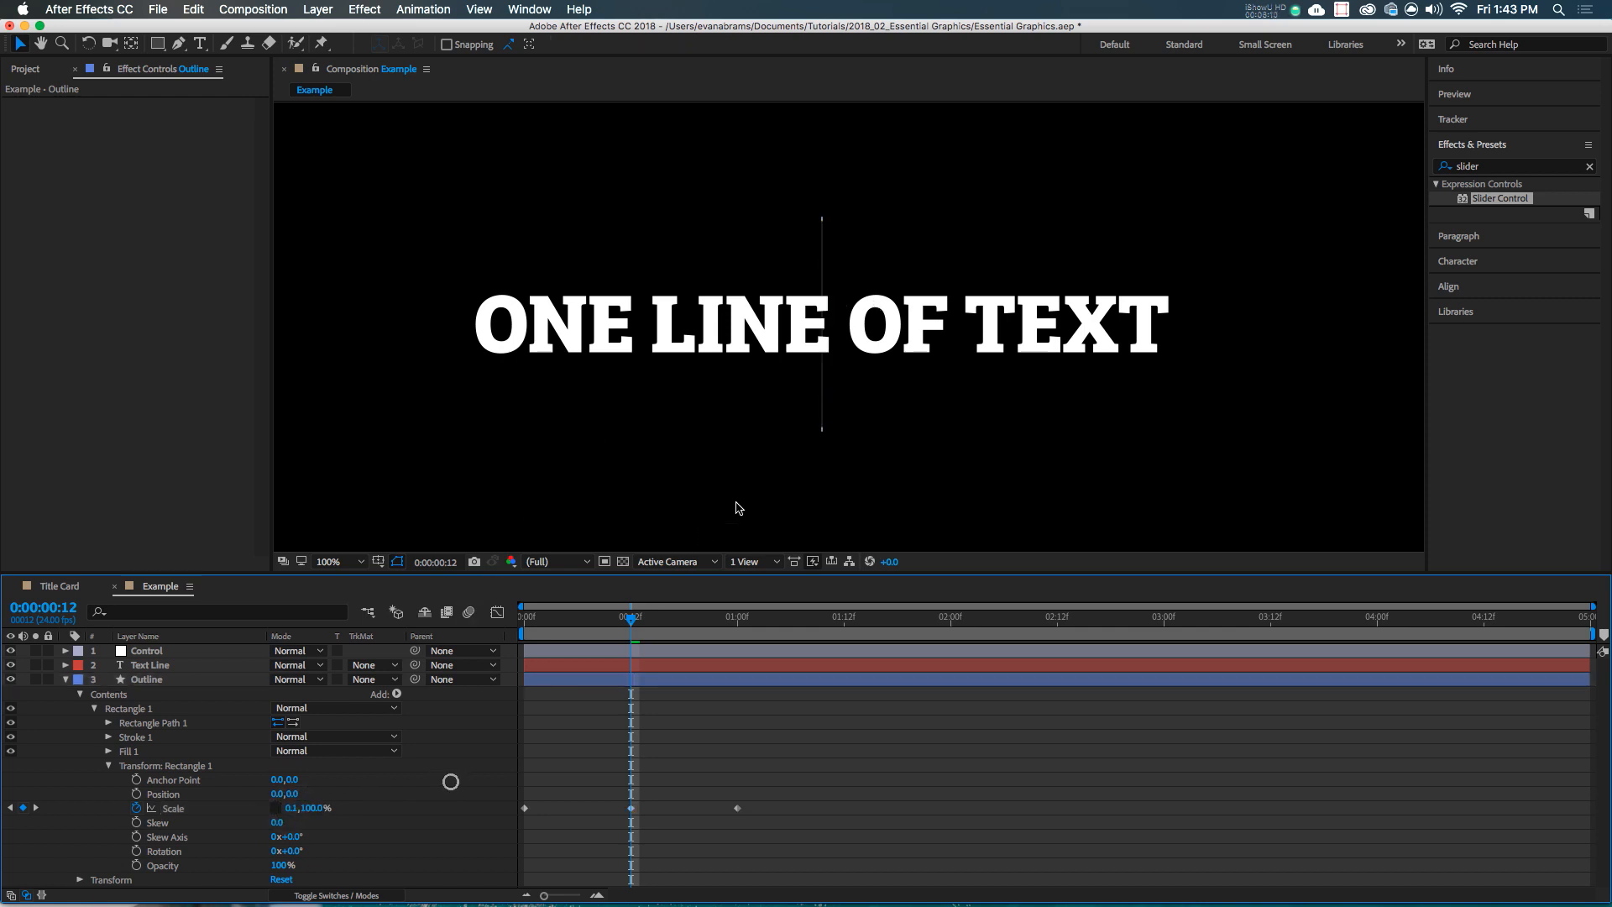
pyautogui.click(328, 561)
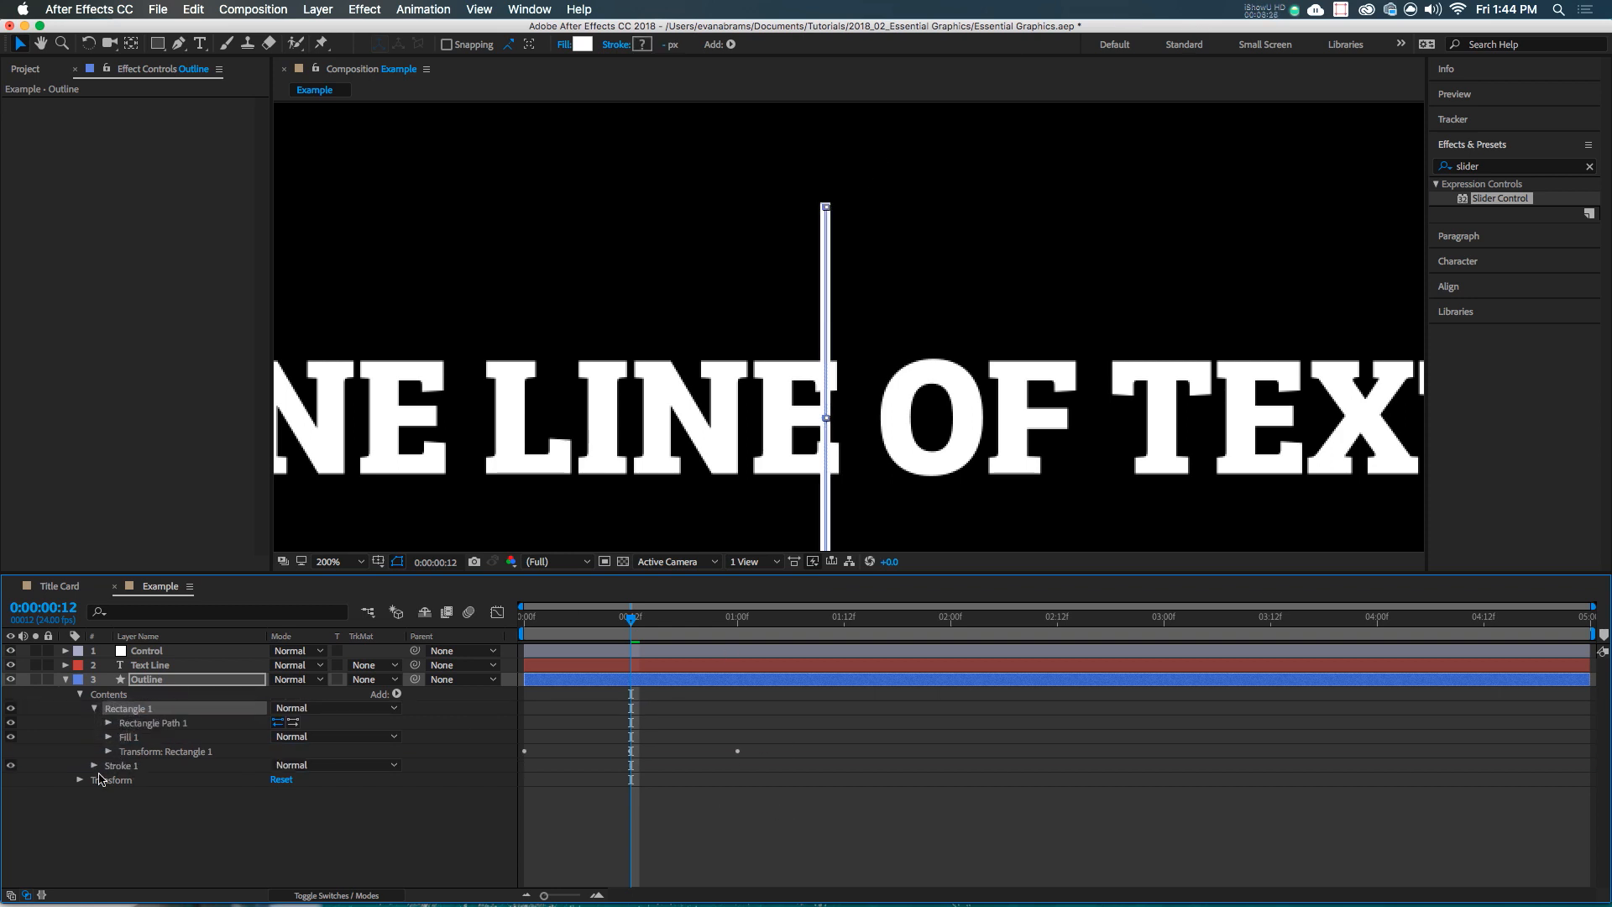
pyautogui.click(93, 708)
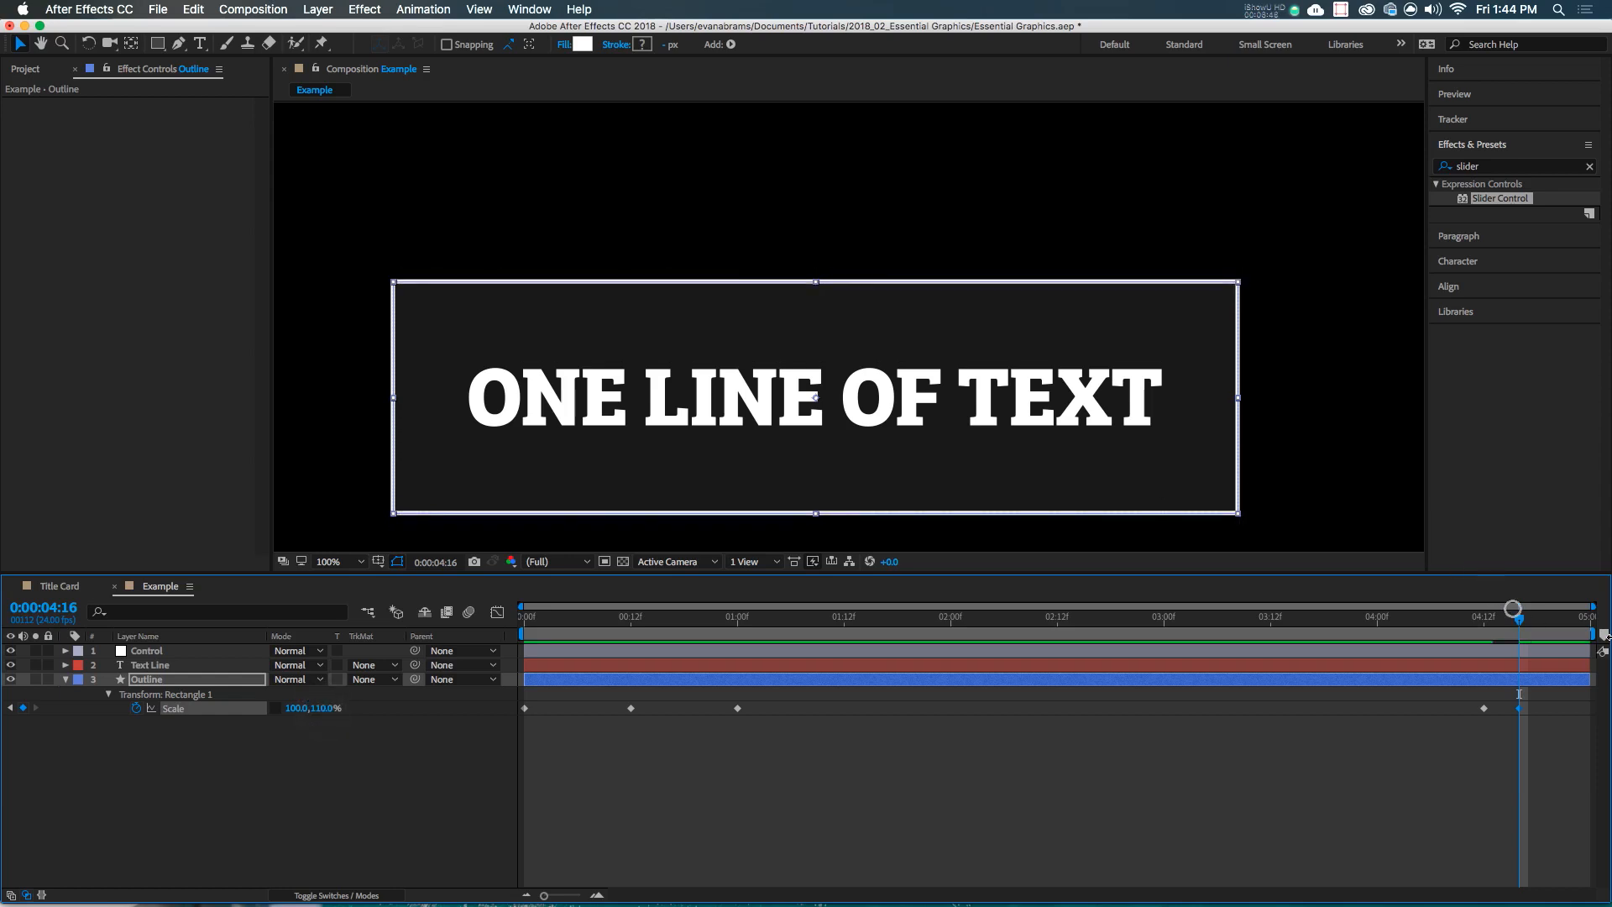
pyautogui.doubleClick(324, 706)
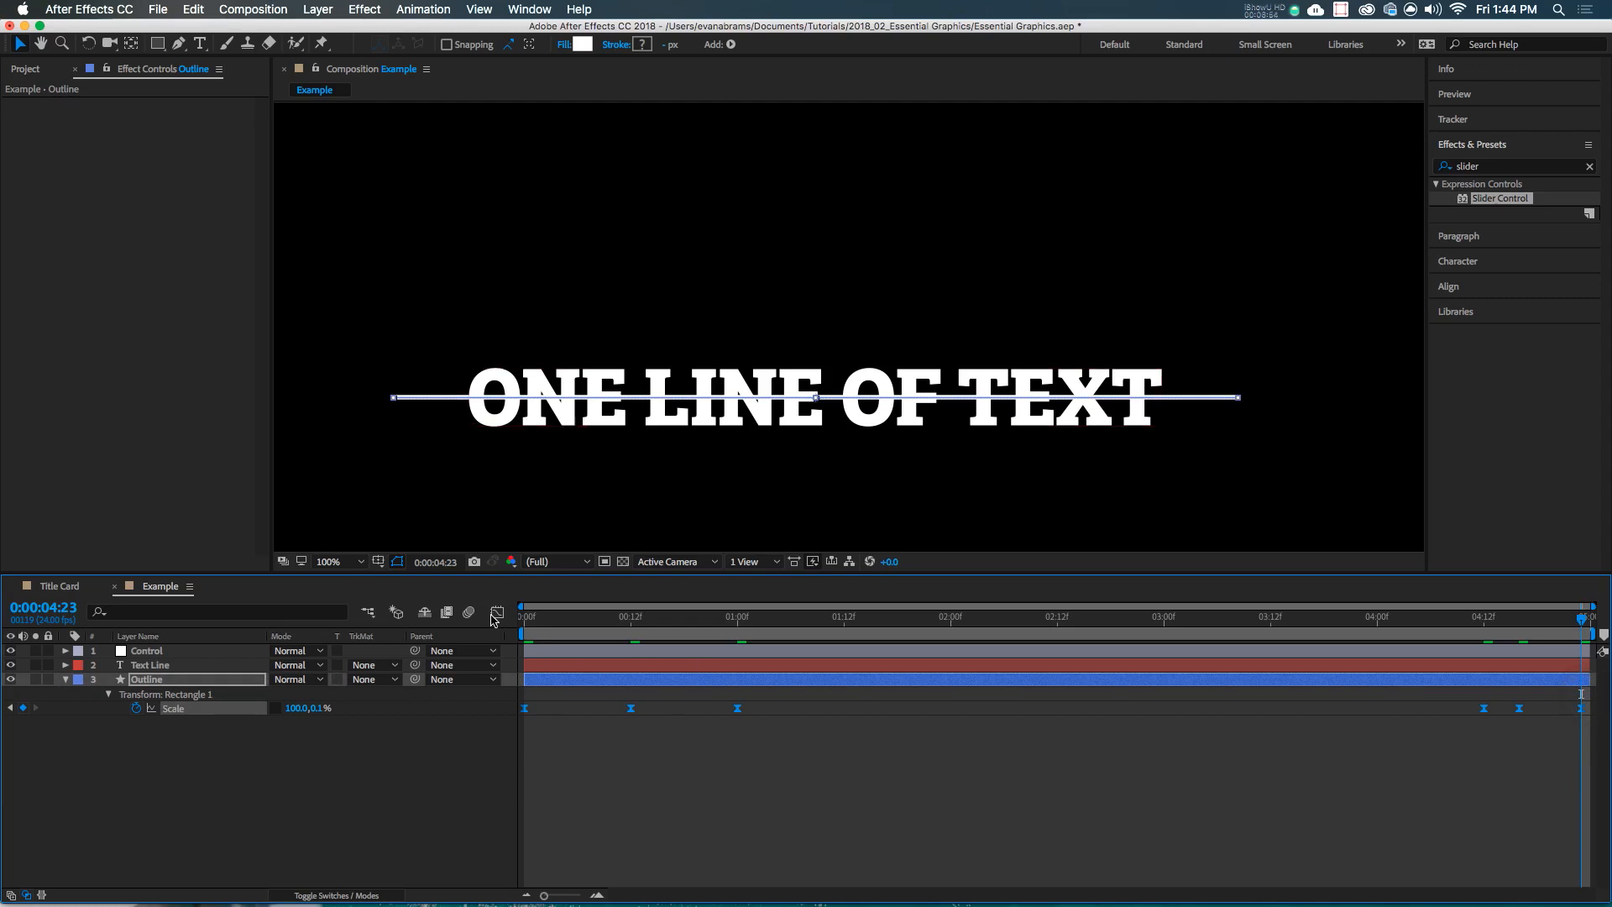
# Toggle the Graph Editor for the Outline box's Scale keyframes
pyautogui.click(496, 612)
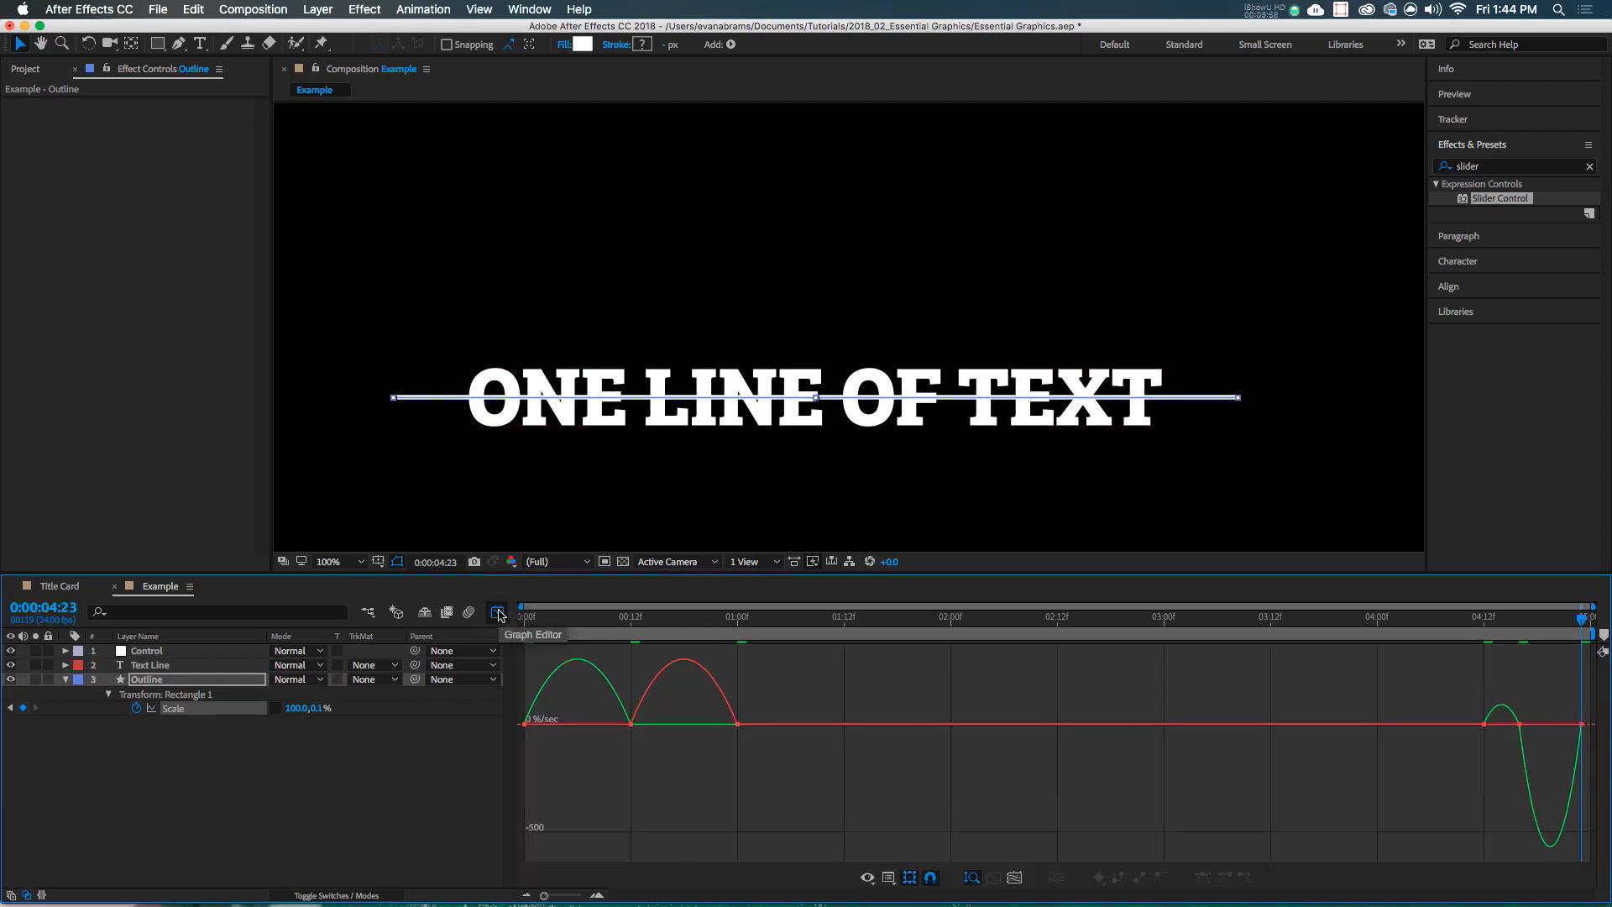
pyautogui.moveTo(1526, 721)
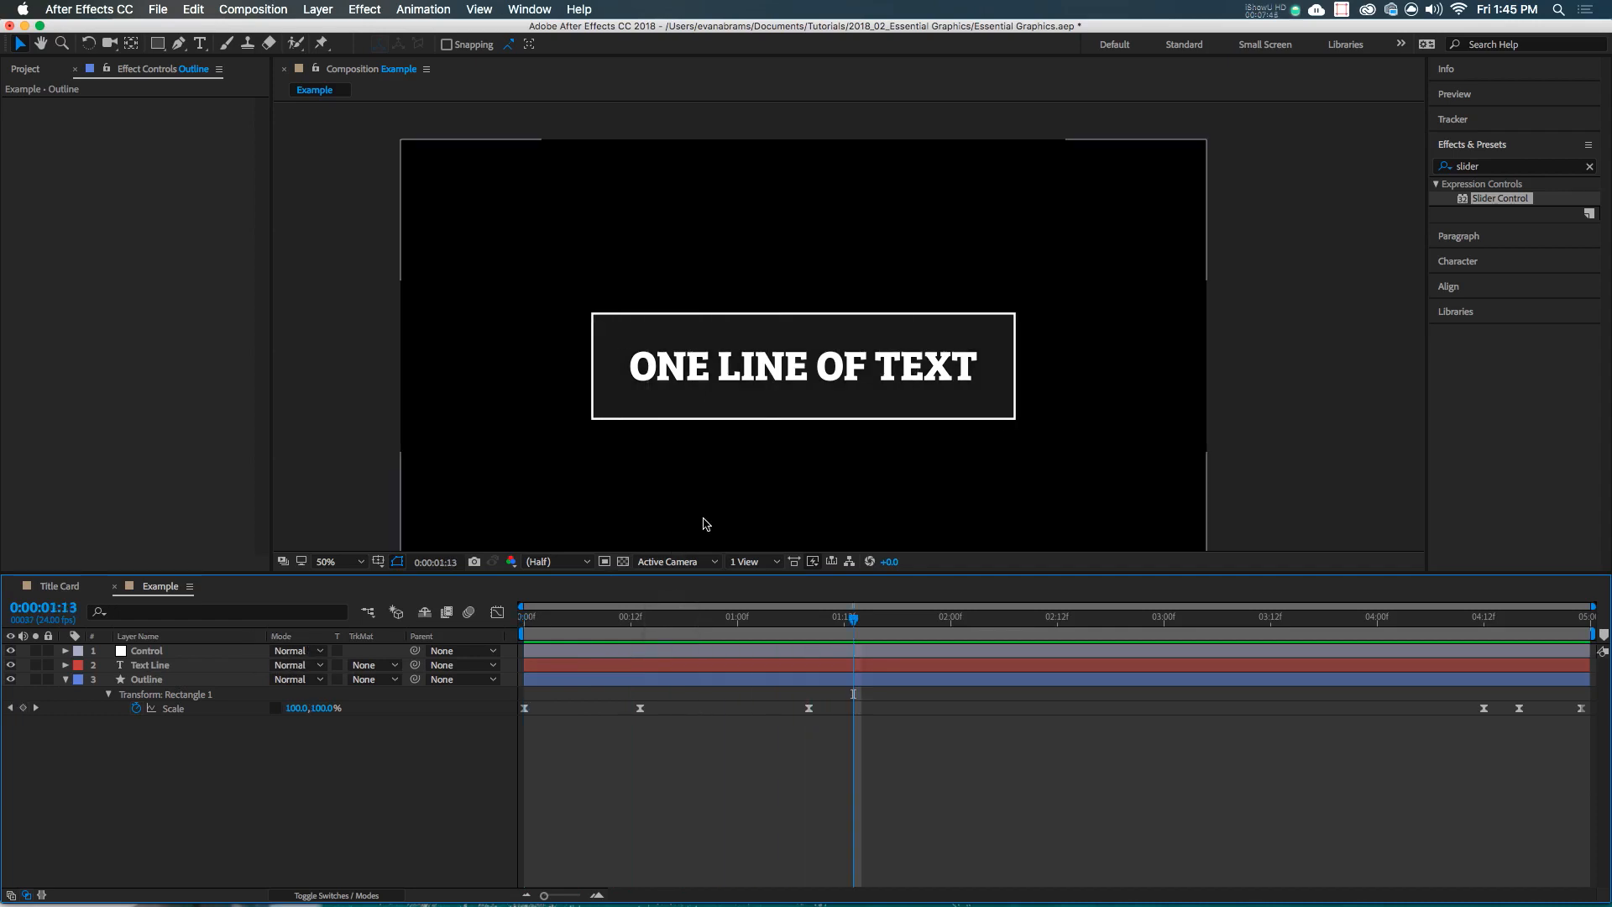
pyautogui.moveTo(683, 503)
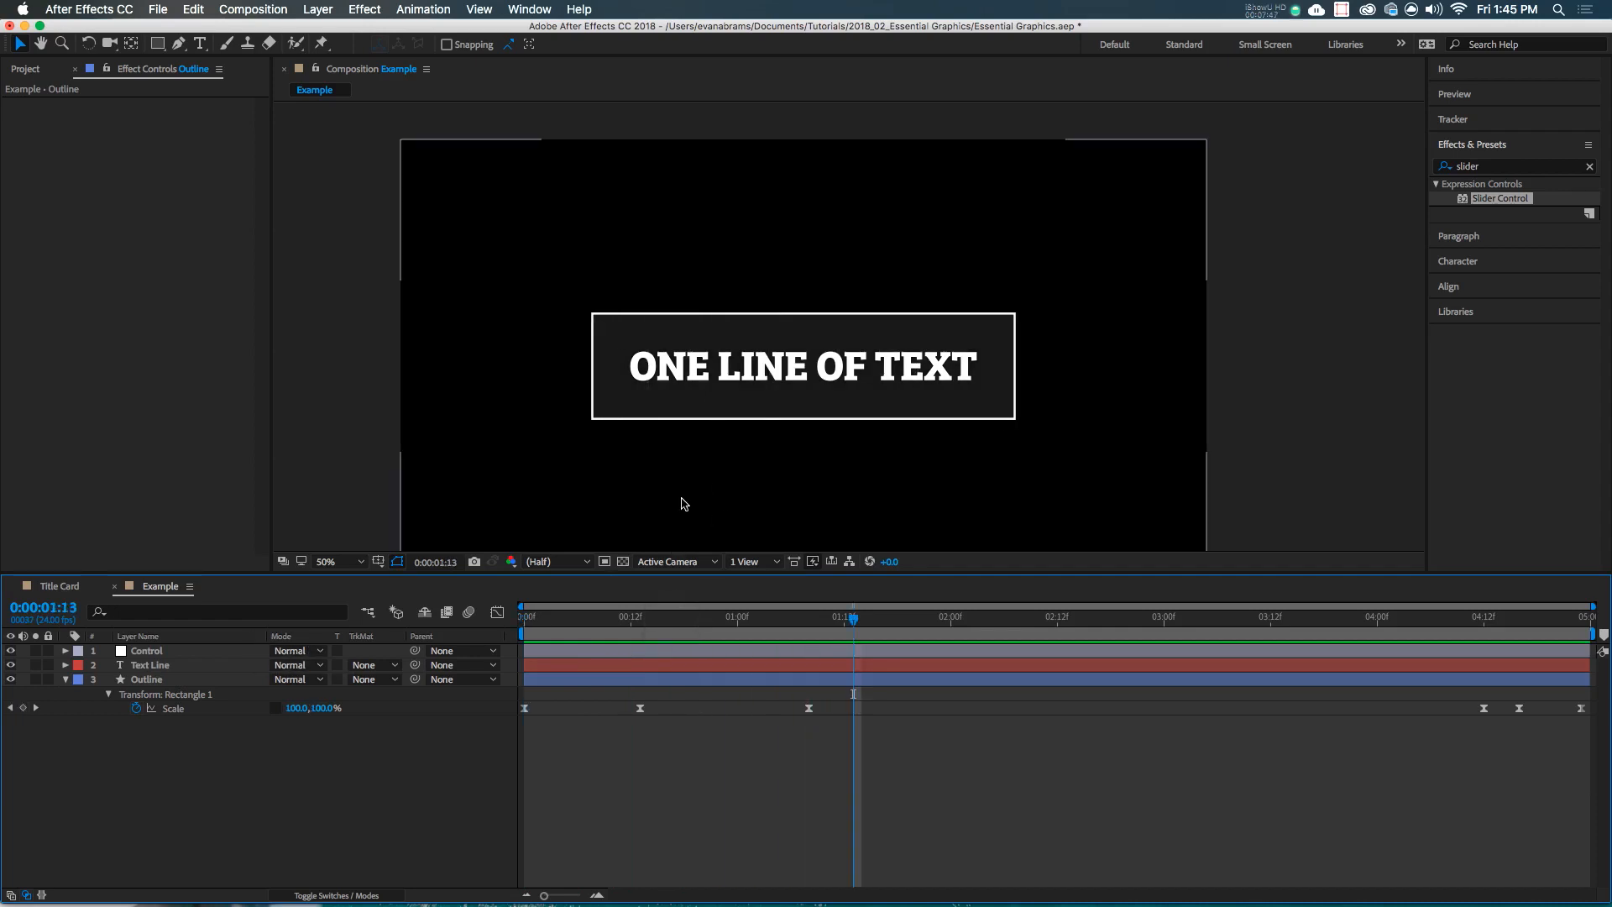
# Duplicate the Outline box as solid-white Outline 2 and set it as Text Line's alpha matte
pyautogui.click(147, 678)
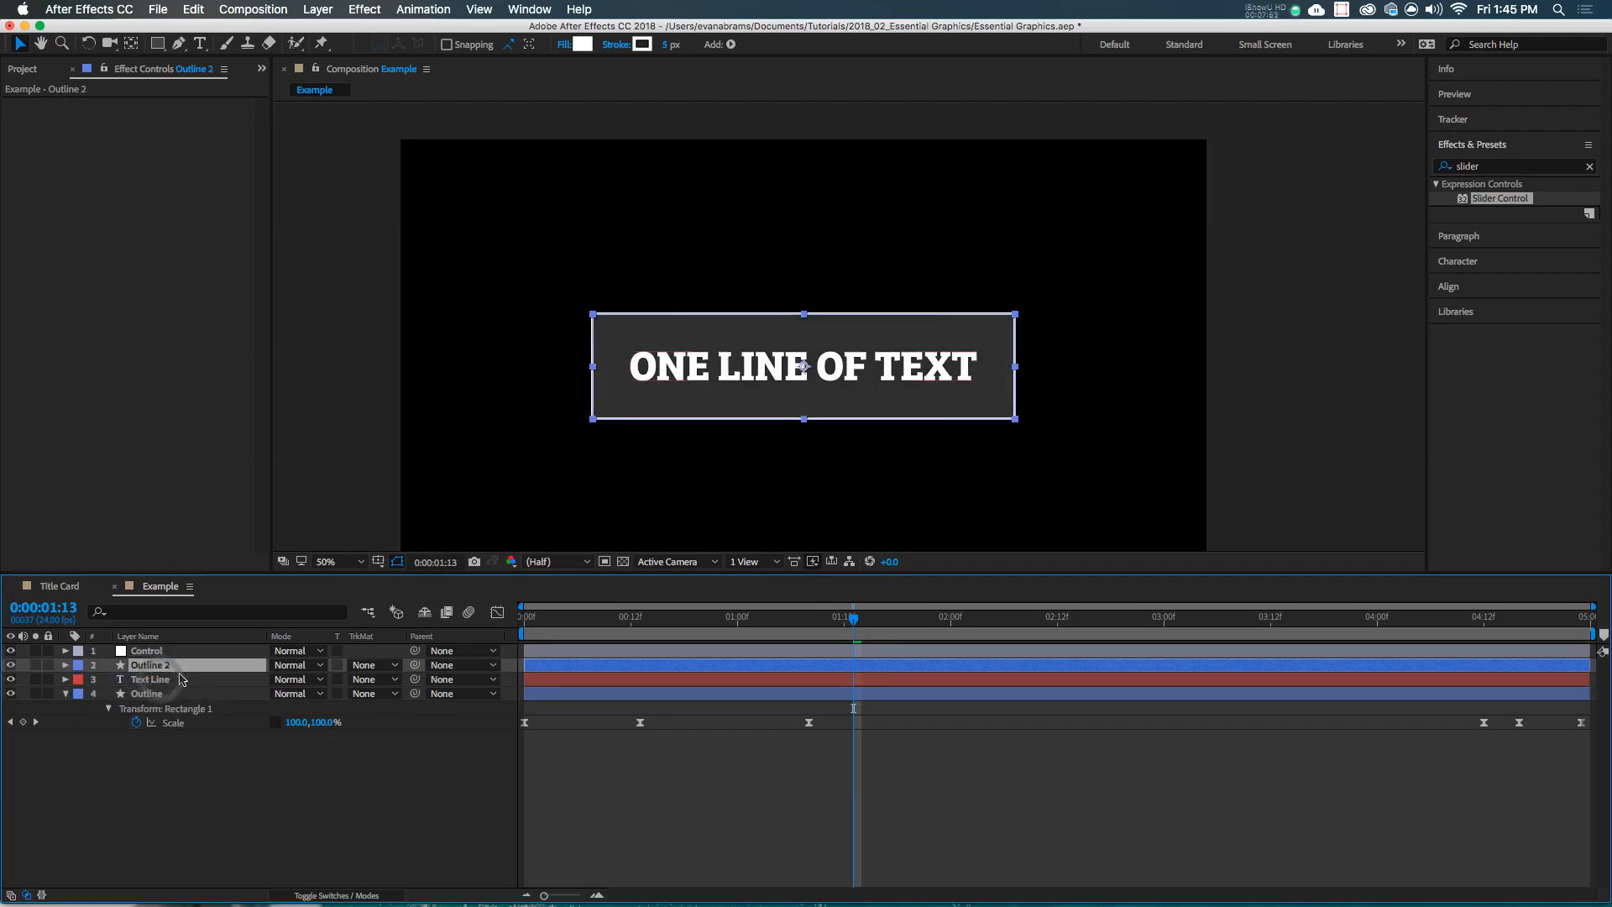
pyautogui.click(585, 45)
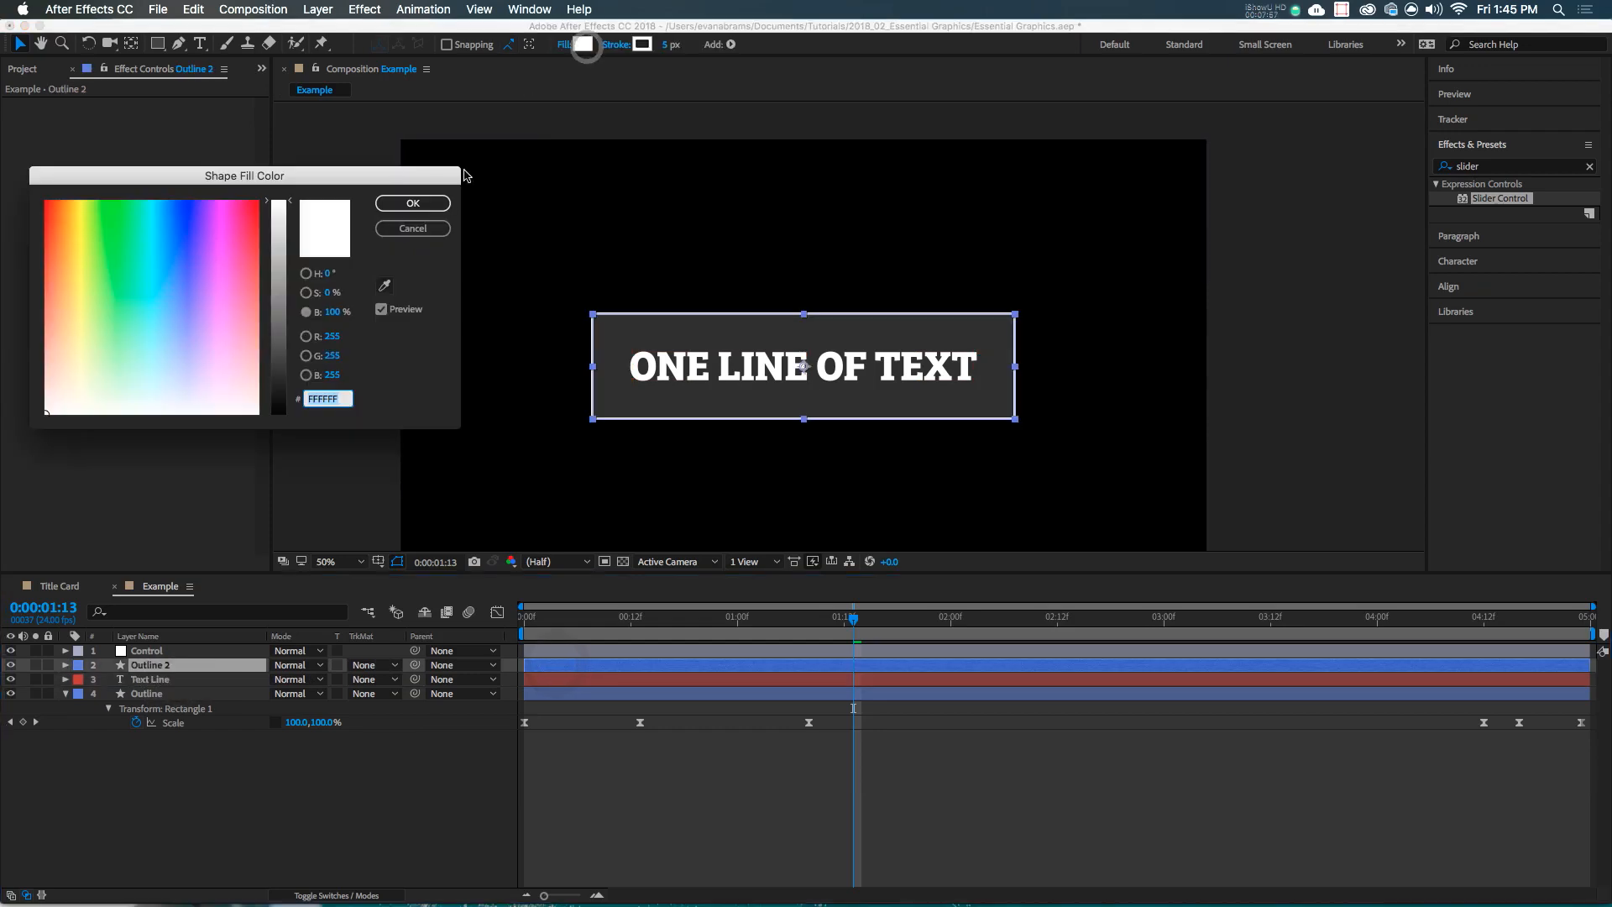
pyautogui.click(412, 202)
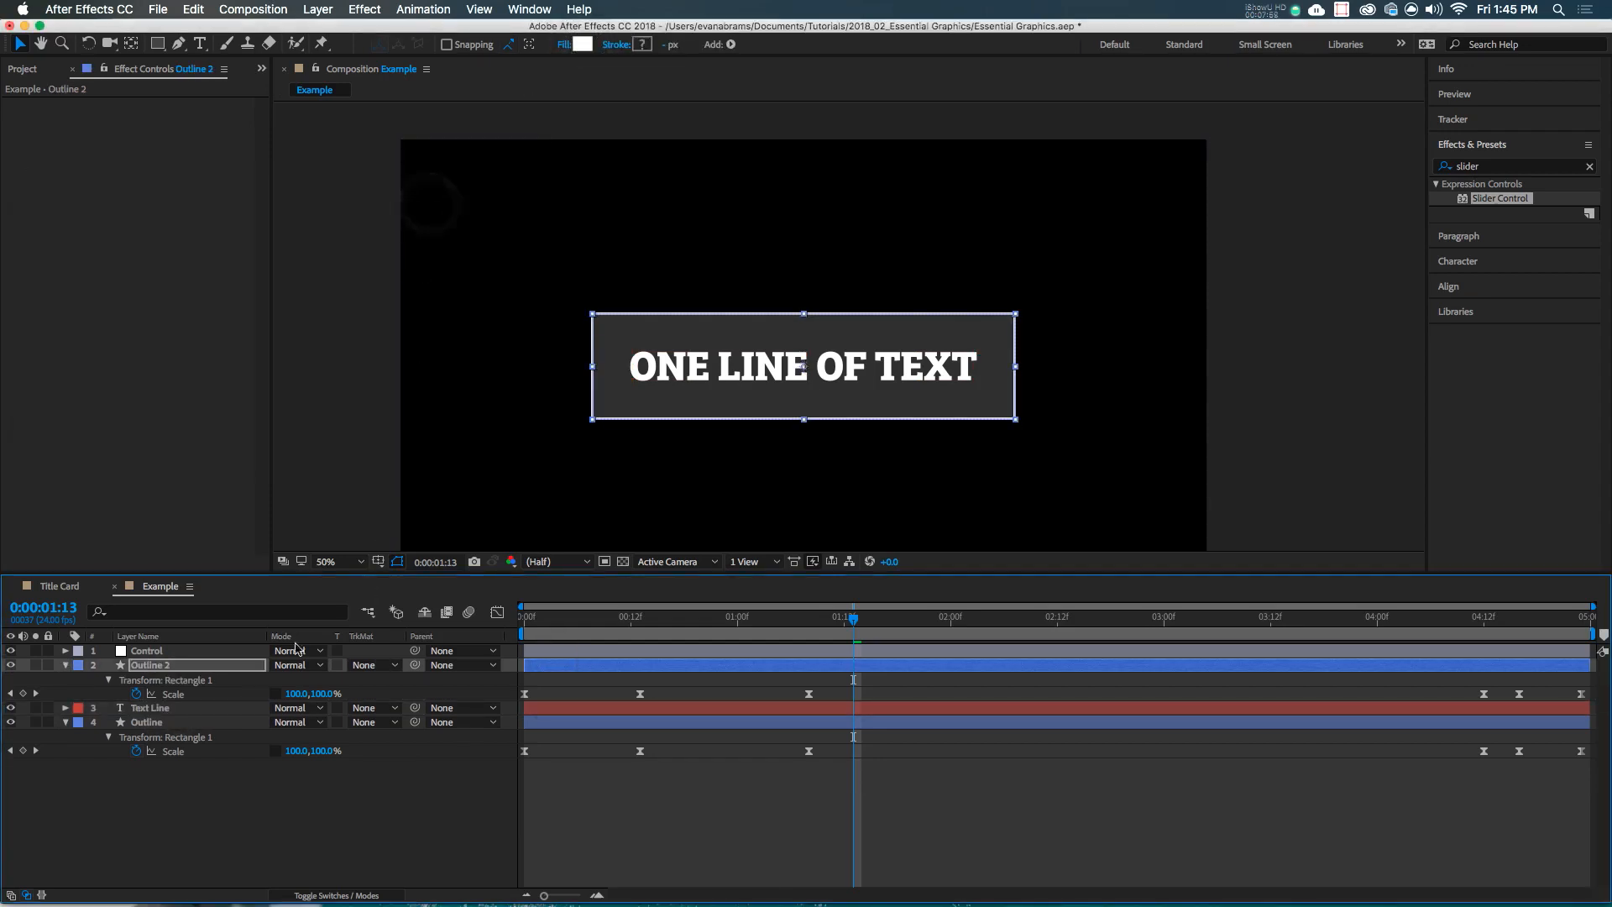
pyautogui.click(63, 664)
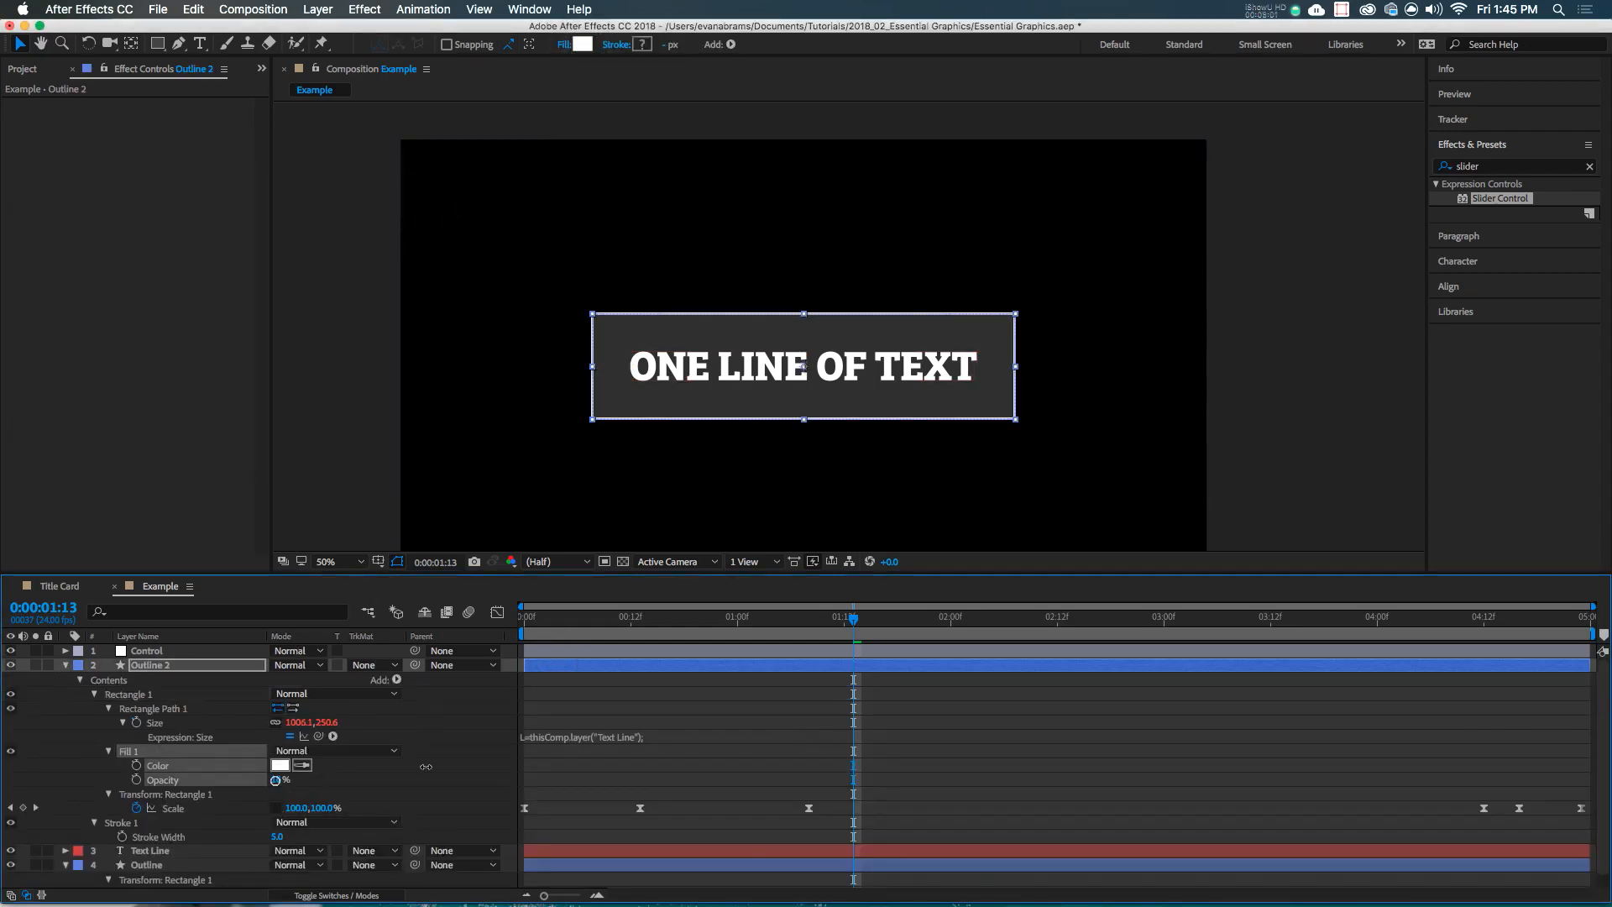
pyautogui.click(64, 664)
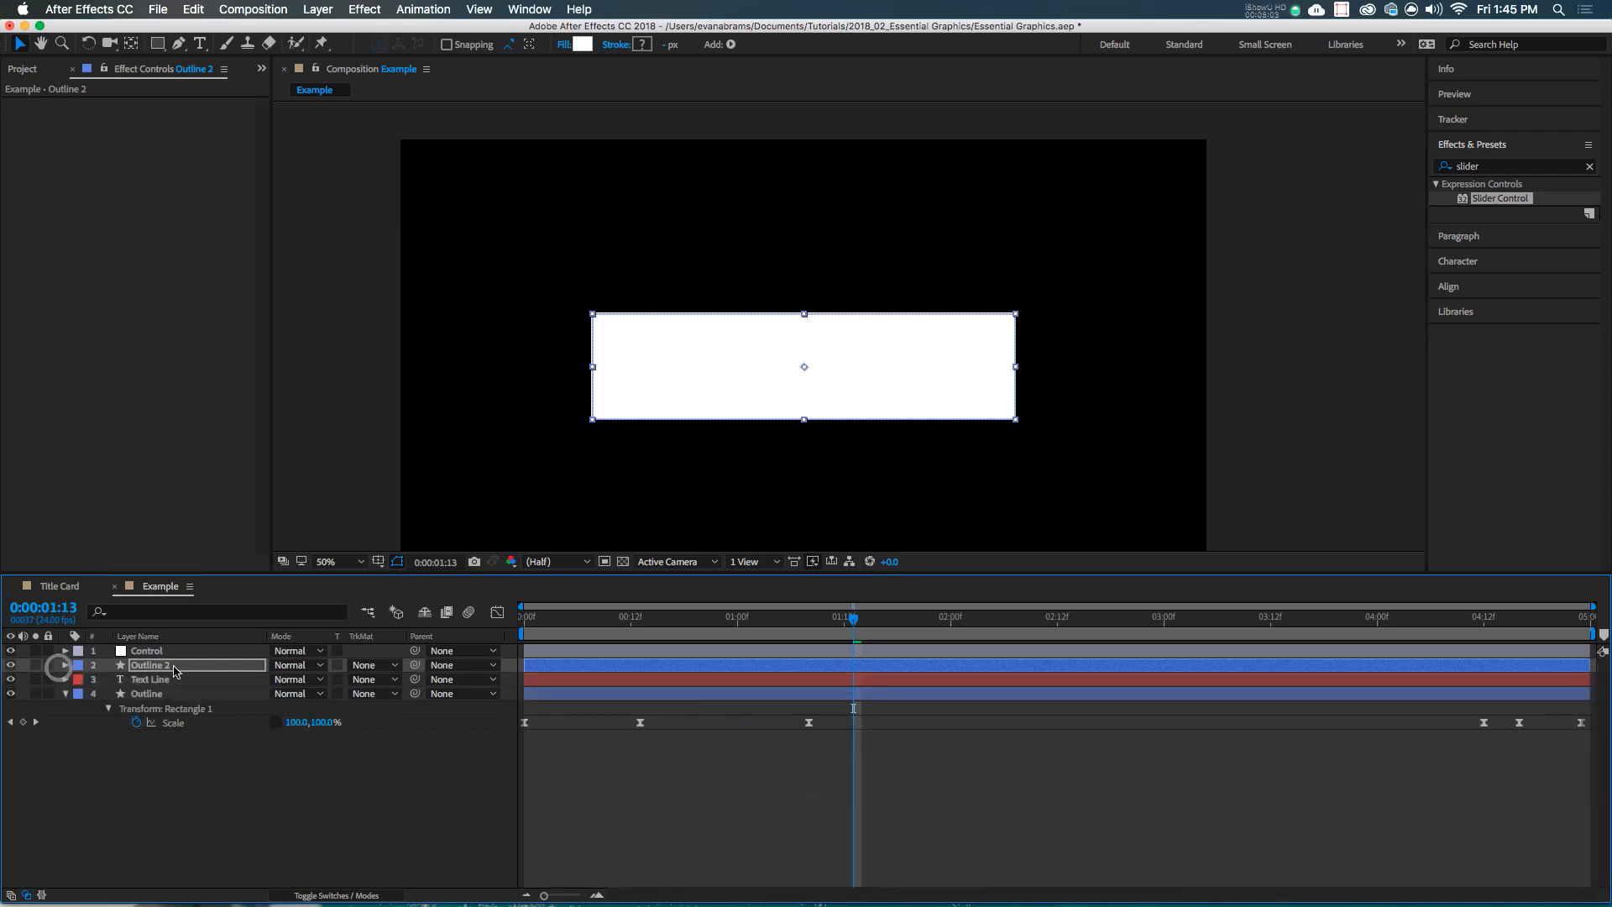
pyautogui.click(151, 679)
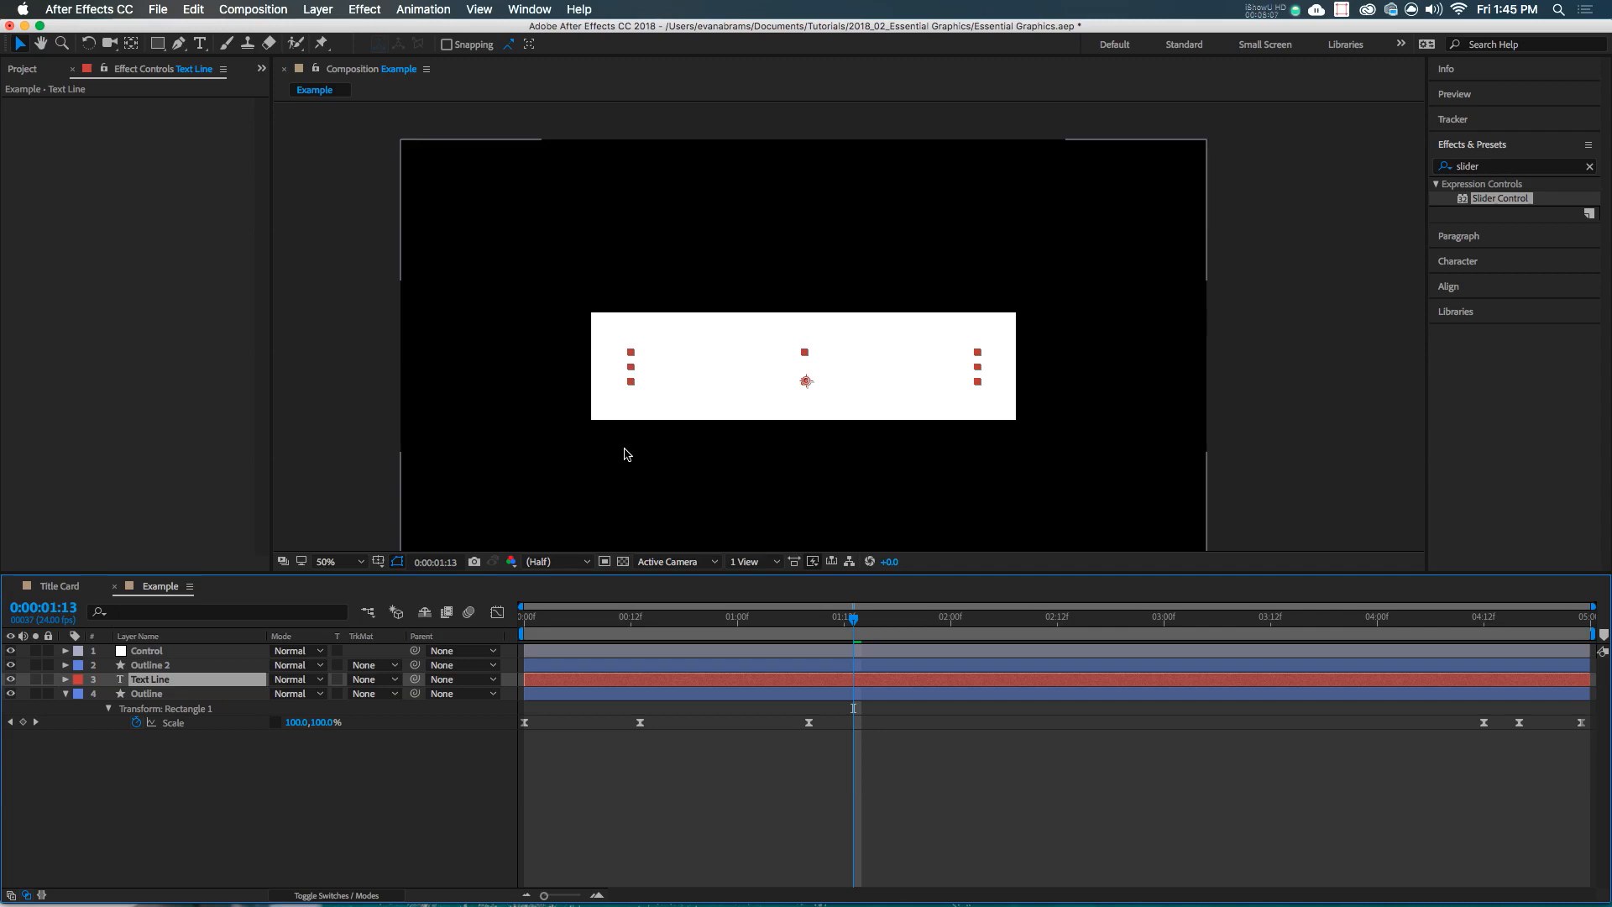
pyautogui.click(372, 679)
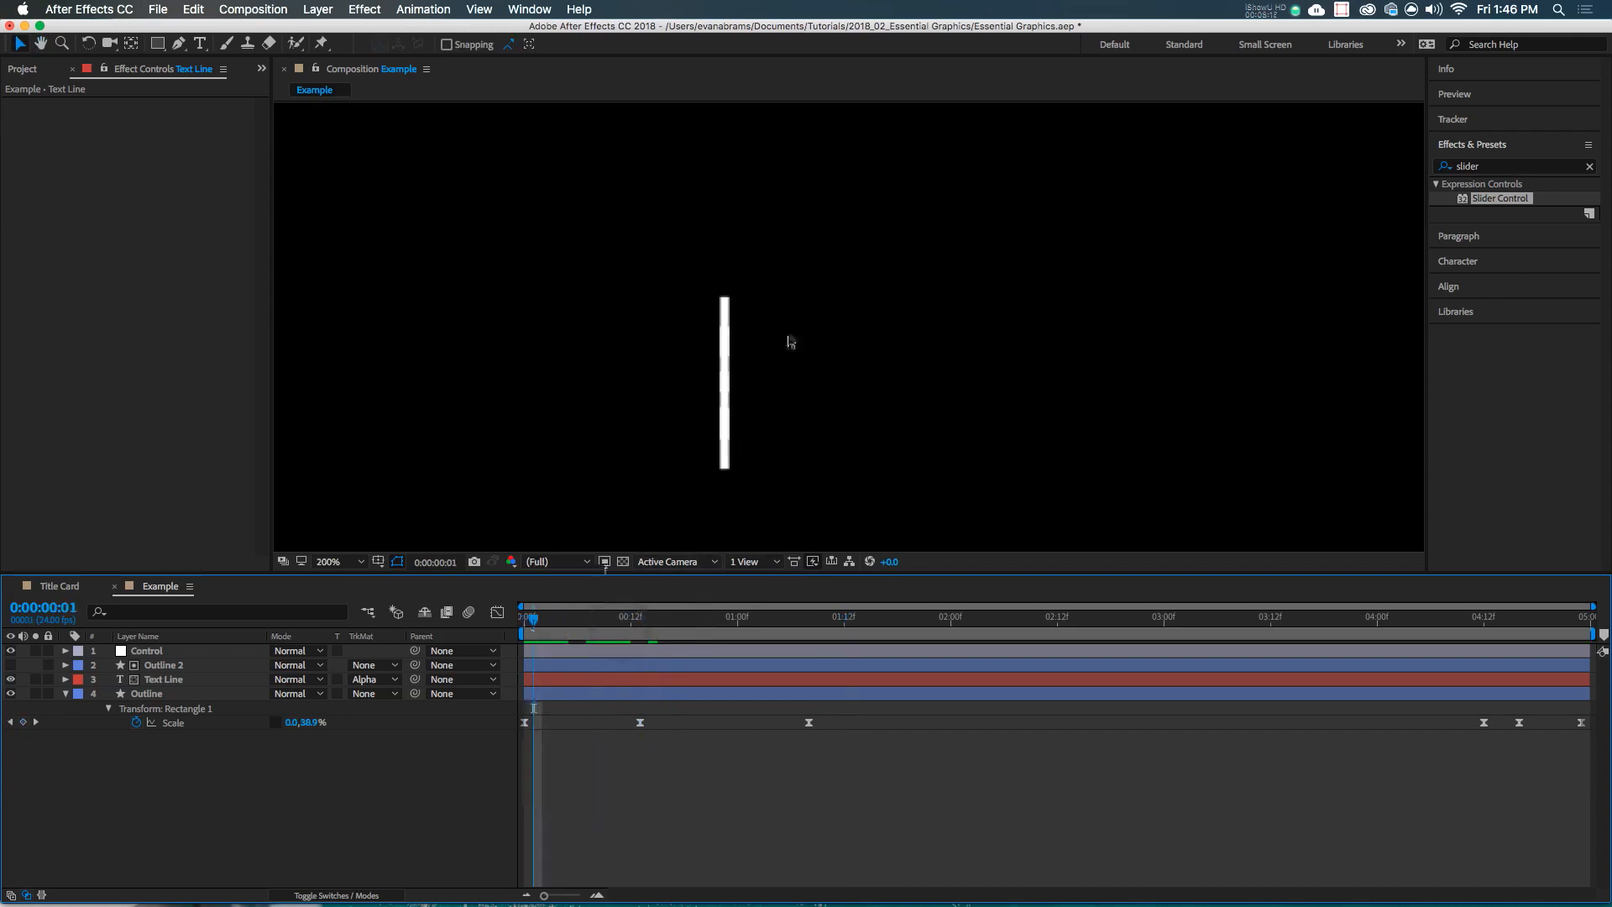
# Zoom in and retype the Text Line layer to read 'ONE LINE OF TEXT'
pyautogui.click(328, 562)
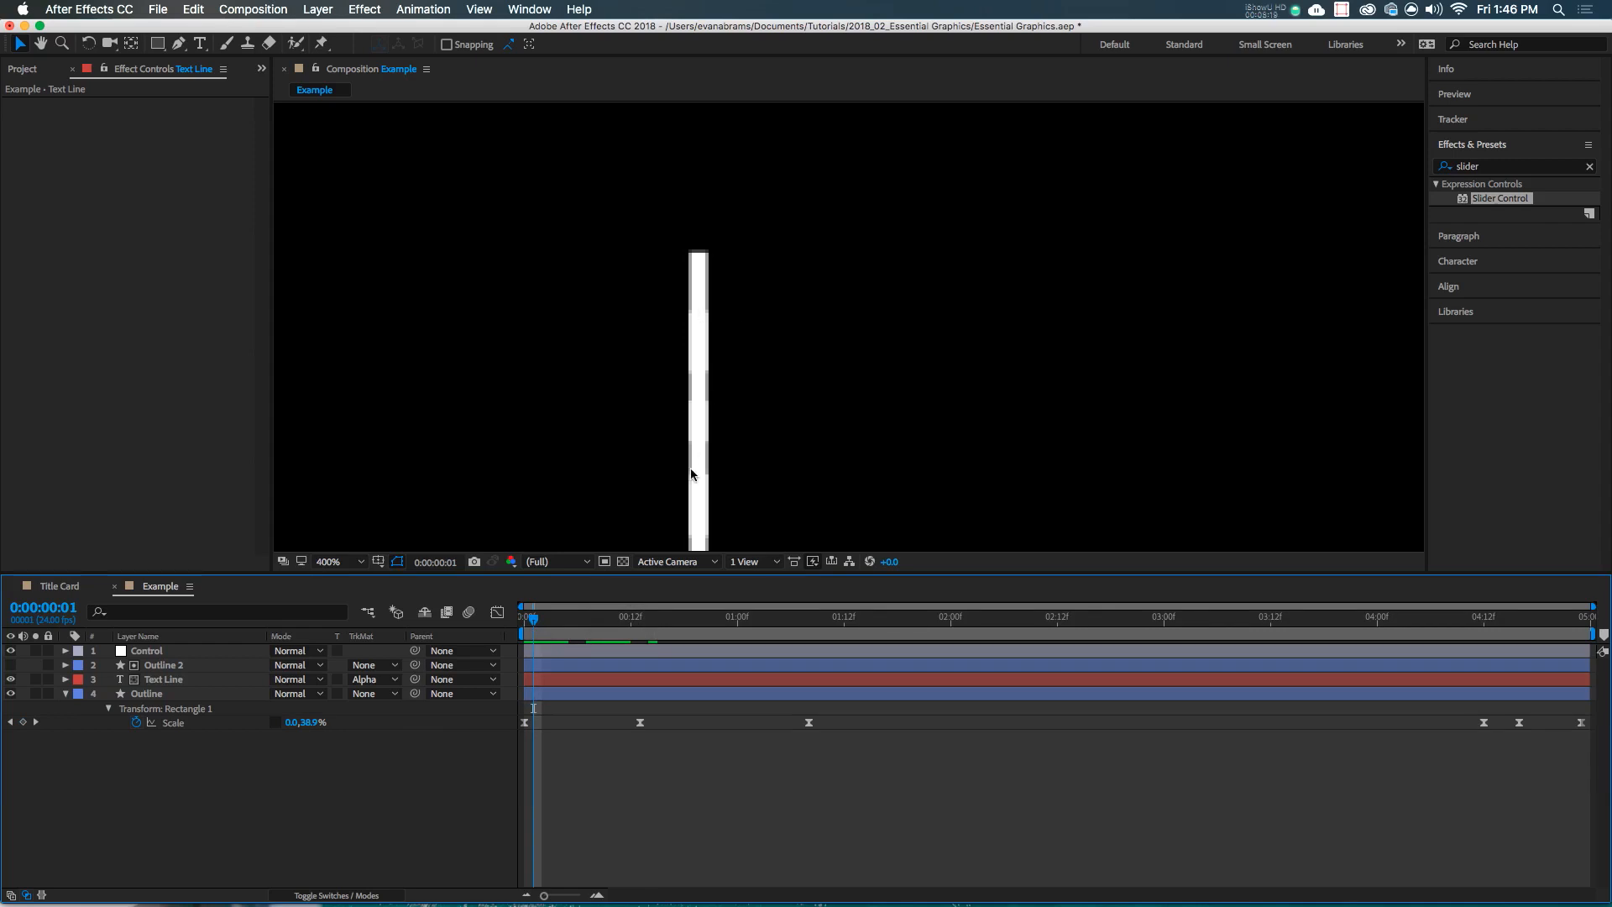
pyautogui.moveTo(699, 477)
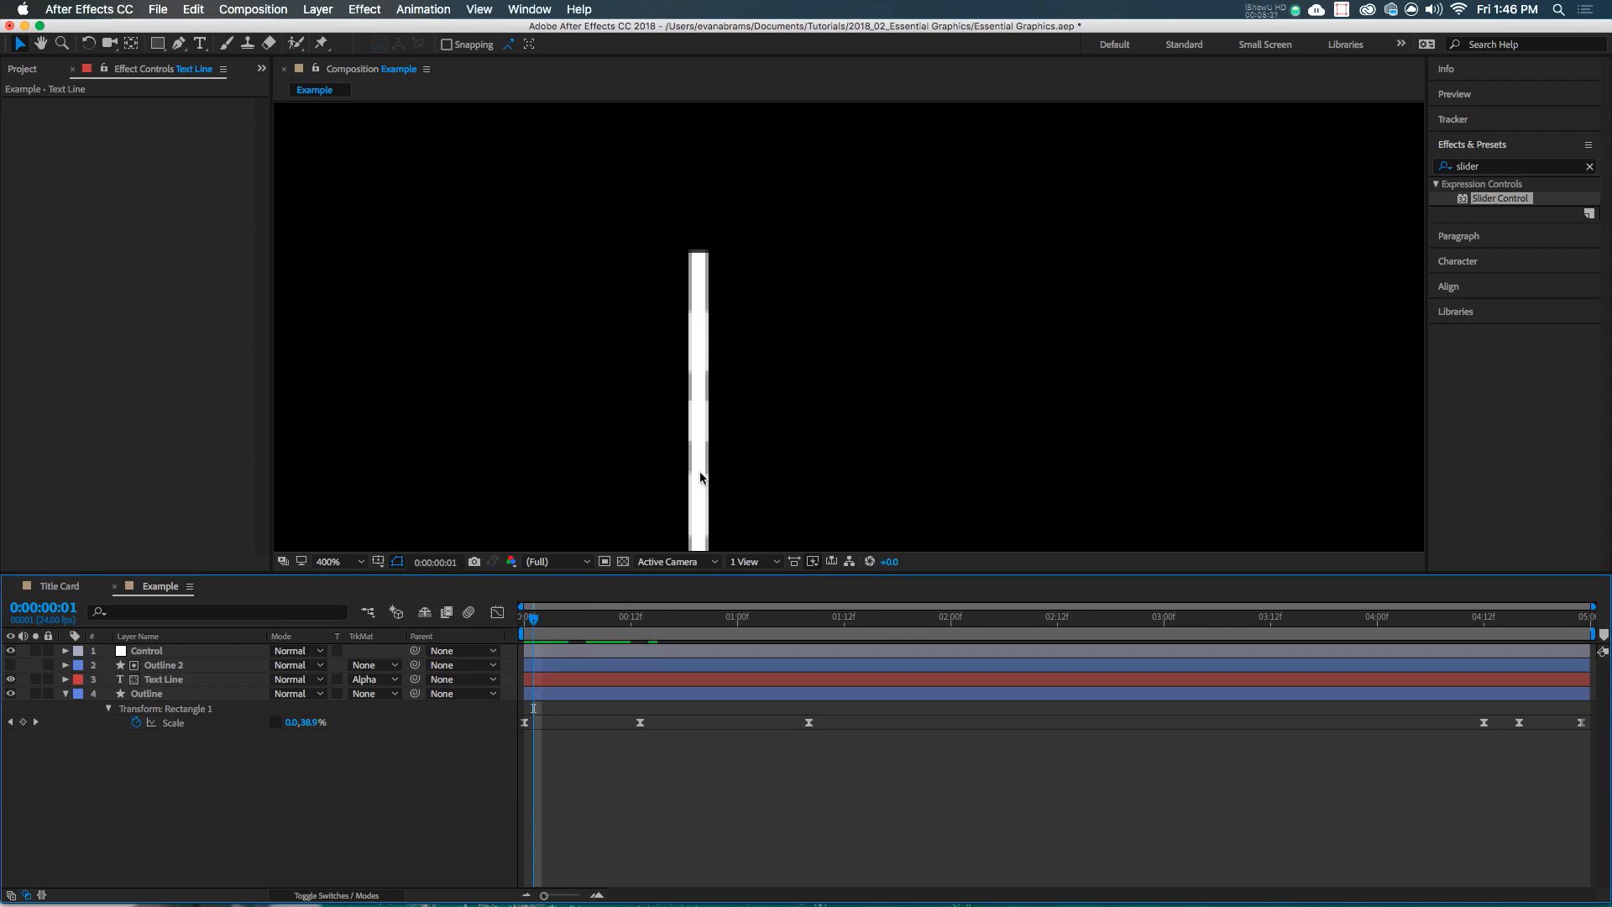
pyautogui.click(162, 664)
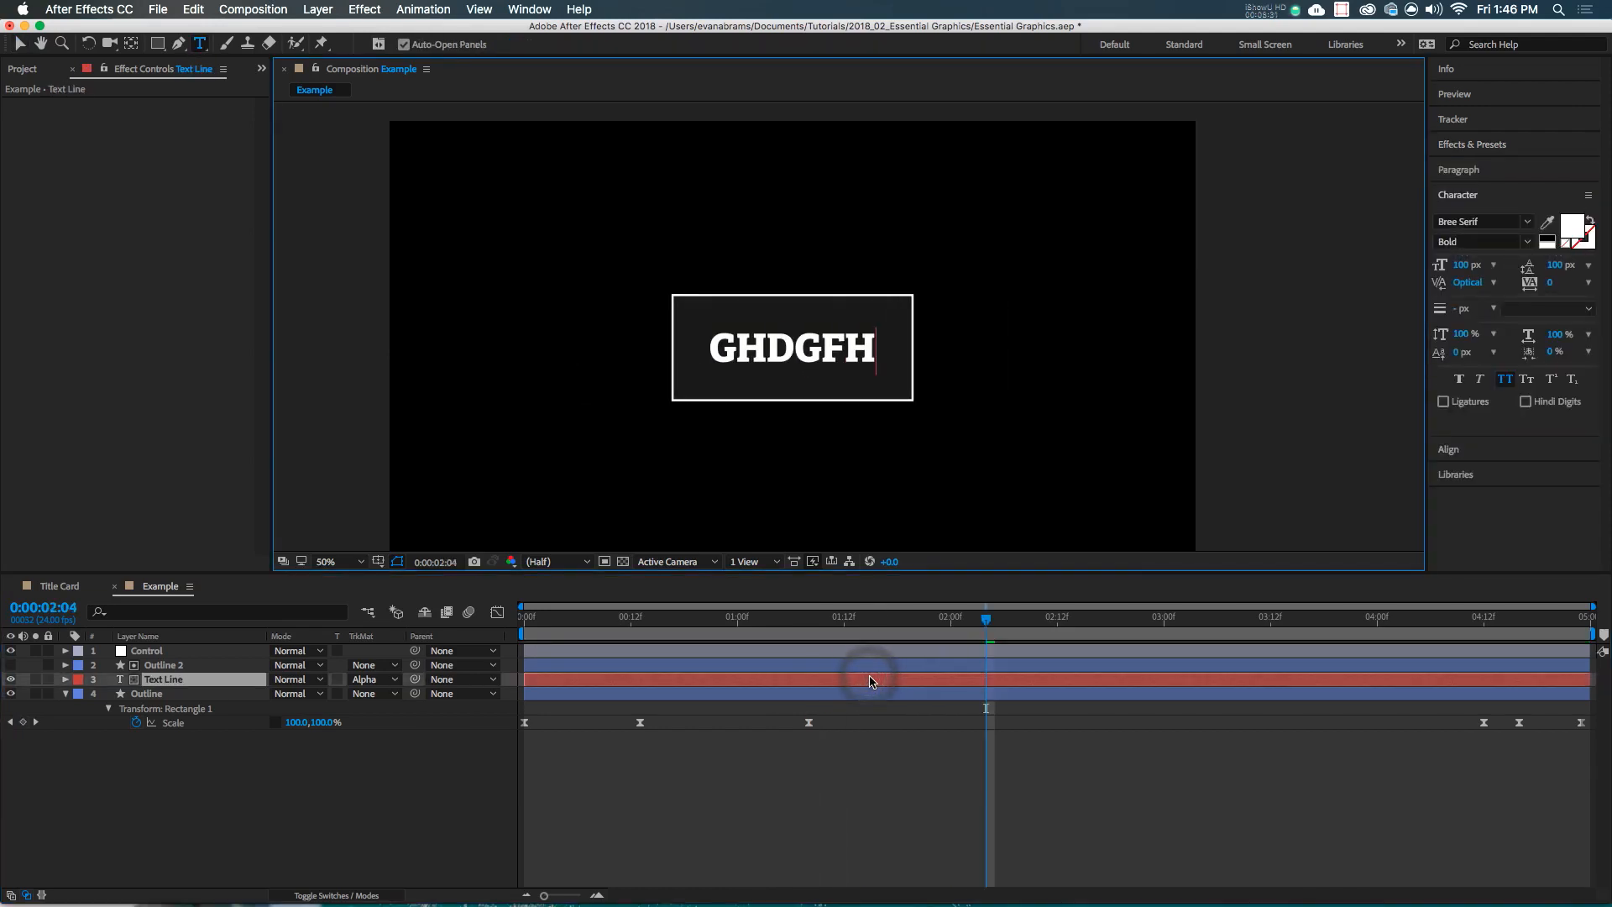
pyautogui.write('ONE LINE OF TEXT')
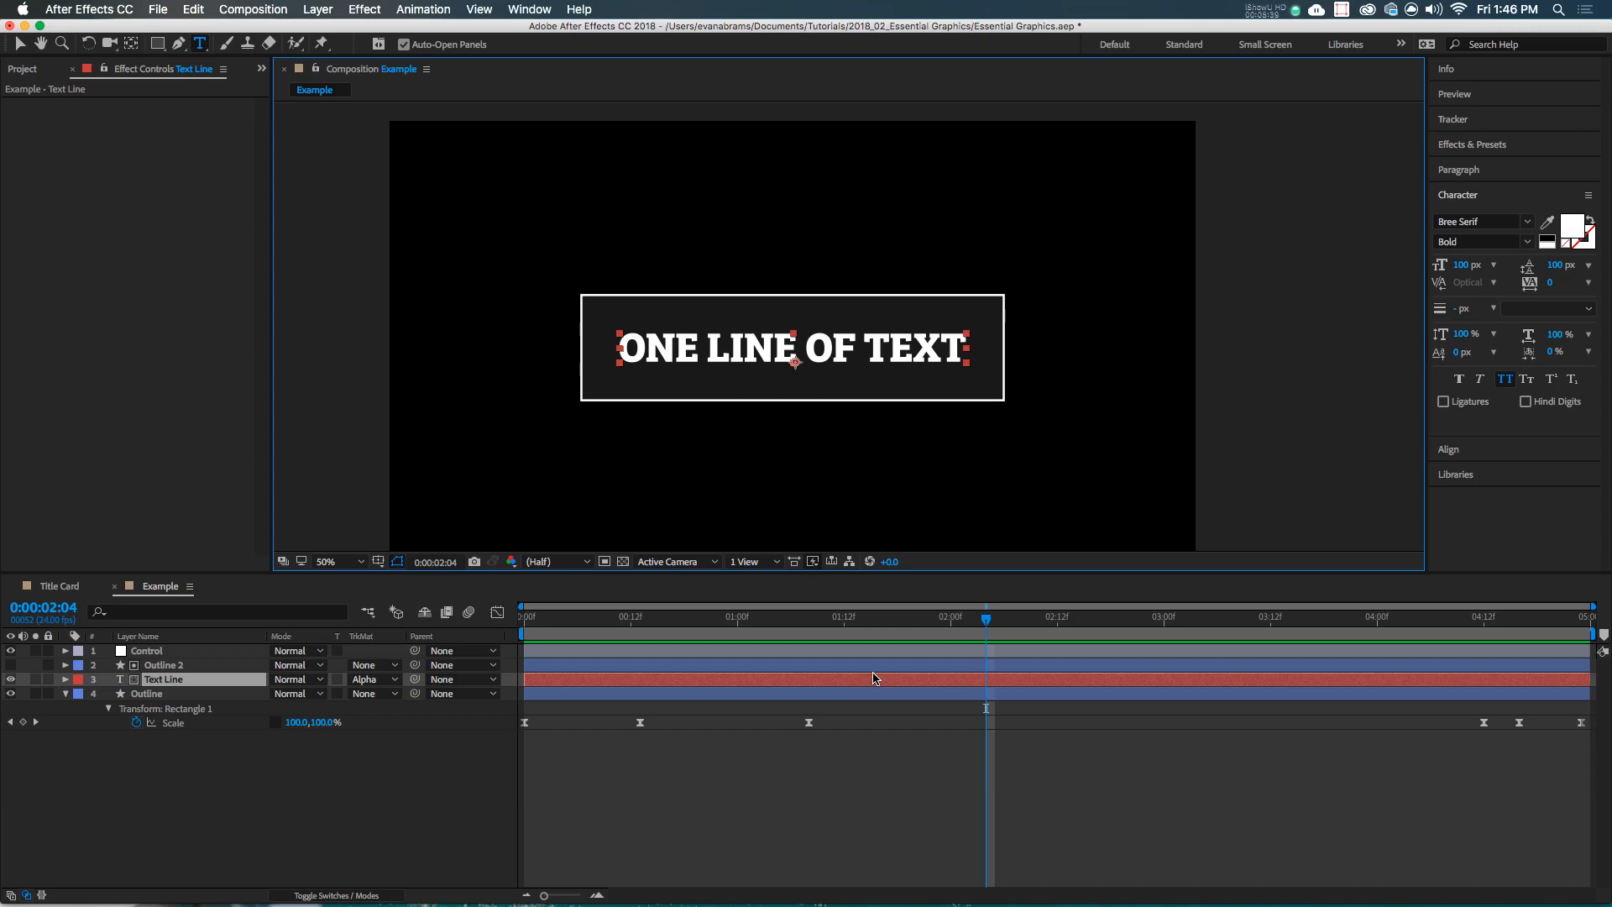
pyautogui.click(735, 792)
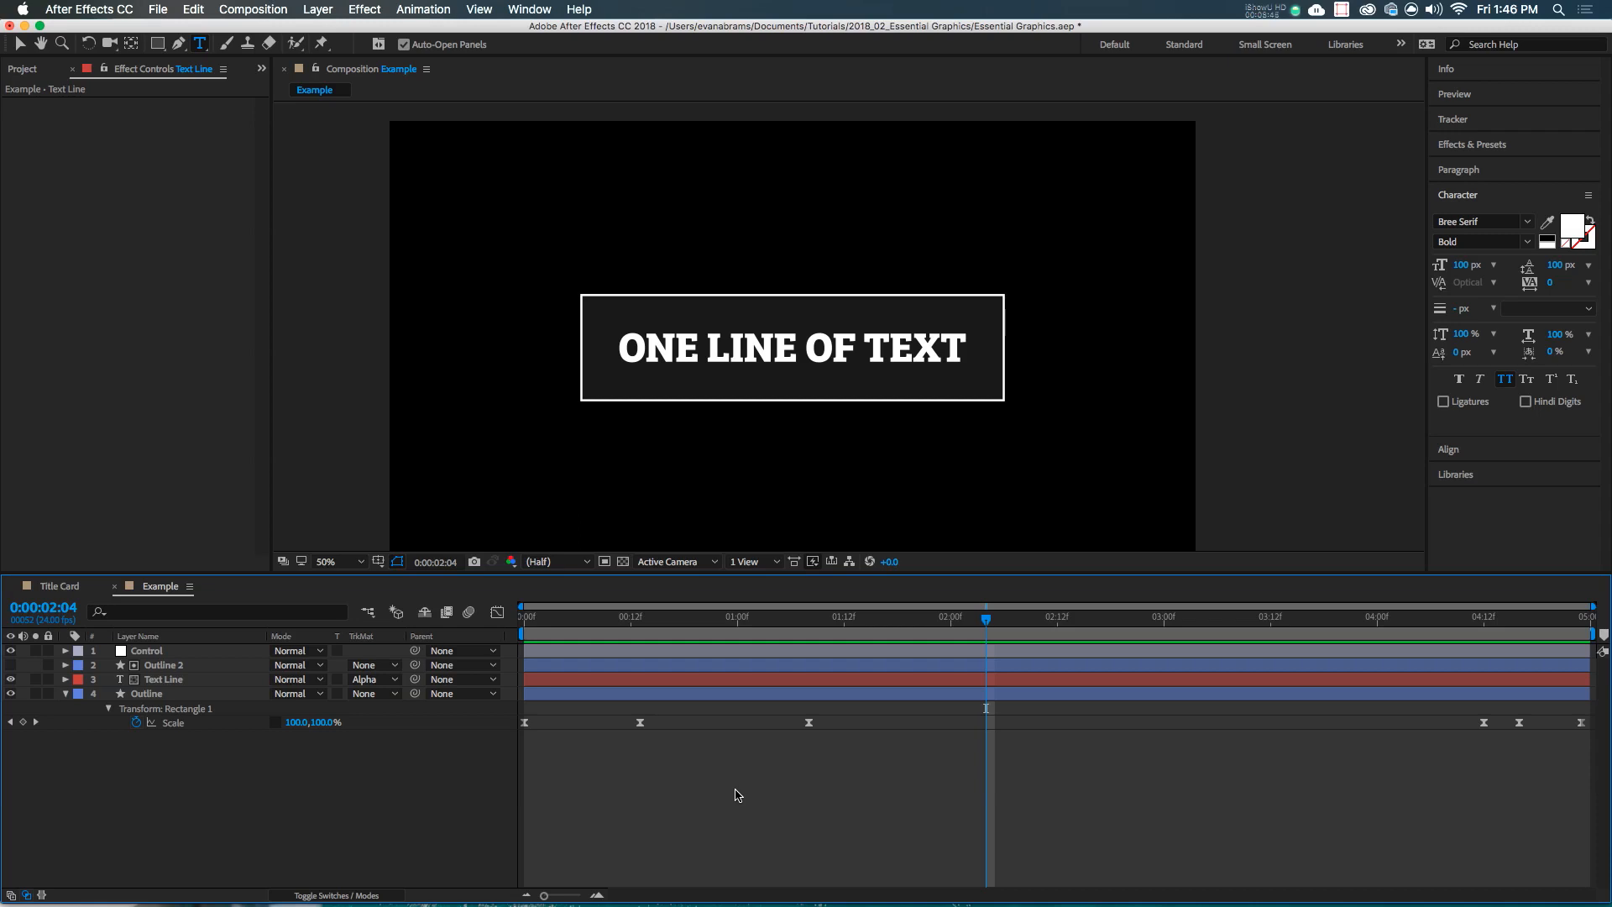
pyautogui.moveTo(519, 11)
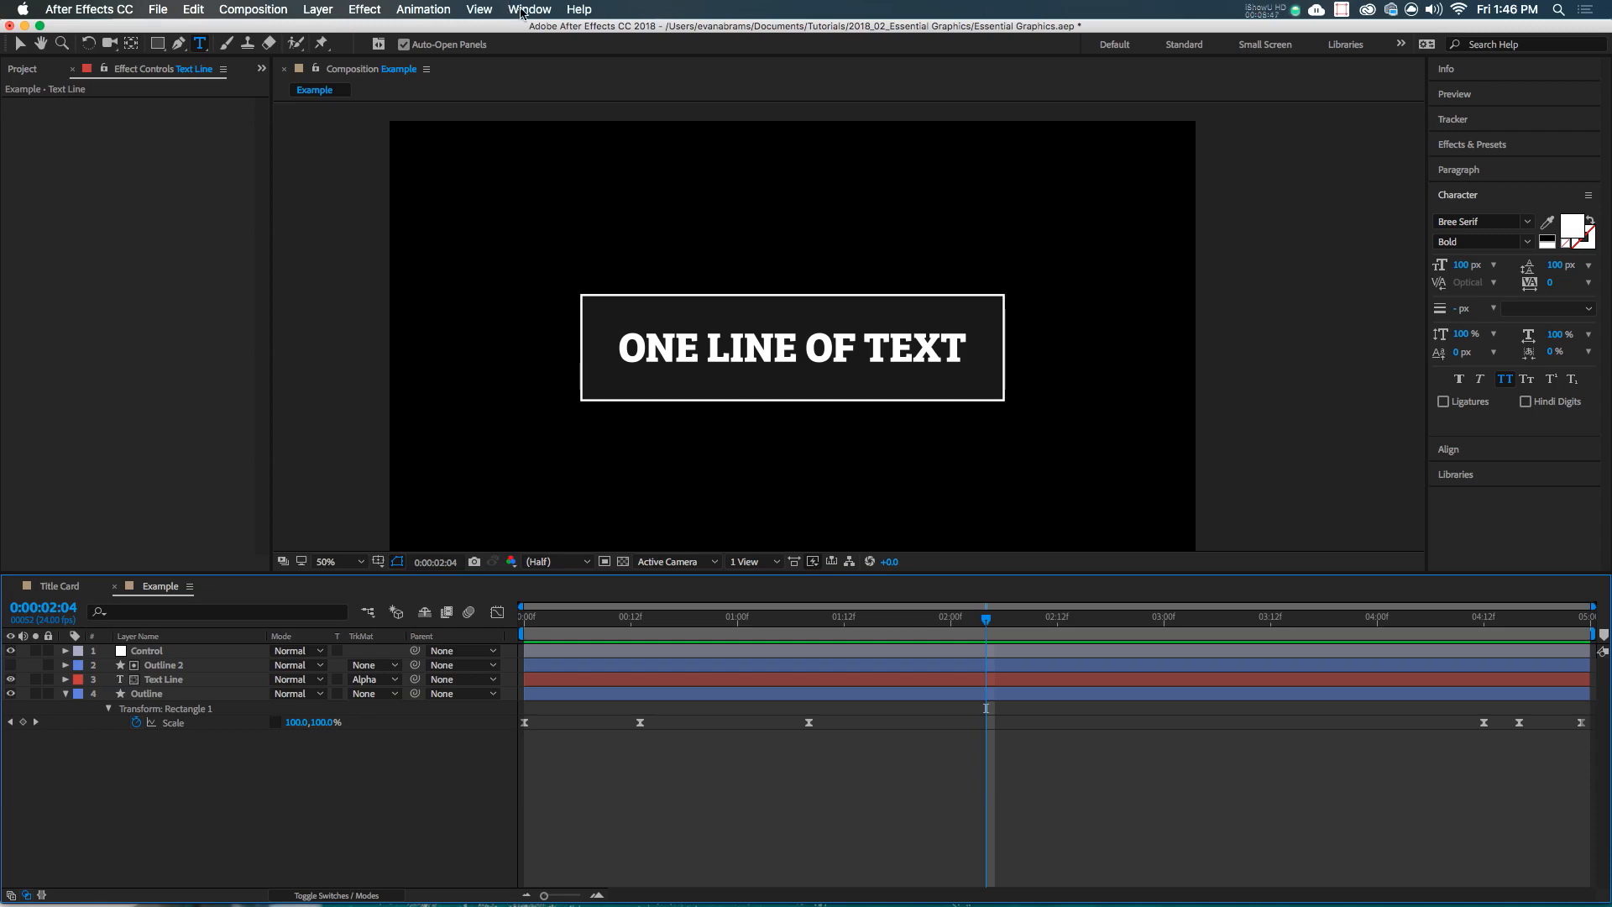
# Show the Essential Graphics panel via Window > Essential Graphics
pyautogui.click(529, 10)
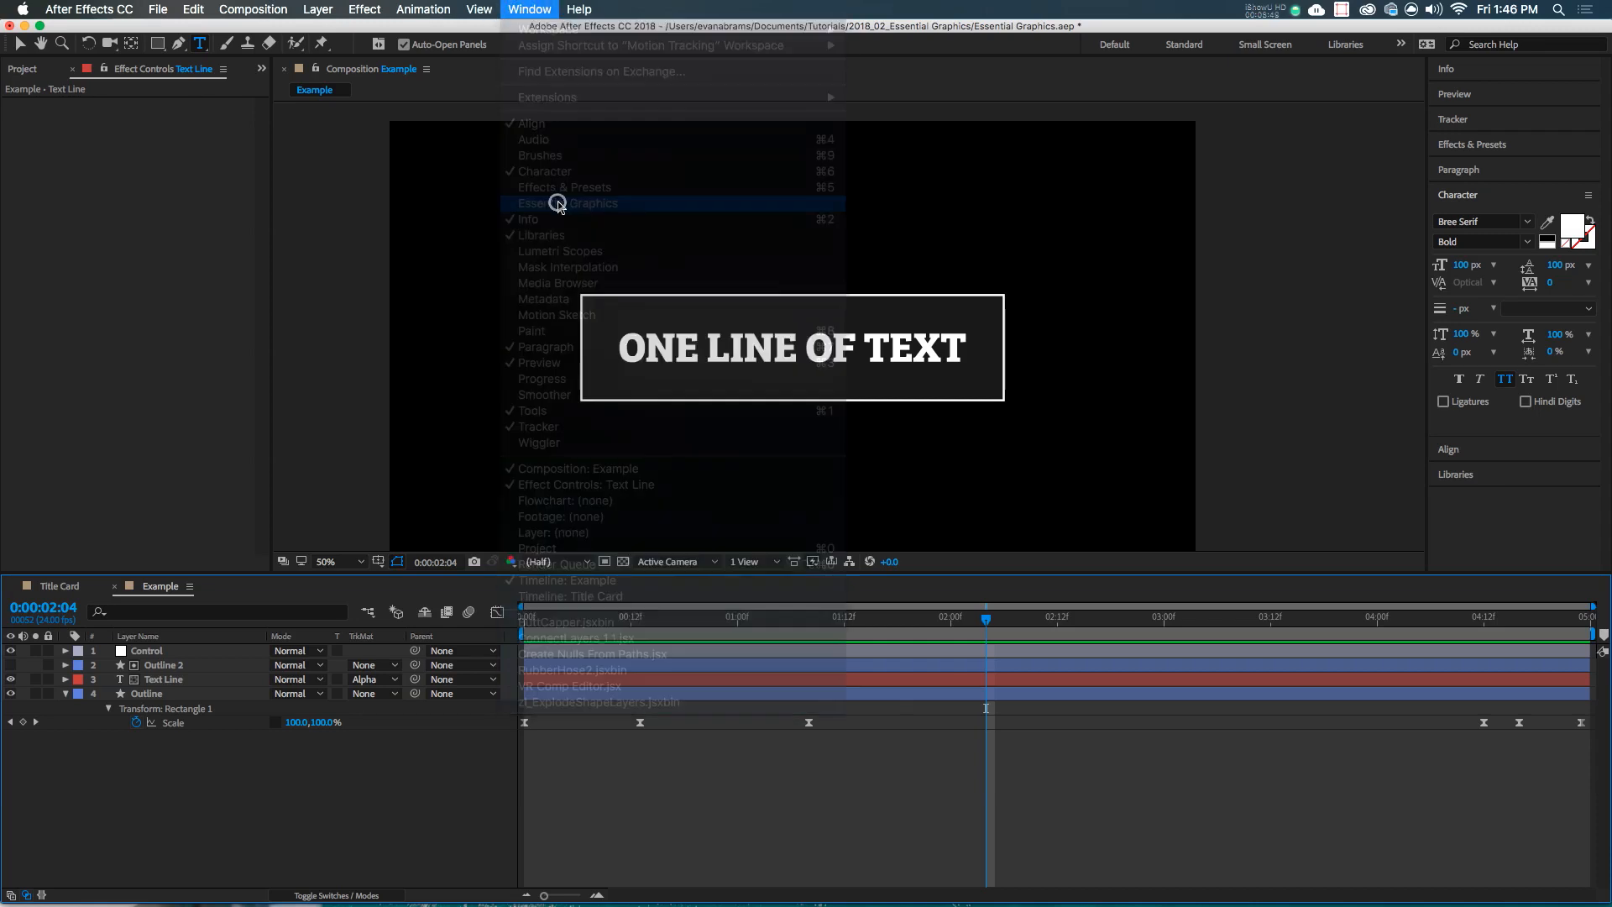
pyautogui.click(569, 202)
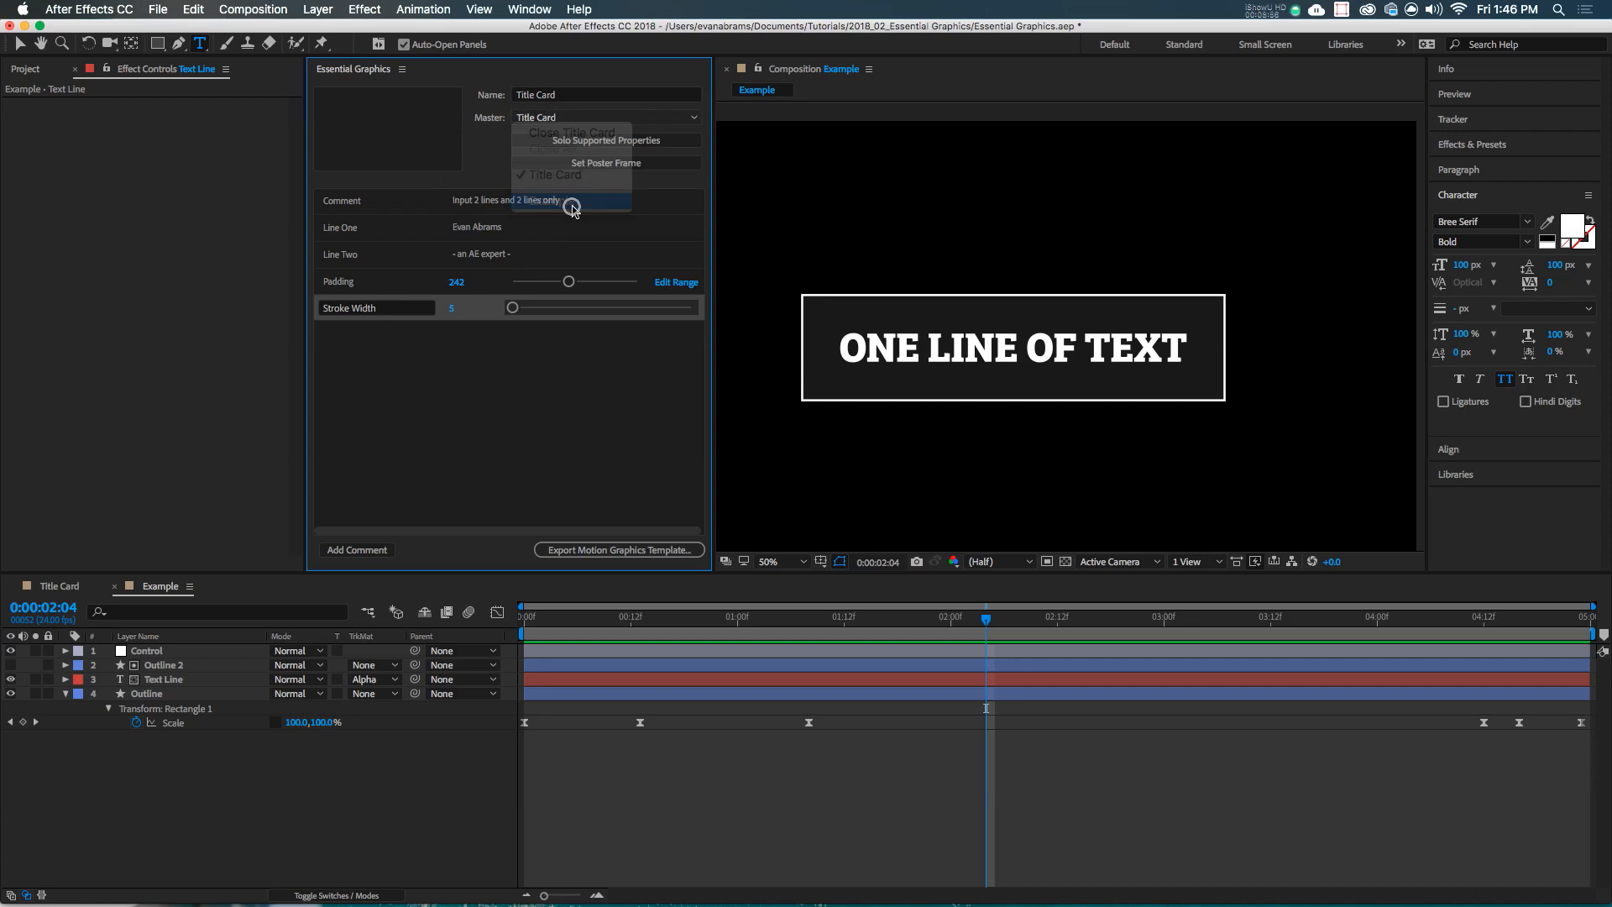
# Set the Essential Graphics master to Example and name it 'Tutorial Example File!'
pyautogui.click(571, 132)
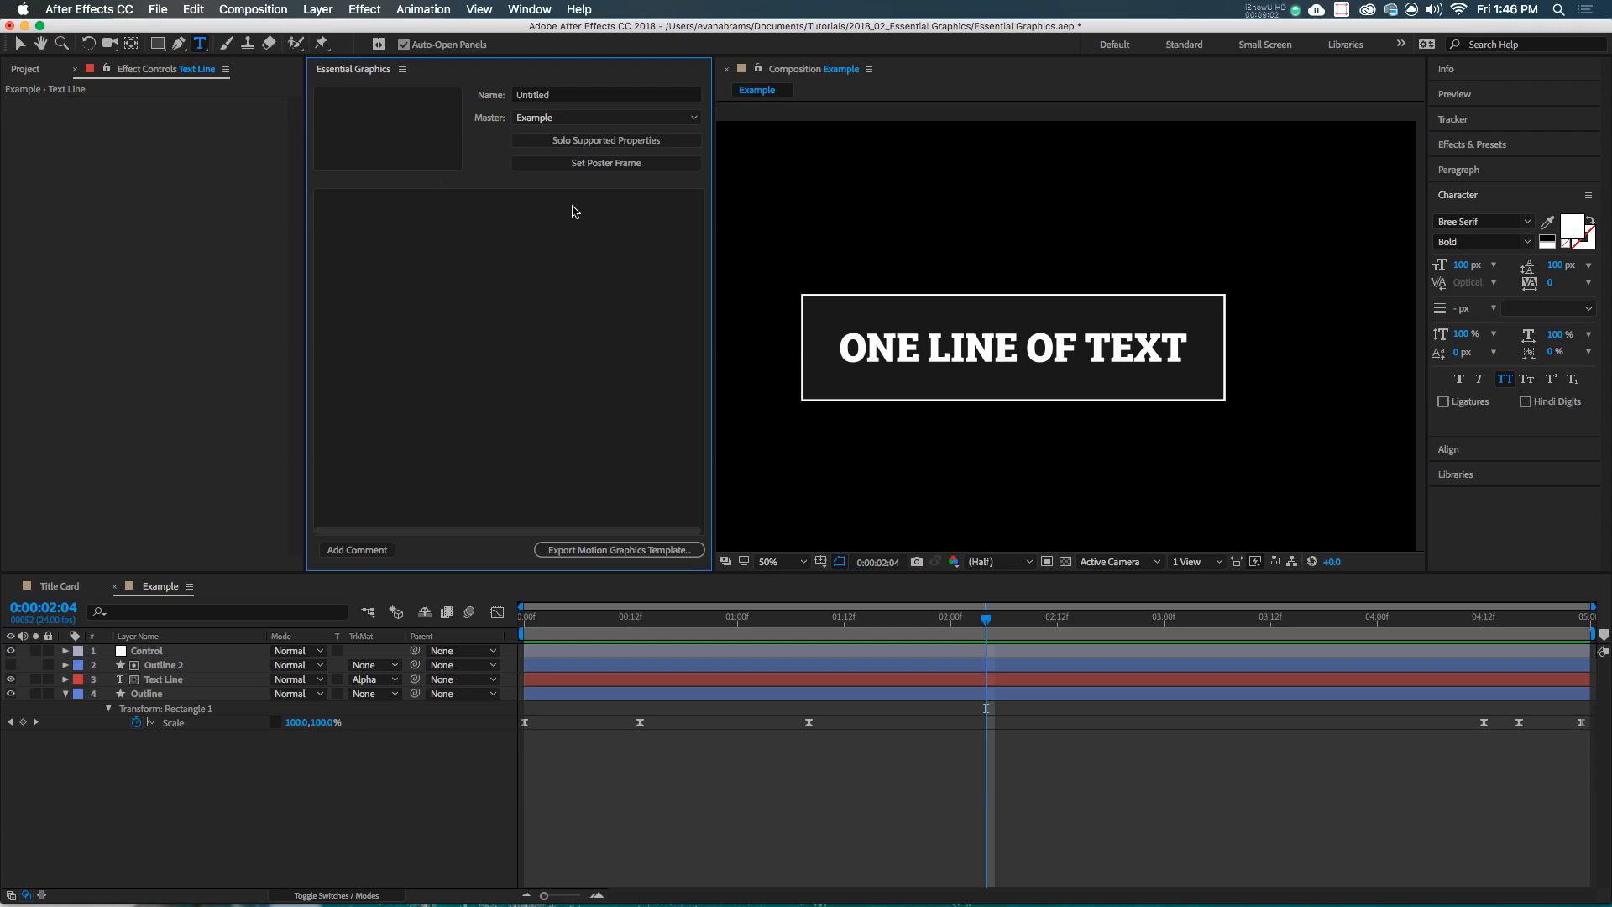
pyautogui.moveTo(507, 128)
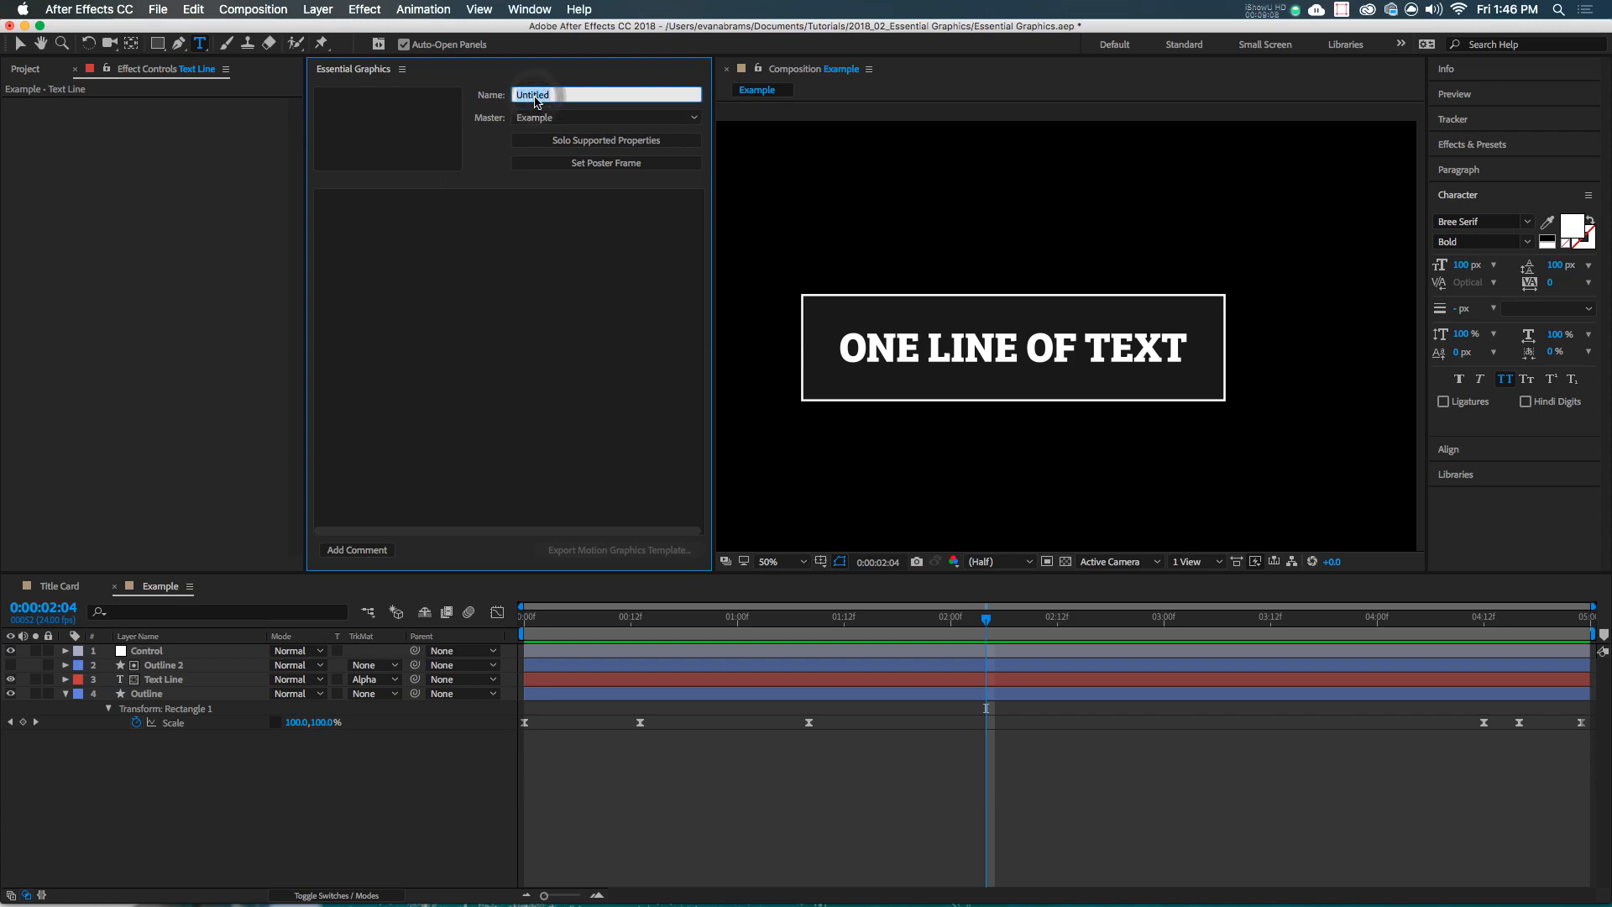
pyautogui.write('Tutorial Example File!')
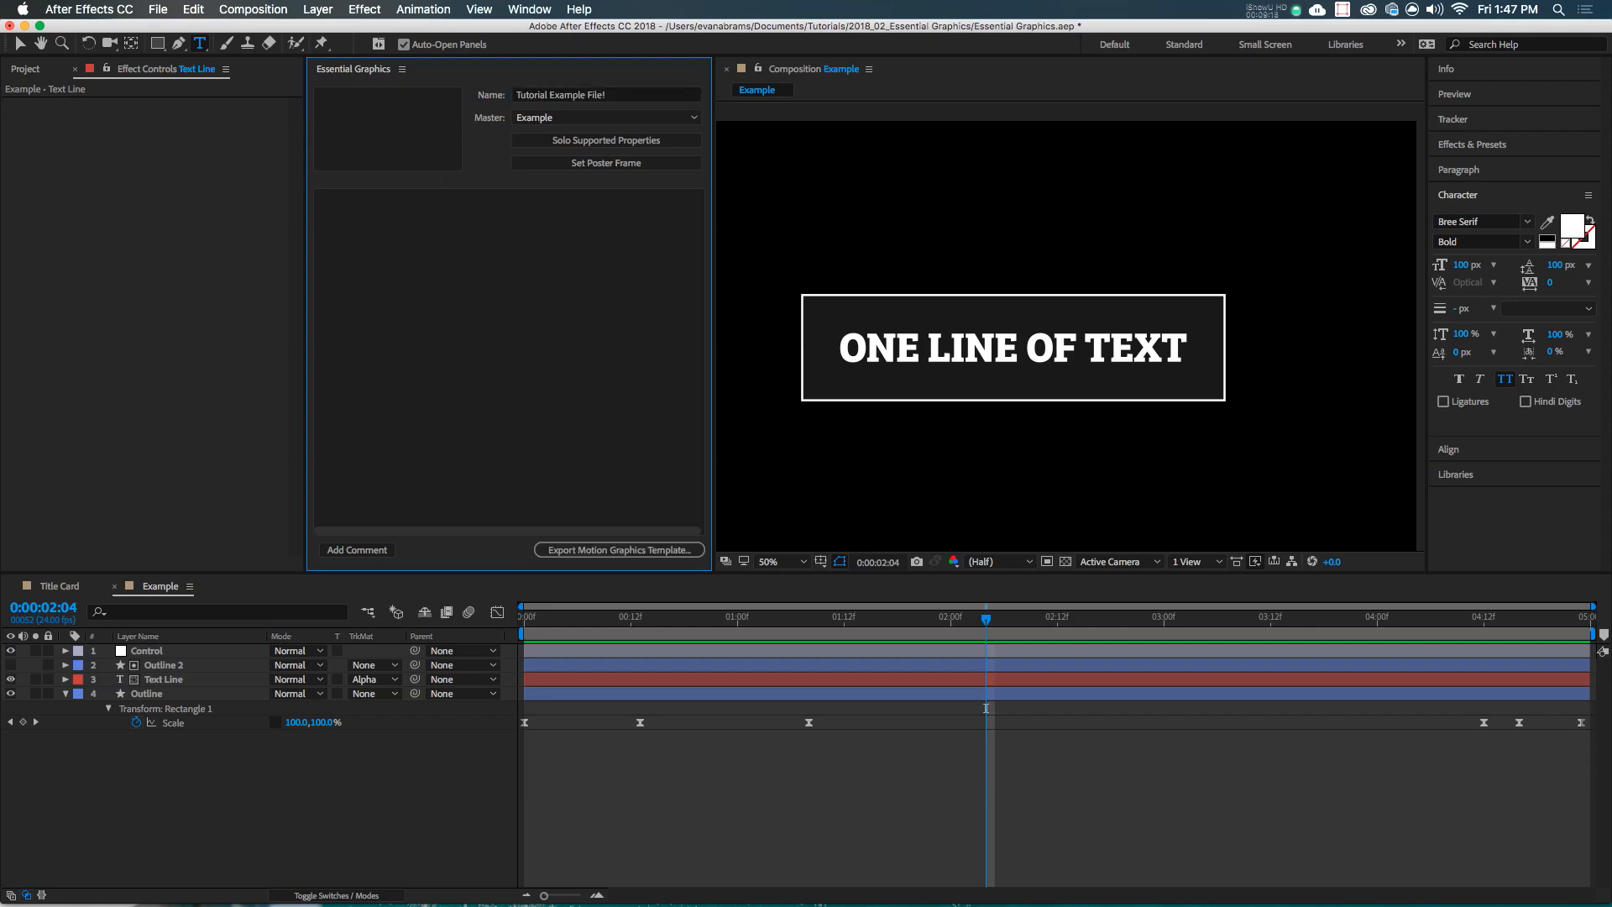
pyautogui.moveTo(618, 550)
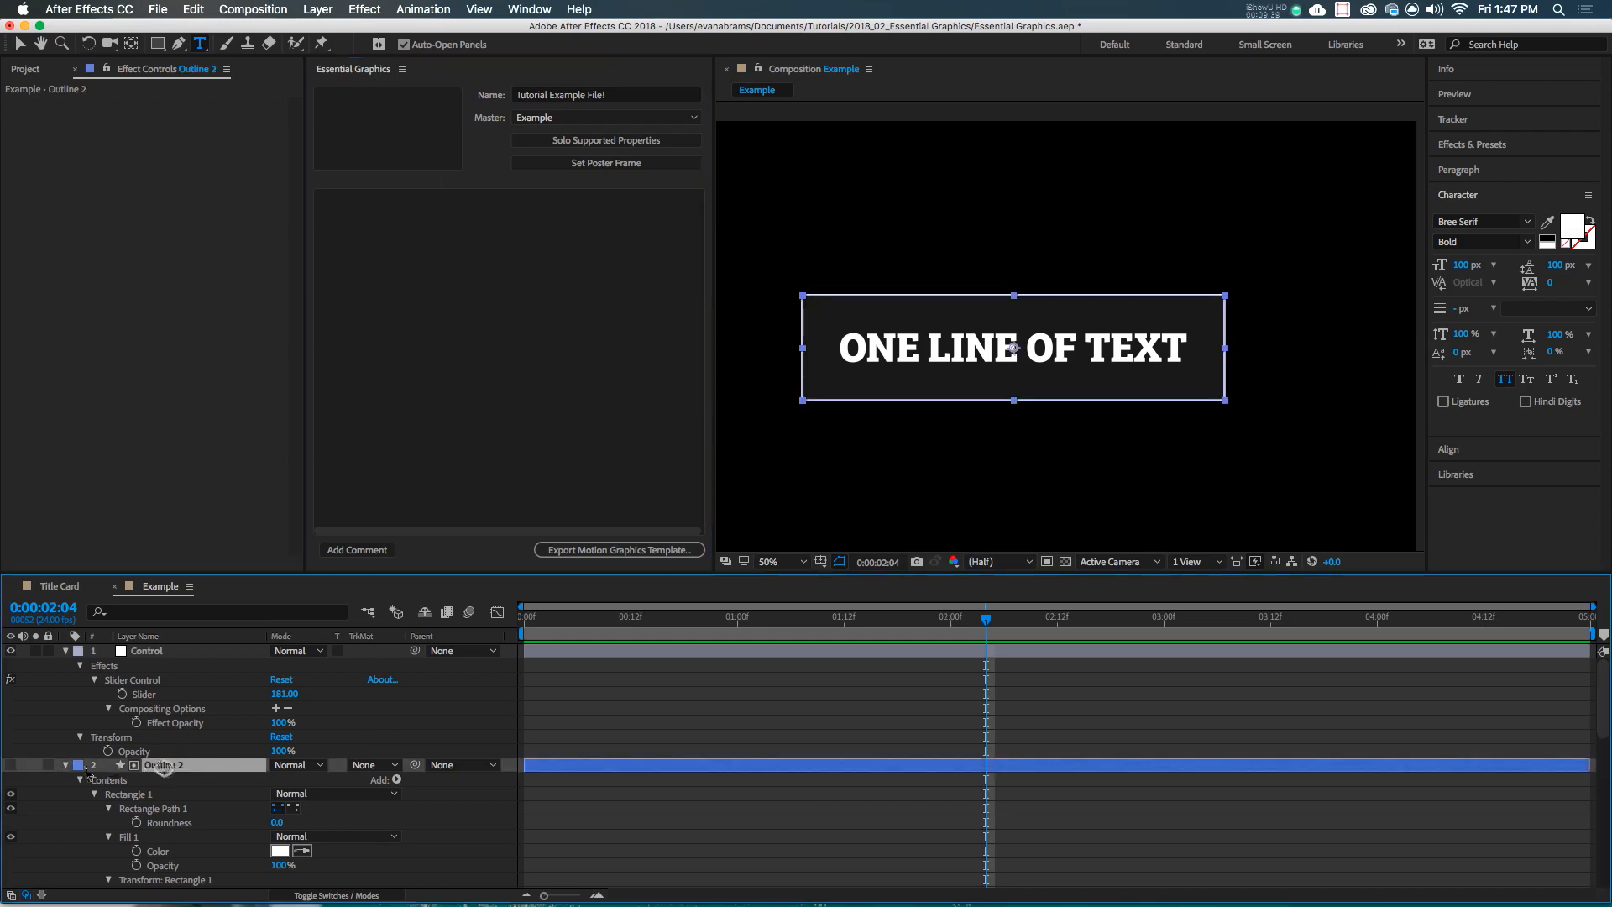
# Add the Control layer's slider to the template as Padding, ranged to 540, set to 360
pyautogui.click(78, 764)
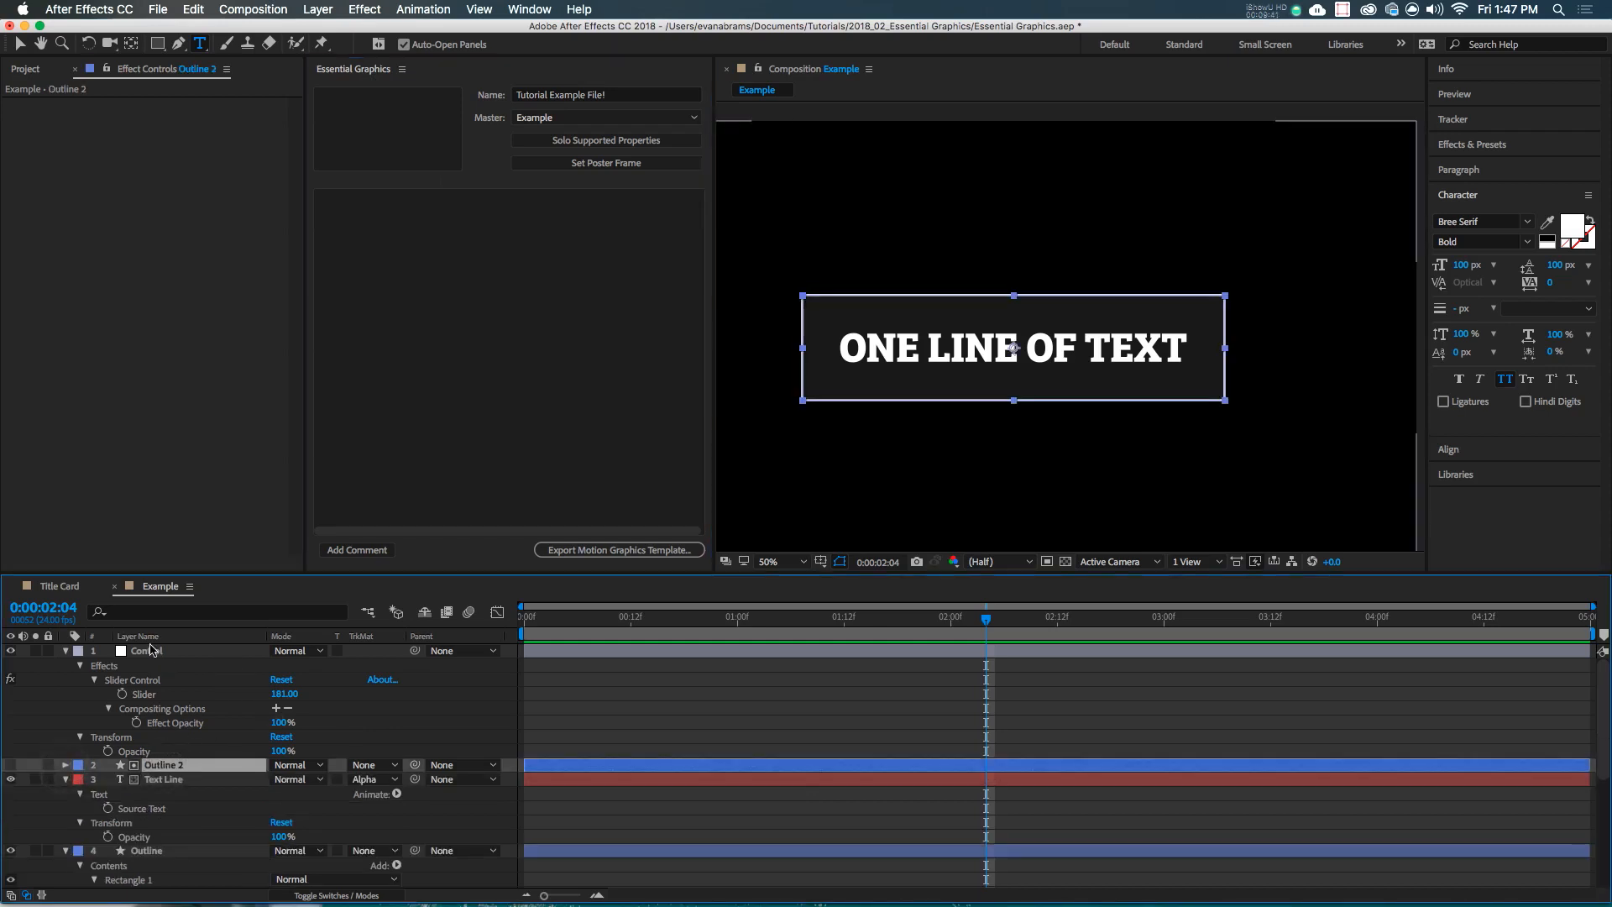
pyautogui.click(147, 650)
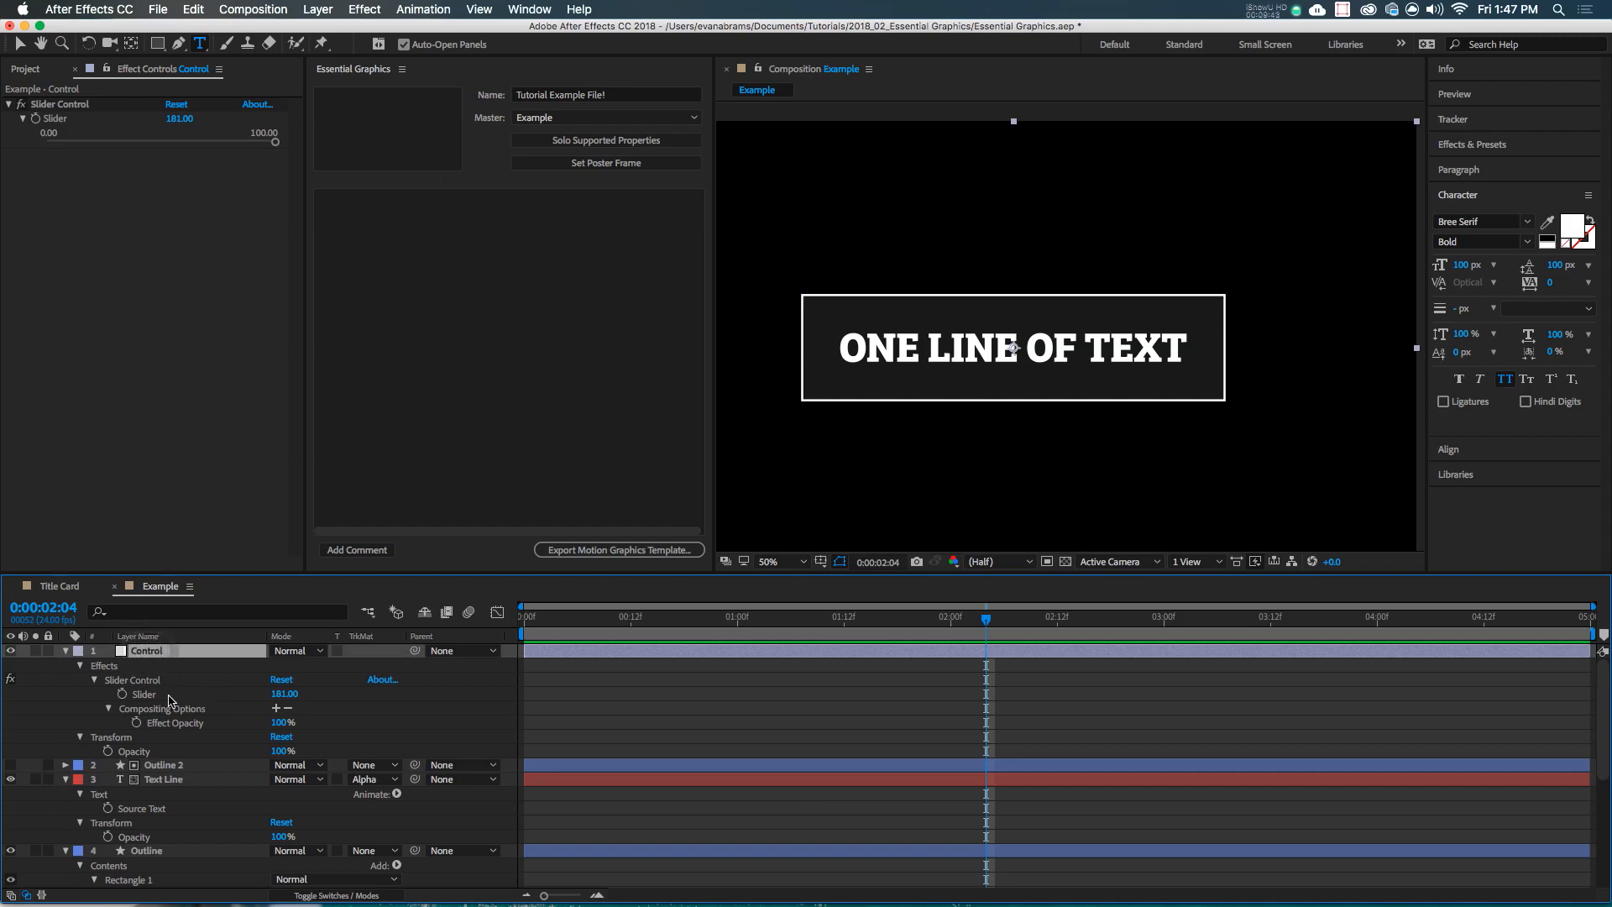
pyautogui.click(143, 694)
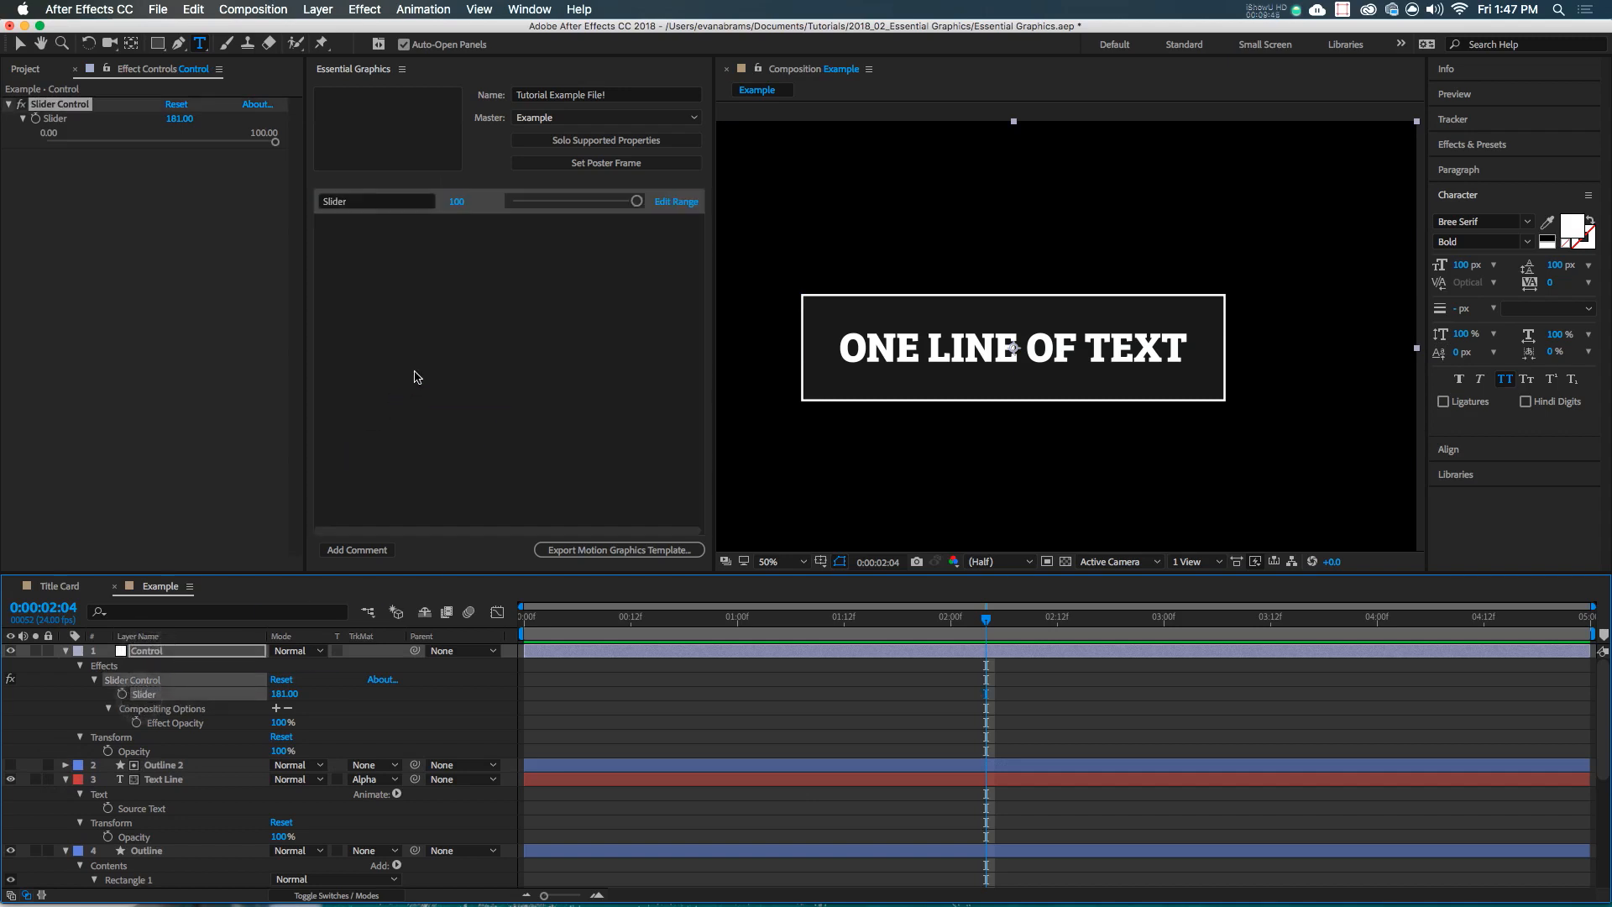
pyautogui.doubleClick(375, 201)
pyautogui.write('Padding')
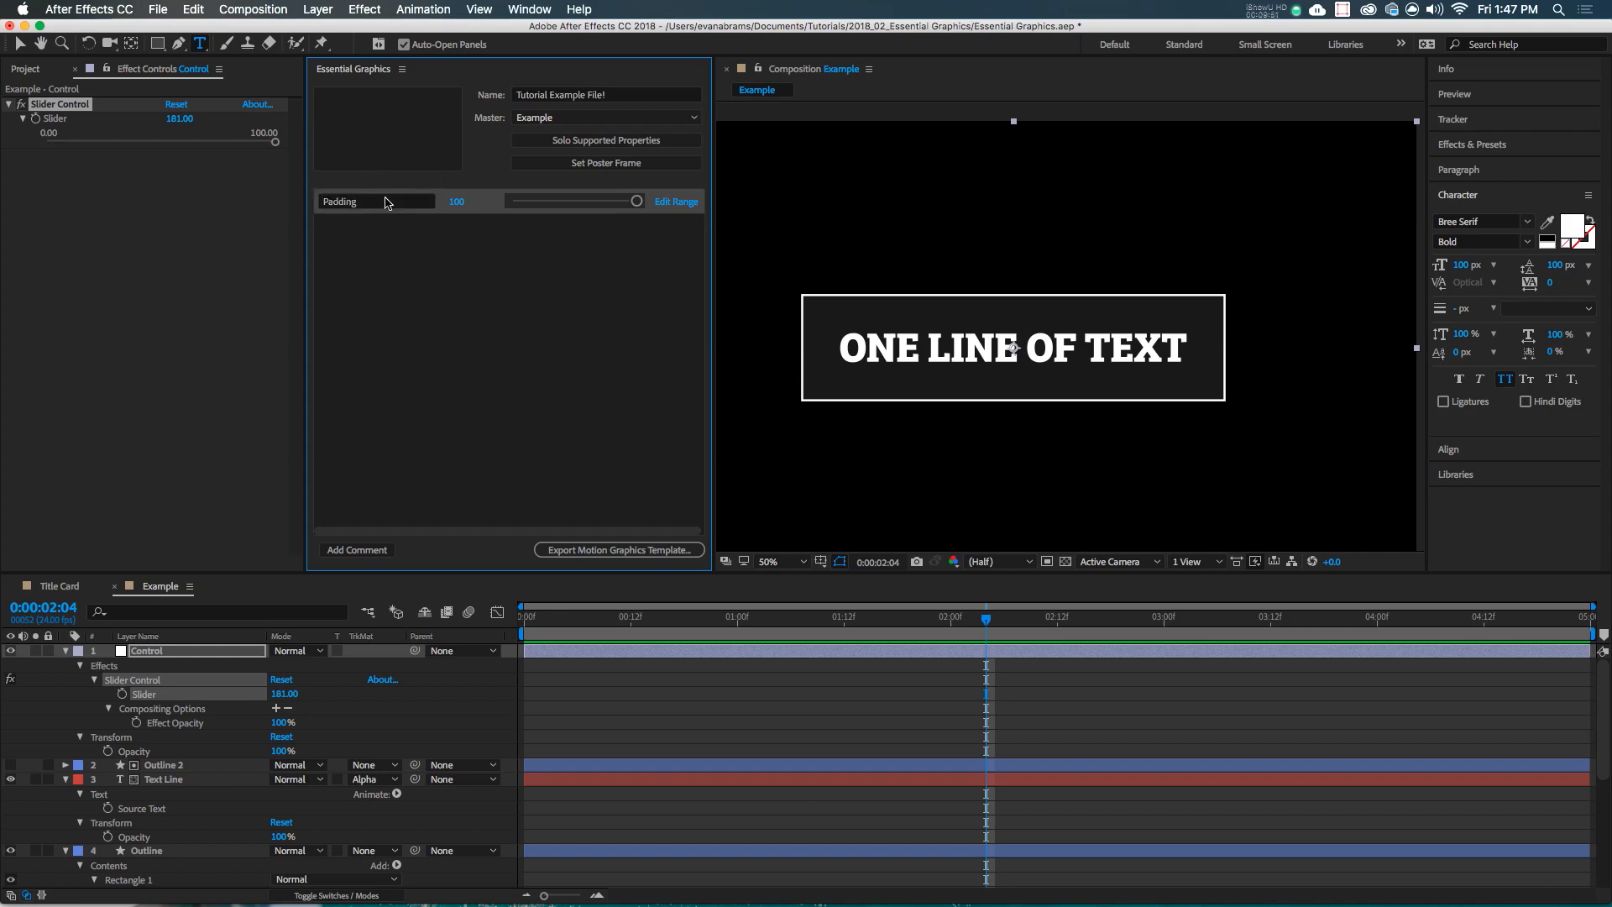
pyautogui.moveTo(399, 213)
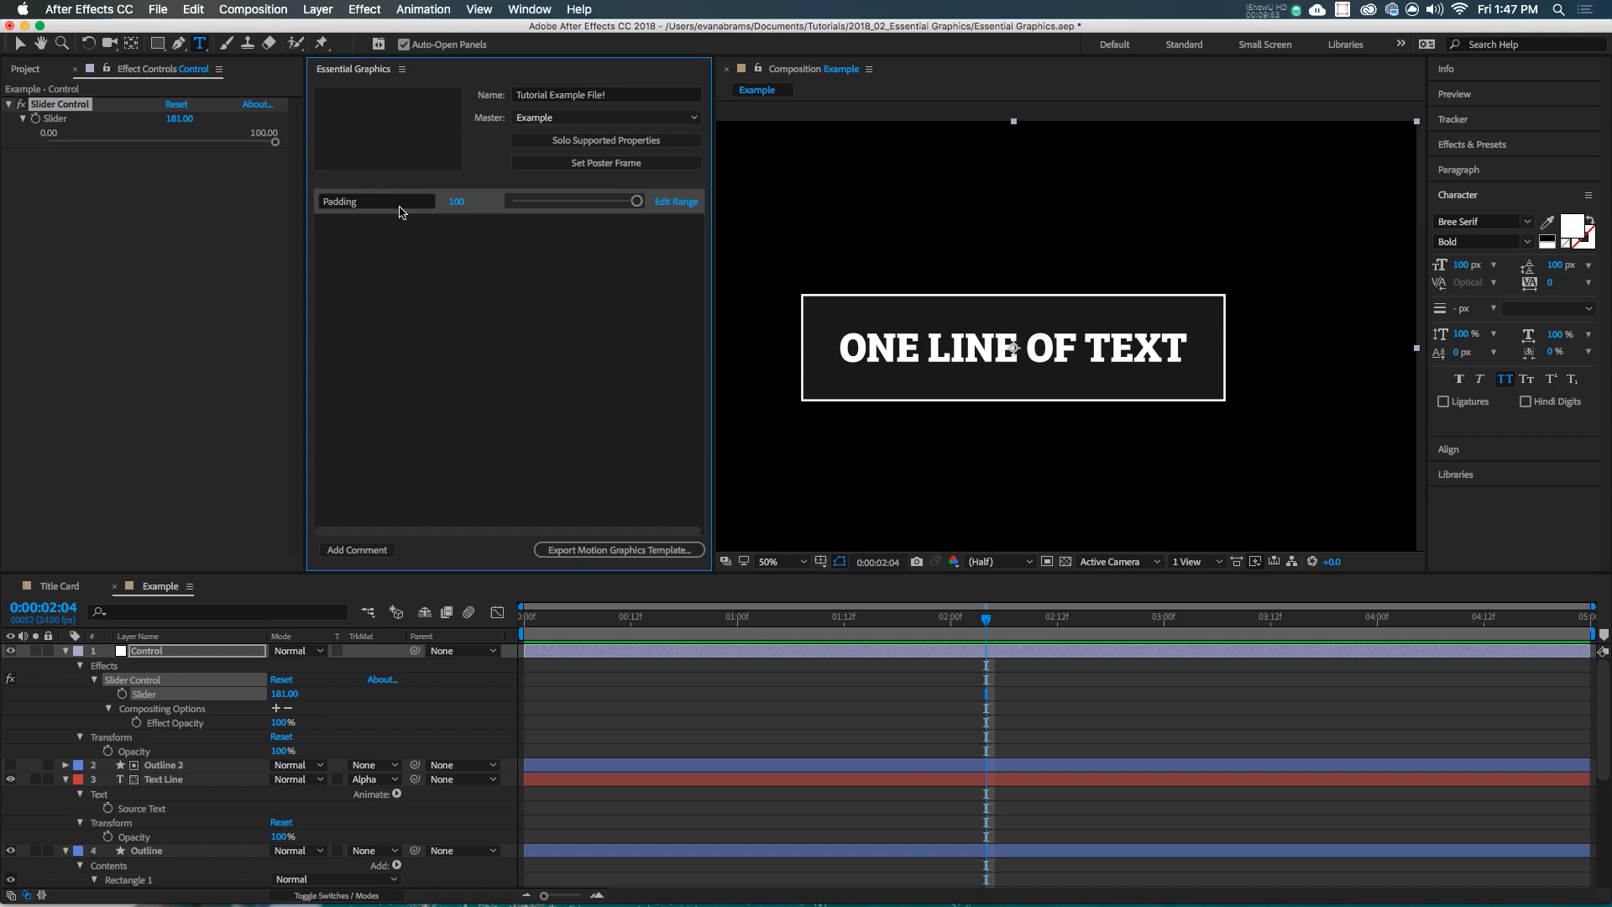
pyautogui.moveTo(128, 661)
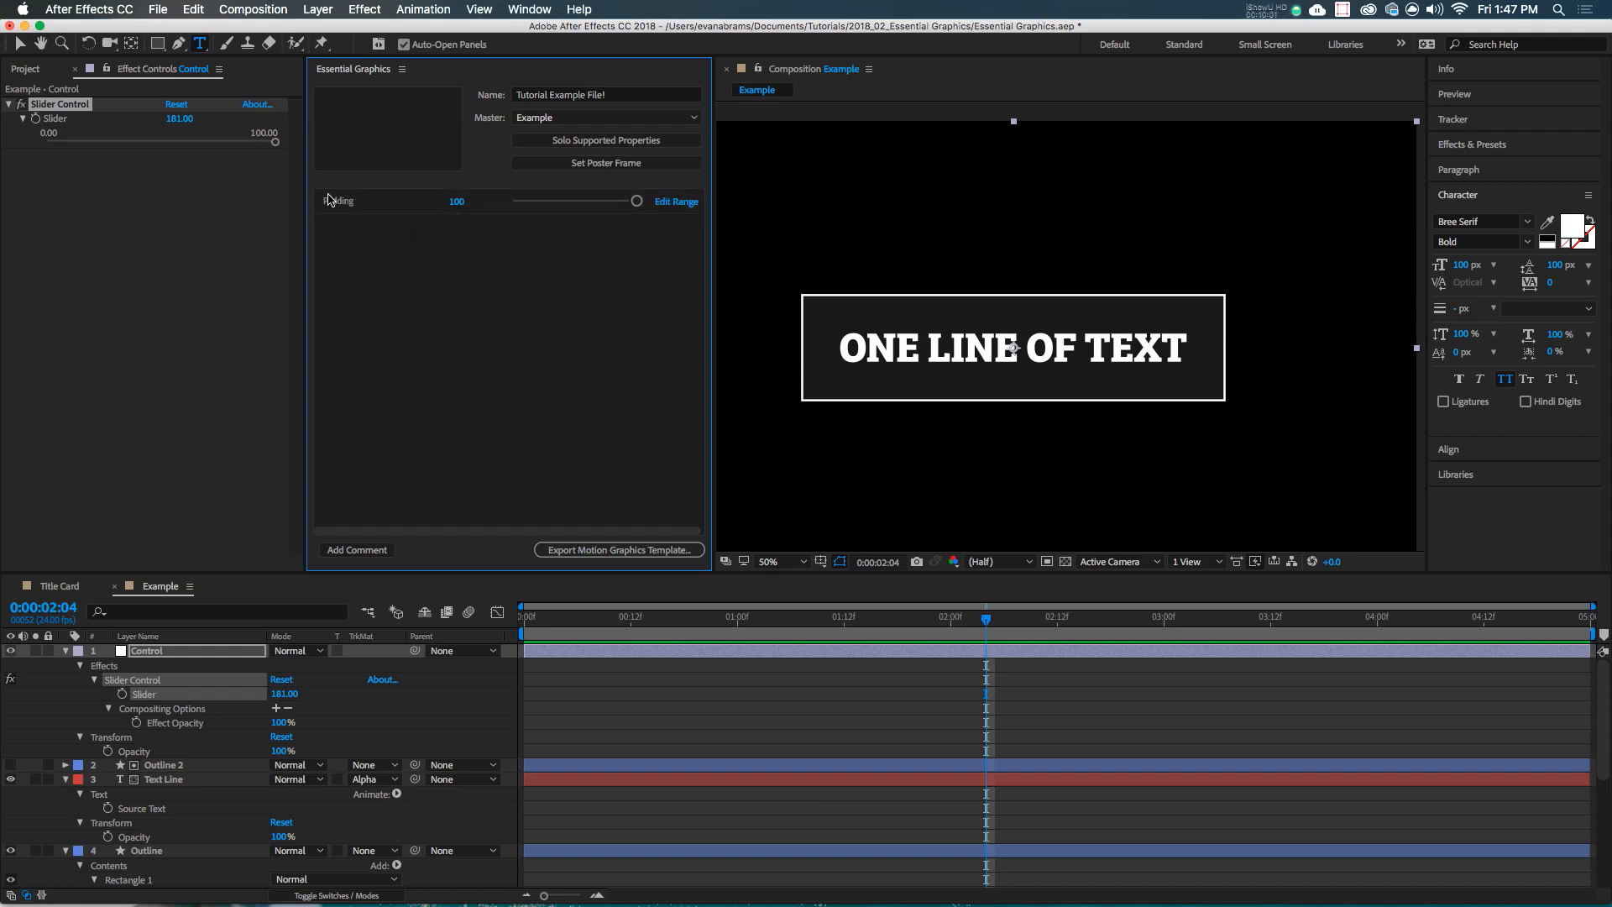
pyautogui.moveTo(673, 211)
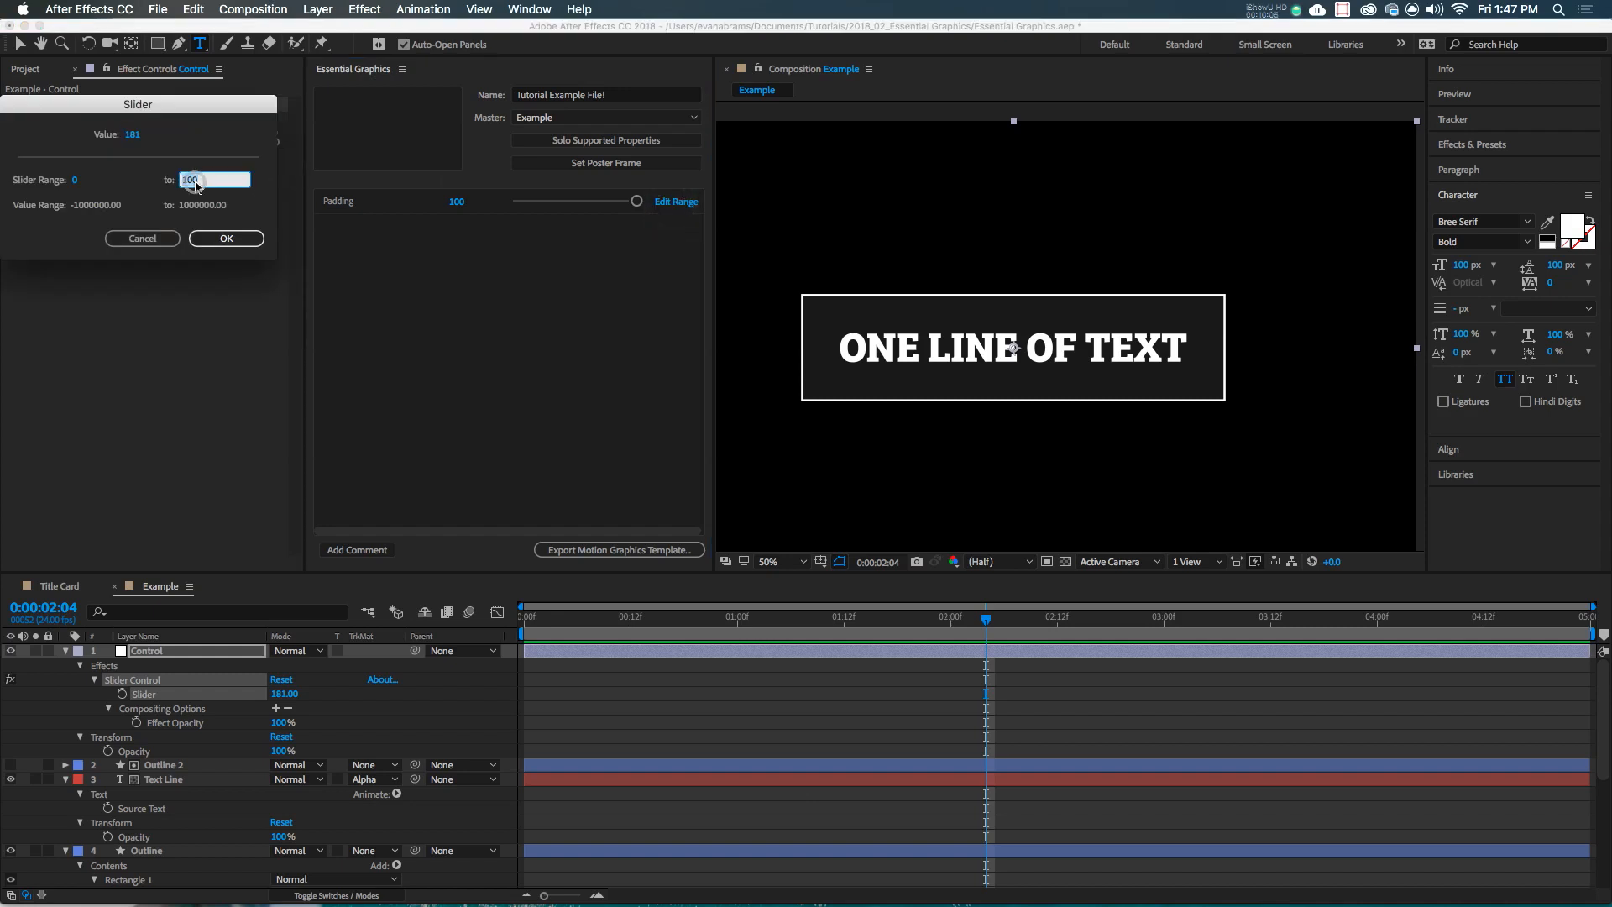
pyautogui.write('25')
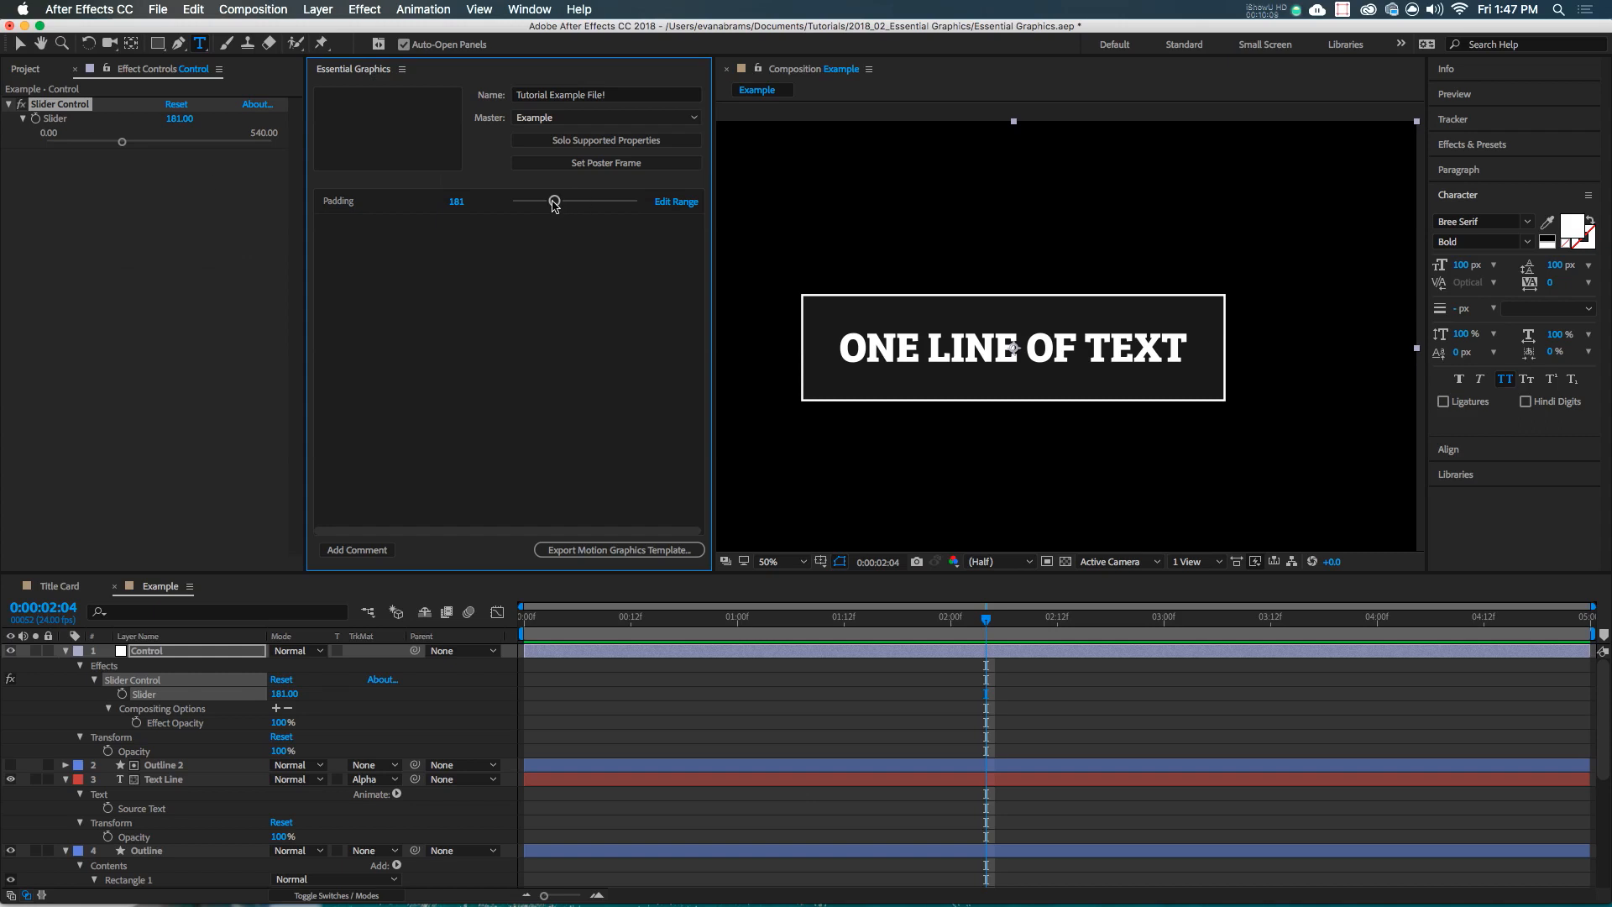
pyautogui.moveTo(553, 201); pyautogui.dragTo(526, 201)
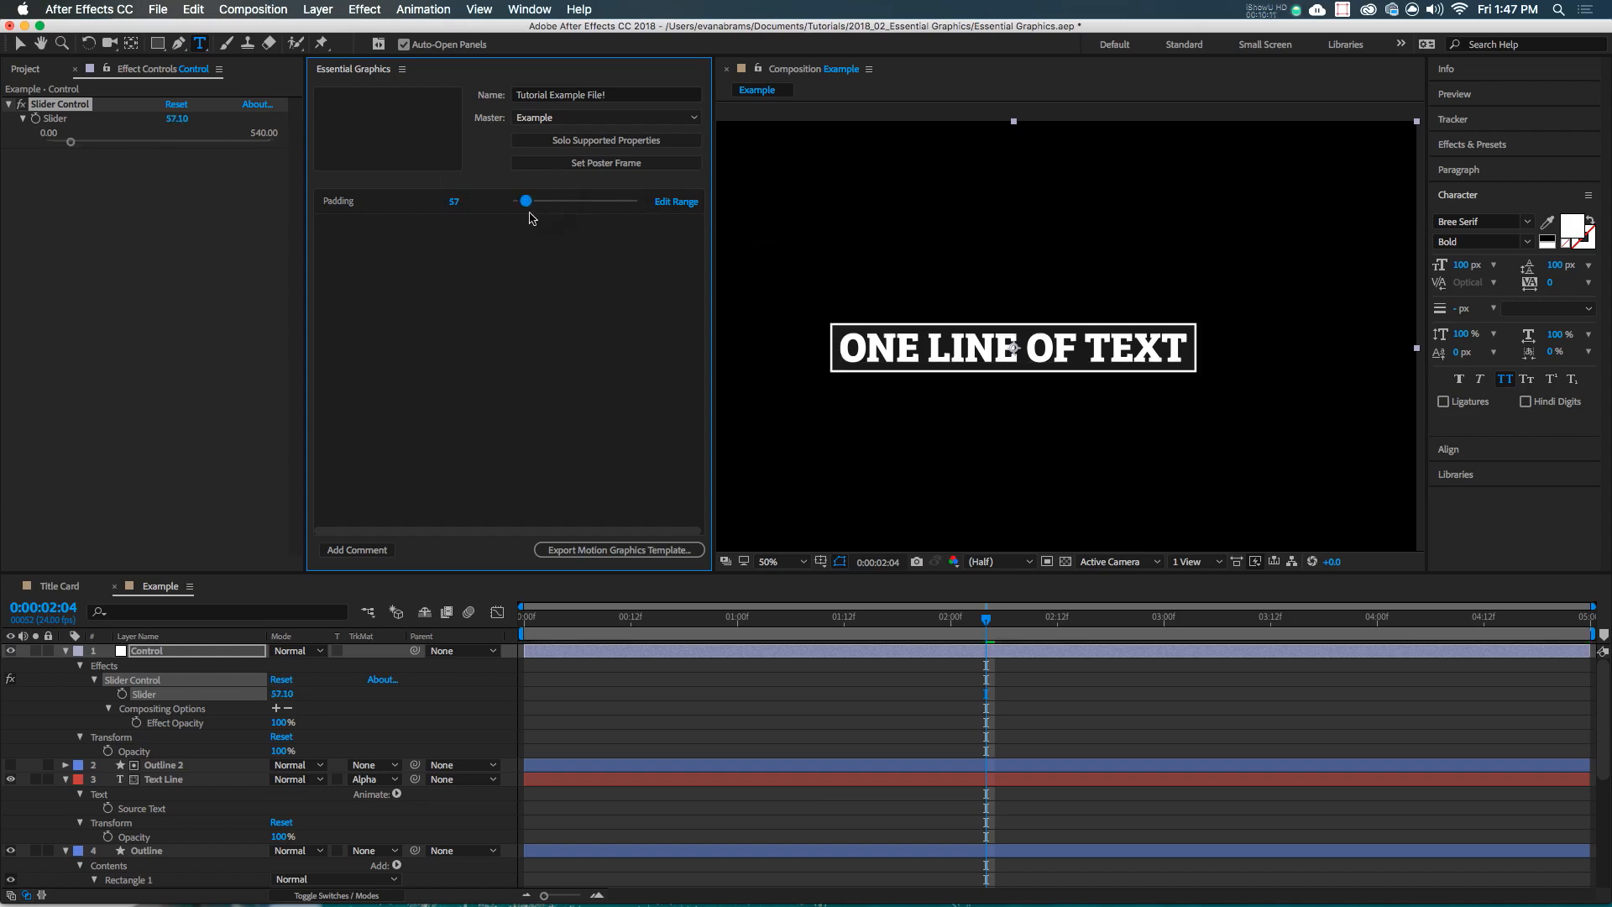
pyautogui.moveTo(526, 202); pyautogui.dragTo(511, 202)
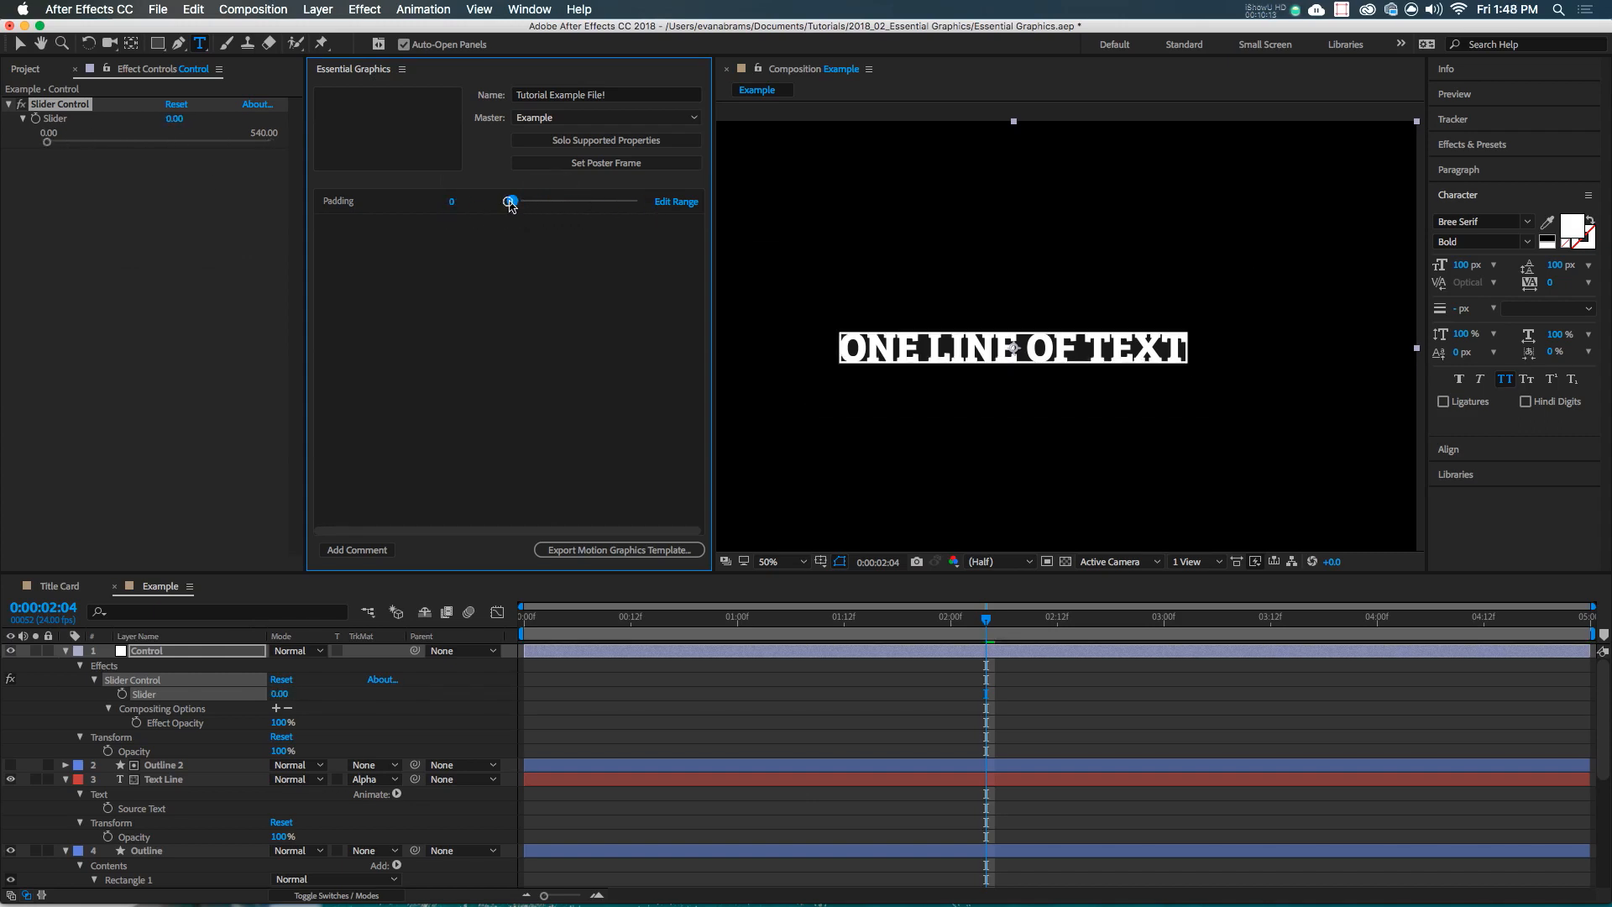
pyautogui.moveTo(509, 202); pyautogui.dragTo(571, 202)
pyautogui.write('360')
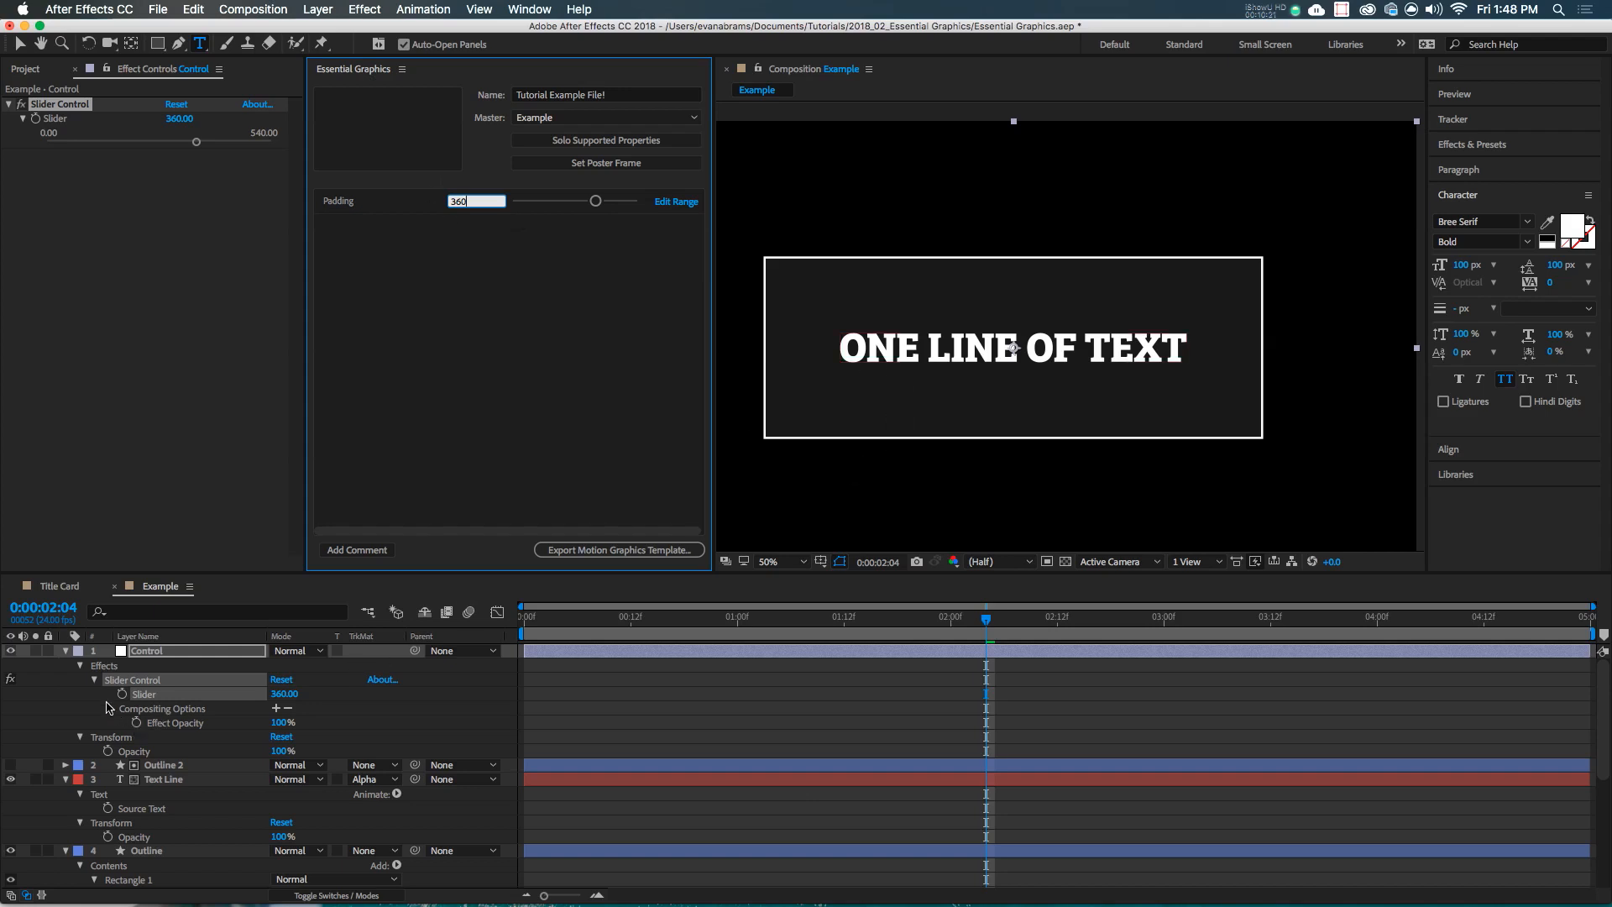
# Add Text Line's Source Text as a Title property reading 'sfgsdfgsdfg'
pyautogui.click(162, 779)
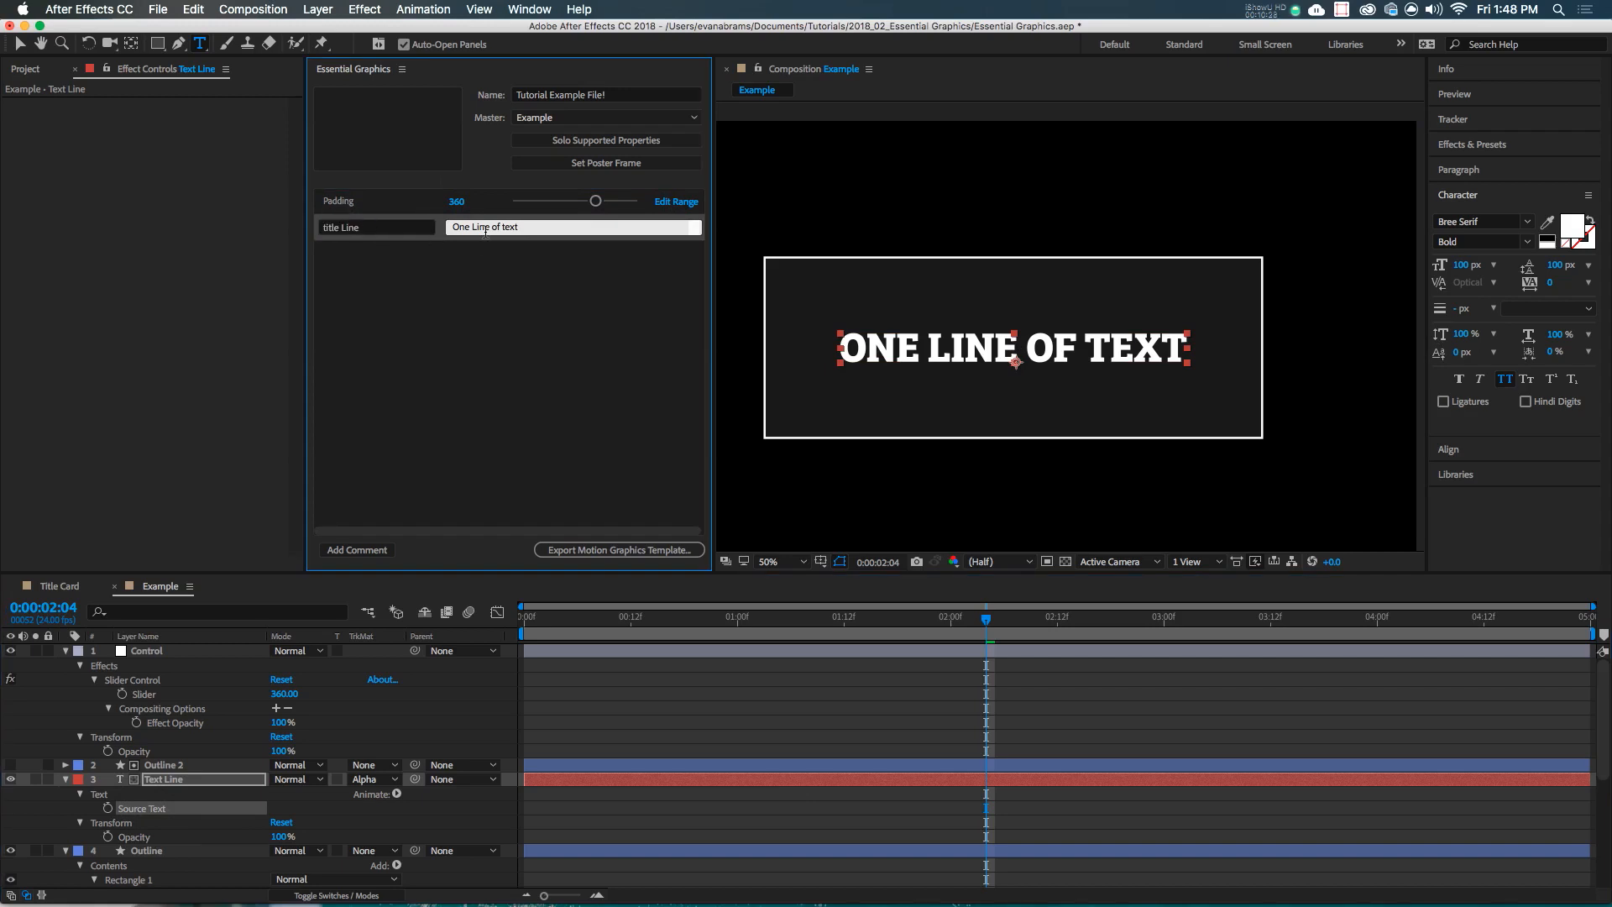
pyautogui.write('sfgsdfgsdfg')
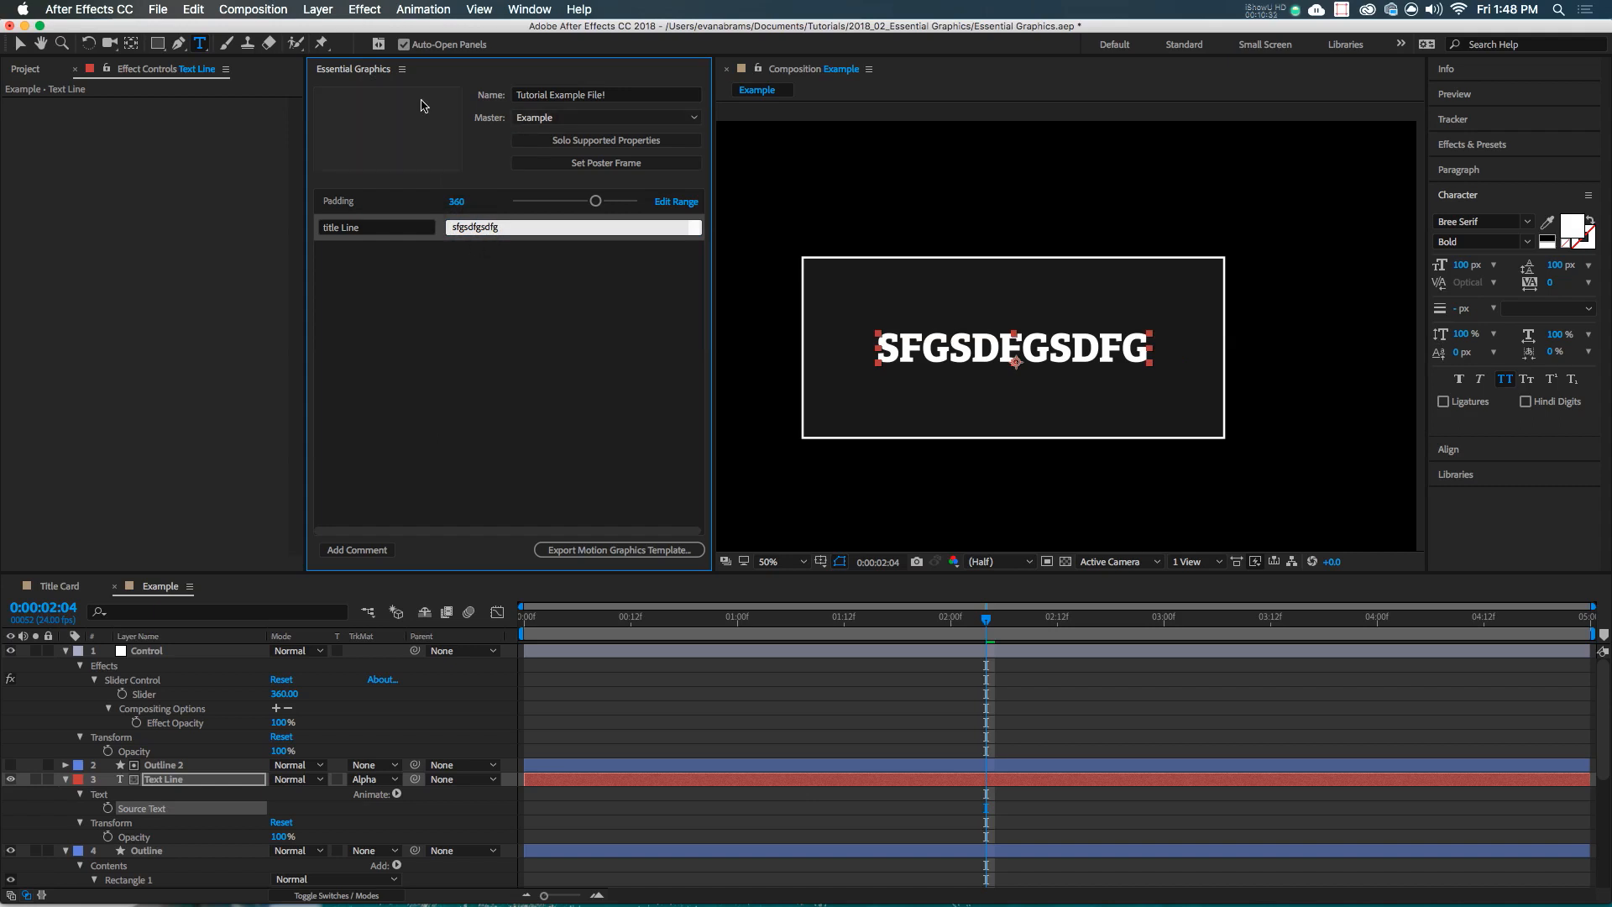
pyautogui.moveTo(383, 94)
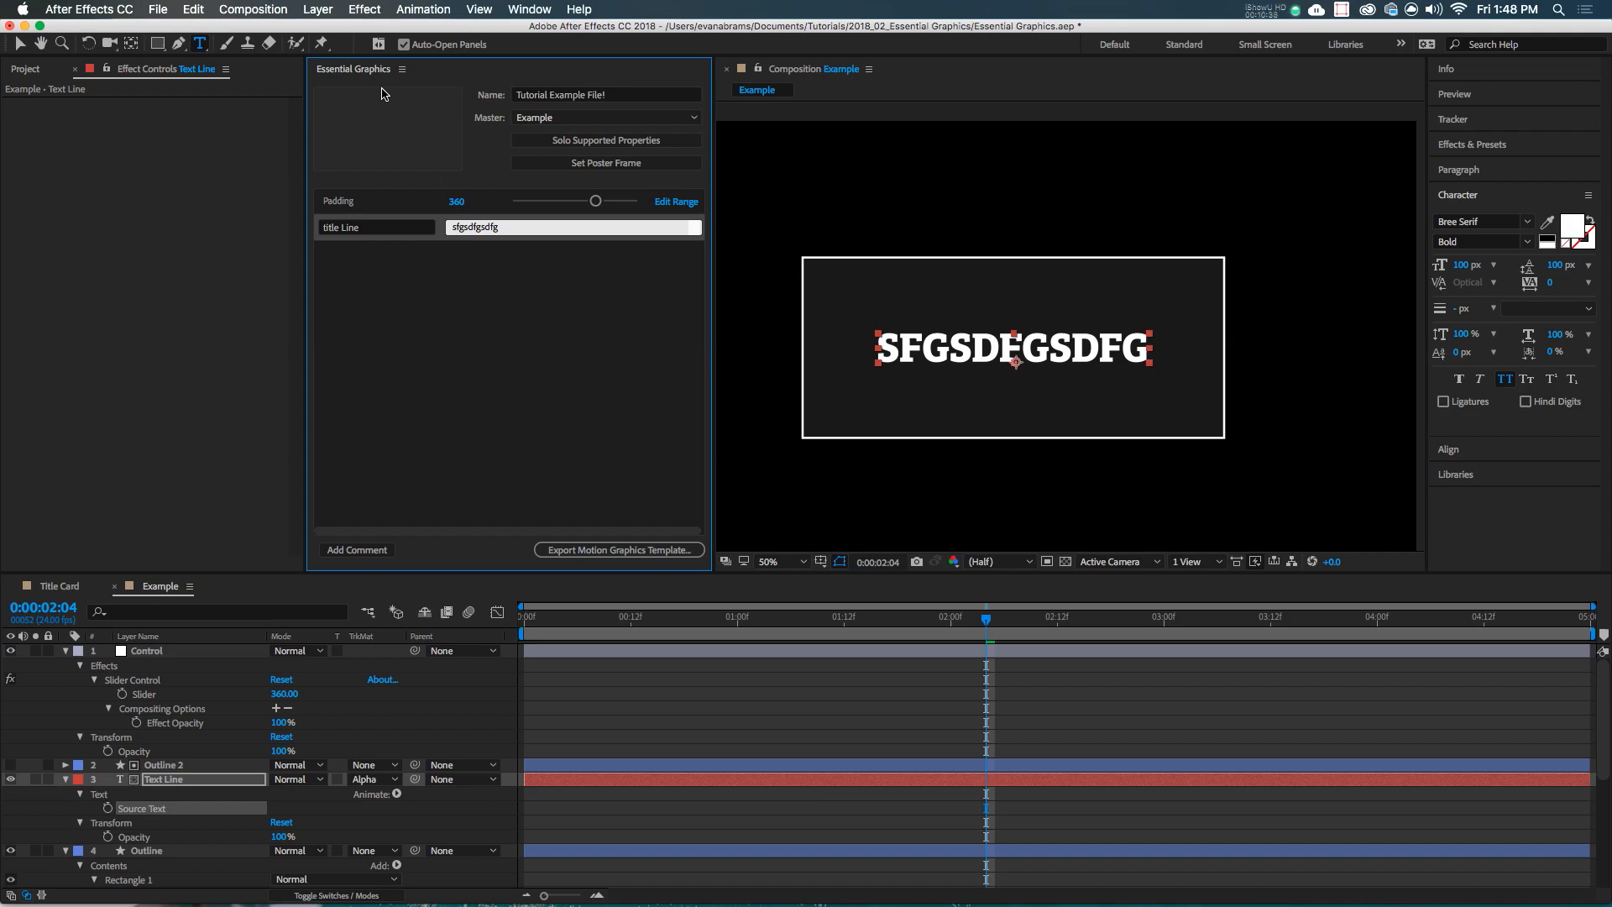
pyautogui.doubleClick(375, 225)
pyautogui.write('Title')
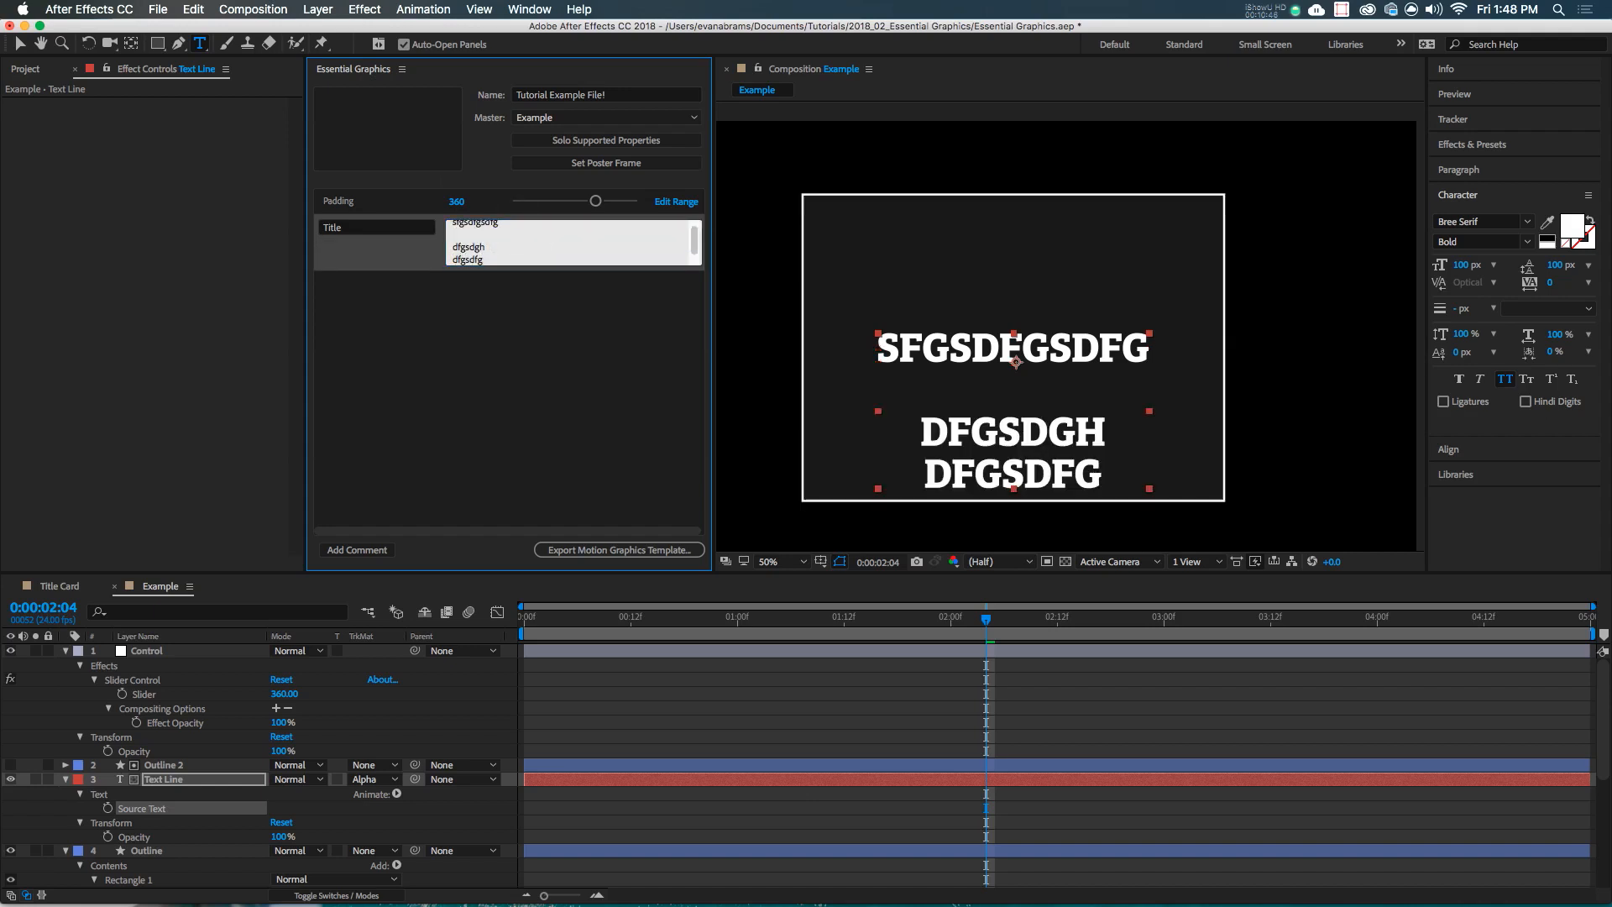
pyautogui.moveTo(287, 313)
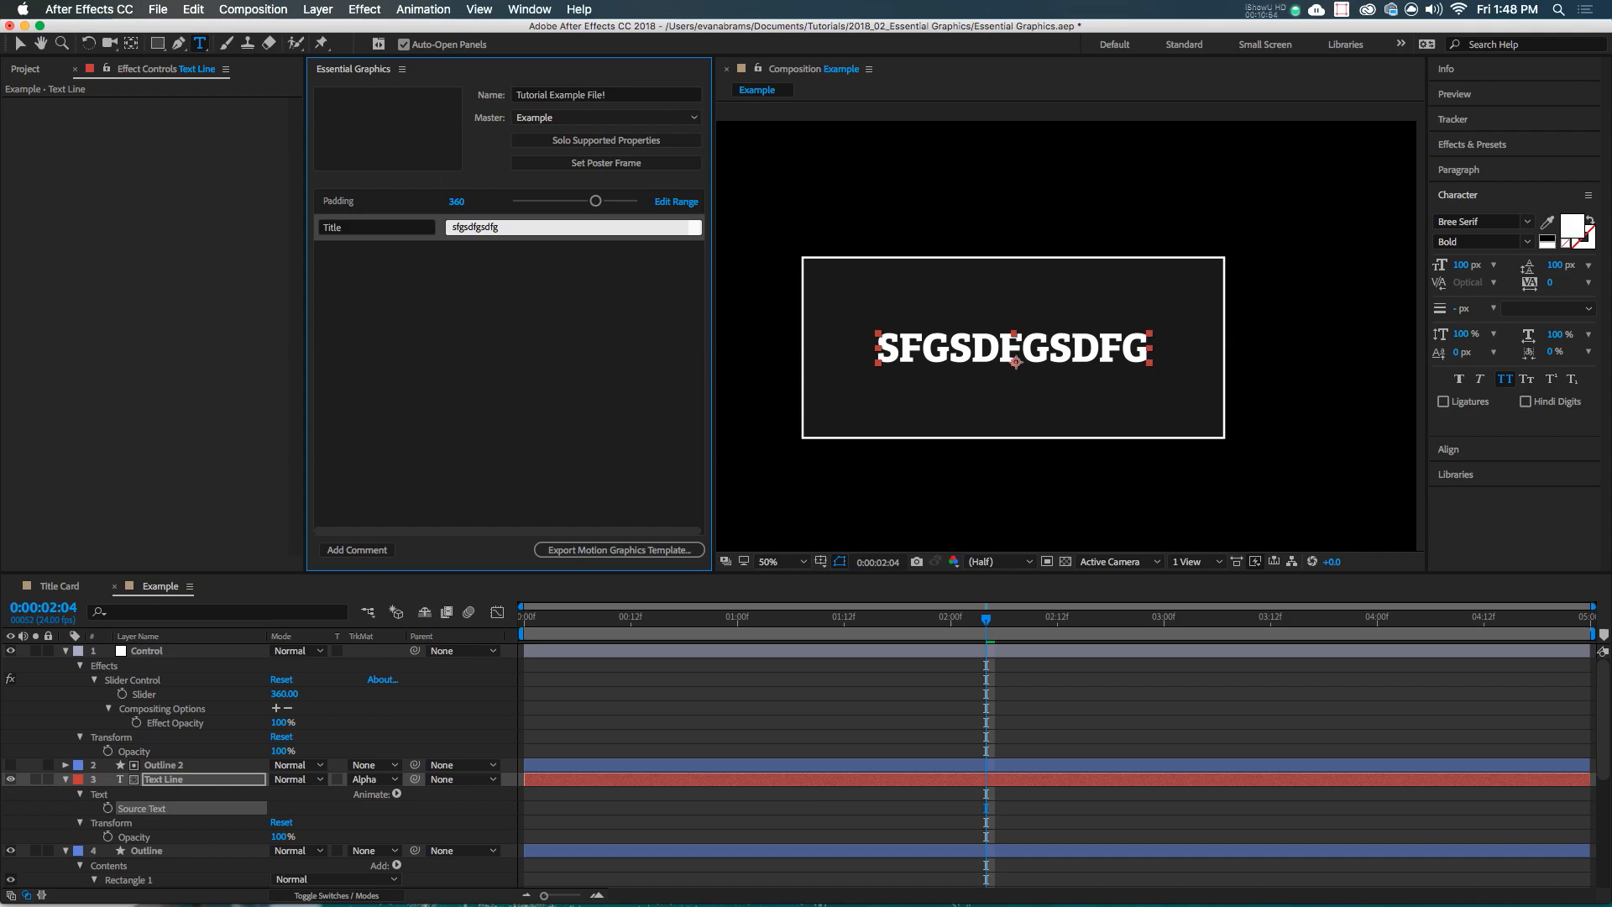
pyautogui.doubleClick(376, 227)
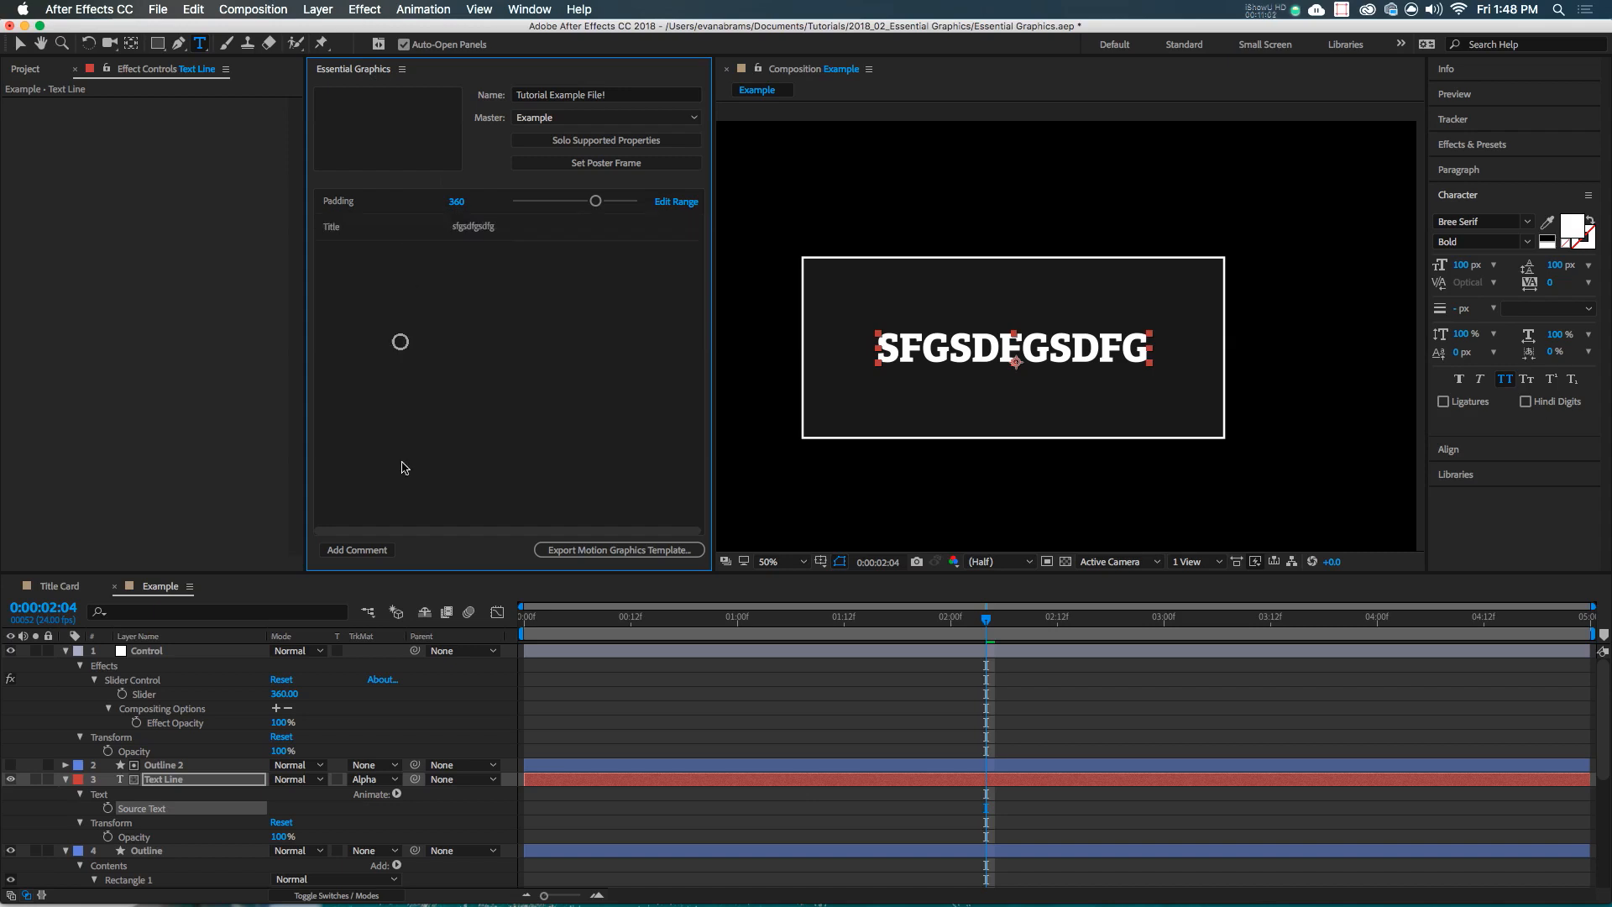
# Insert a template comment 'Only one line please' between Padding and Title
pyautogui.click(356, 549)
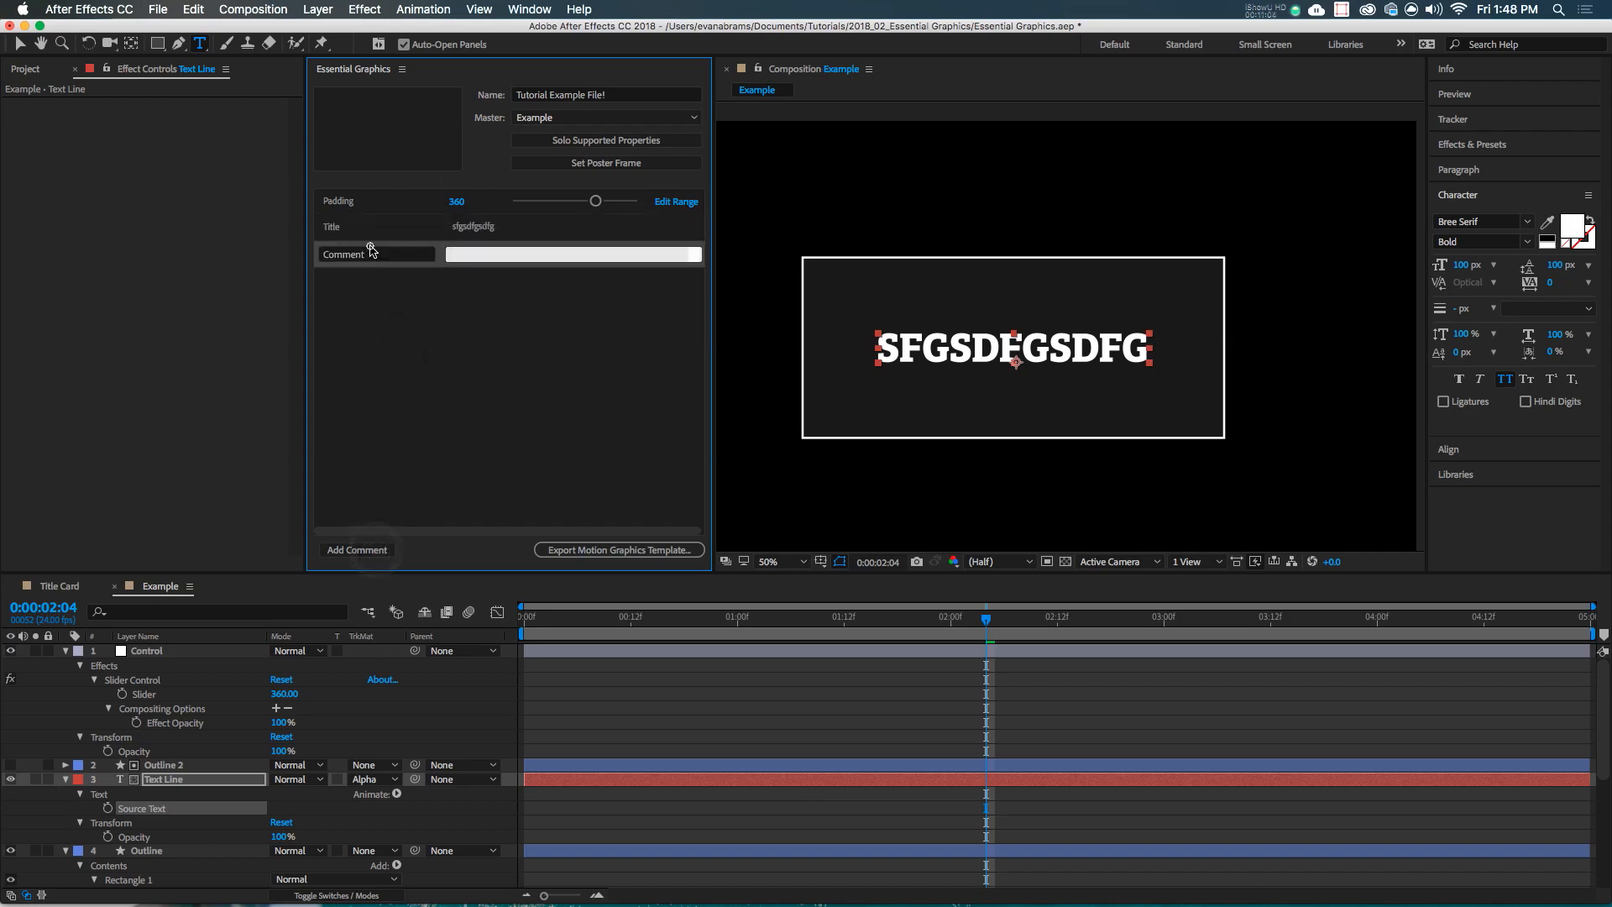
pyautogui.click(572, 226)
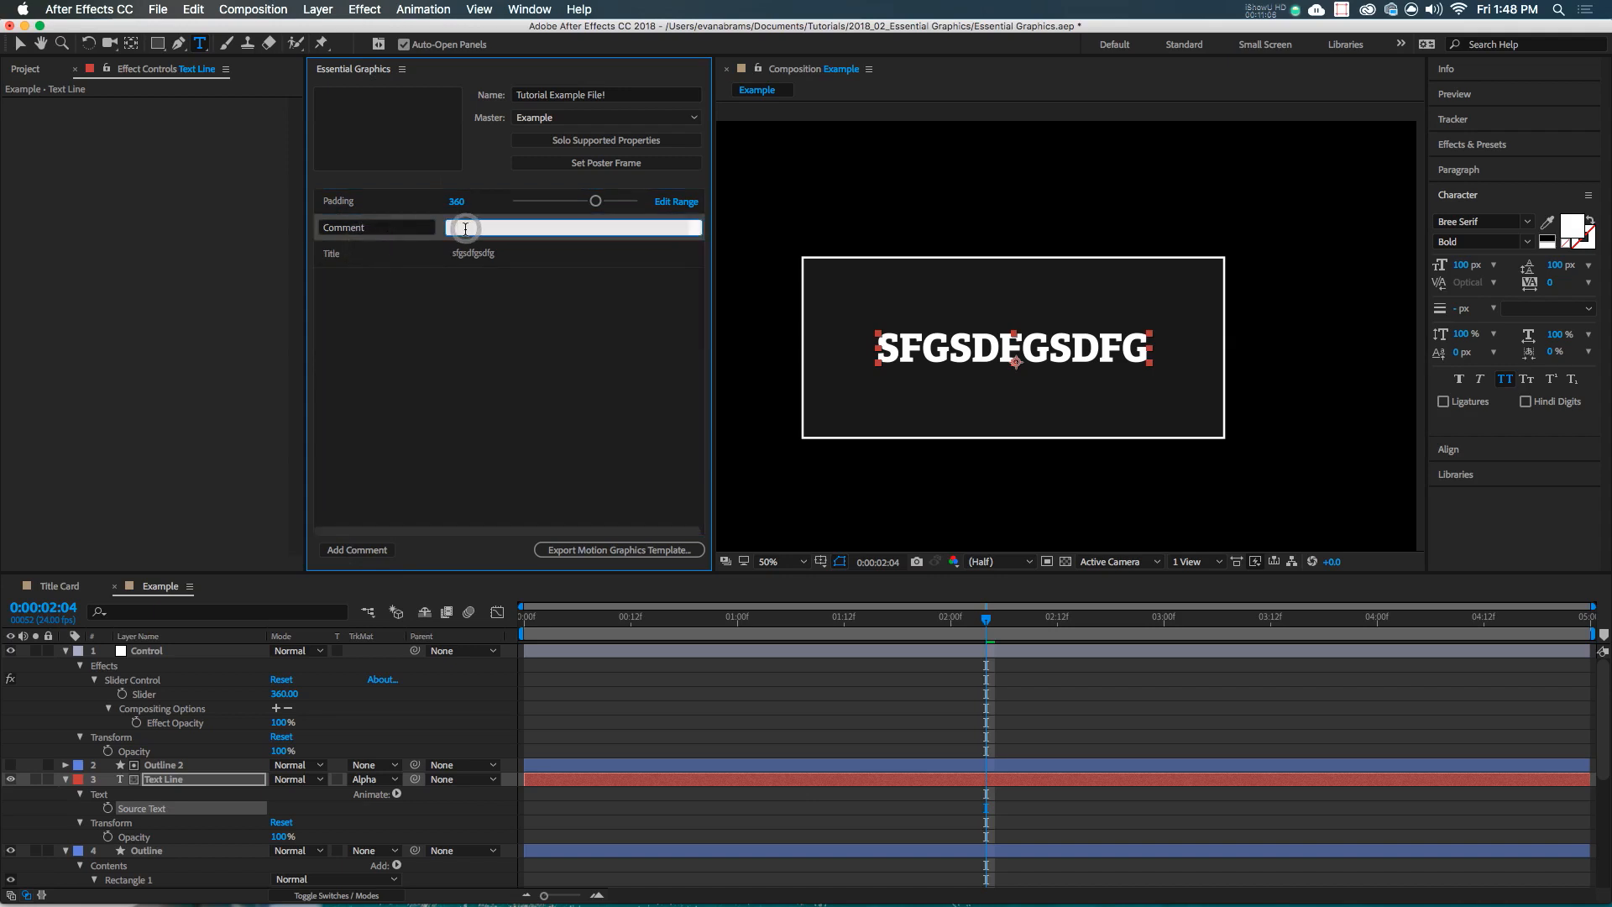
pyautogui.write('Only one line please')
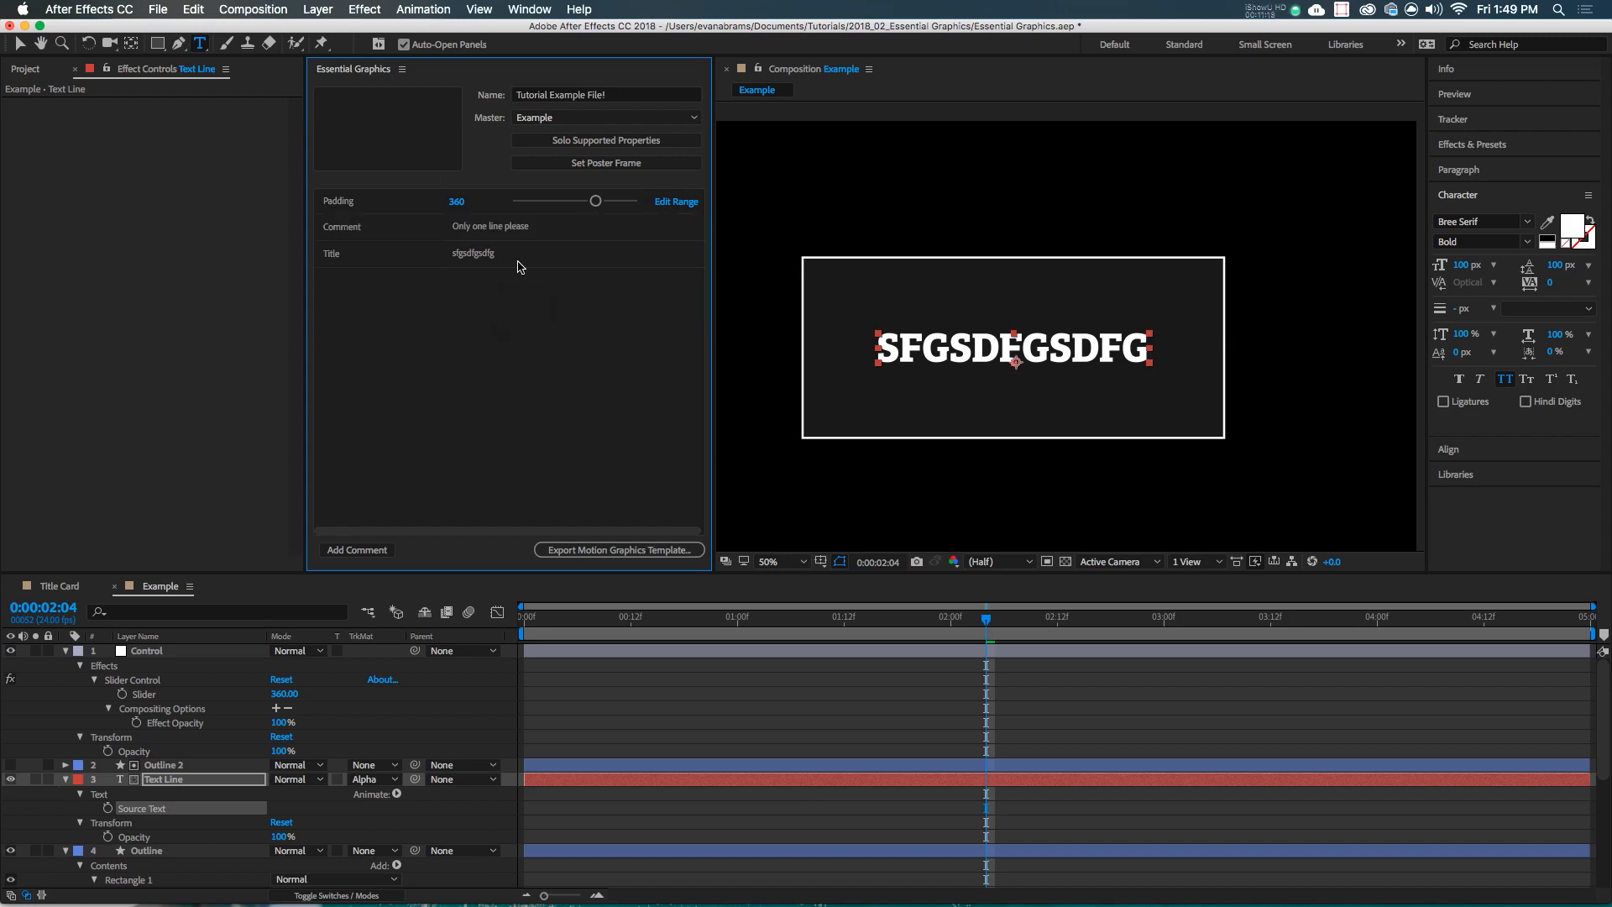
pyautogui.click(145, 737)
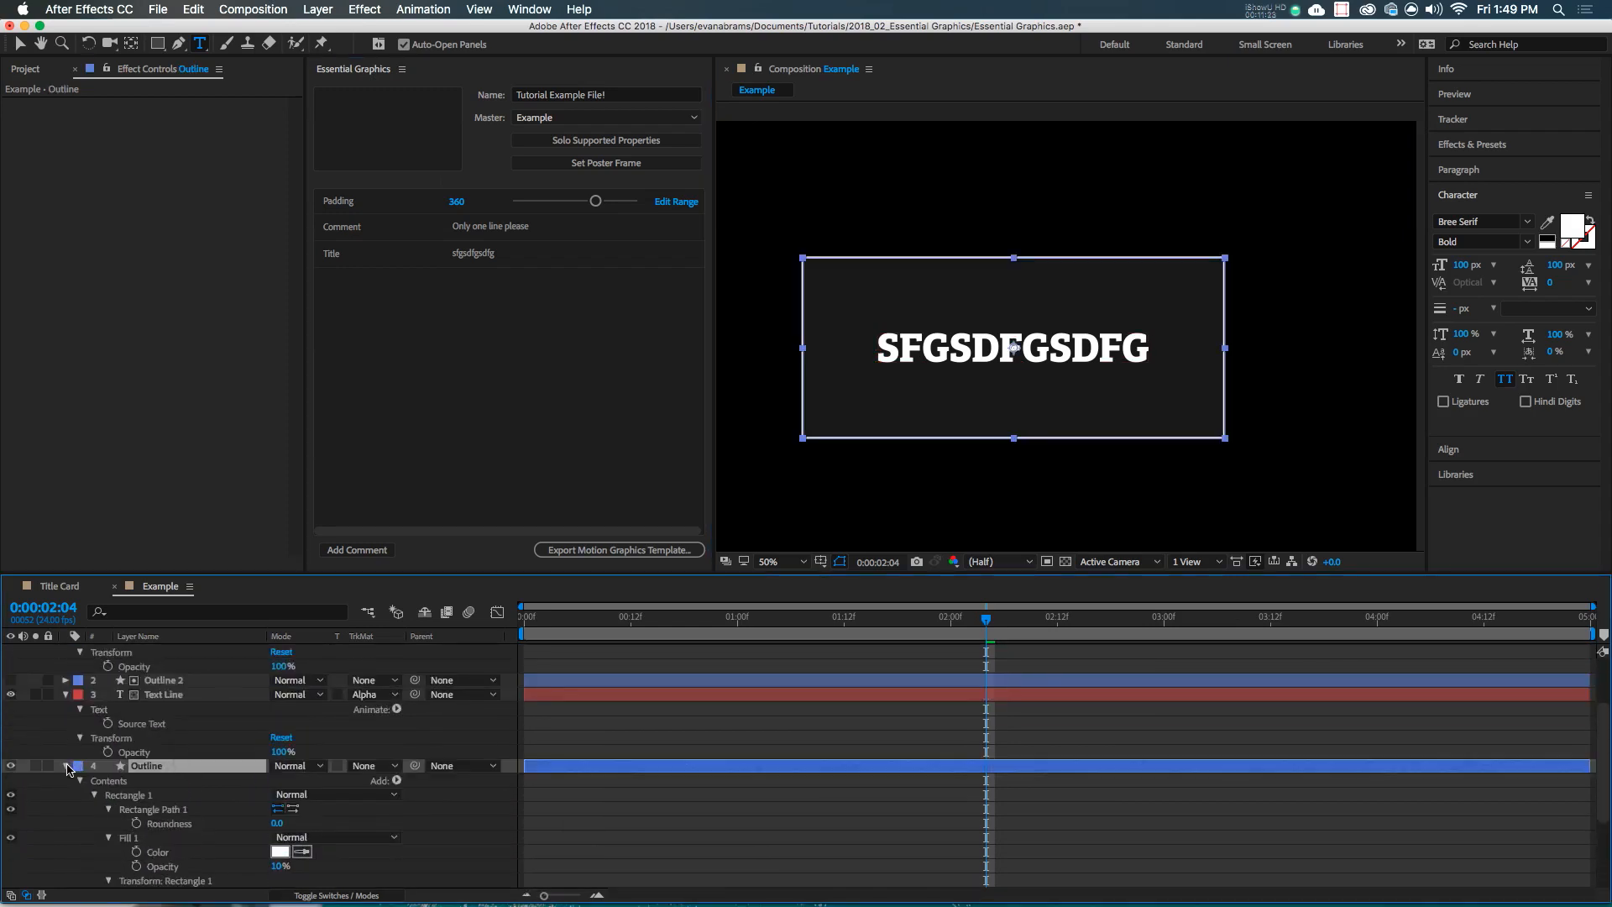
# Add Outline's Stroke Width to the template as a slider set to 5, keeping the default range
pyautogui.scroll(-3)
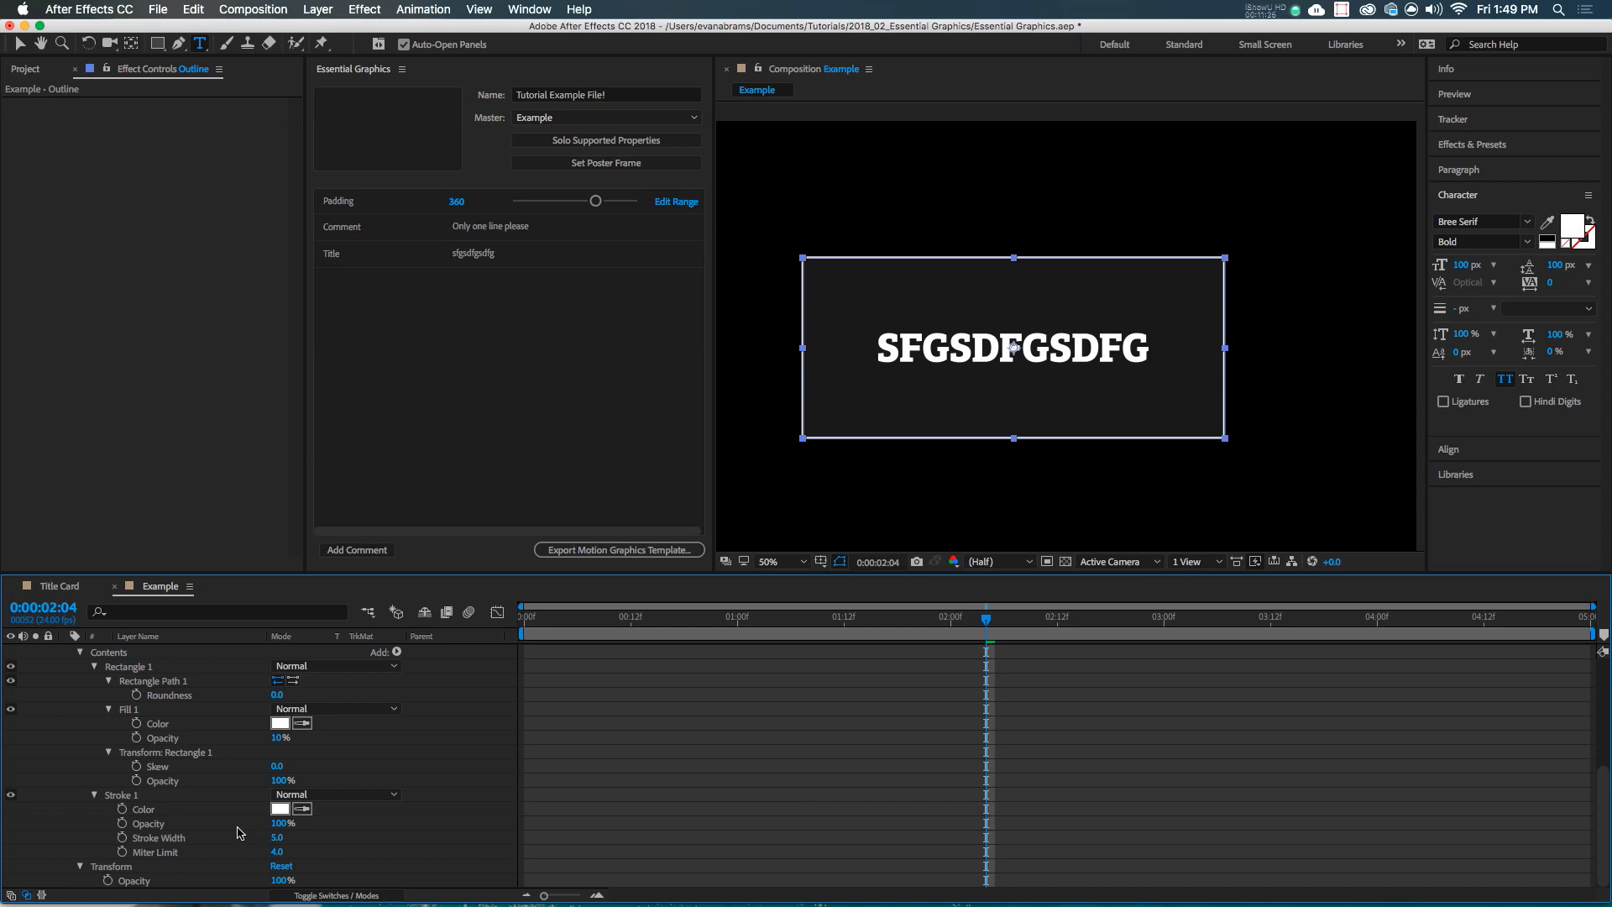
pyautogui.click(157, 837)
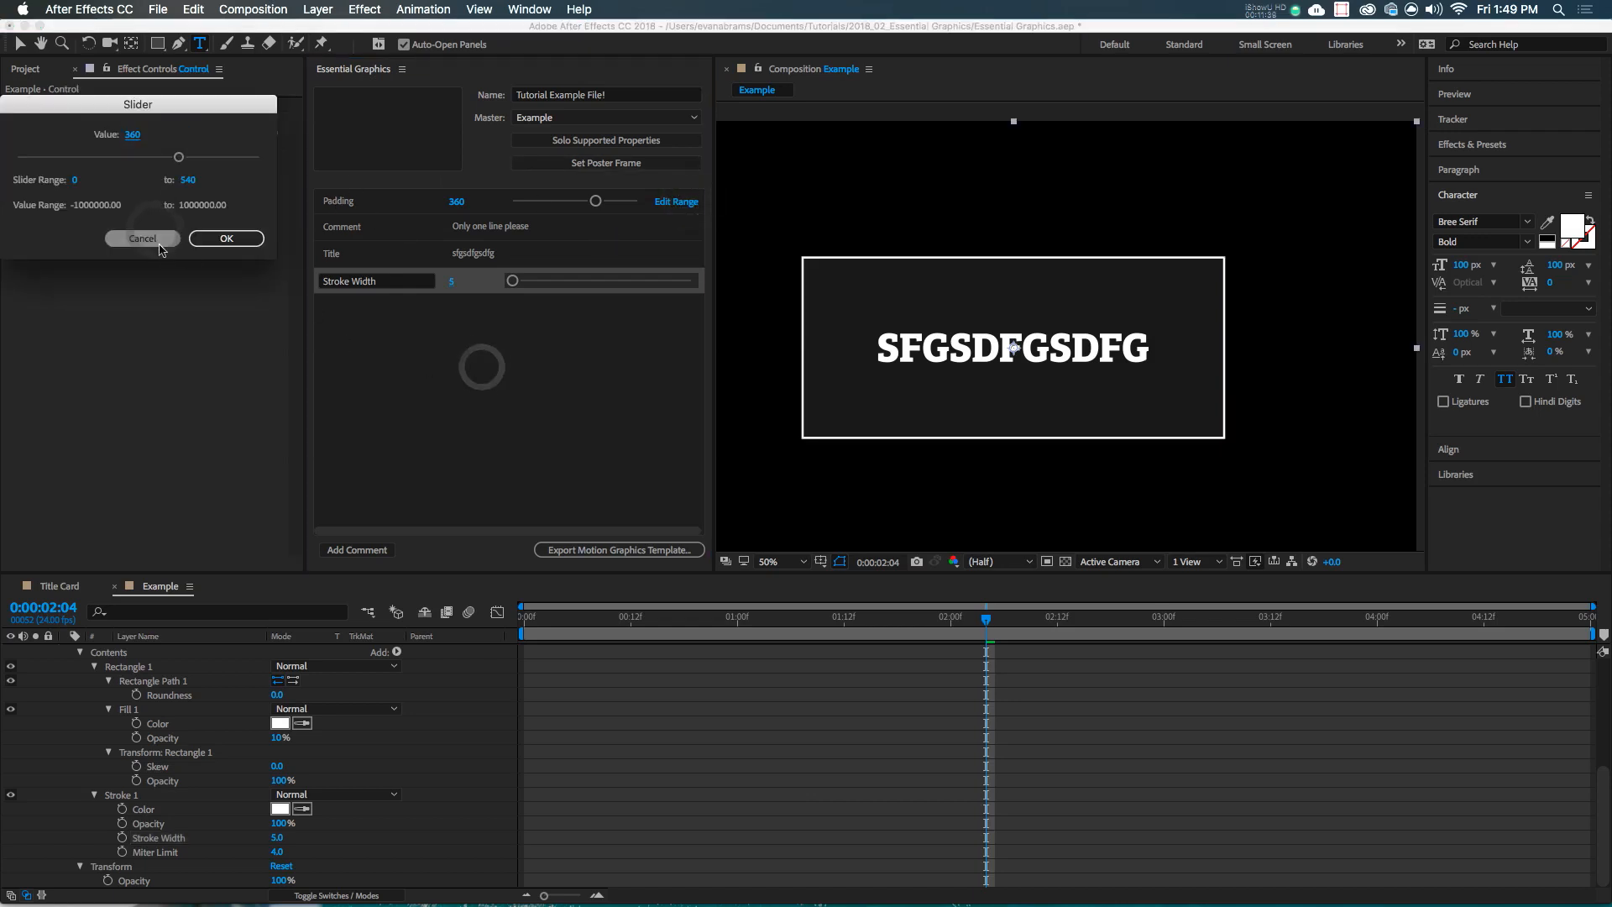
pyautogui.click(225, 238)
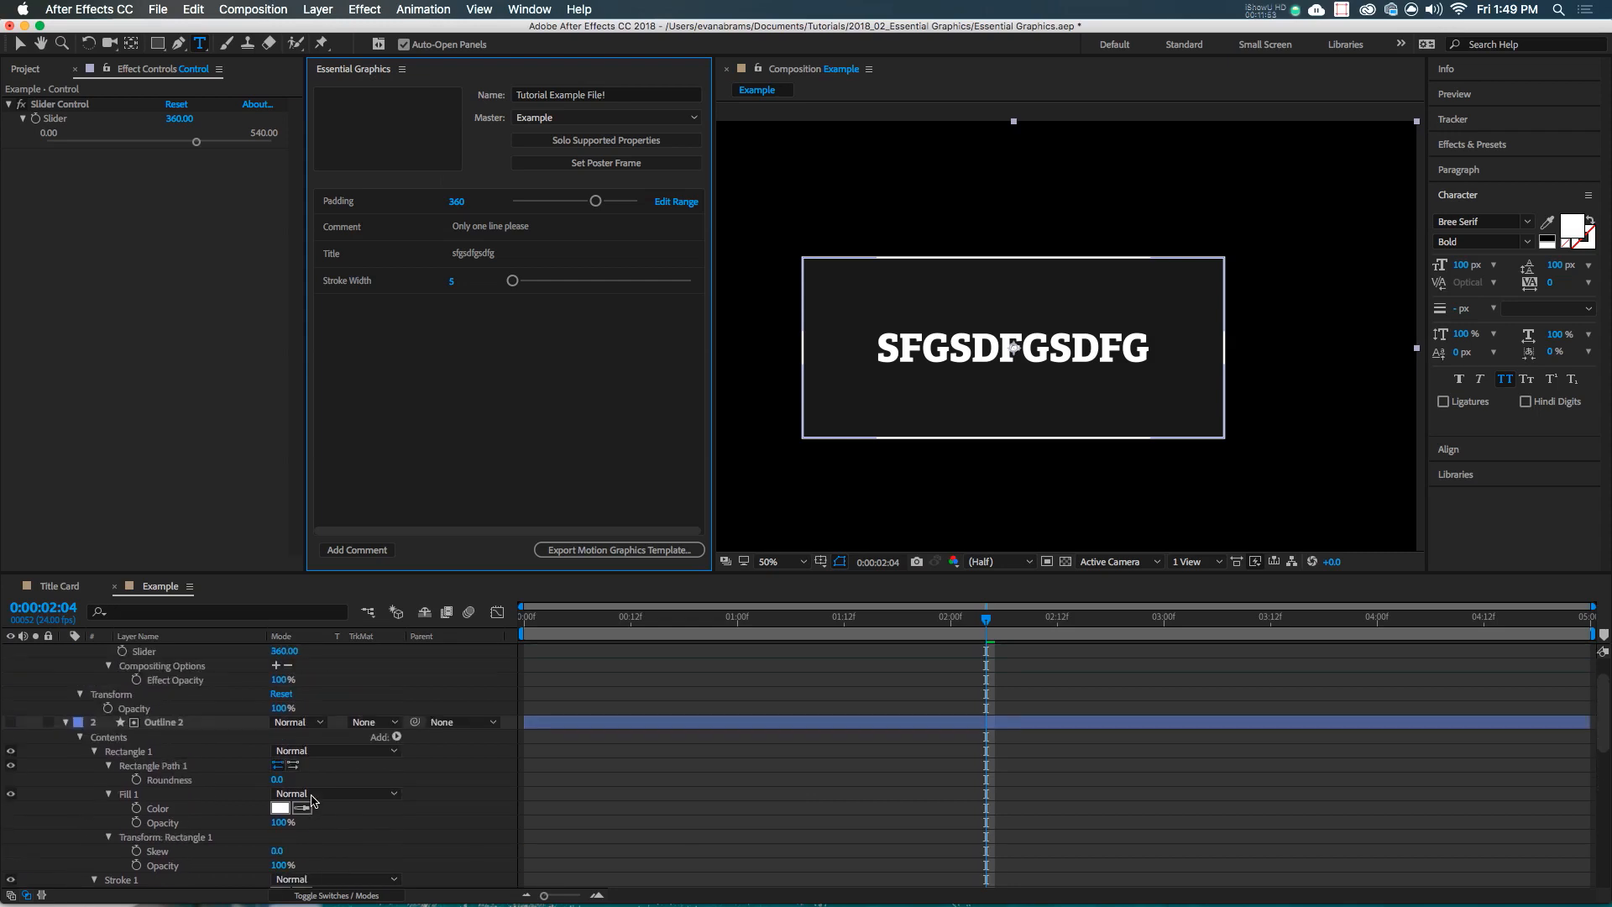
pyautogui.scroll(-3)
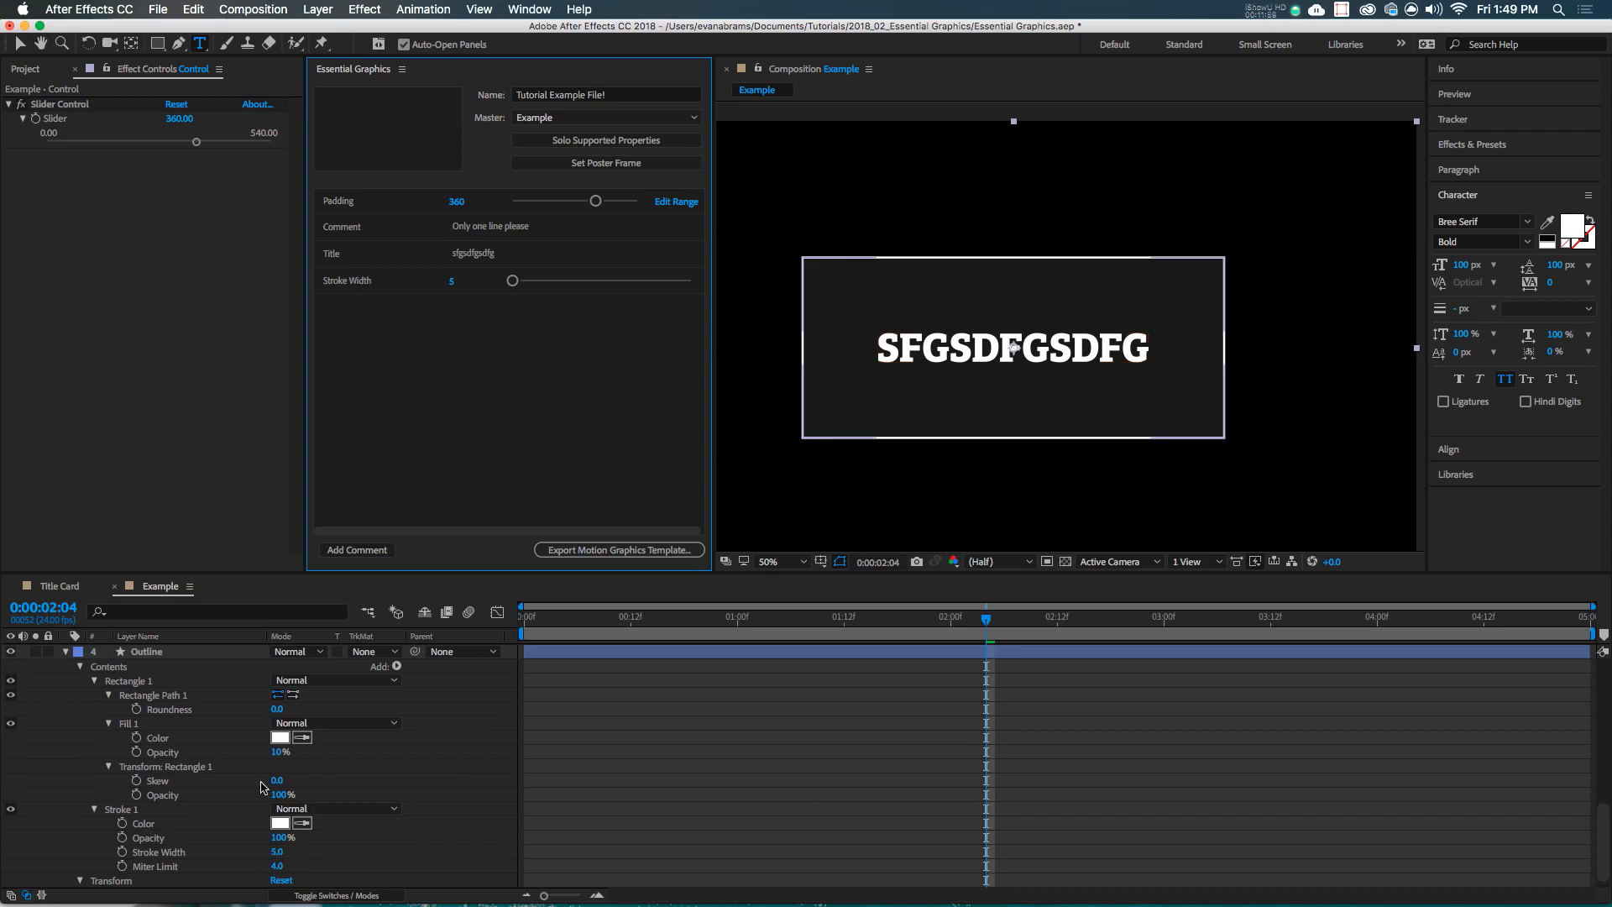
pyautogui.click(146, 650)
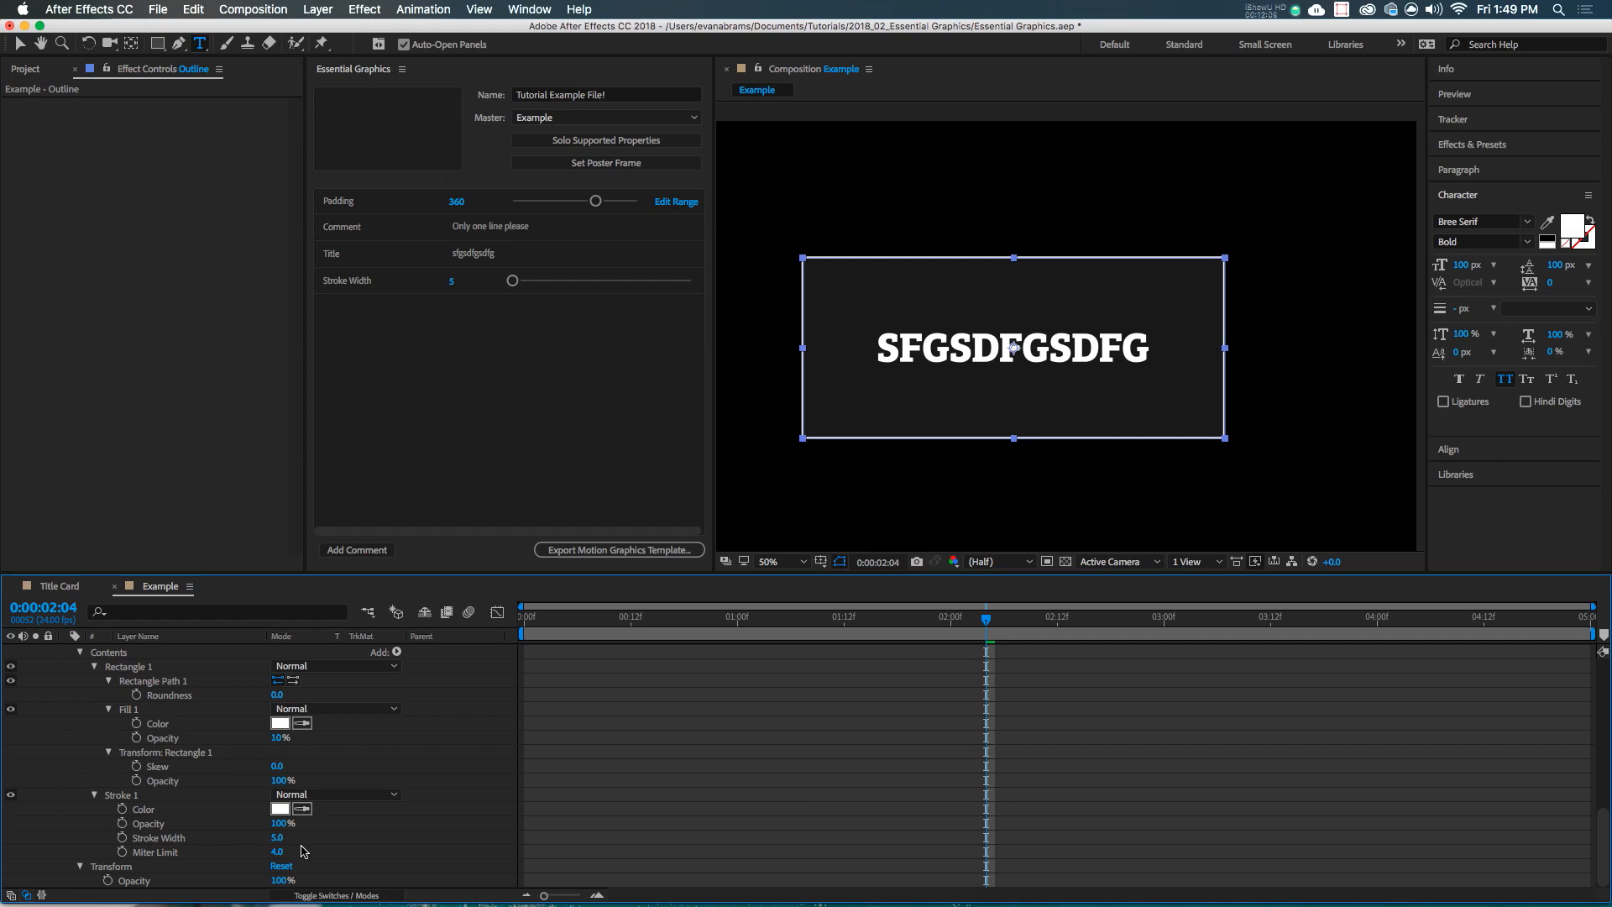
pyautogui.moveTo(448, 586)
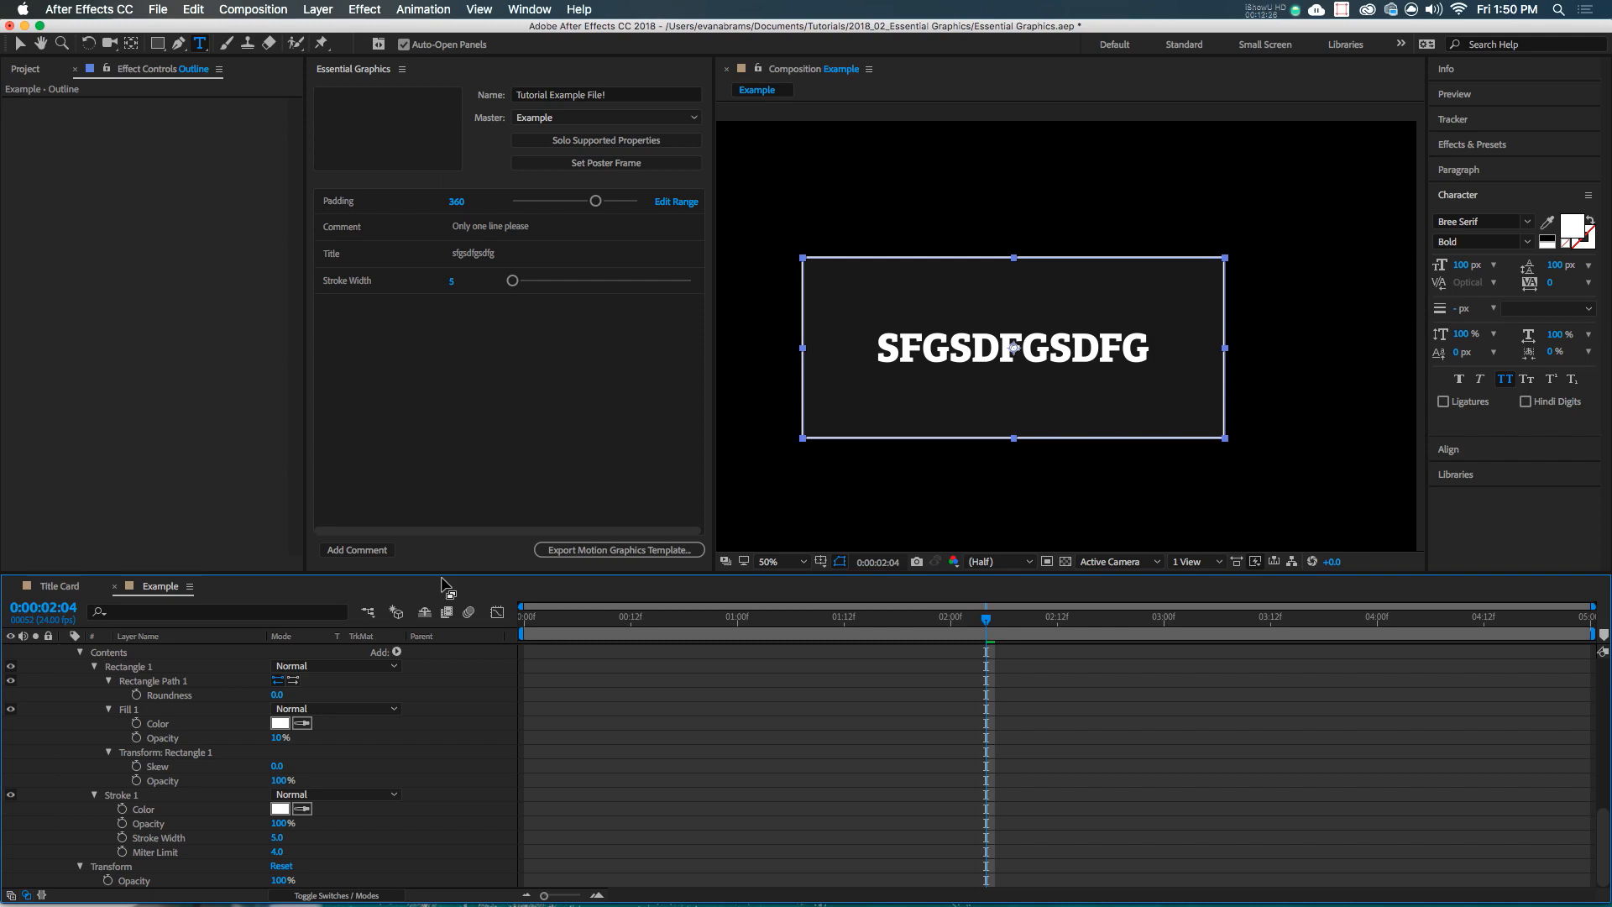
pyautogui.moveTo(500, 503)
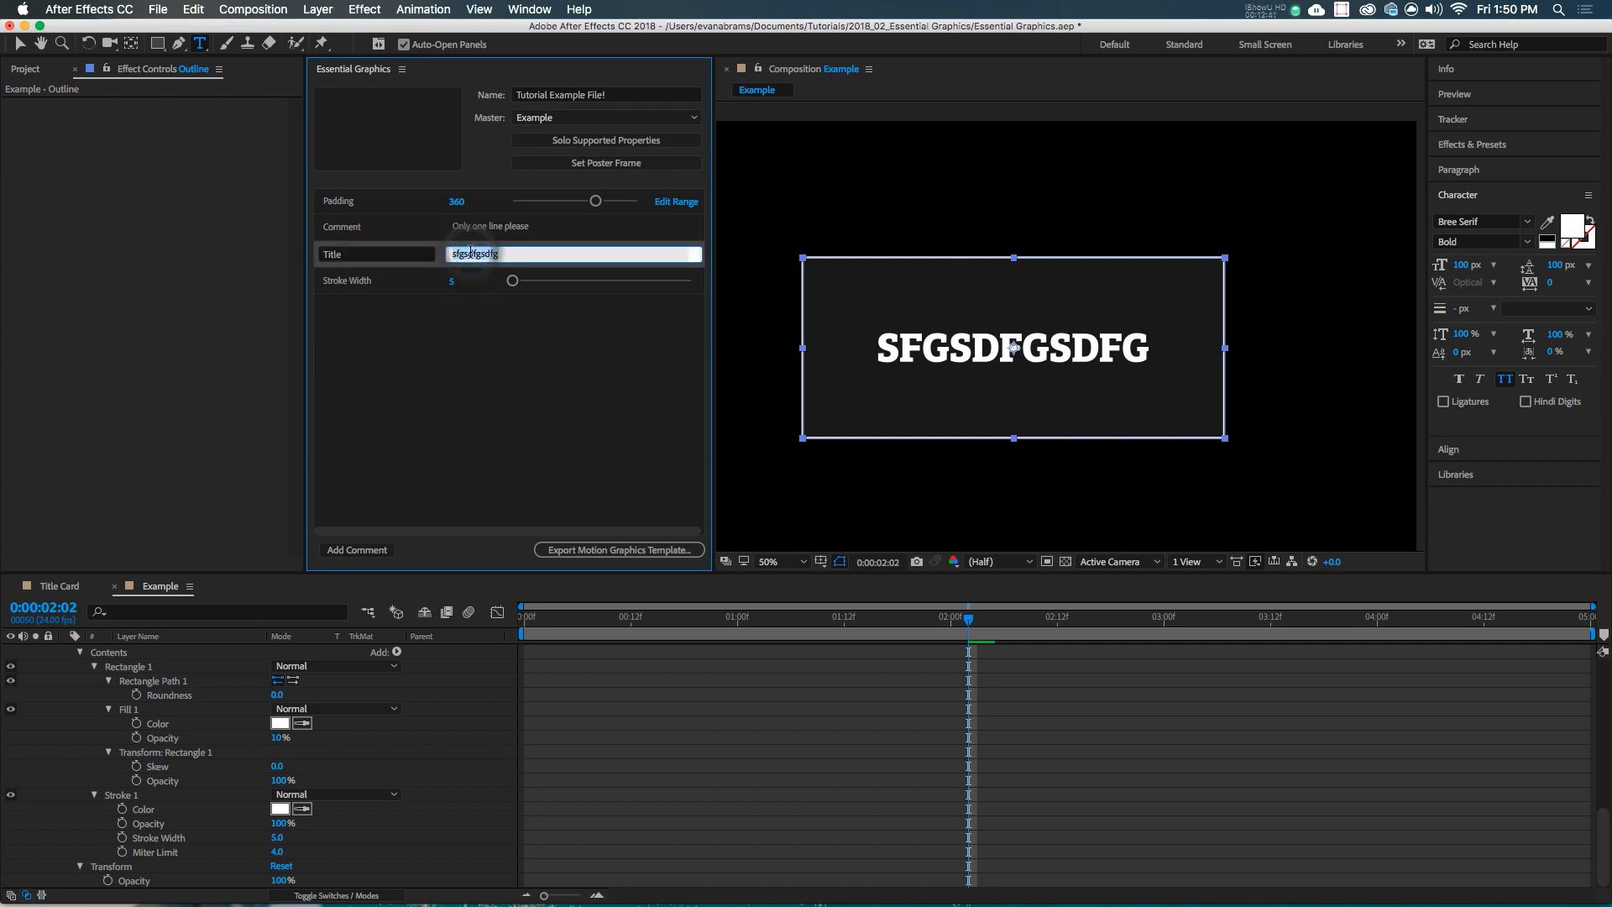
# Enter 'PICK ME!' in the template's Title field
pyautogui.write('PICK ME!')
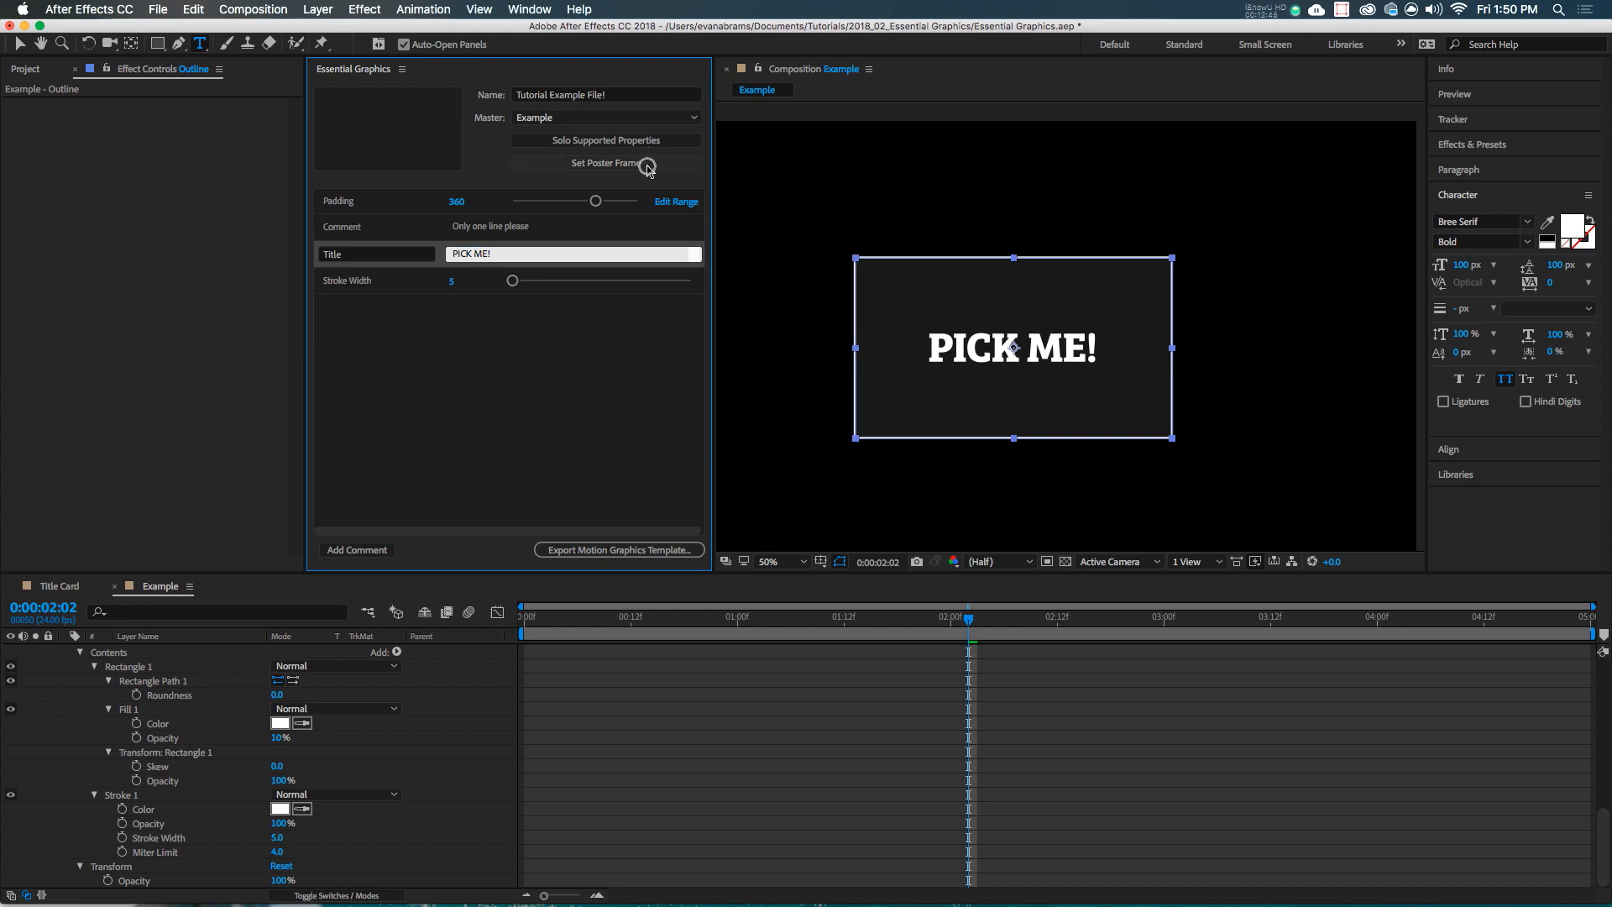
pyautogui.moveTo(617, 549)
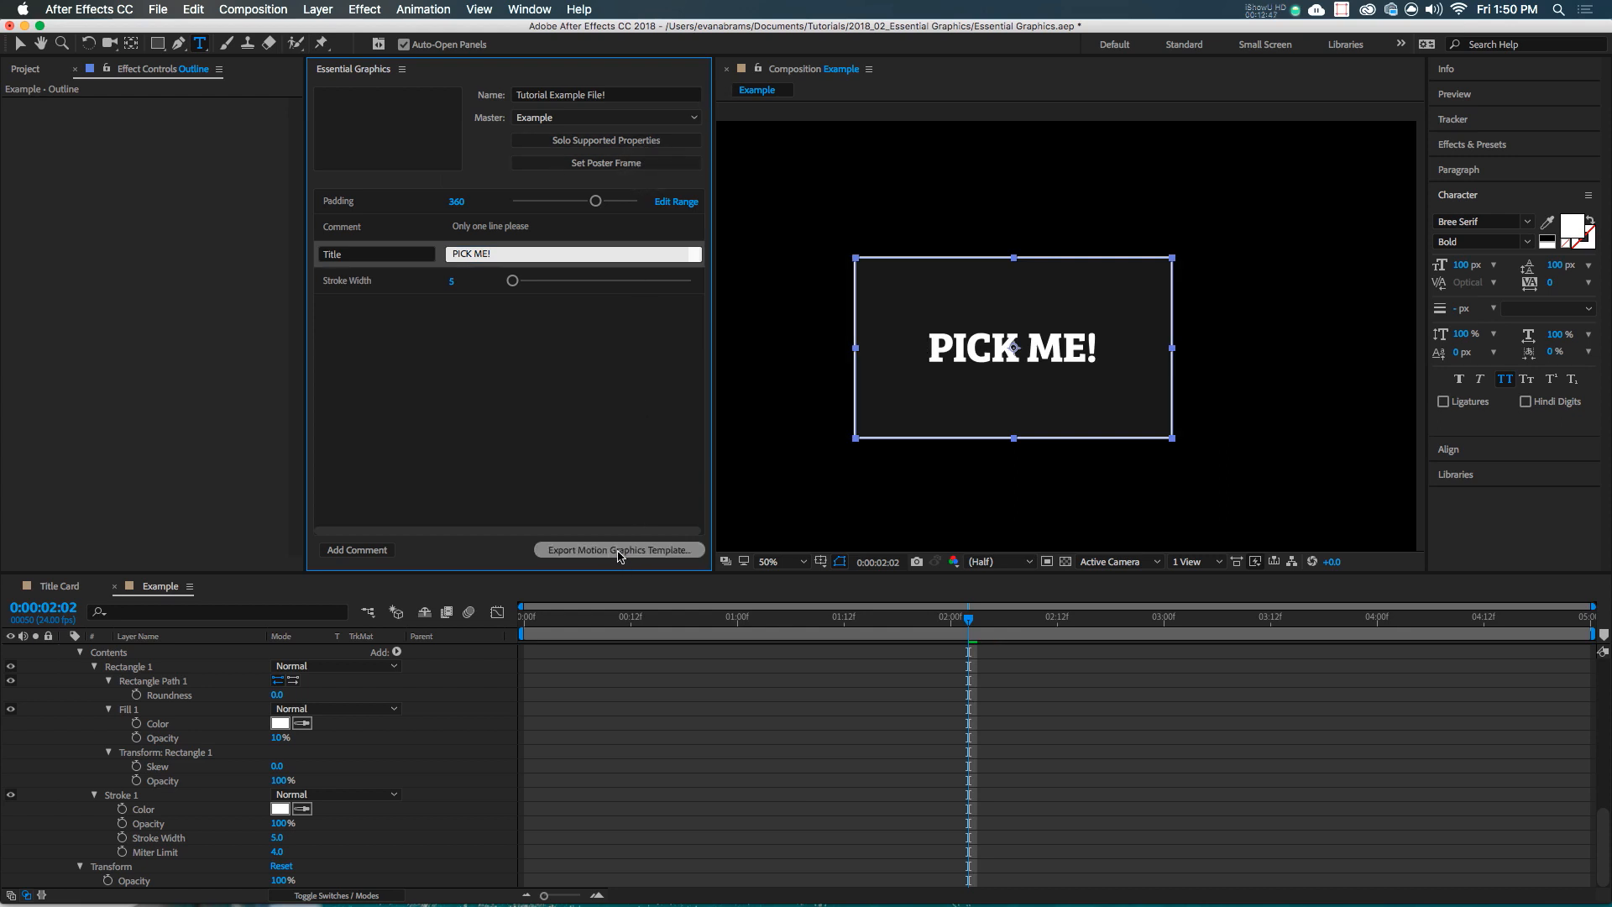
# Begin Export Motion Graphics Template and save the project when prompted
pyautogui.click(617, 550)
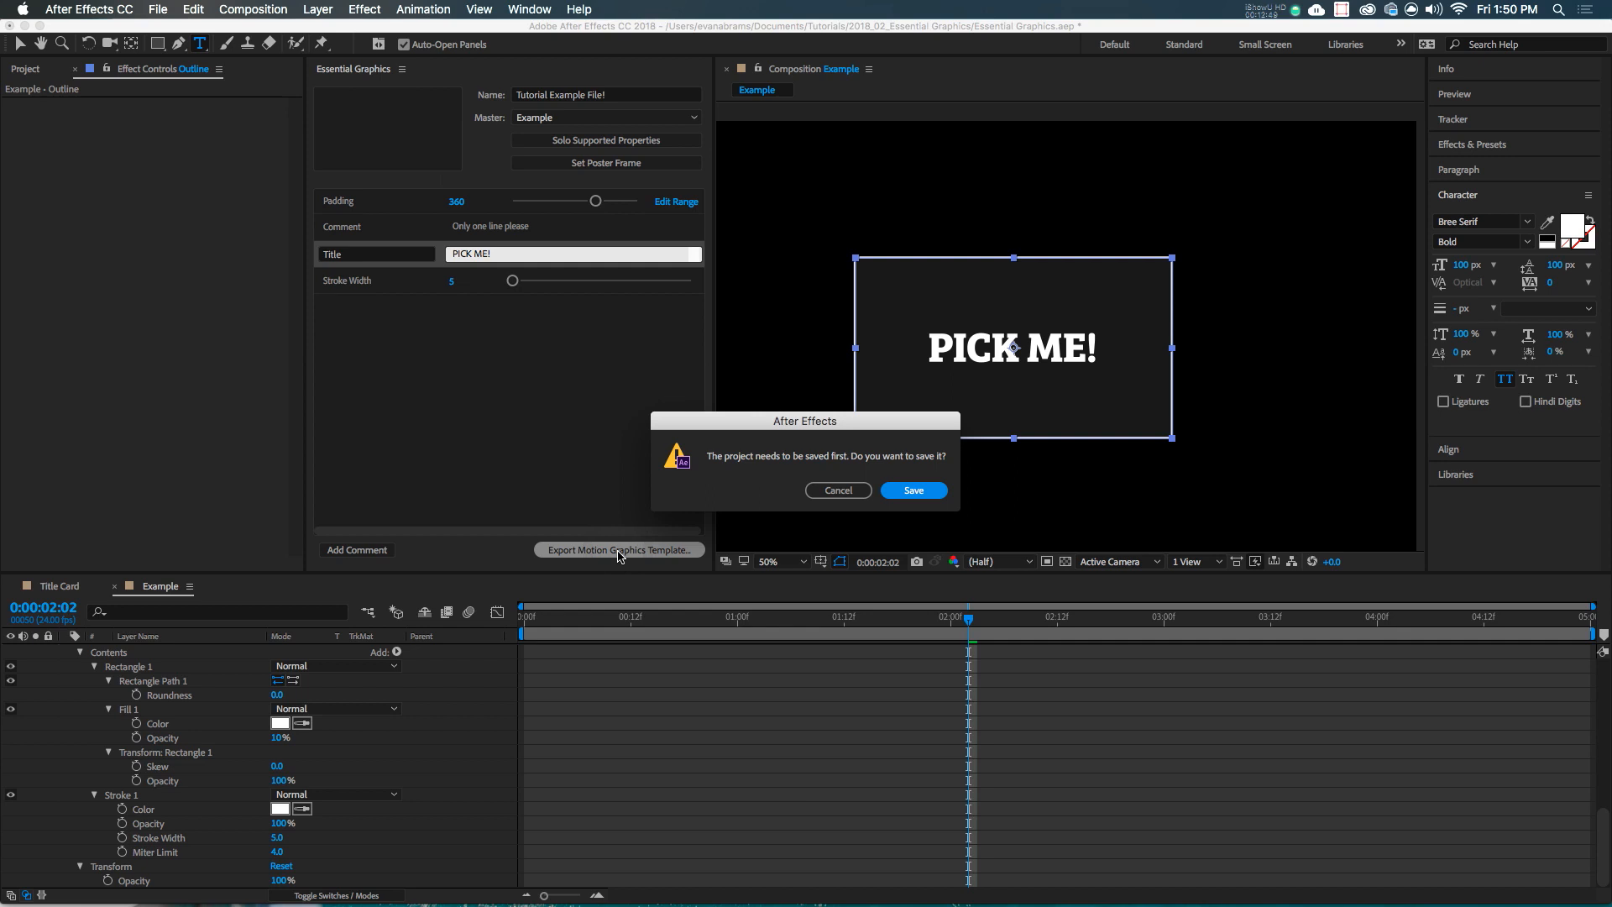
pyautogui.click(911, 490)
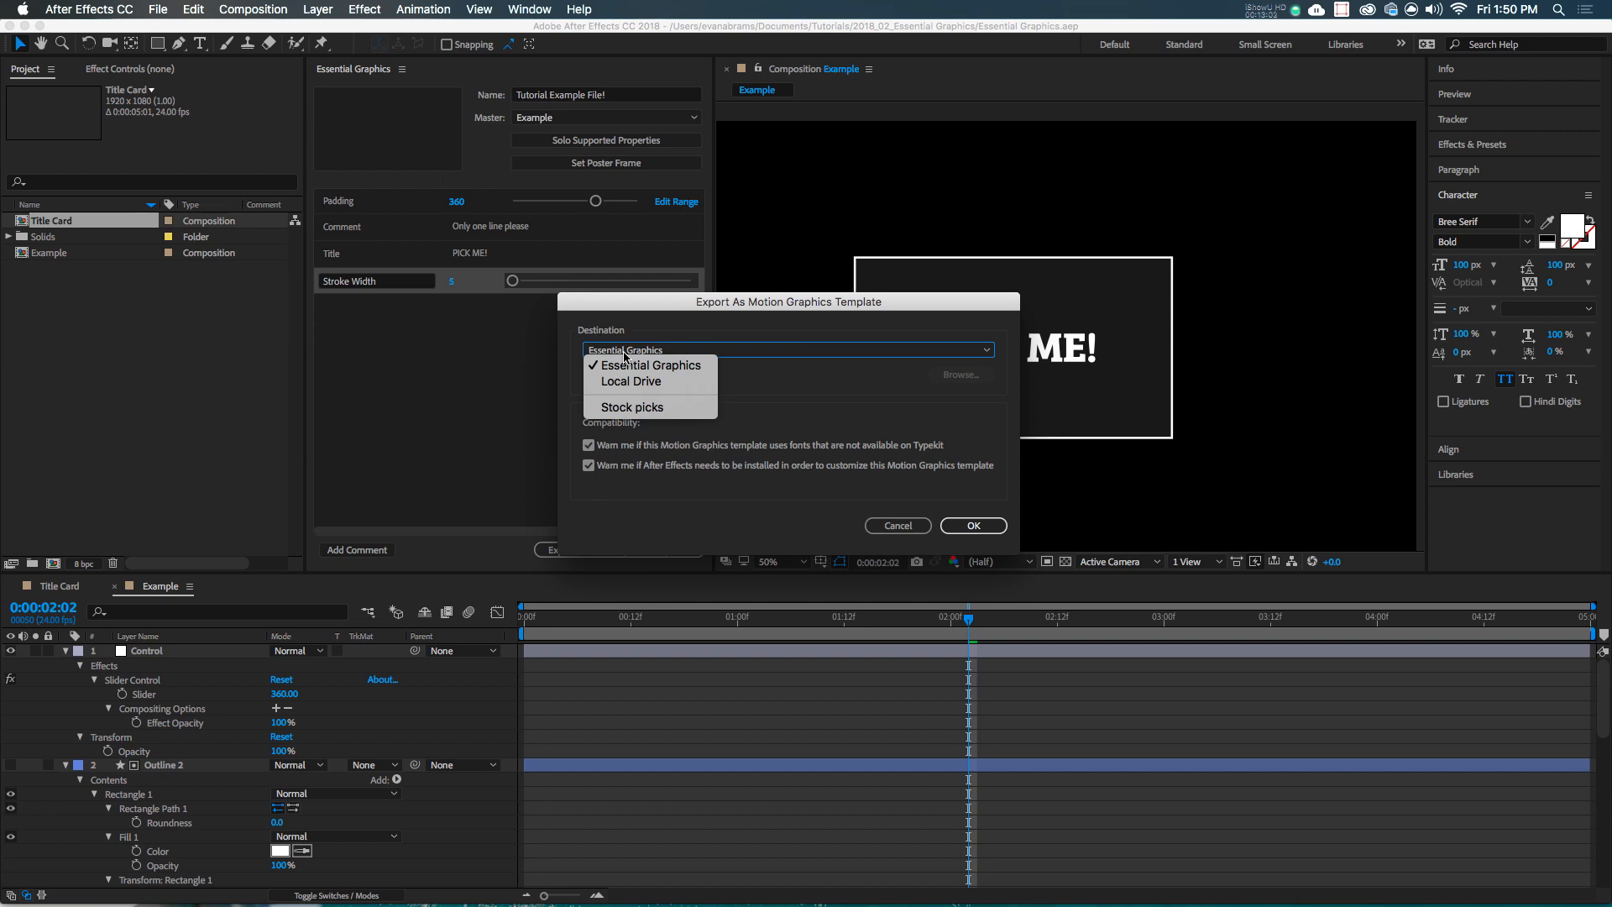
pyautogui.moveTo(629, 381)
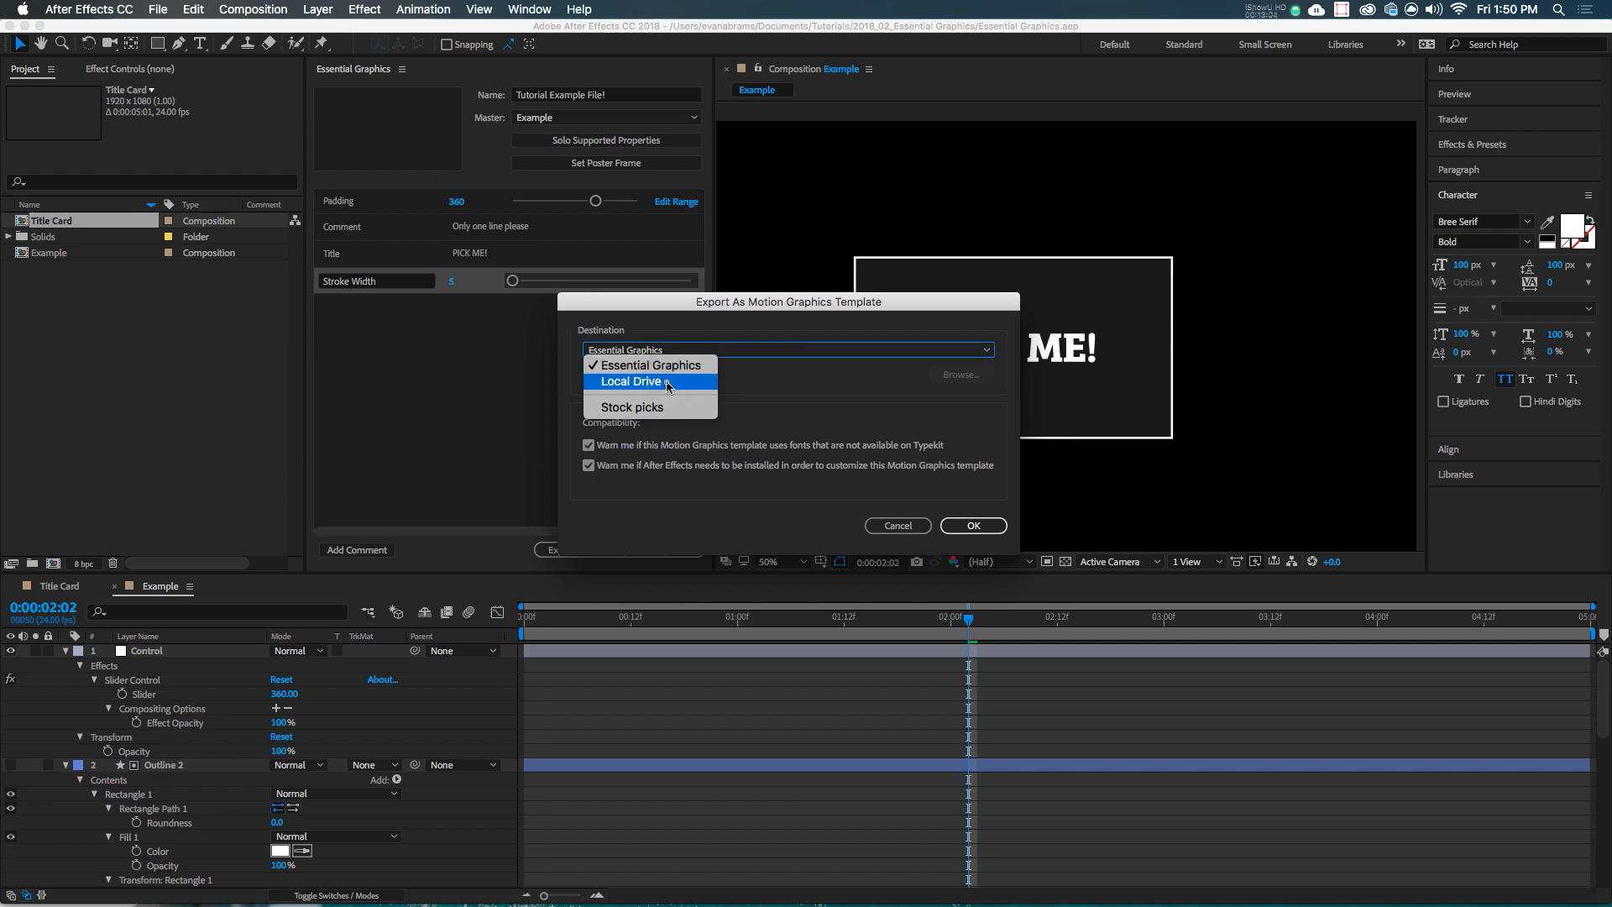
# Export 'Tutorial Example File!' as a template to Essential Graphics instead of the local drive
pyautogui.click(630, 381)
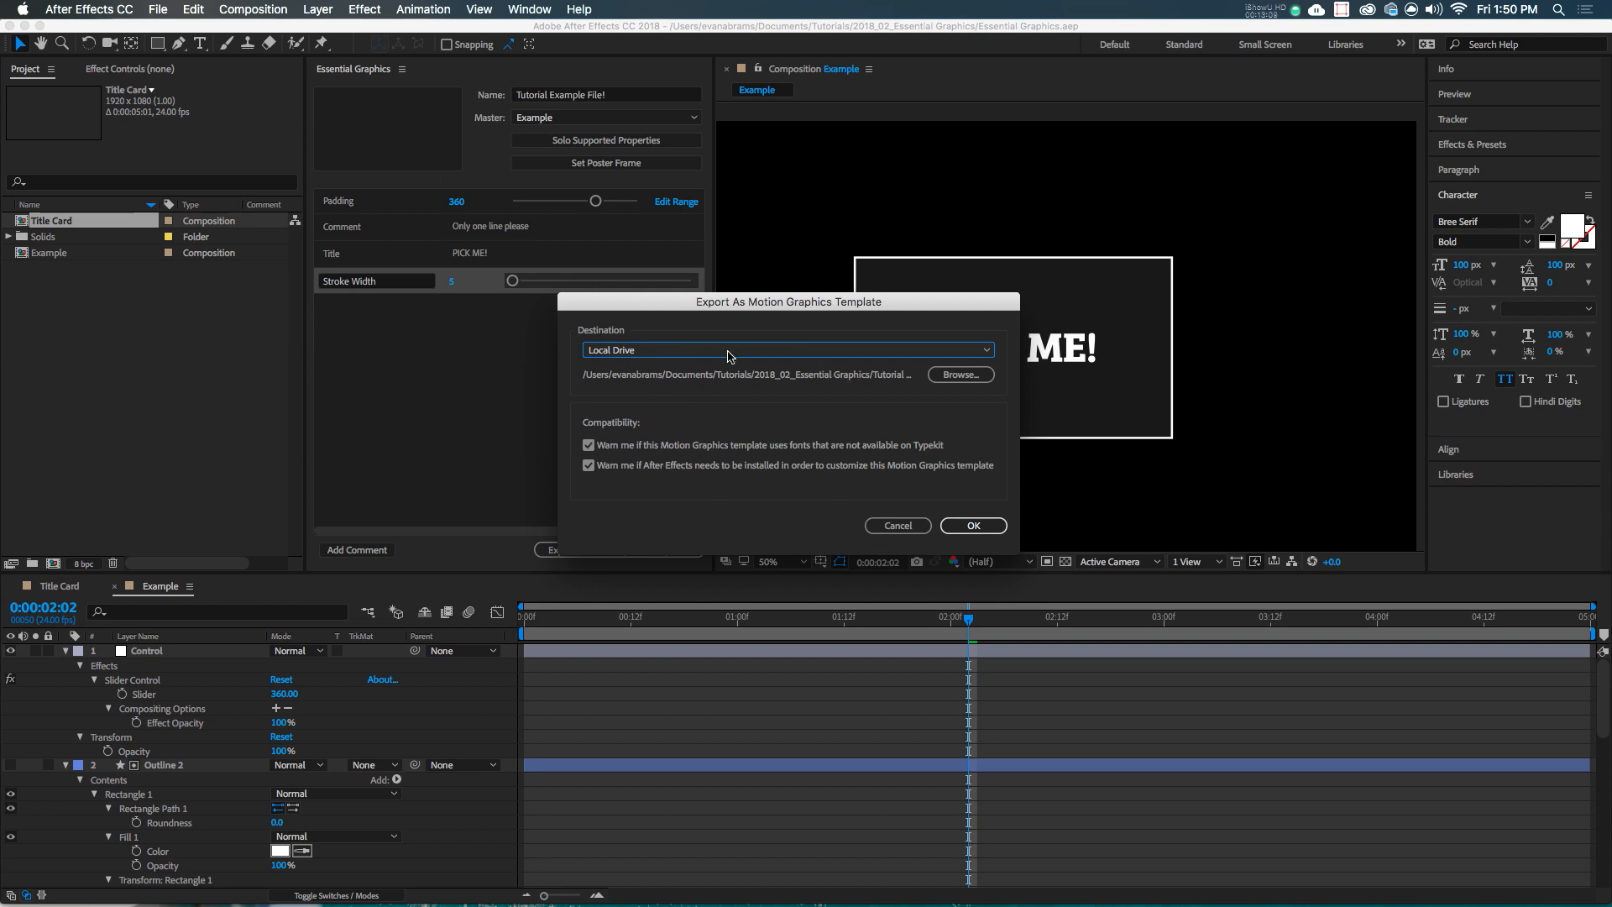
pyautogui.click(787, 349)
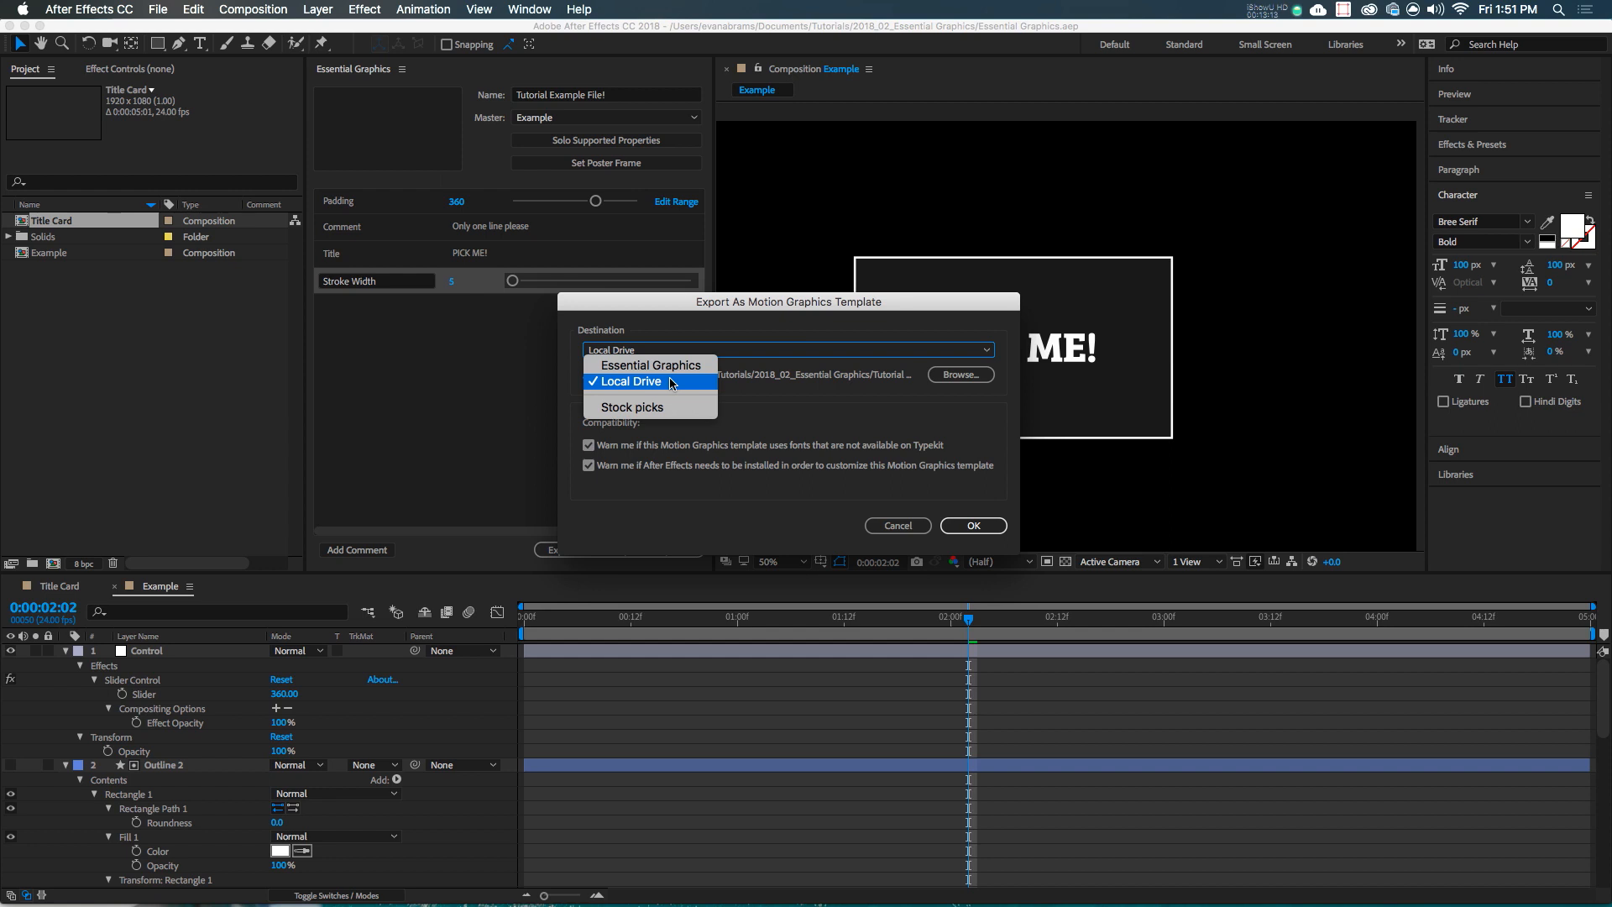
pyautogui.click(647, 365)
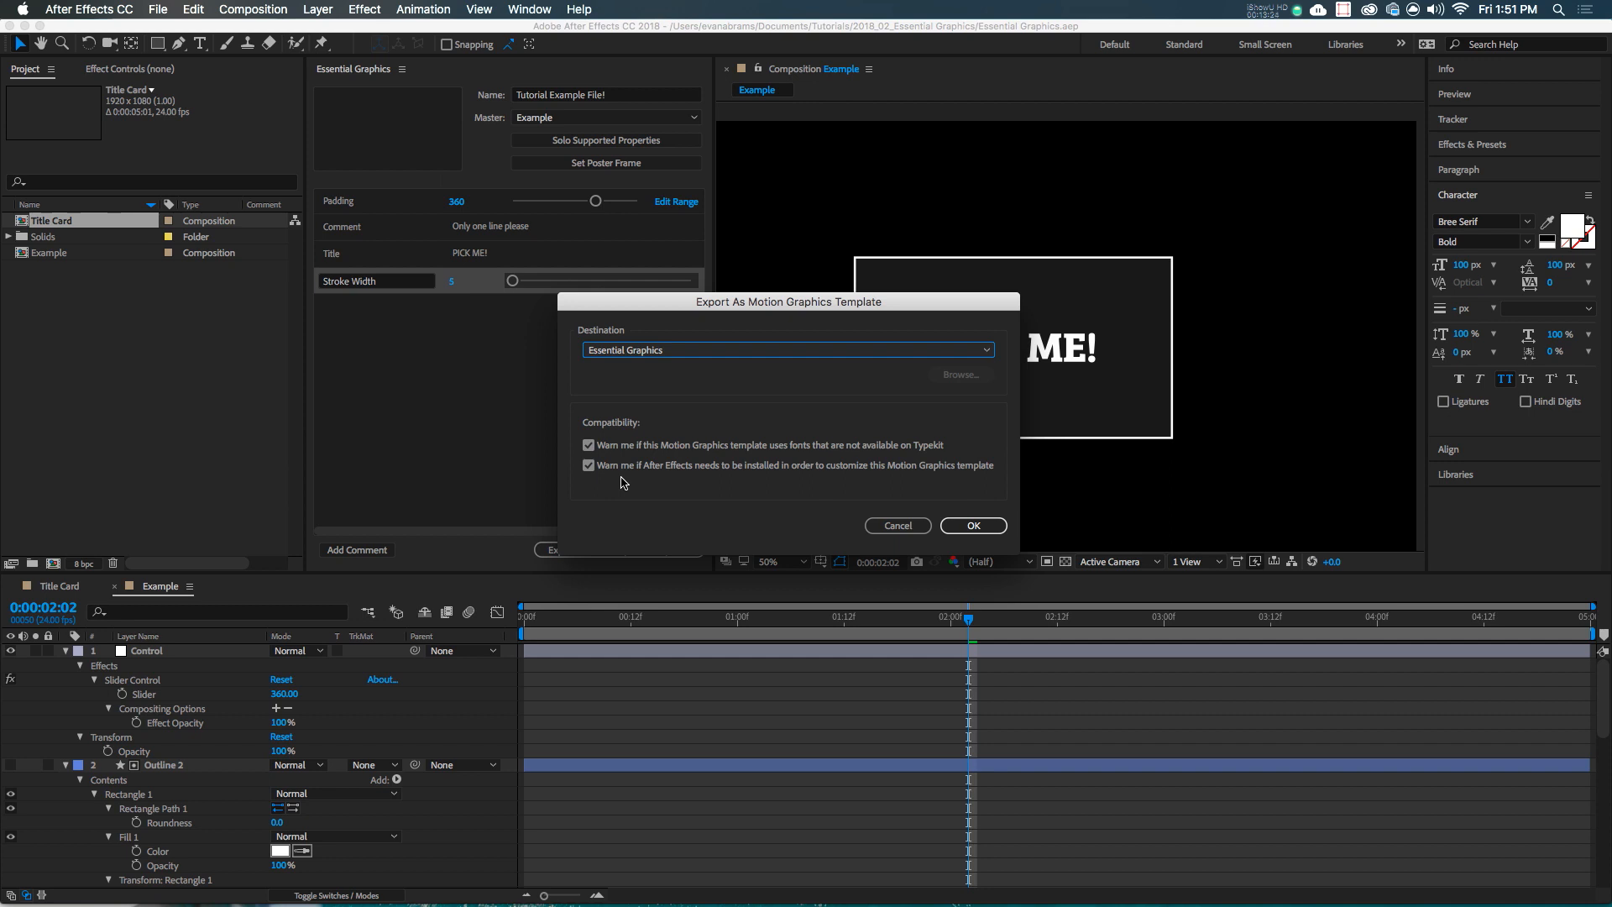
pyautogui.moveTo(630, 401)
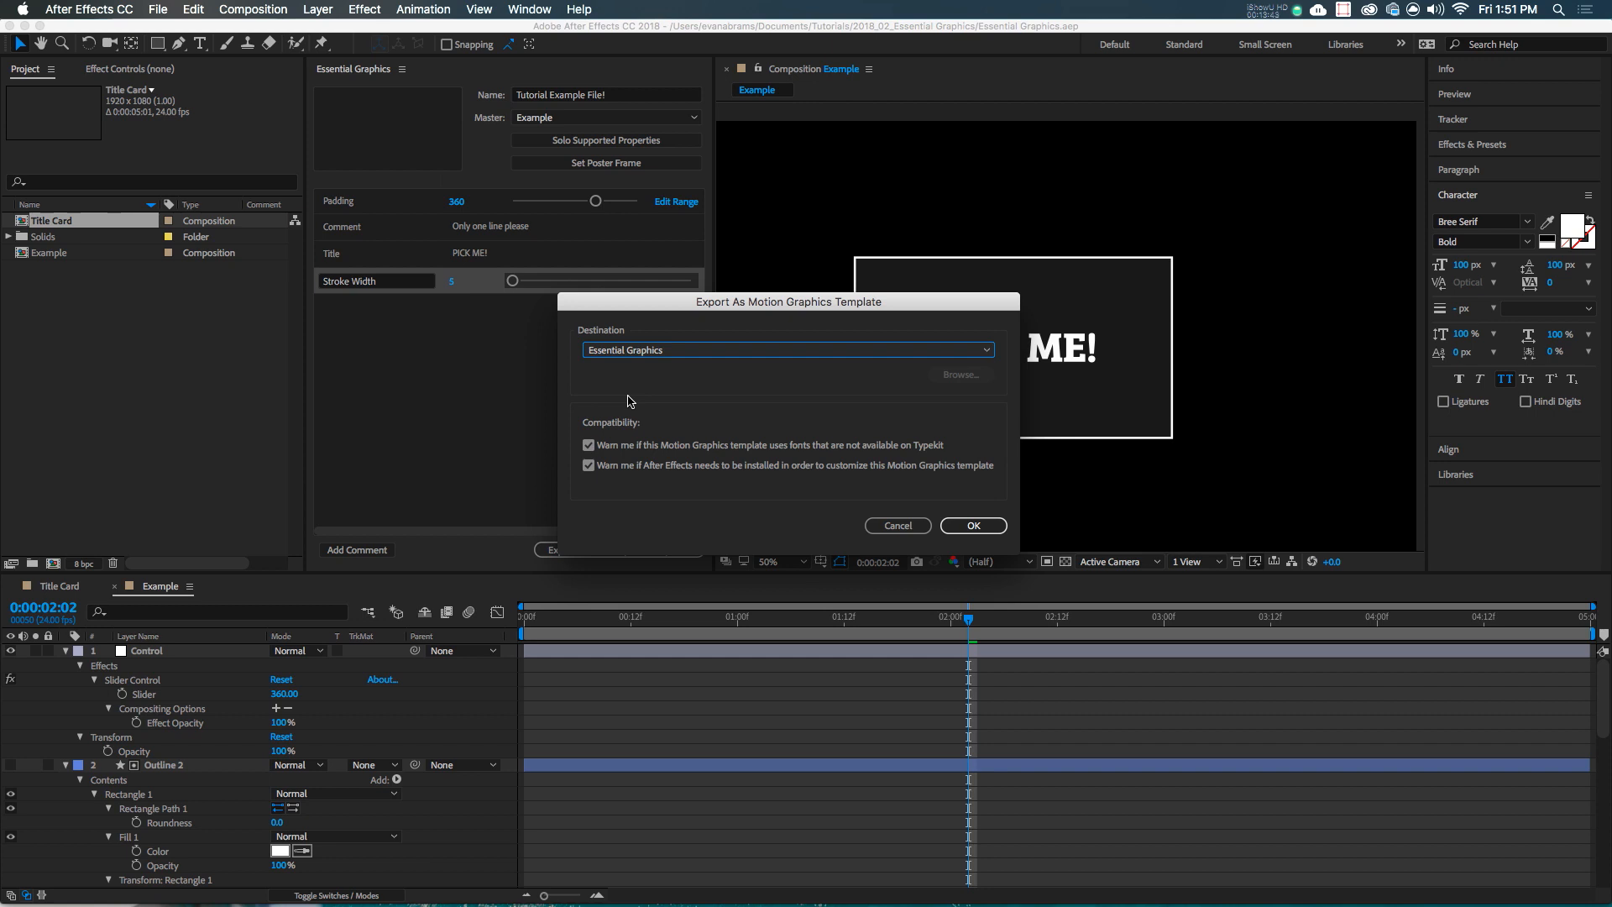
pyautogui.moveTo(786, 484)
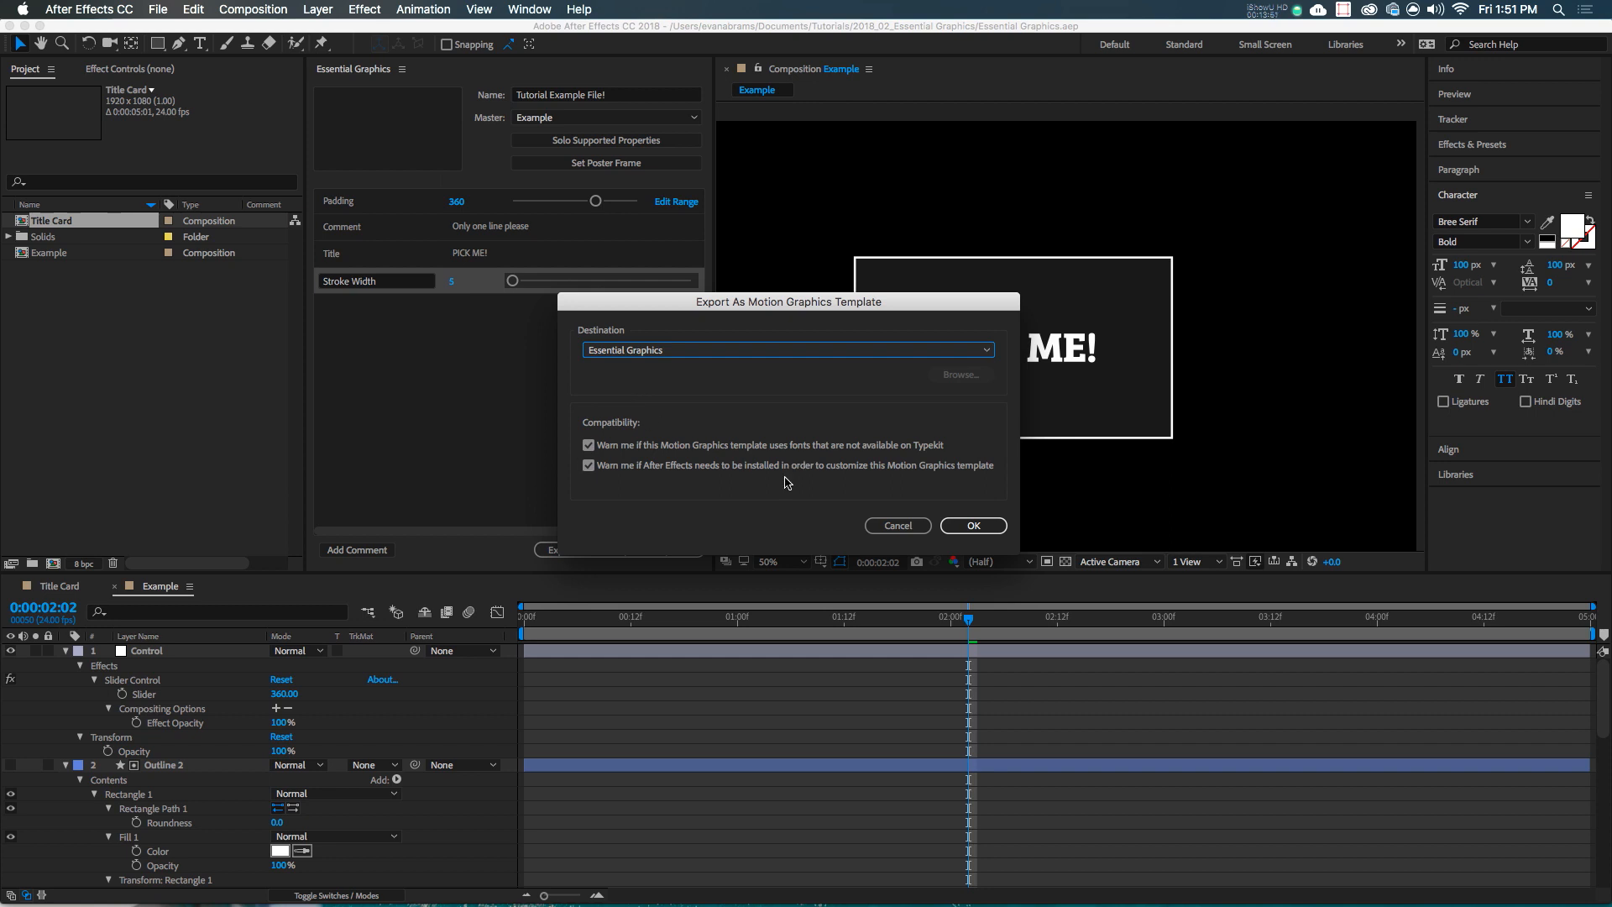
pyautogui.moveTo(946, 482)
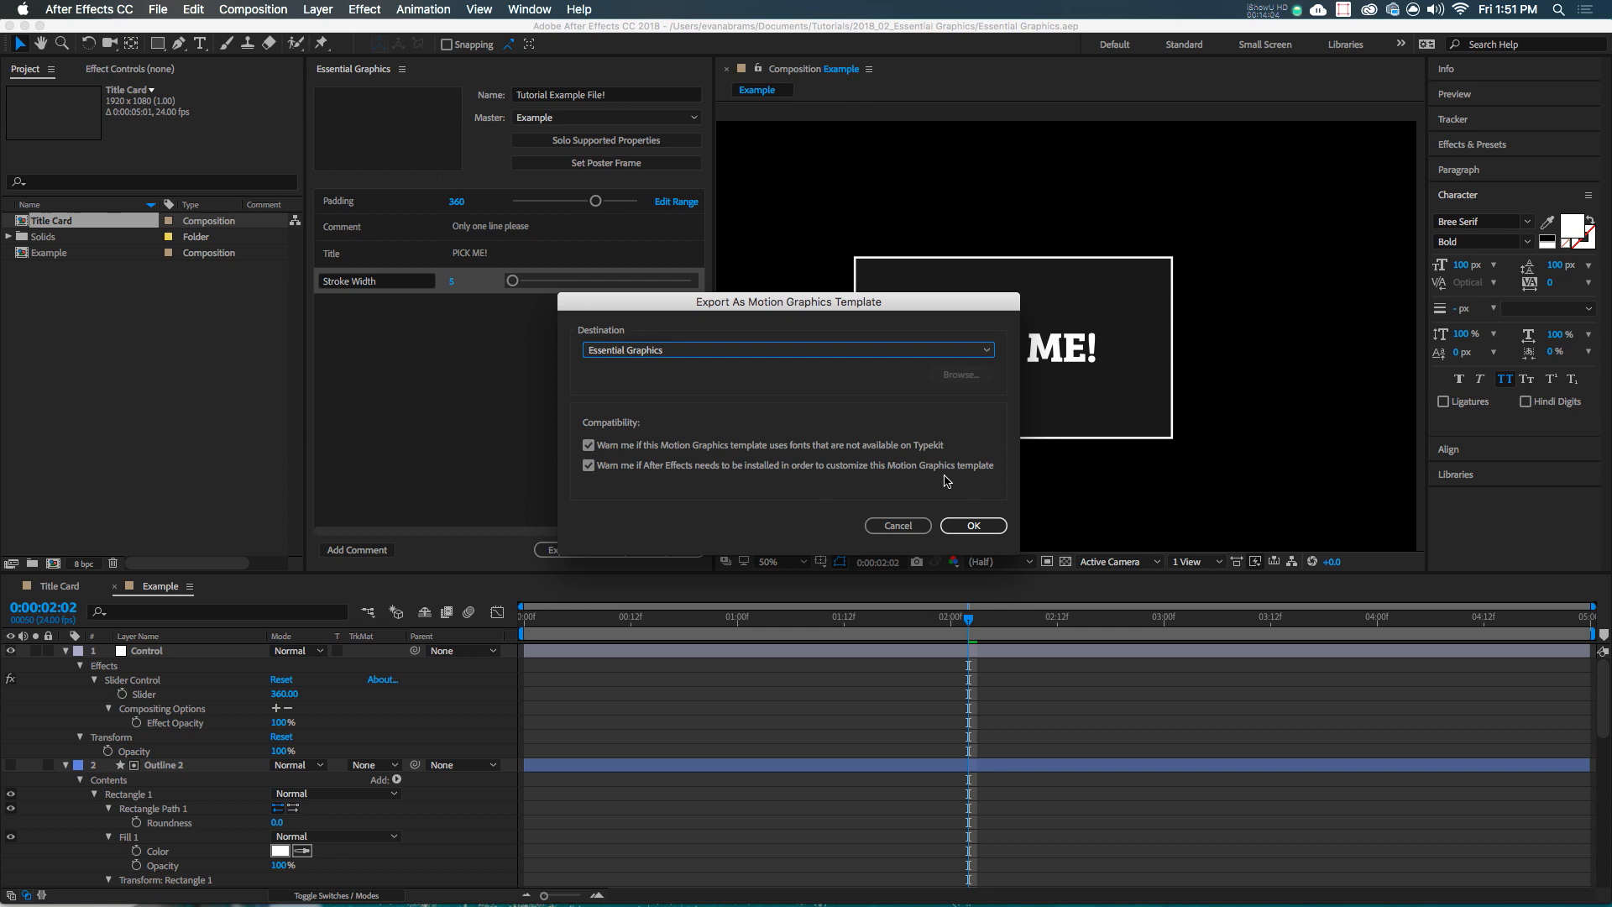
pyautogui.moveTo(946, 507)
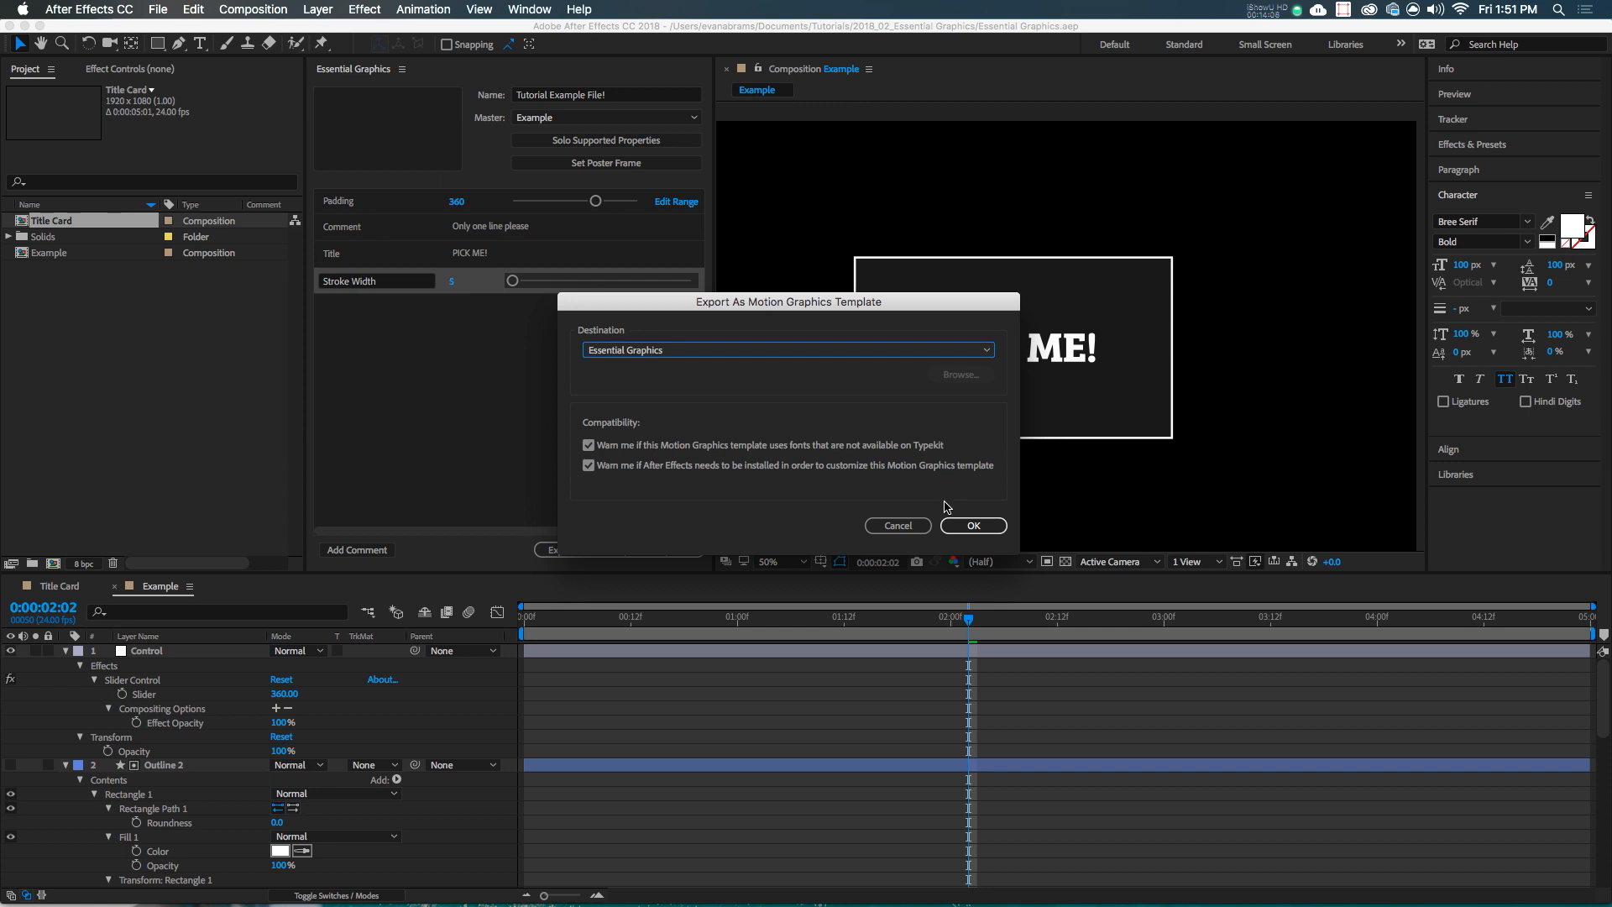
pyautogui.click(972, 526)
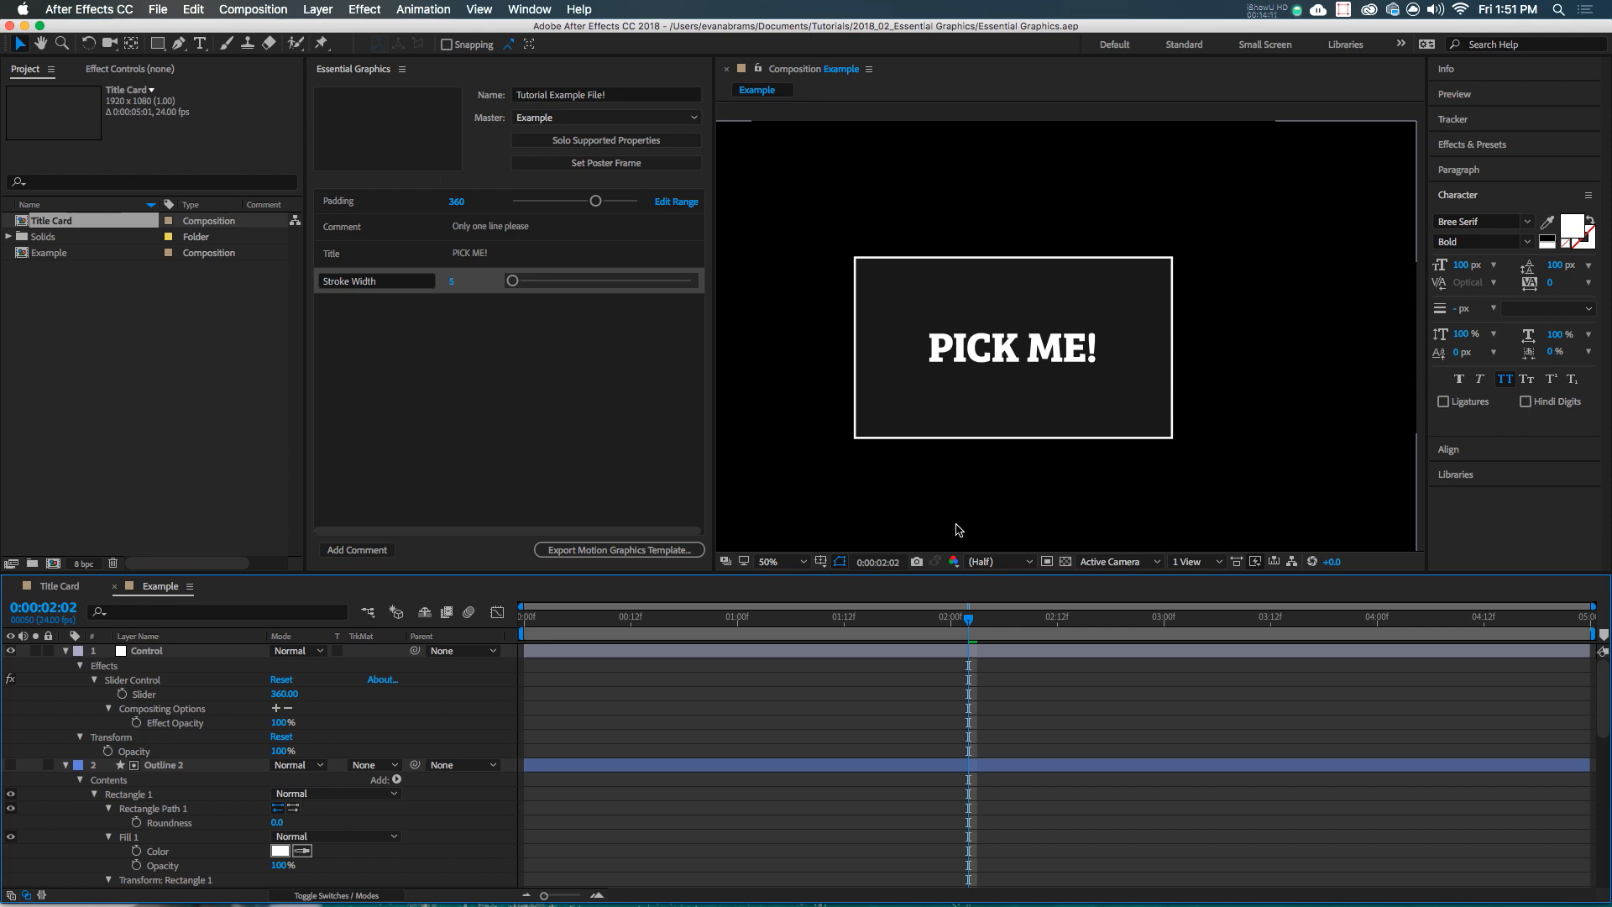
pyautogui.moveTo(705, 882)
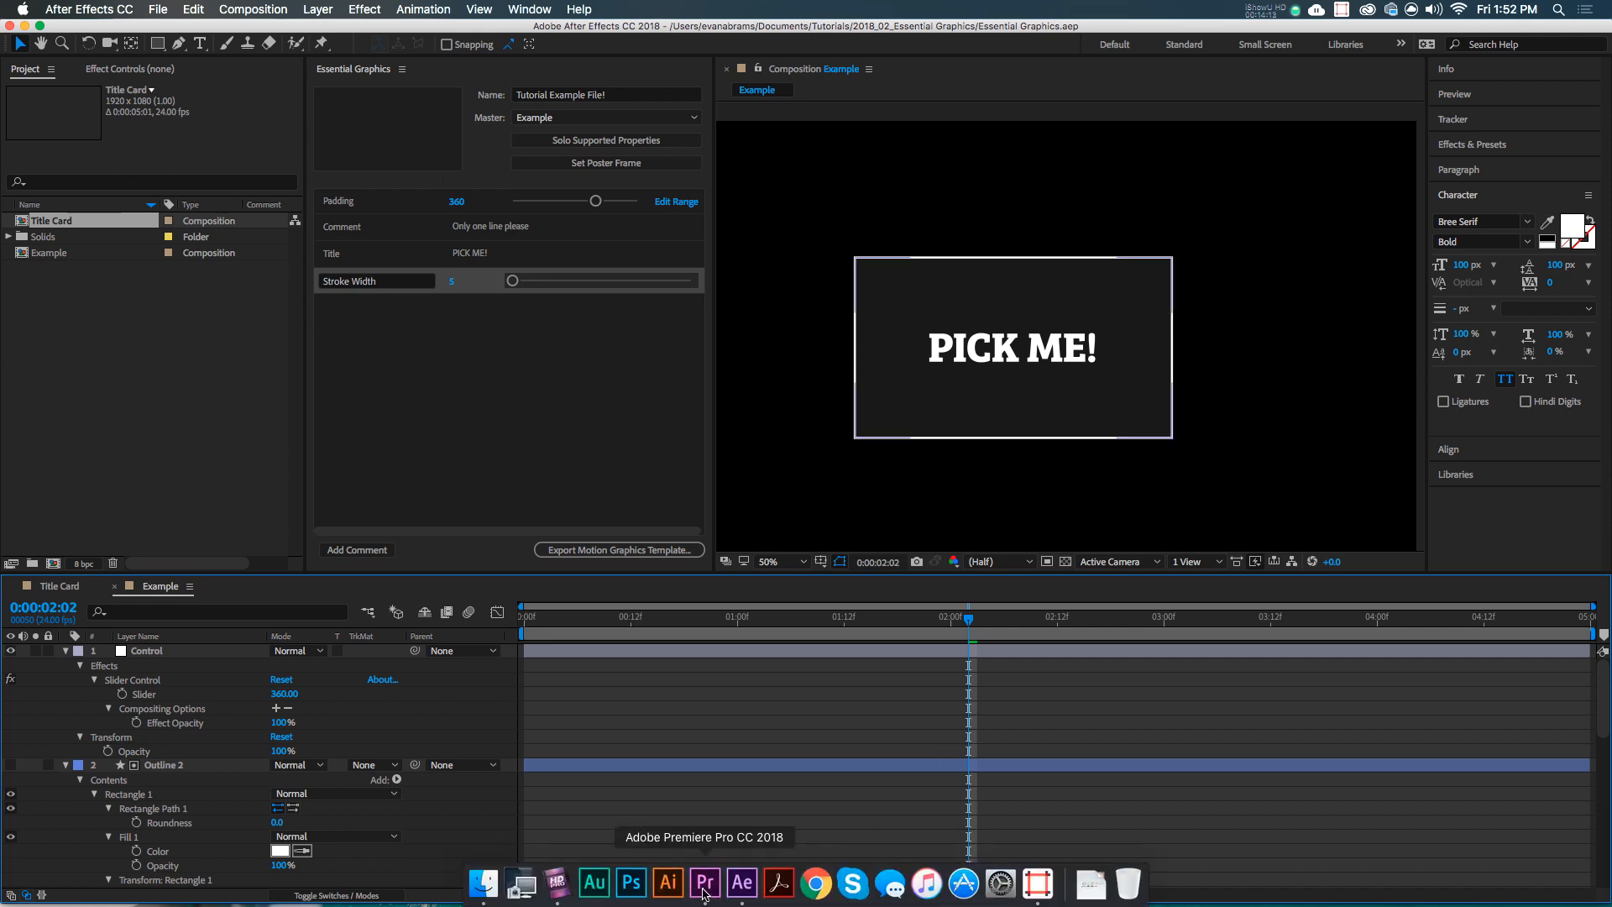
# In Premiere Pro, build a sequence from MVI_6812.MOV in the V folder and scrub into it
pyautogui.click(706, 882)
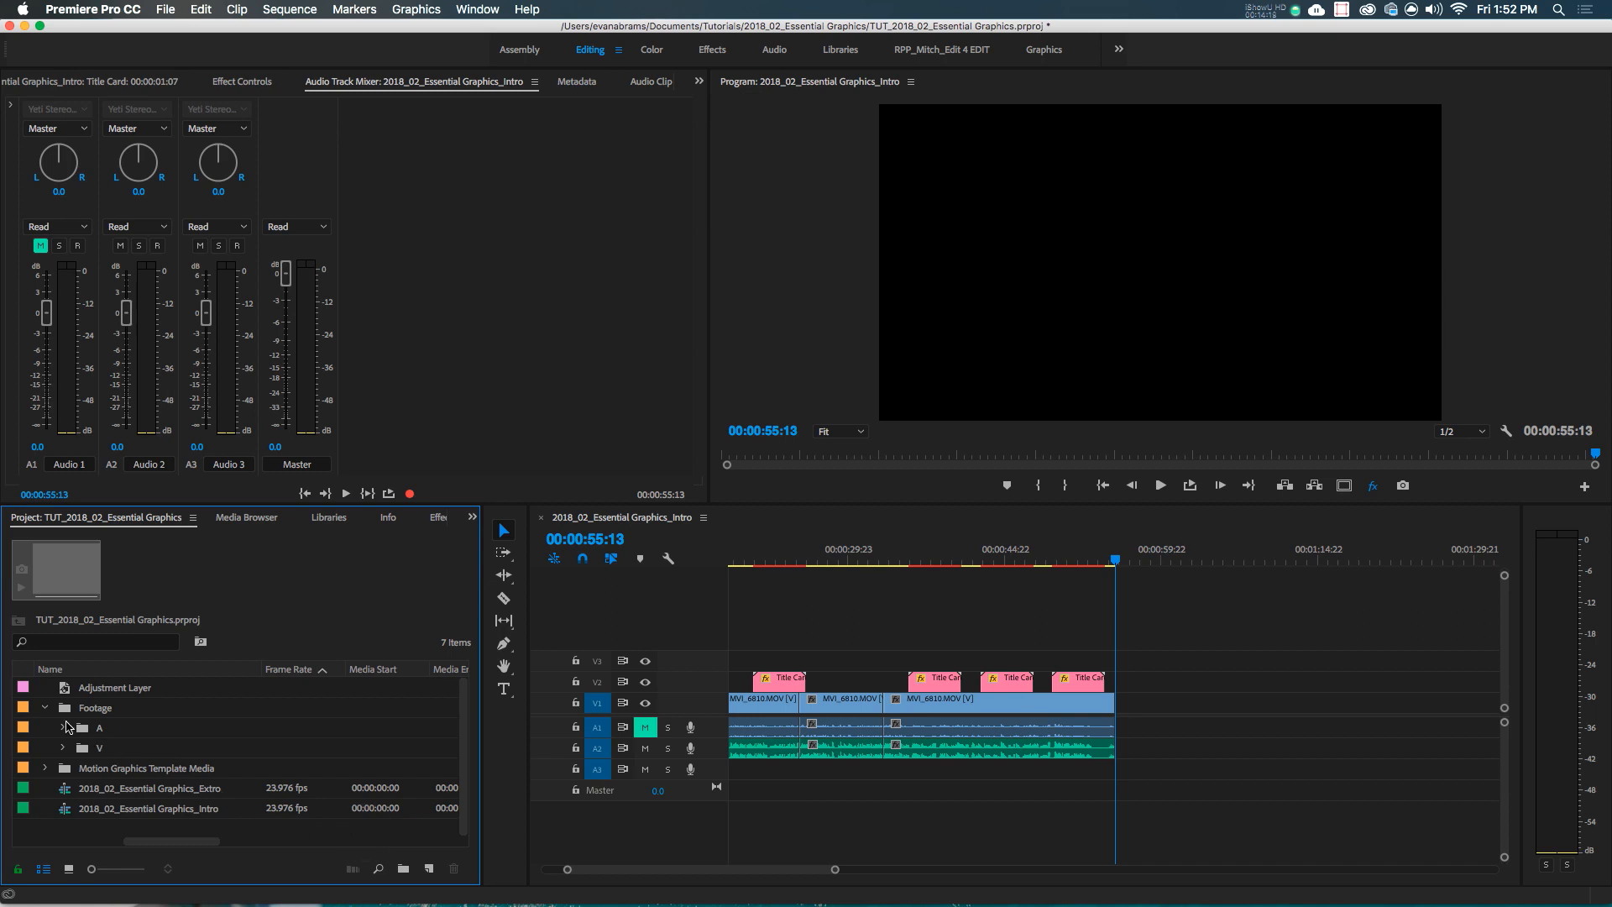
pyautogui.click(61, 747)
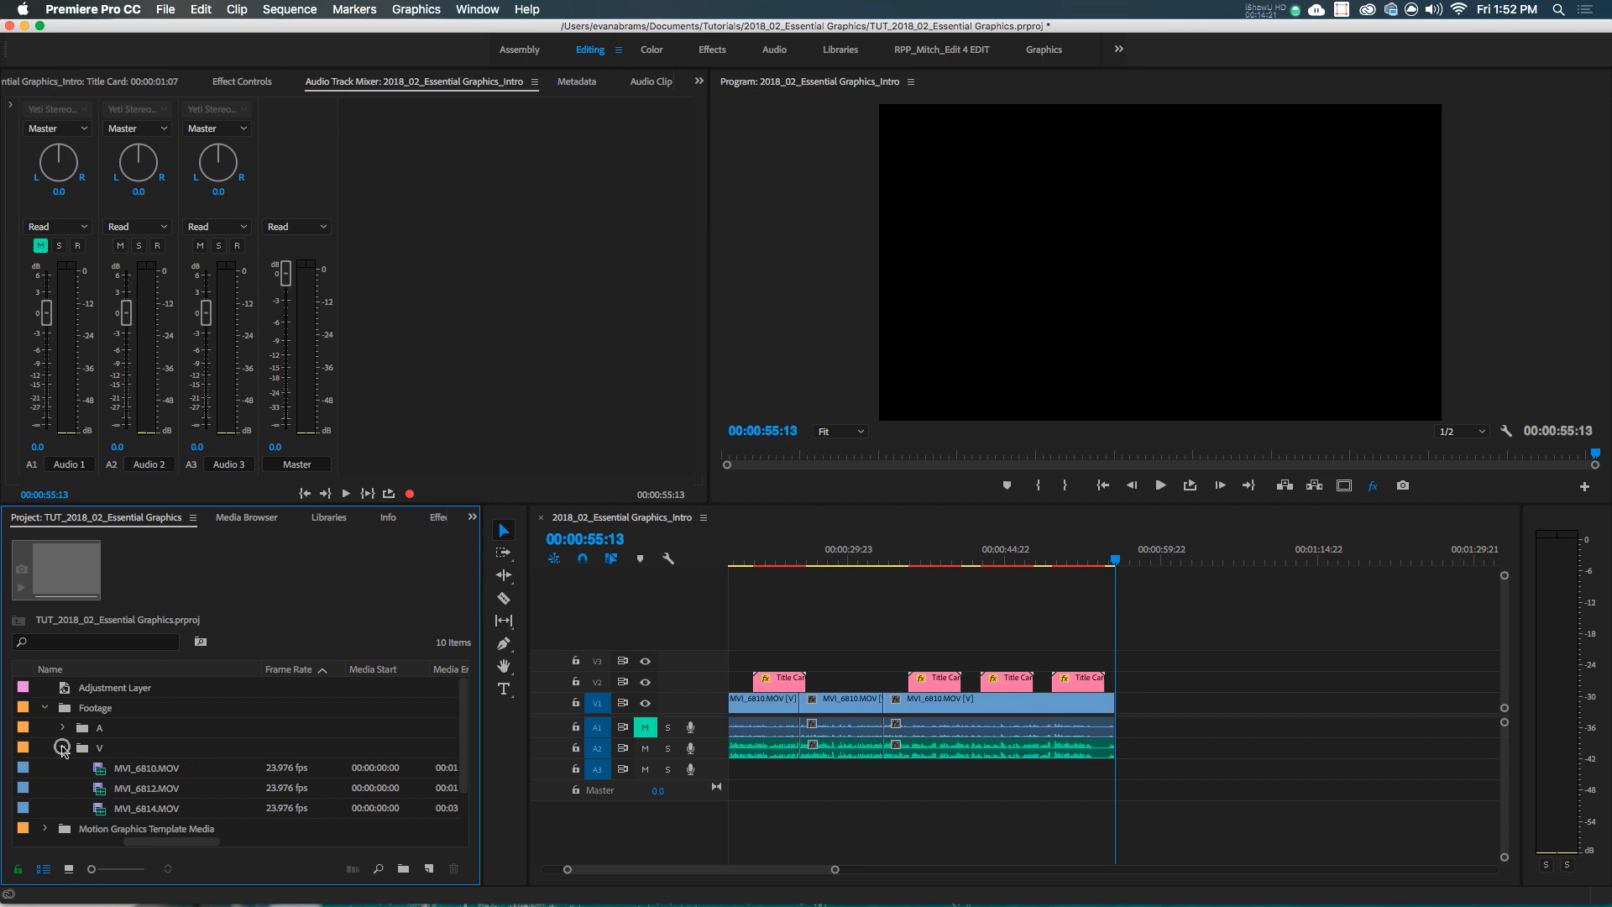
pyautogui.click(146, 727)
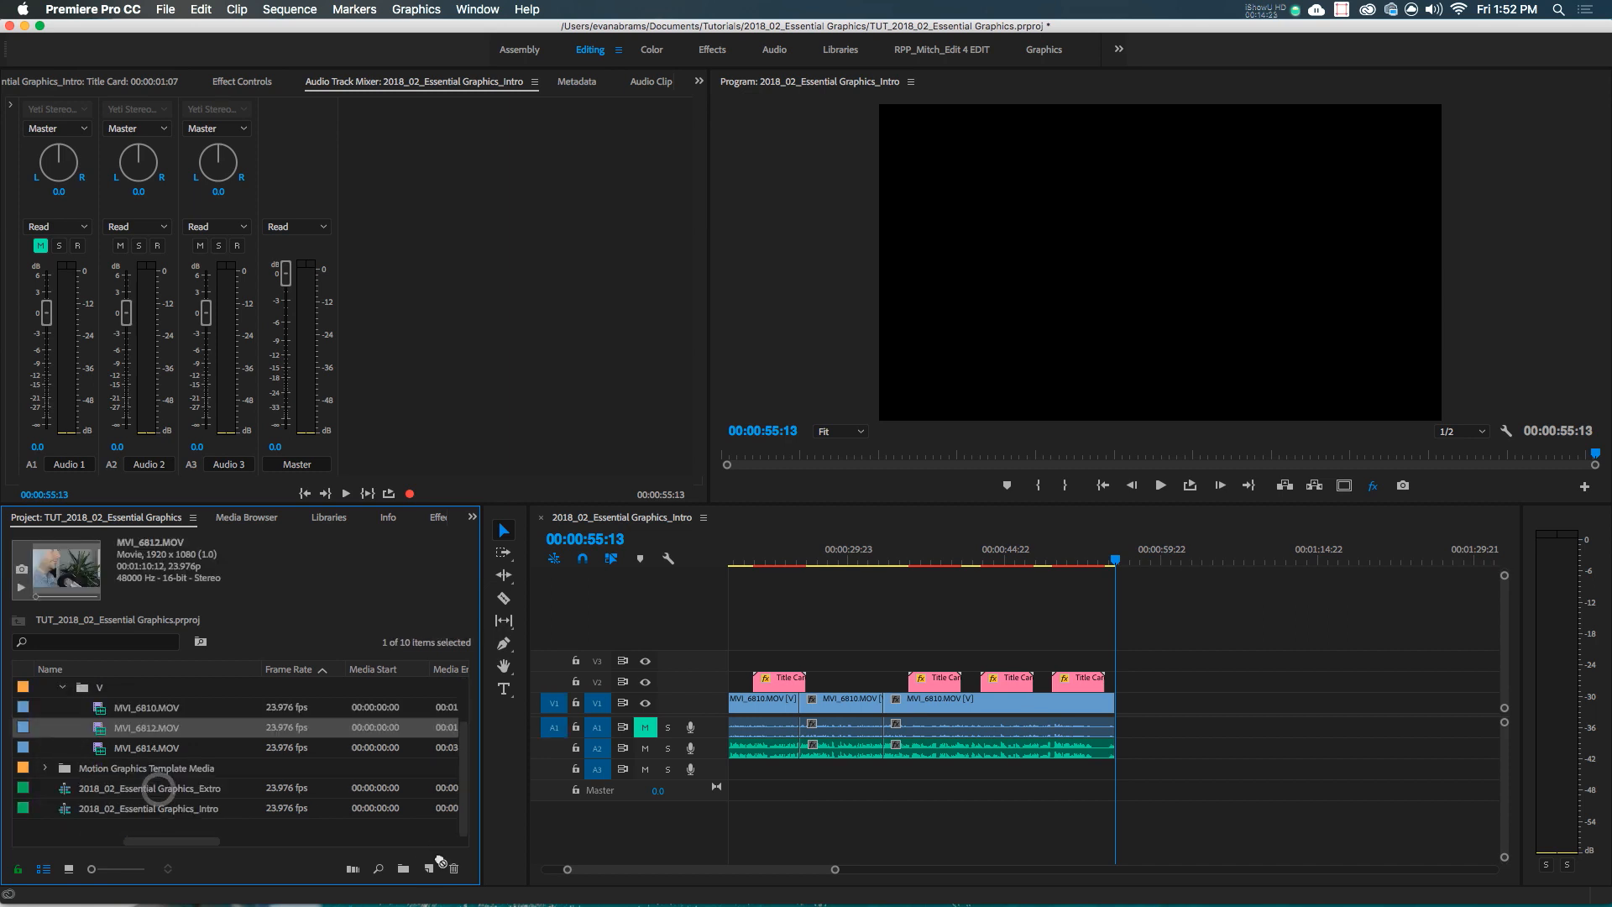
pyautogui.doubleClick(146, 727)
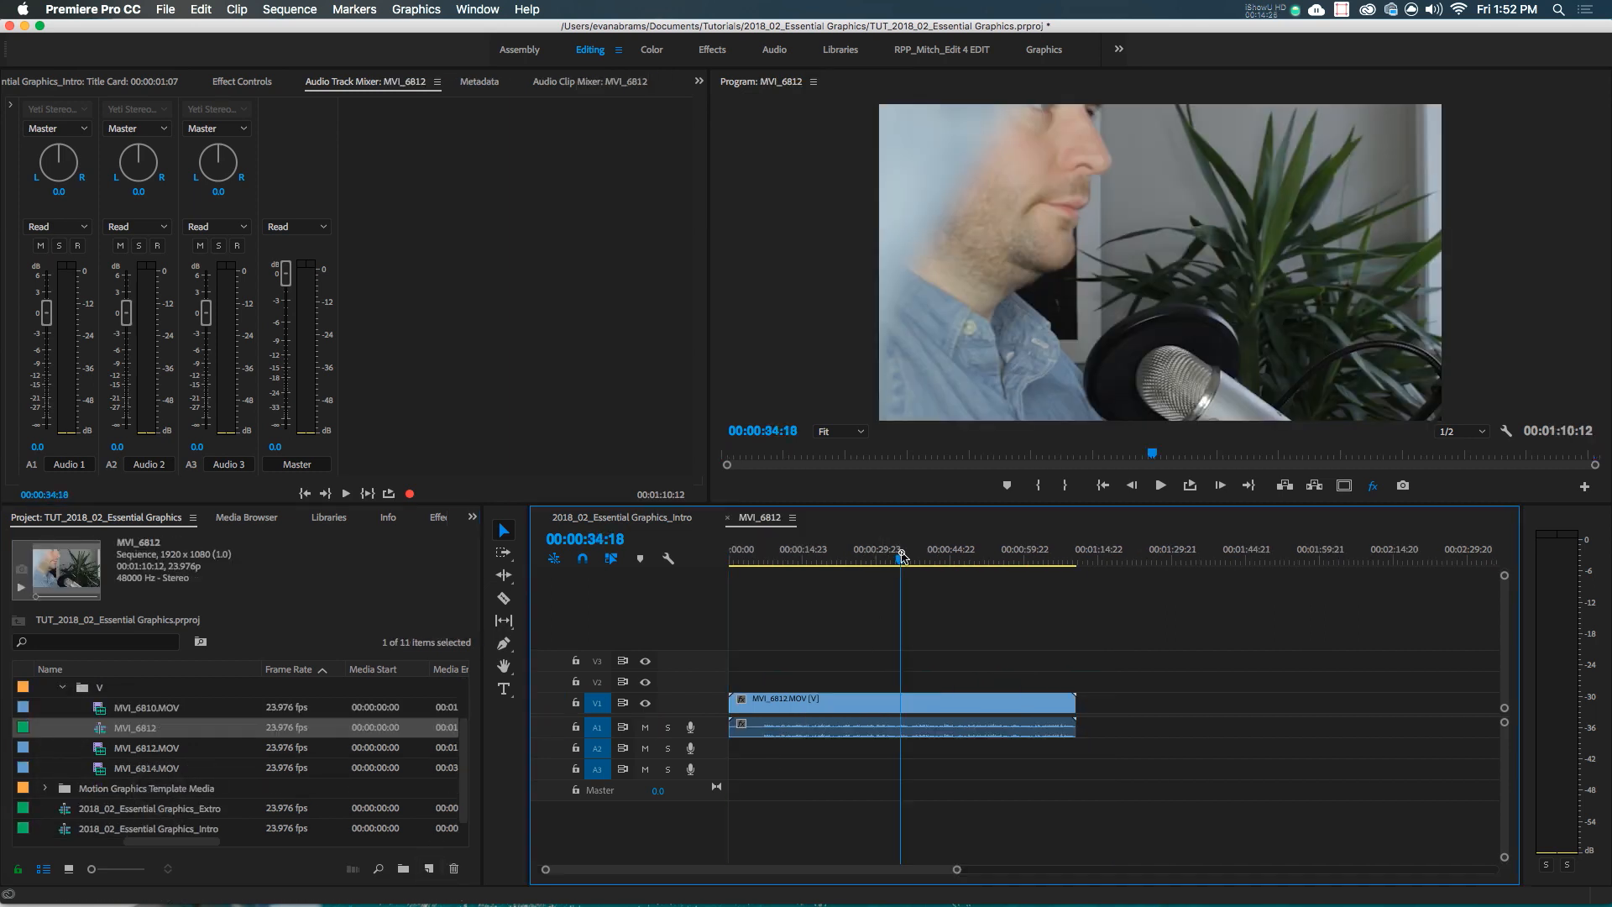
pyautogui.click(943, 560)
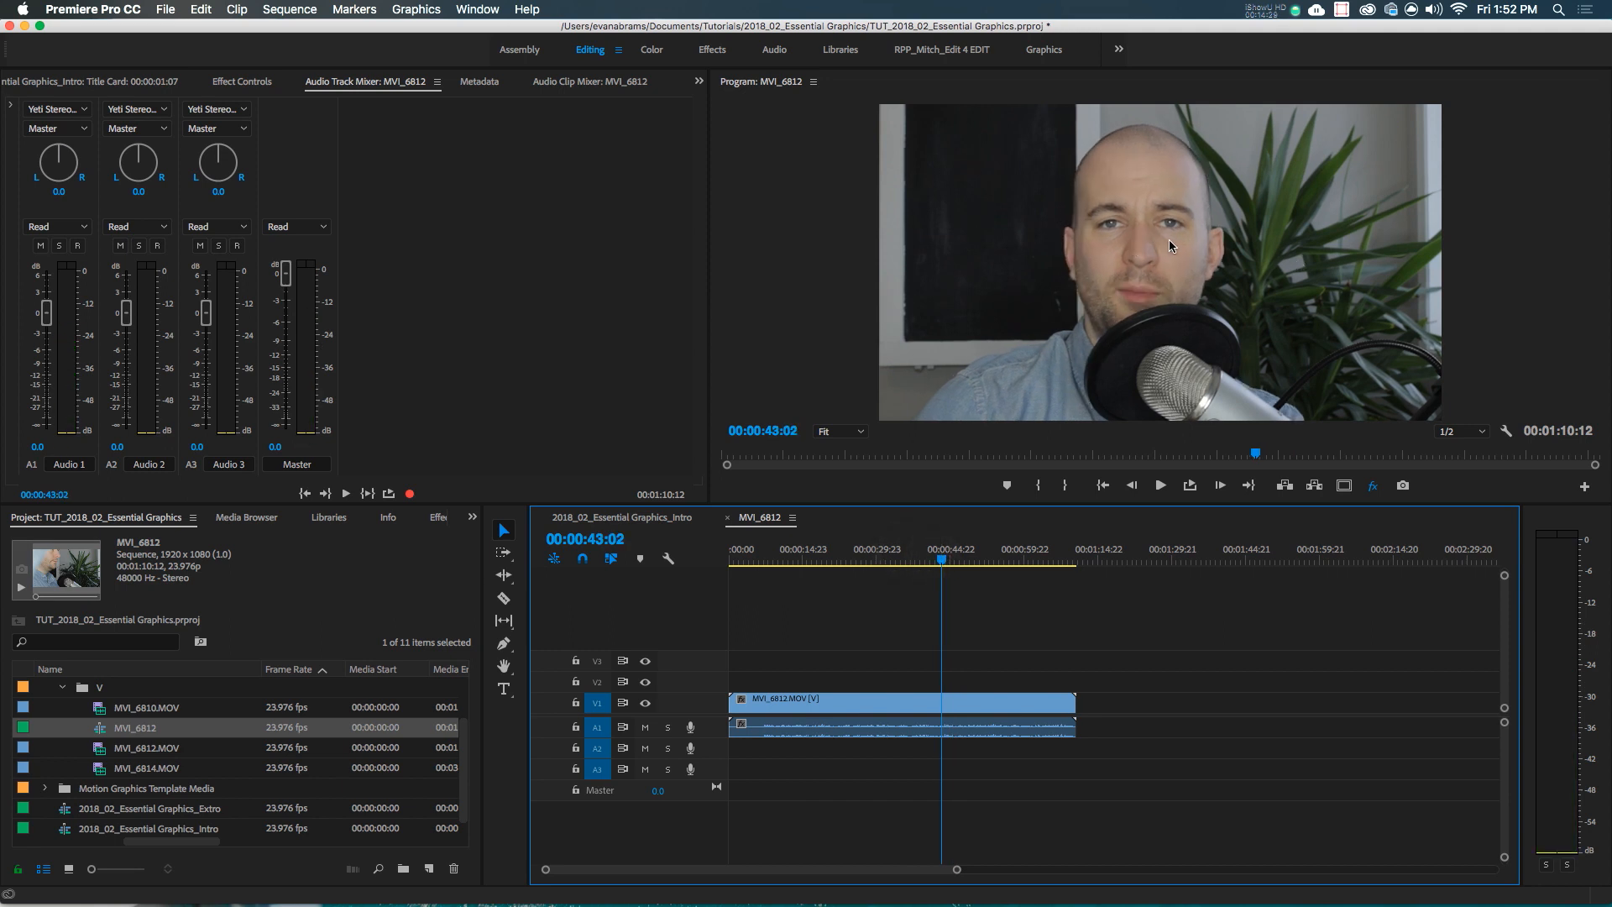
pyautogui.moveTo(1165, 235)
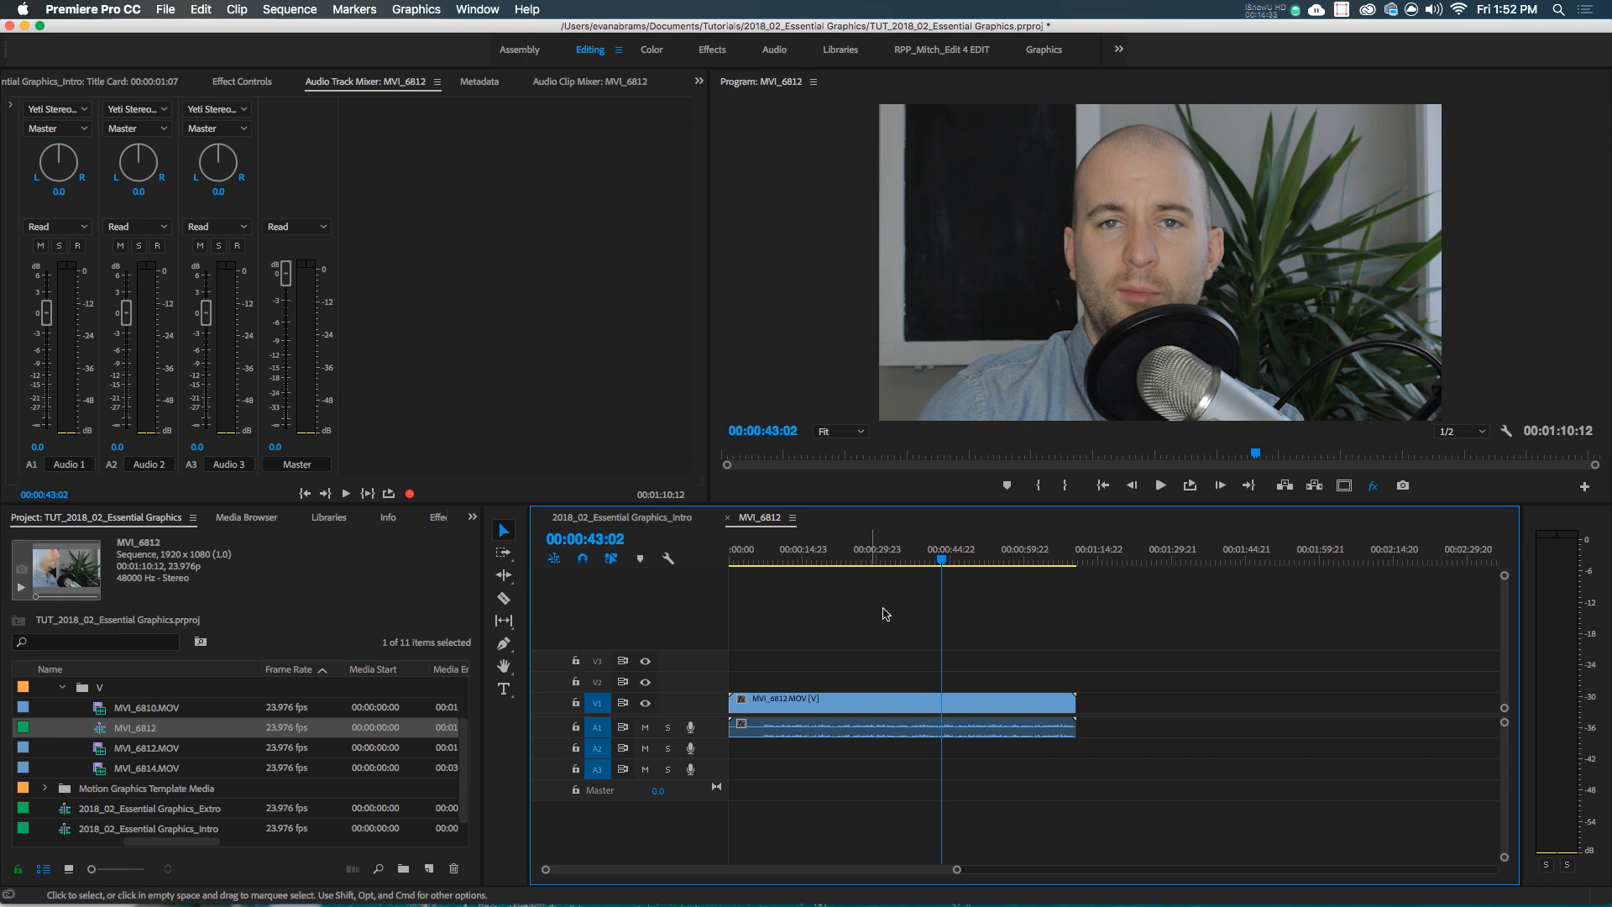
pyautogui.moveTo(1151, 182)
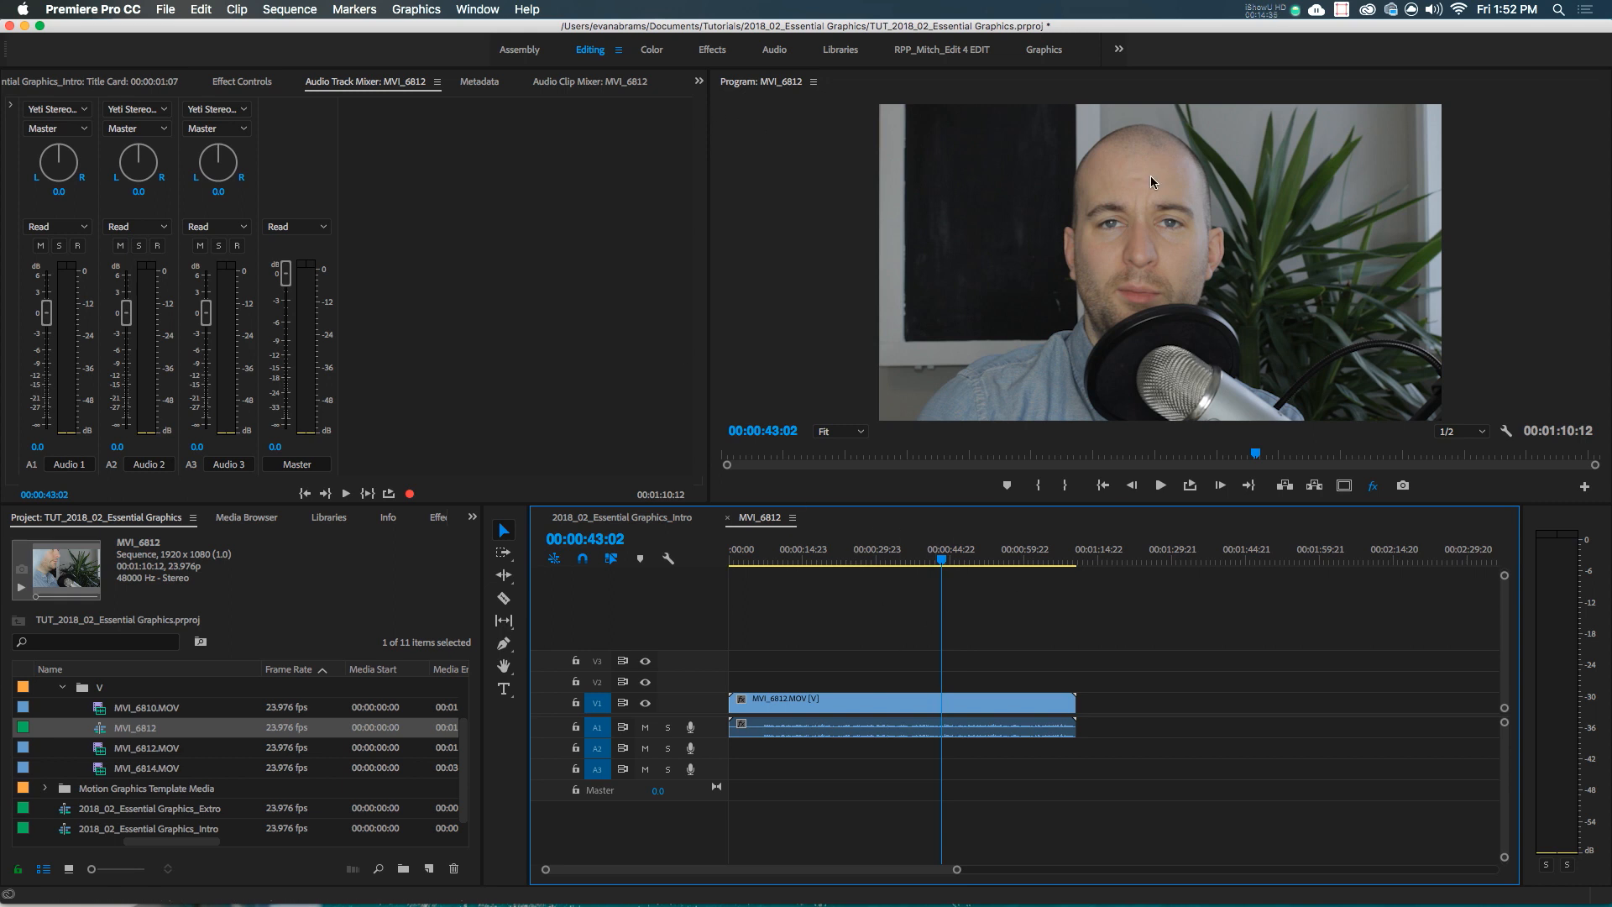
pyautogui.moveTo(564, 49)
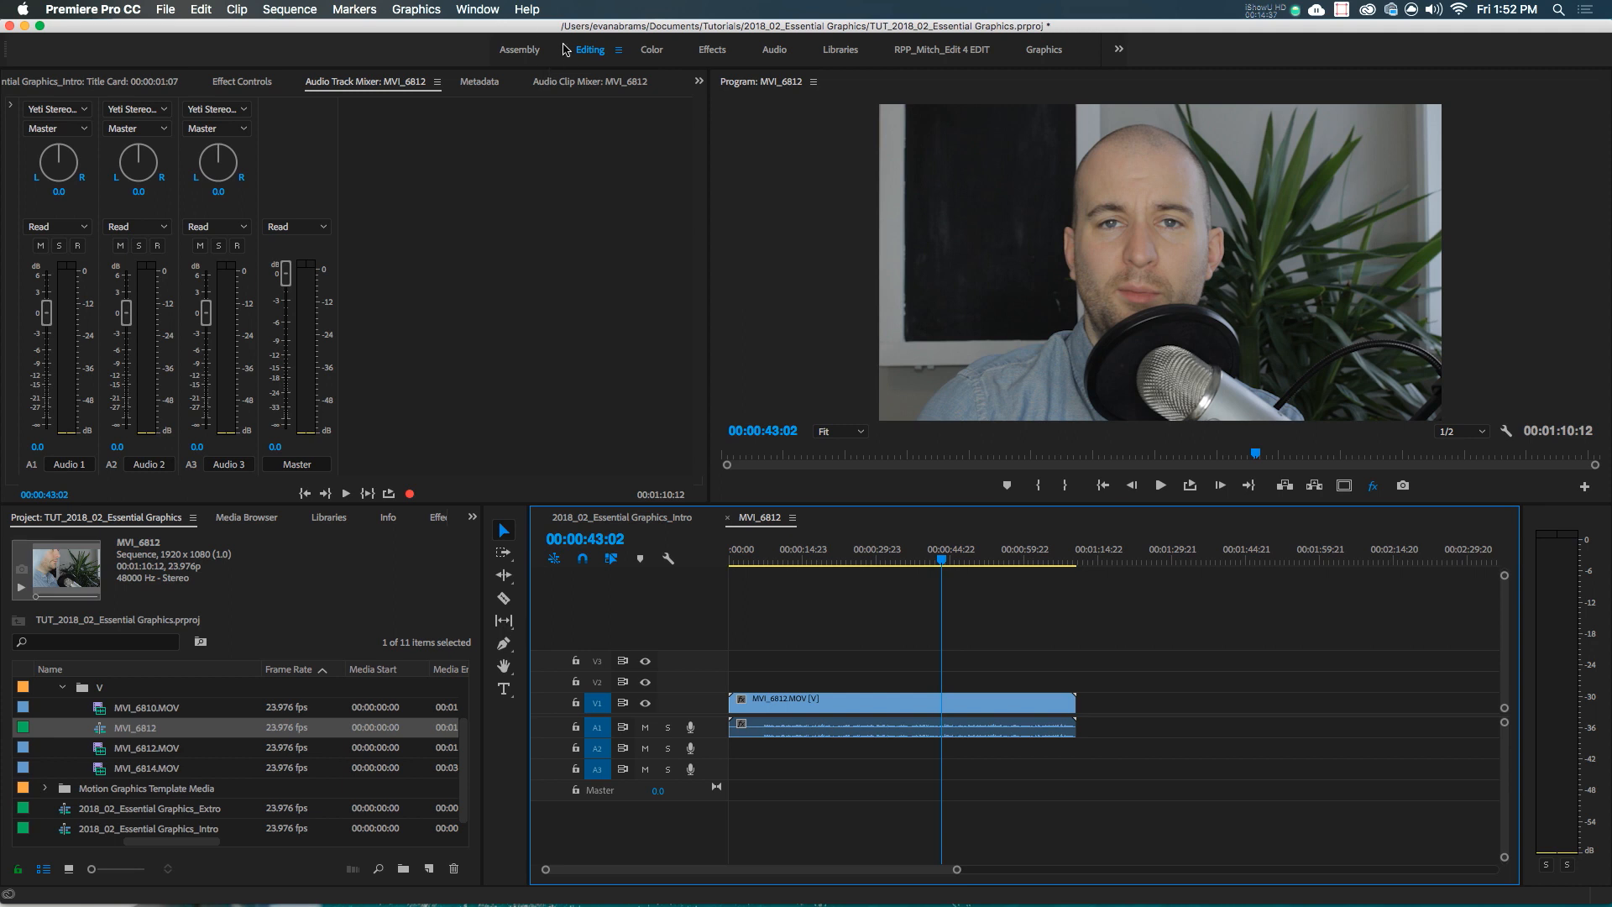
# Show Essential Graphics, add 'Tutorial Example File!' above the footage, and mute track A1
pyautogui.click(476, 9)
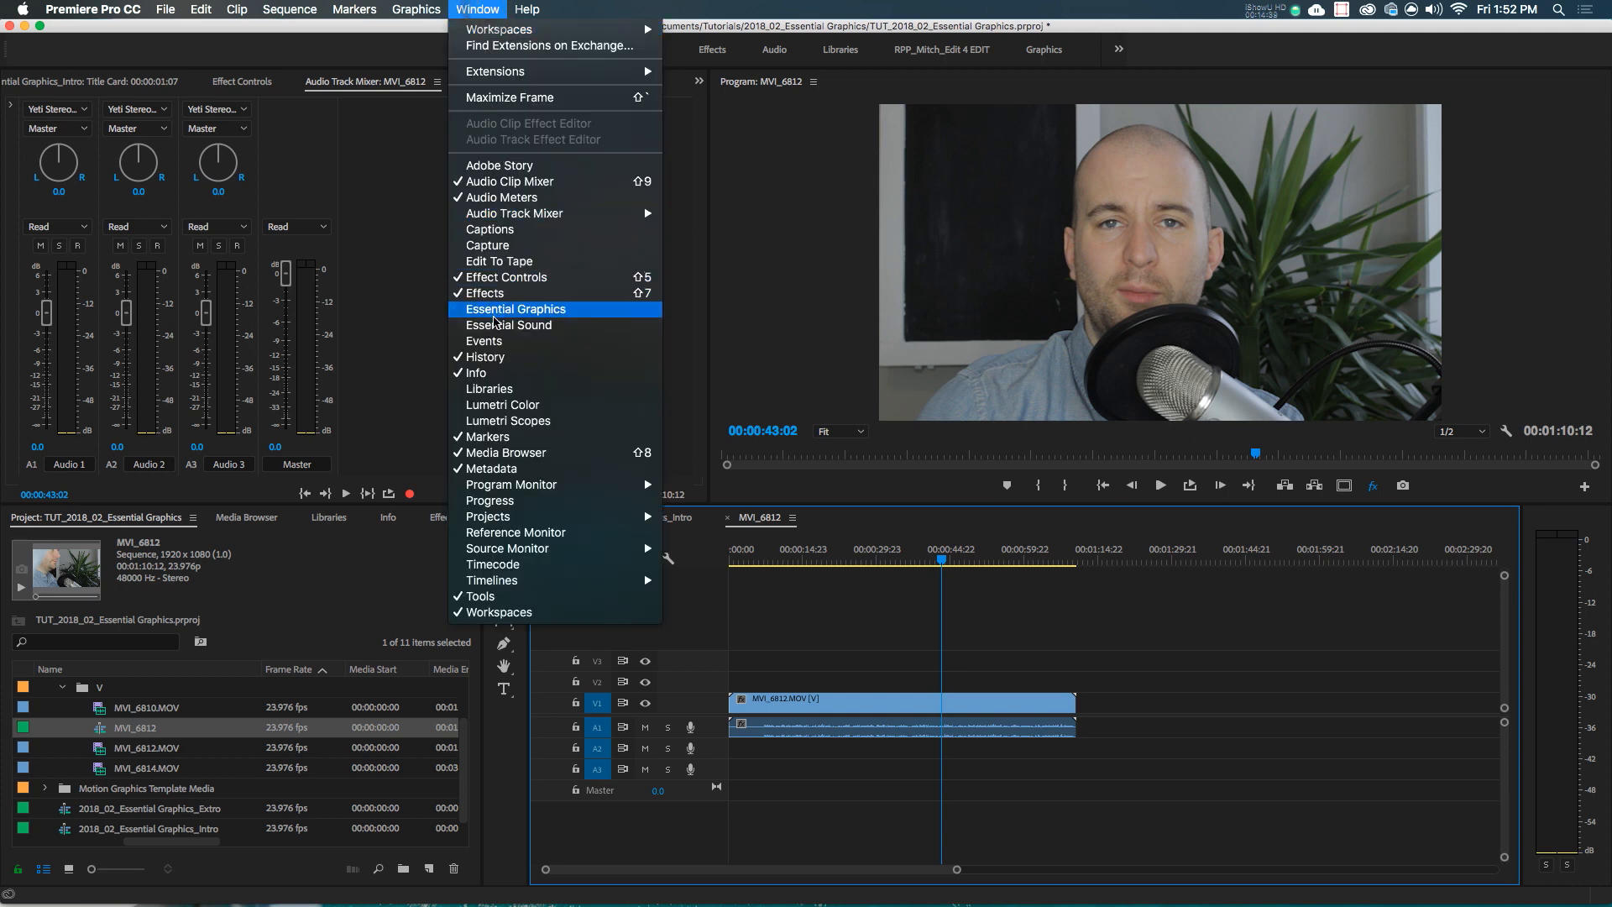
pyautogui.click(516, 309)
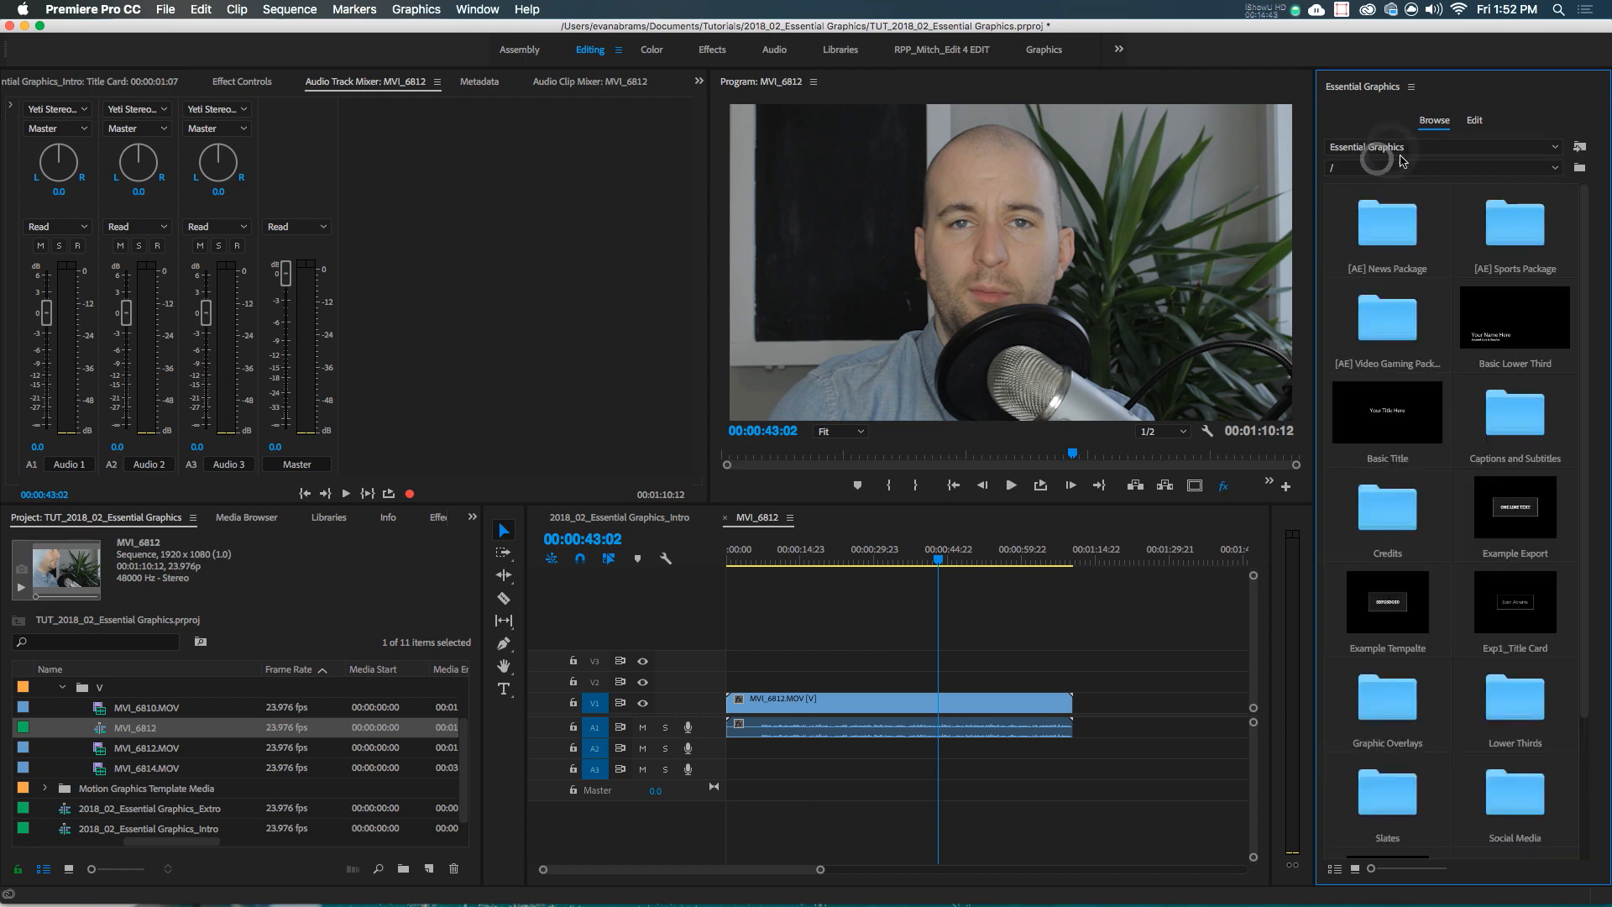
pyautogui.click(1441, 146)
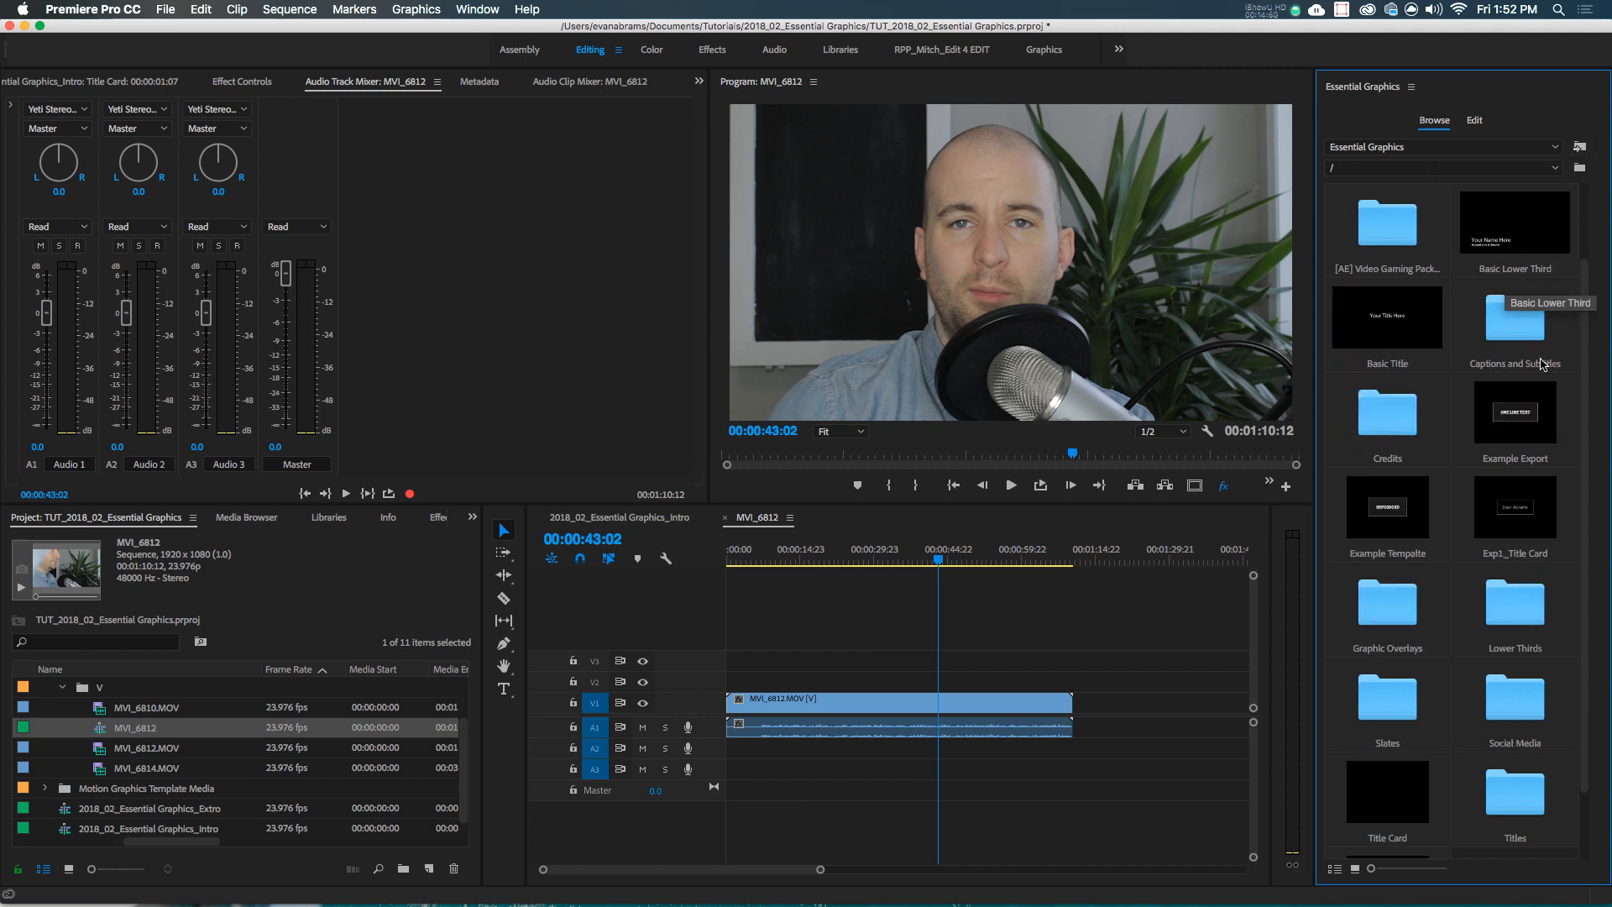
pyautogui.scroll(-3)
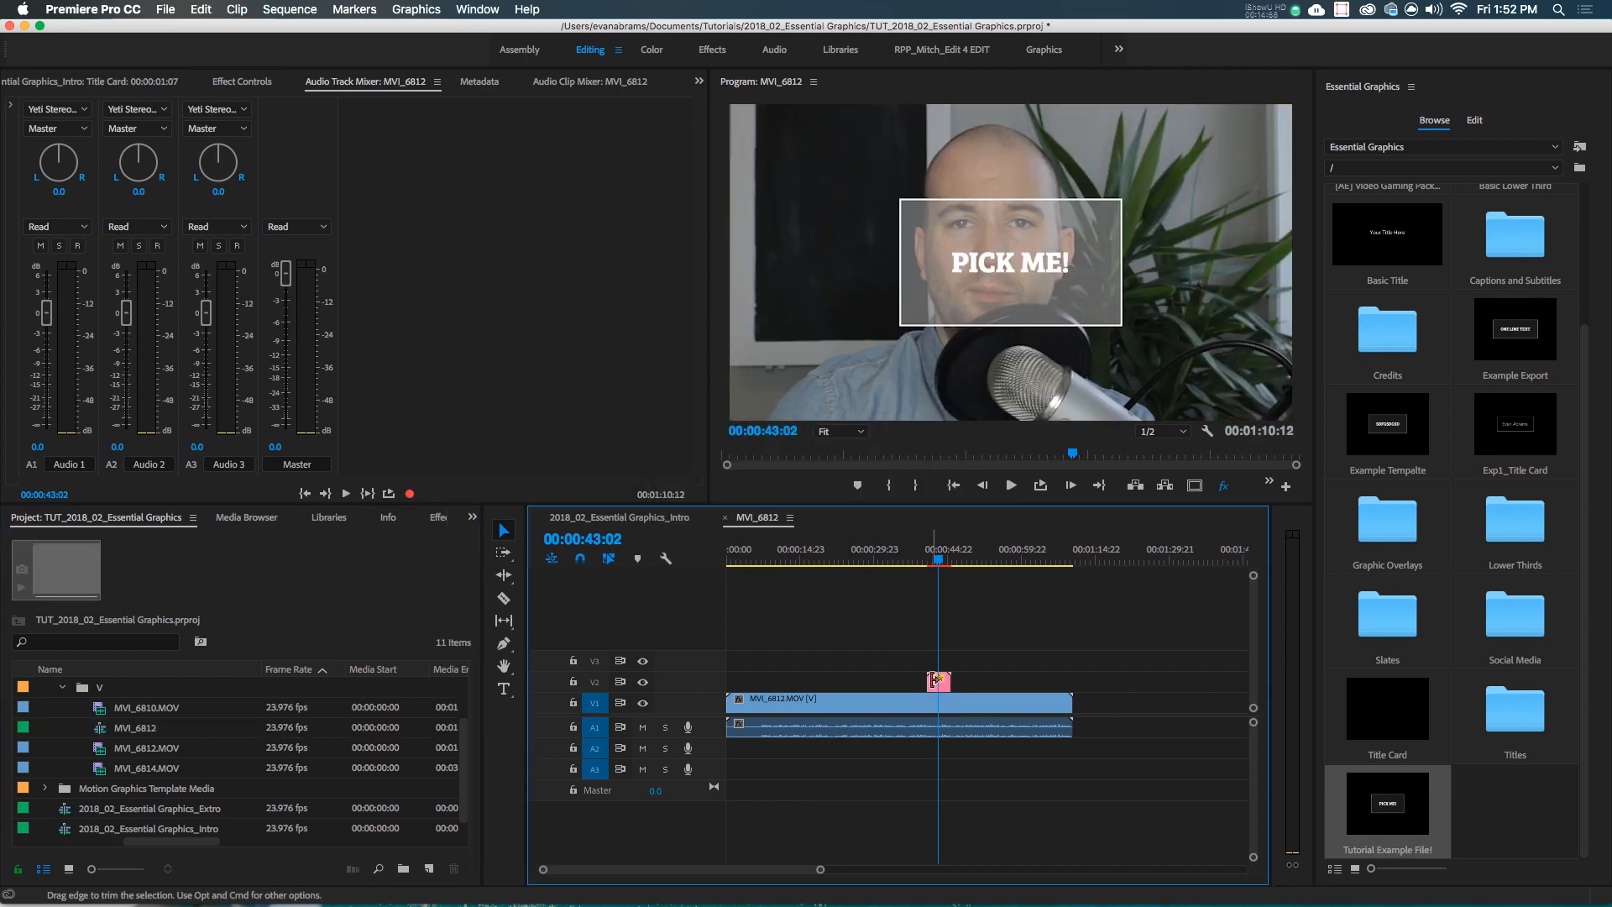
pyautogui.moveTo(938, 709)
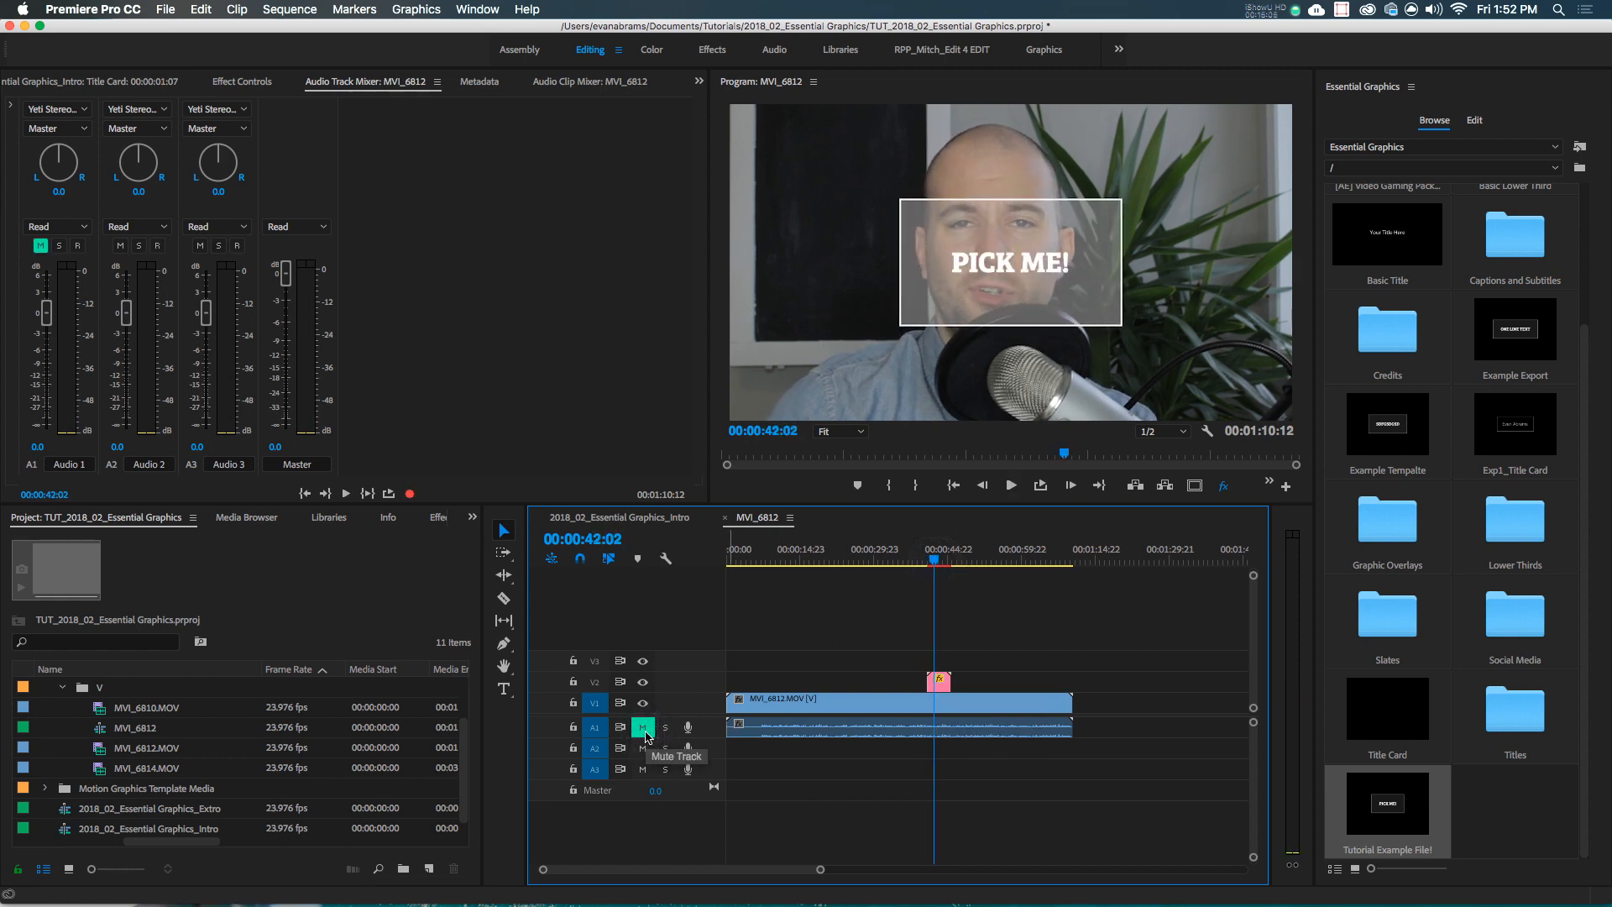
pyautogui.click(1474, 119)
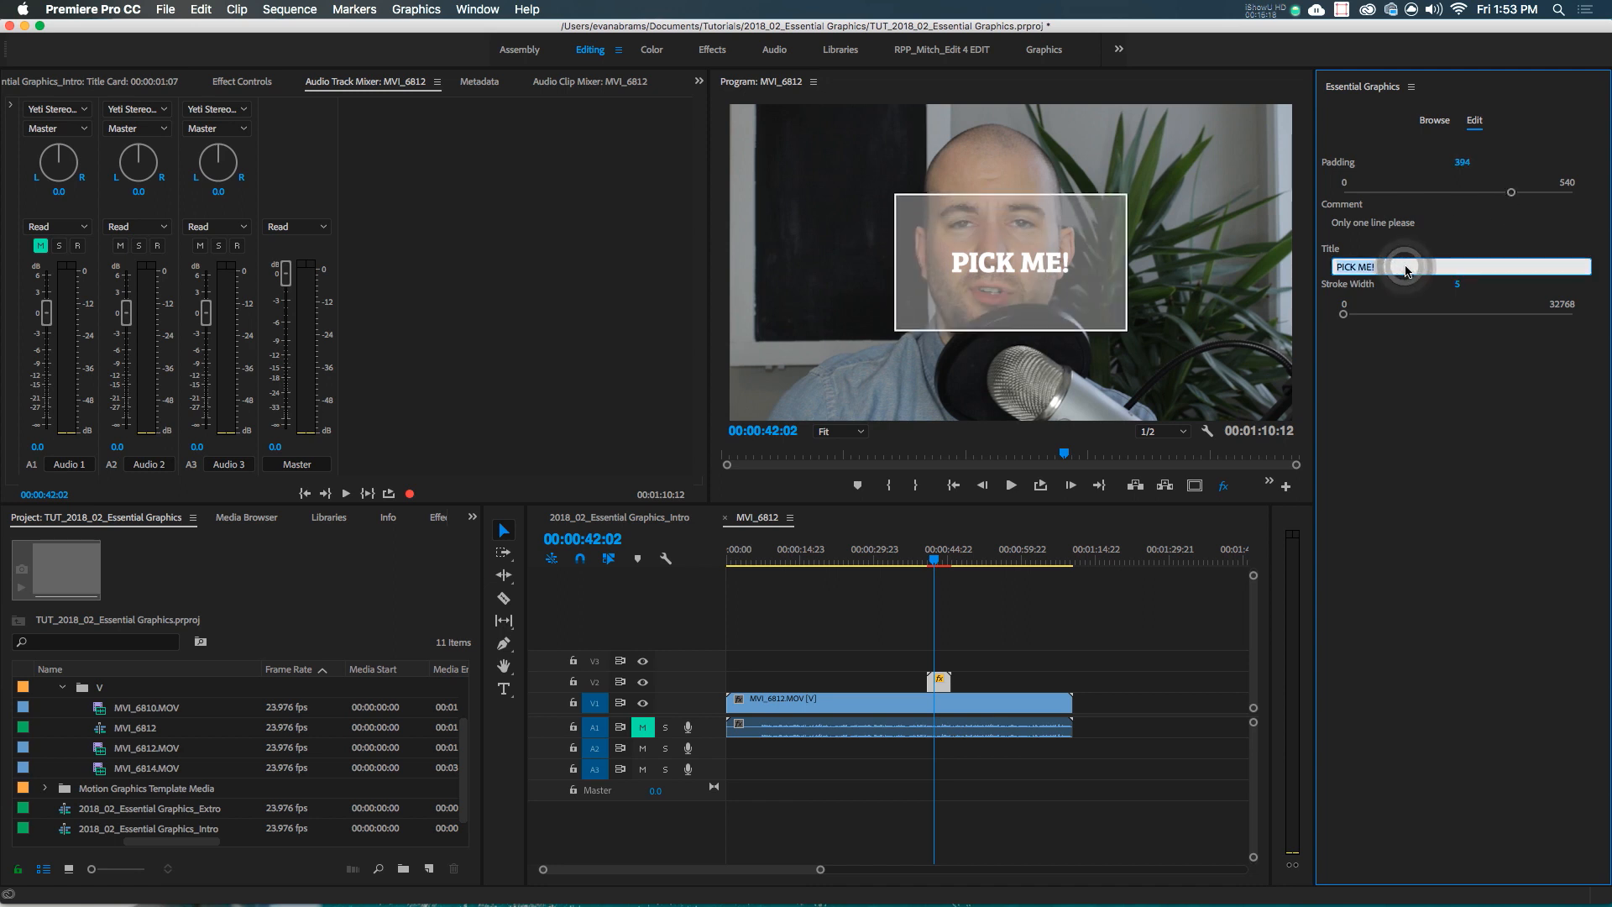
# Change the title to 'idfbisafiysdgfasdf' and set Stroke Width to 100
pyautogui.write('idfbisafiysdgfasdf')
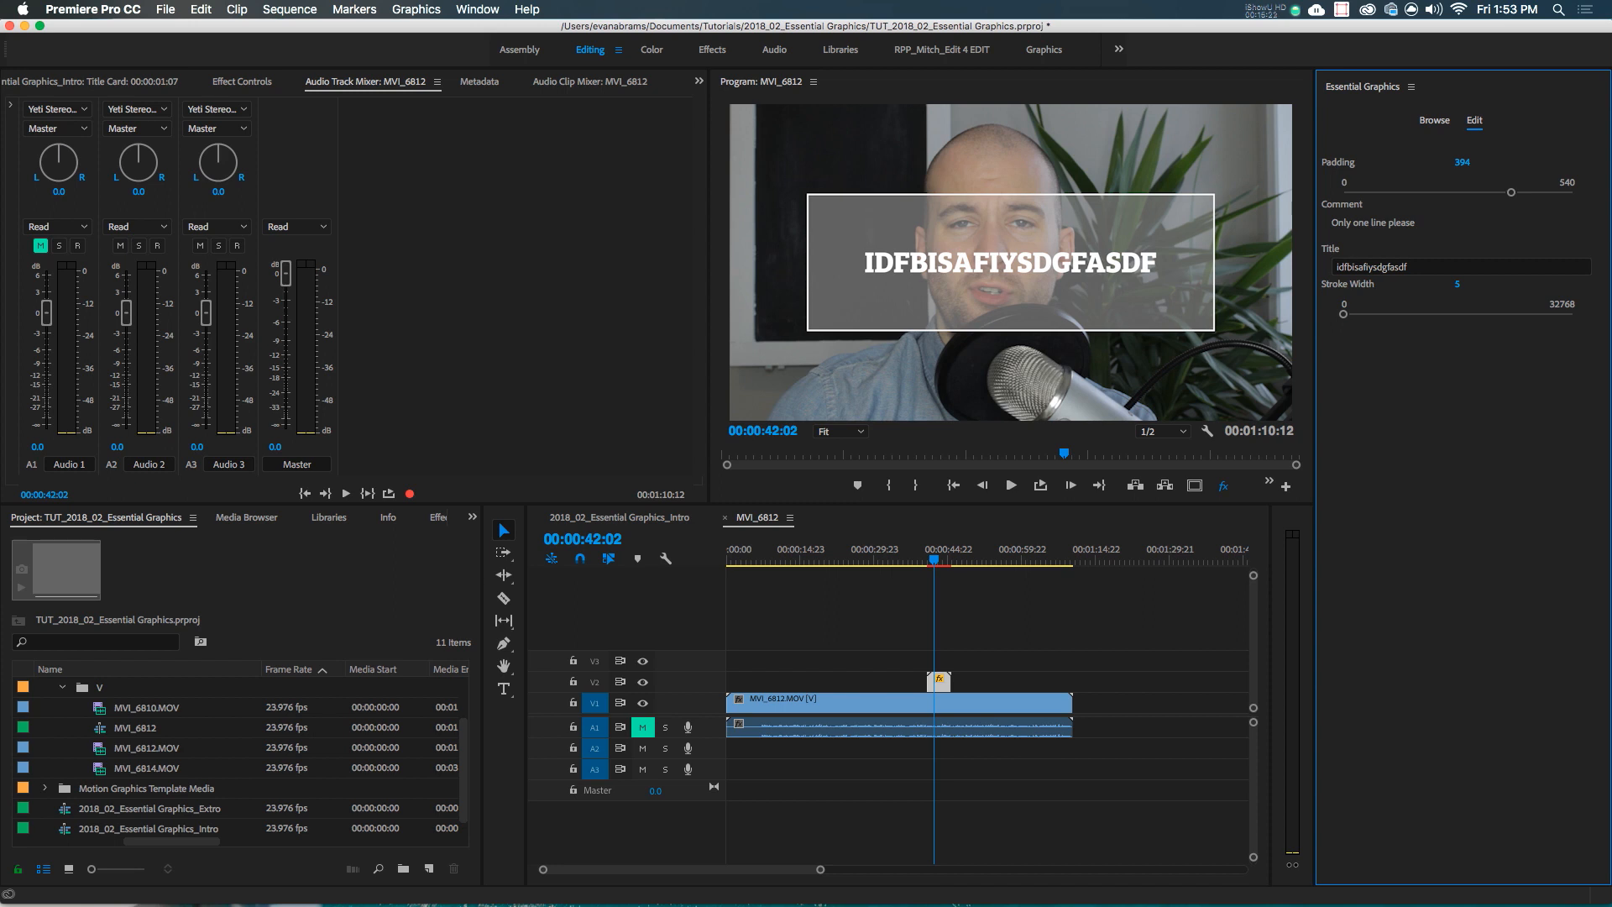
pyautogui.click(1457, 267)
pyautogui.write('100')
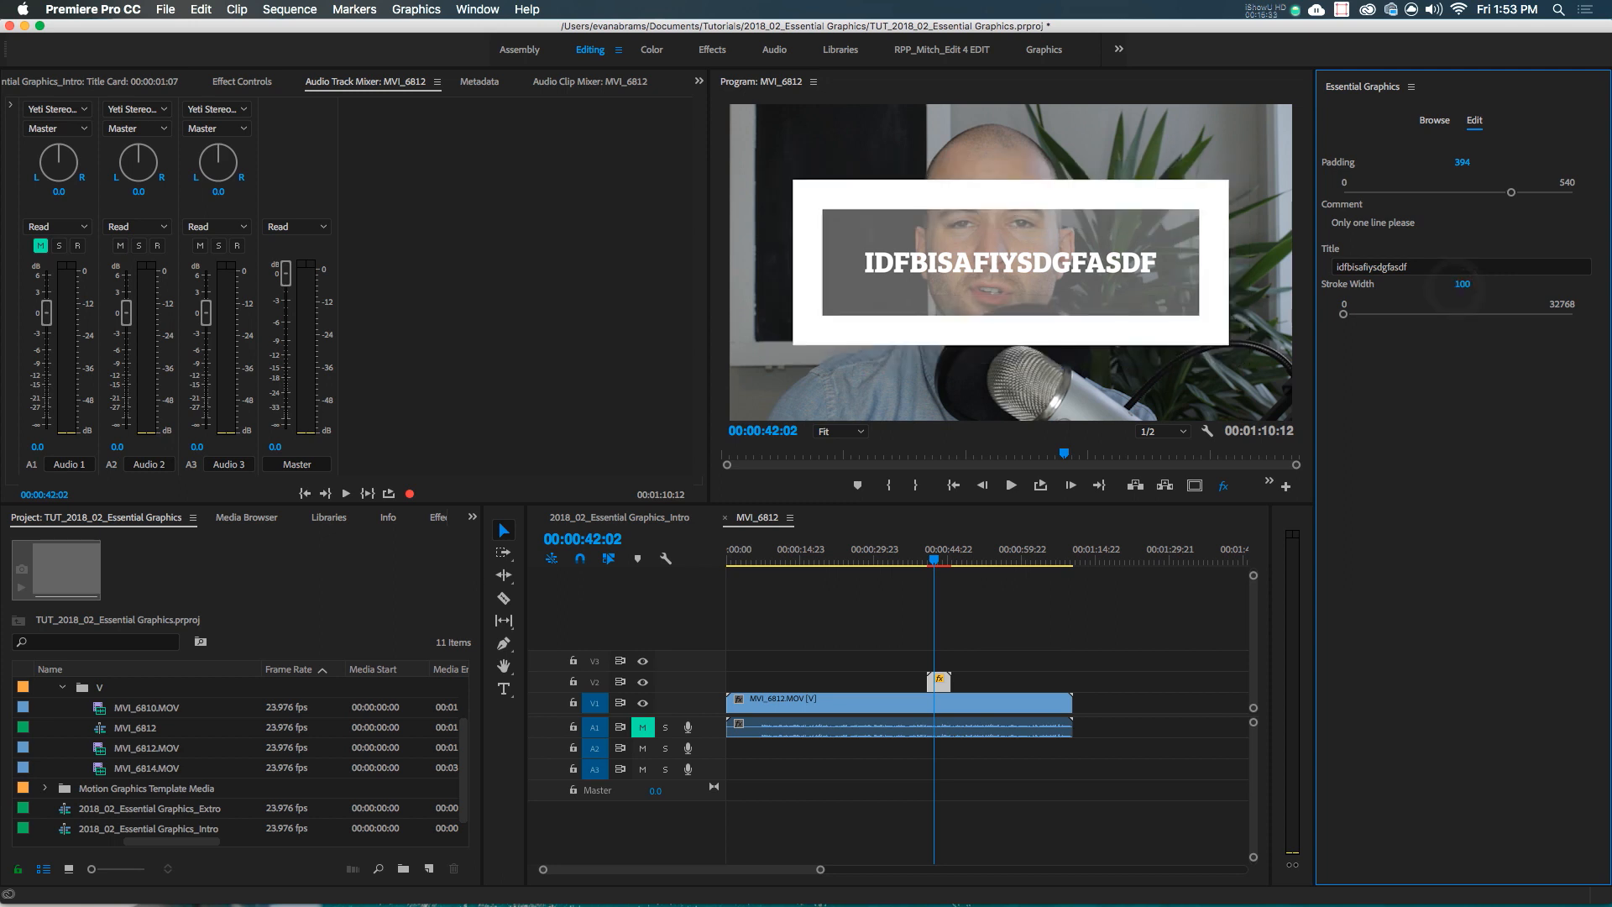
pyautogui.moveTo(1382, 229)
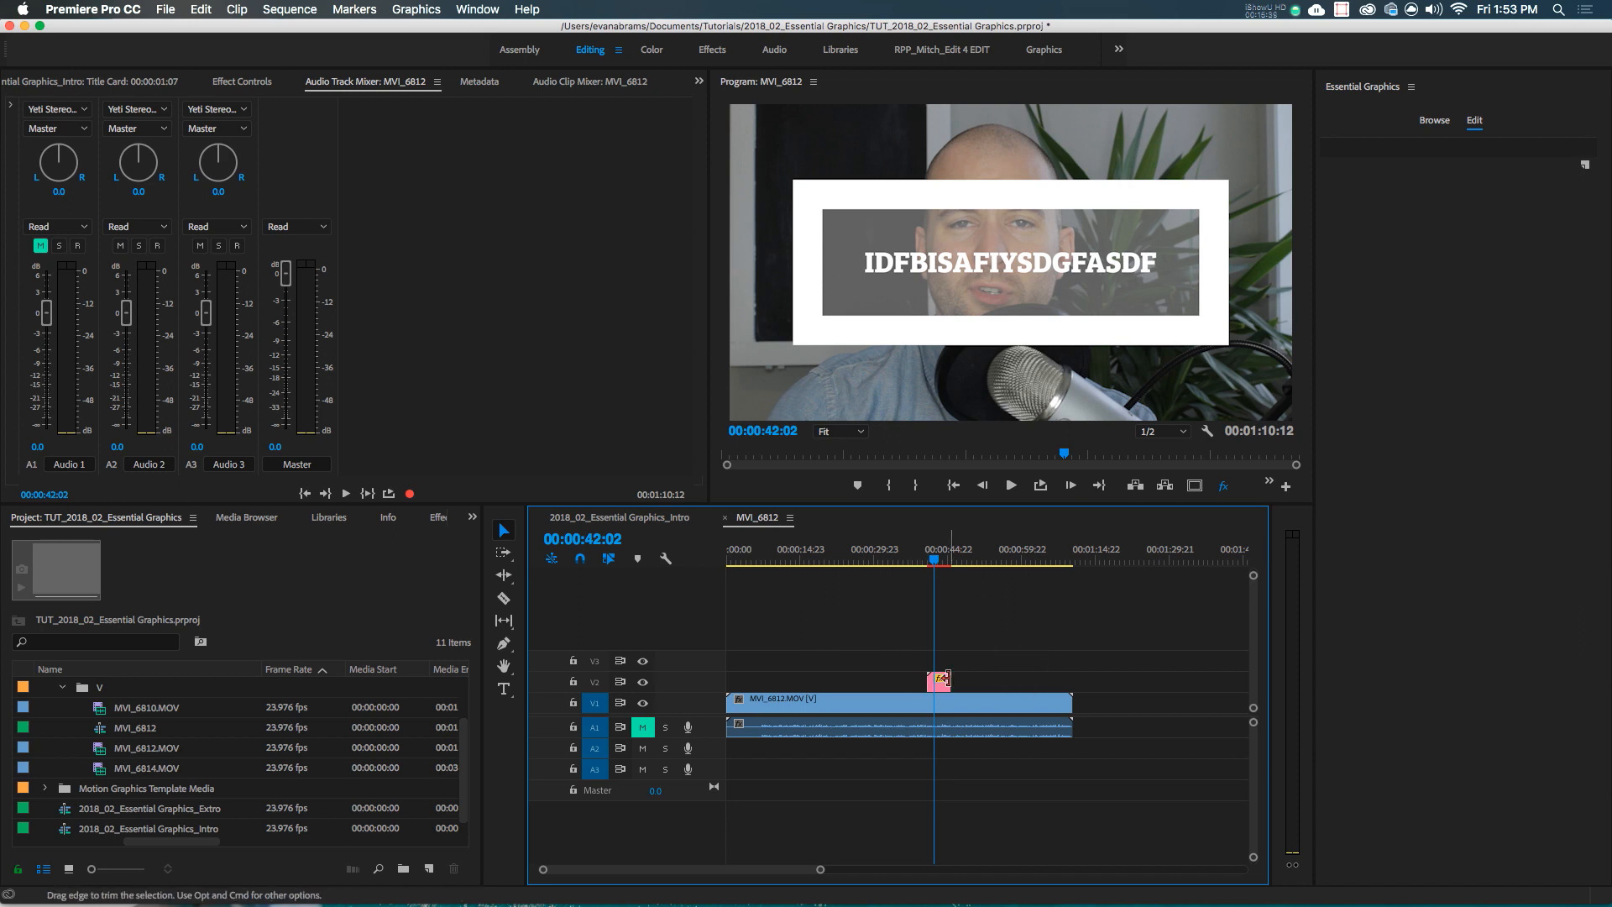
# Retitle the second template copy 'SOMETHING ELSE' with stroke width 25, then preview it
pyautogui.click(935, 681)
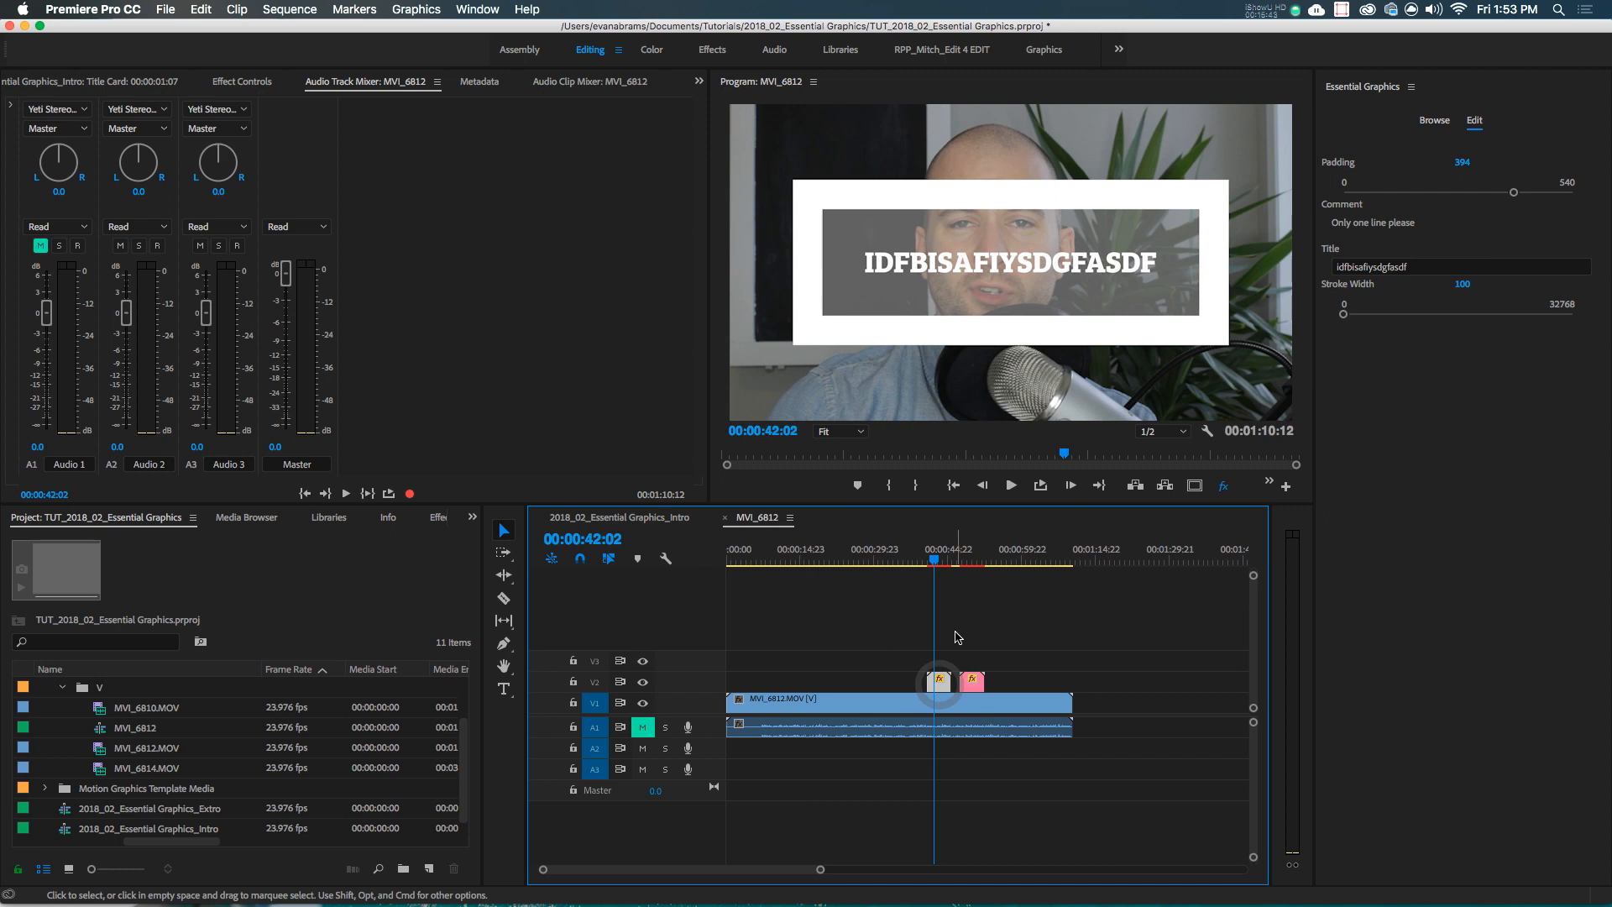
pyautogui.click(966, 560)
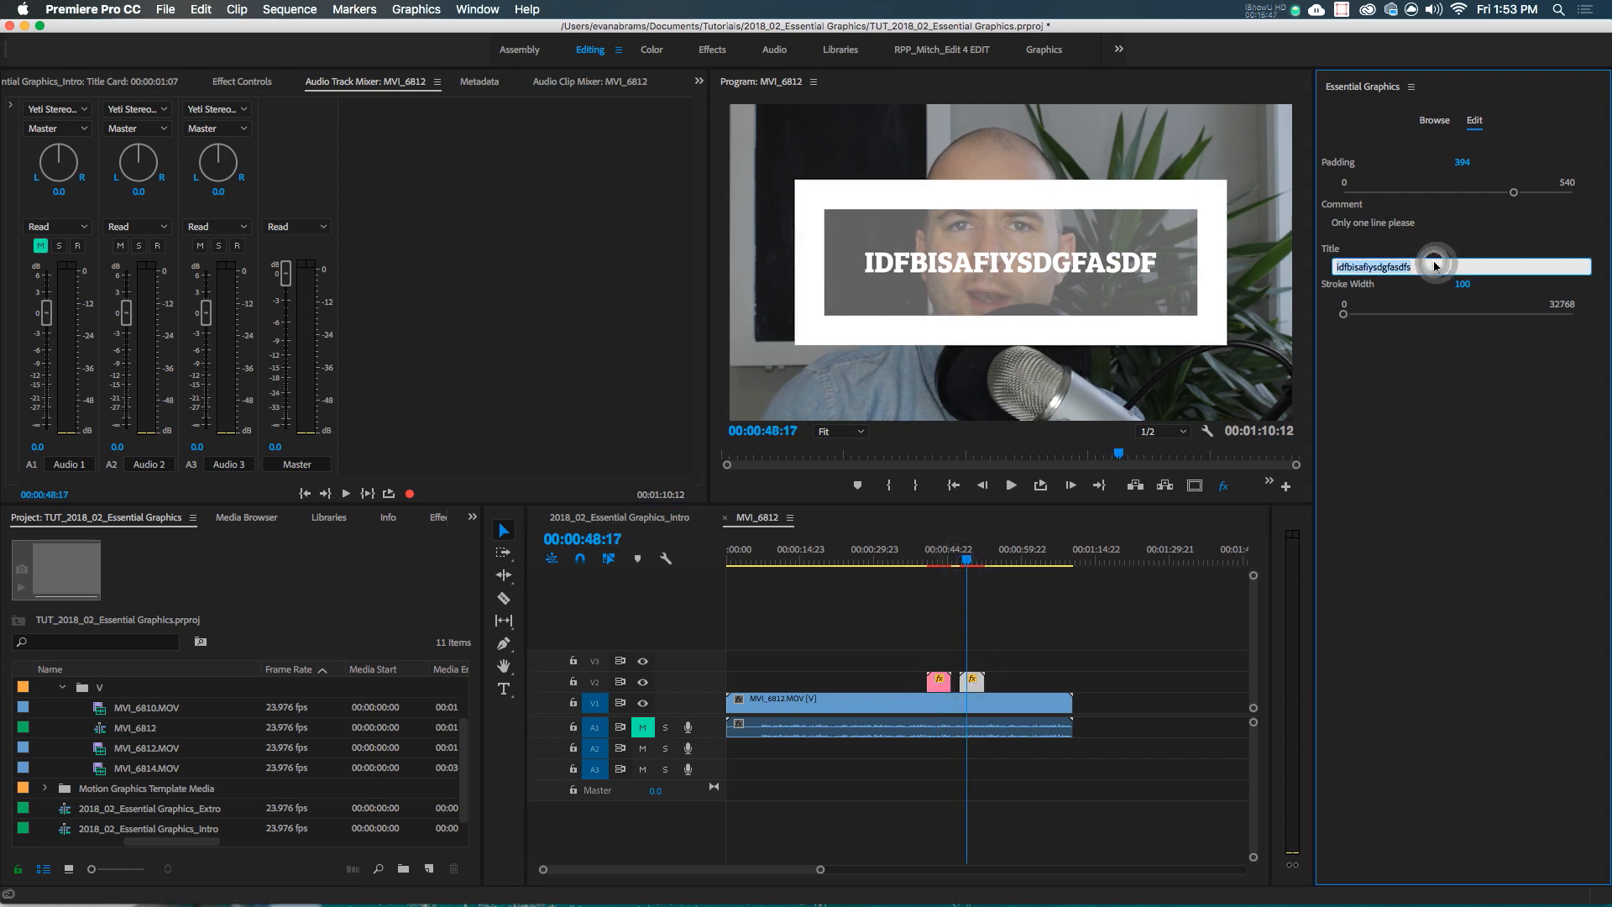
pyautogui.write('something else')
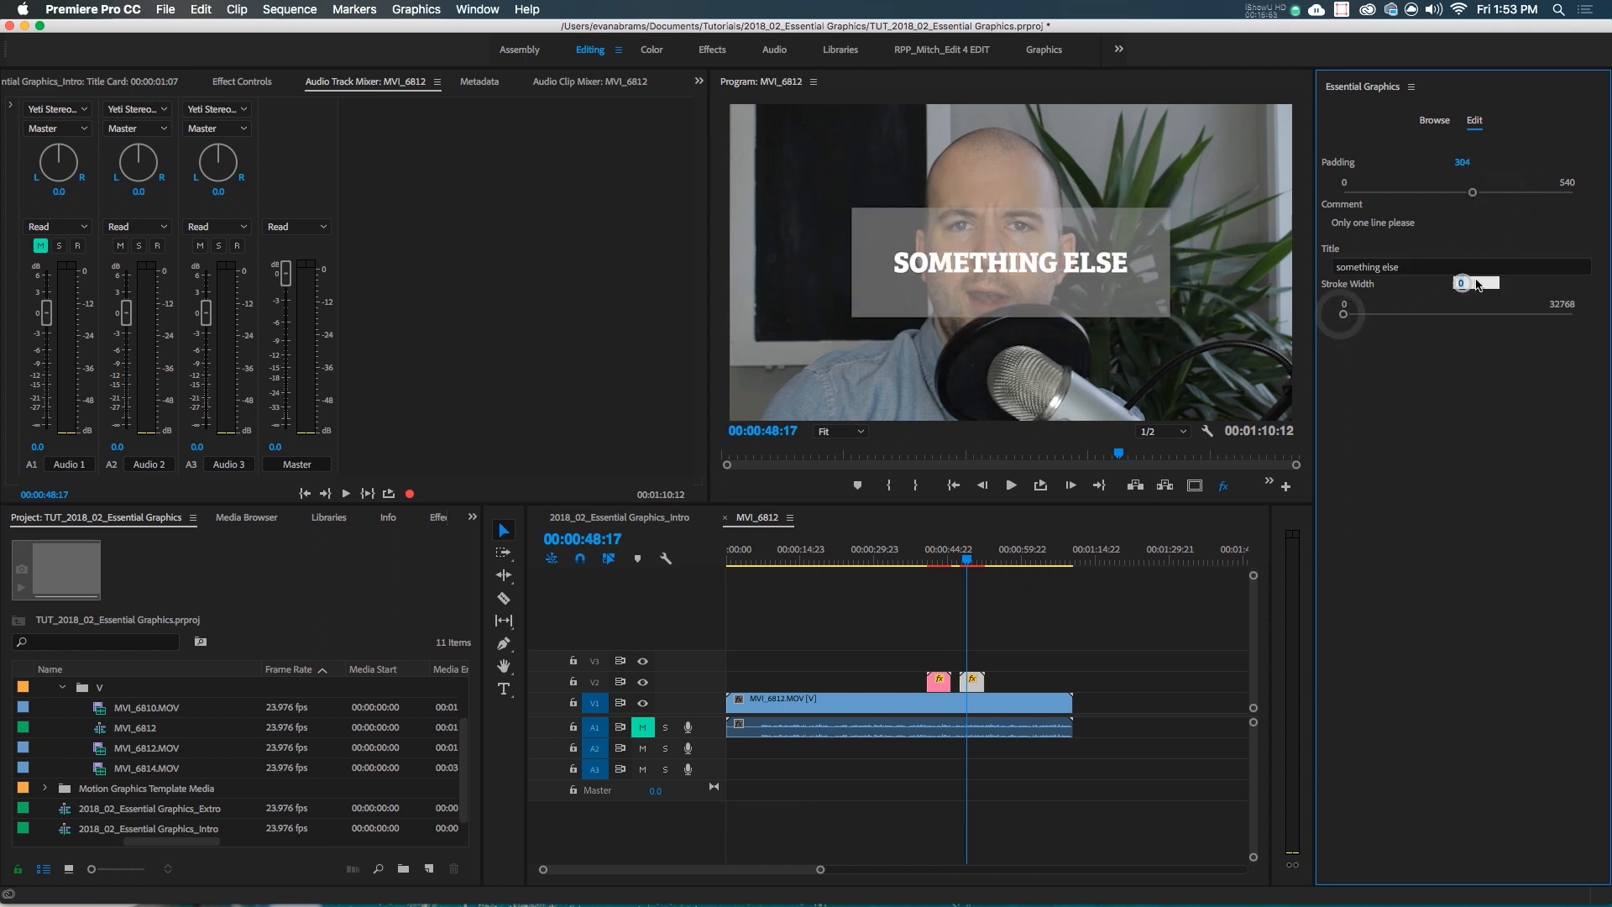
pyautogui.write('25')
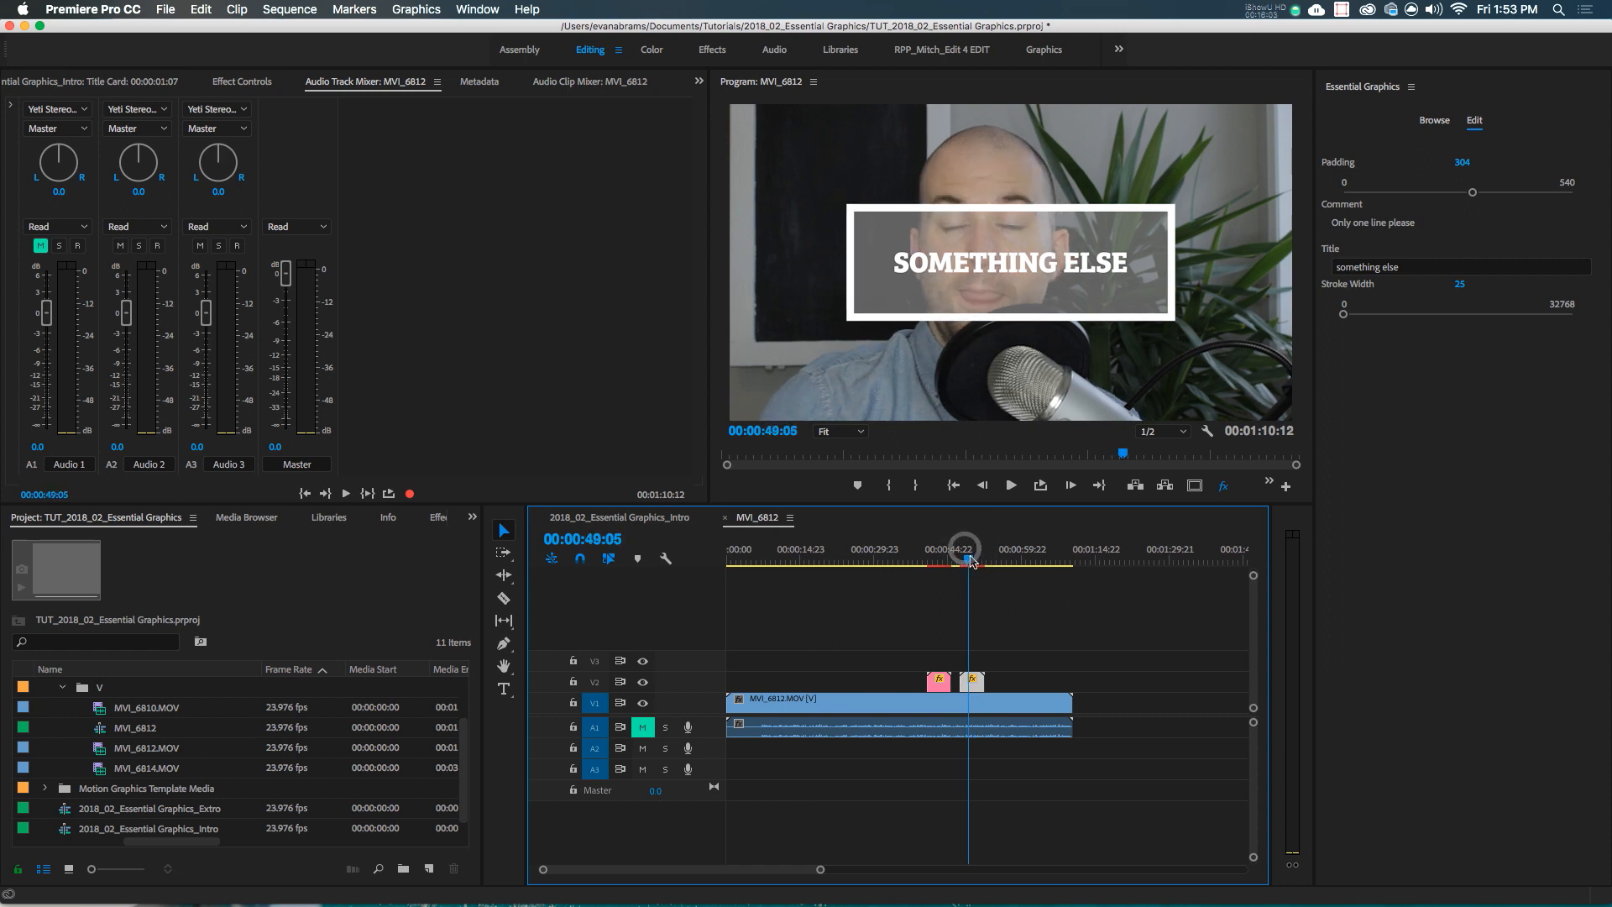
pyautogui.click(938, 562)
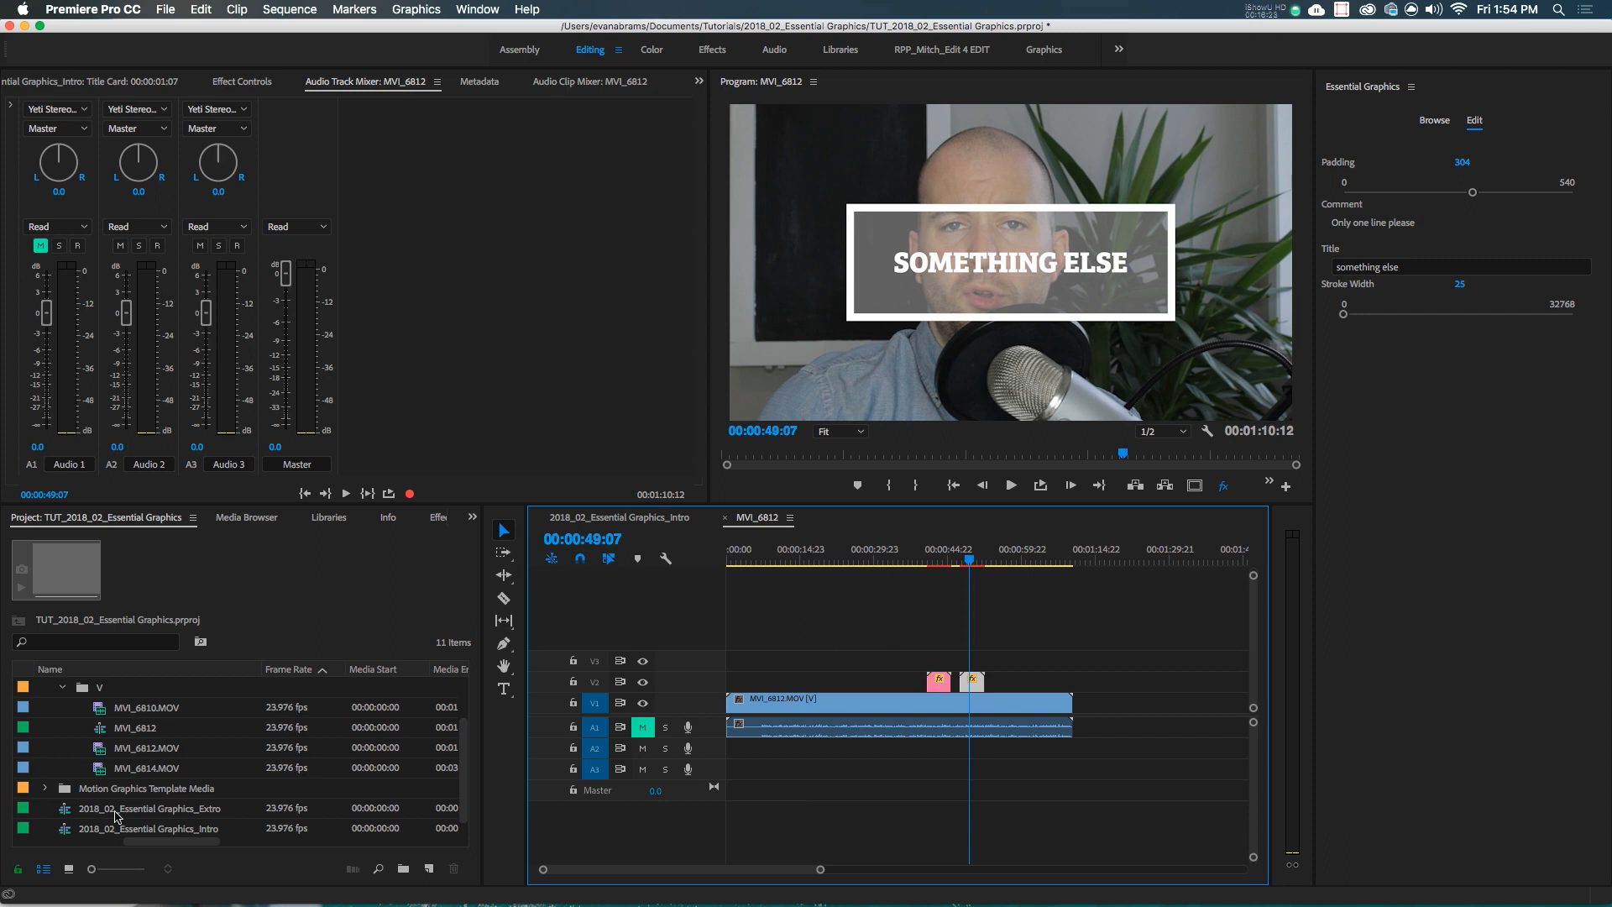
pyautogui.click(146, 787)
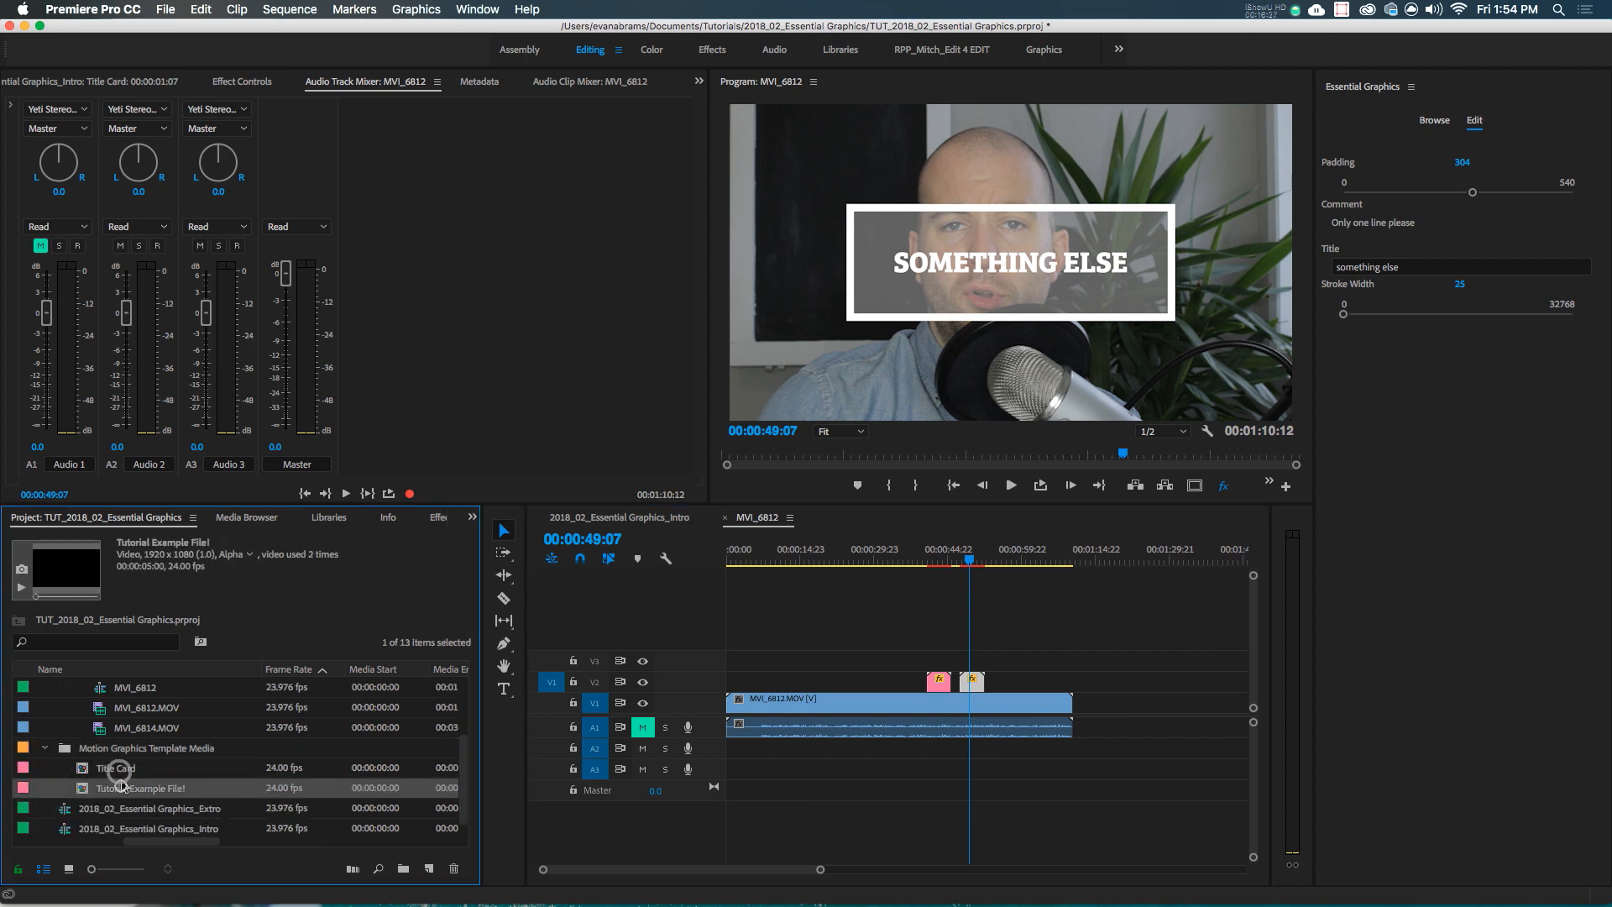
pyautogui.click(46, 748)
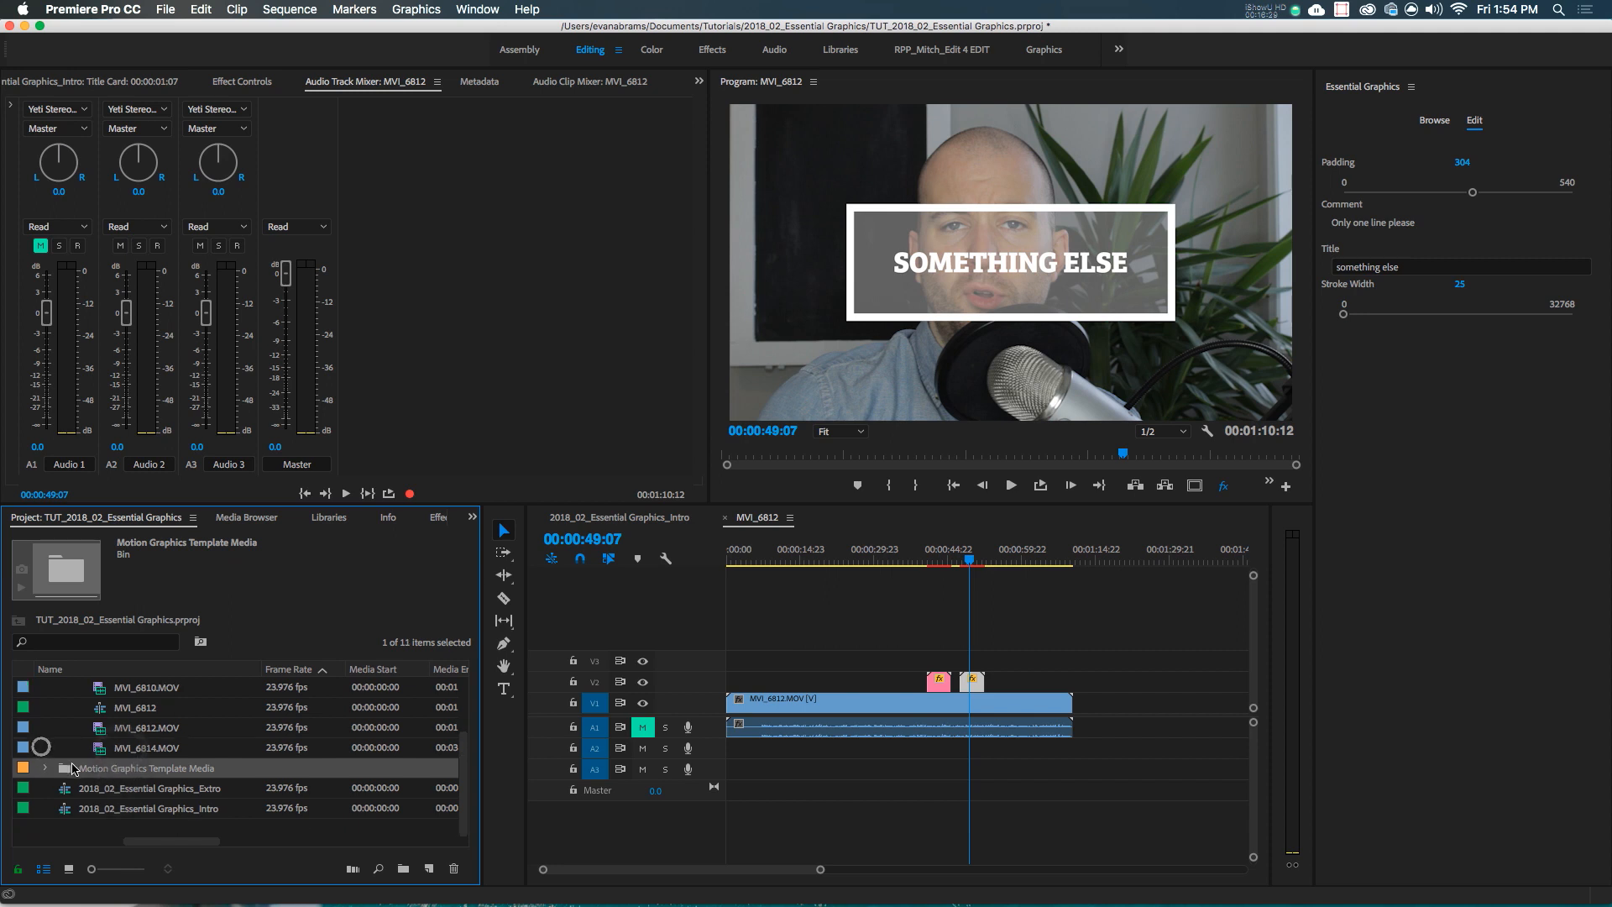